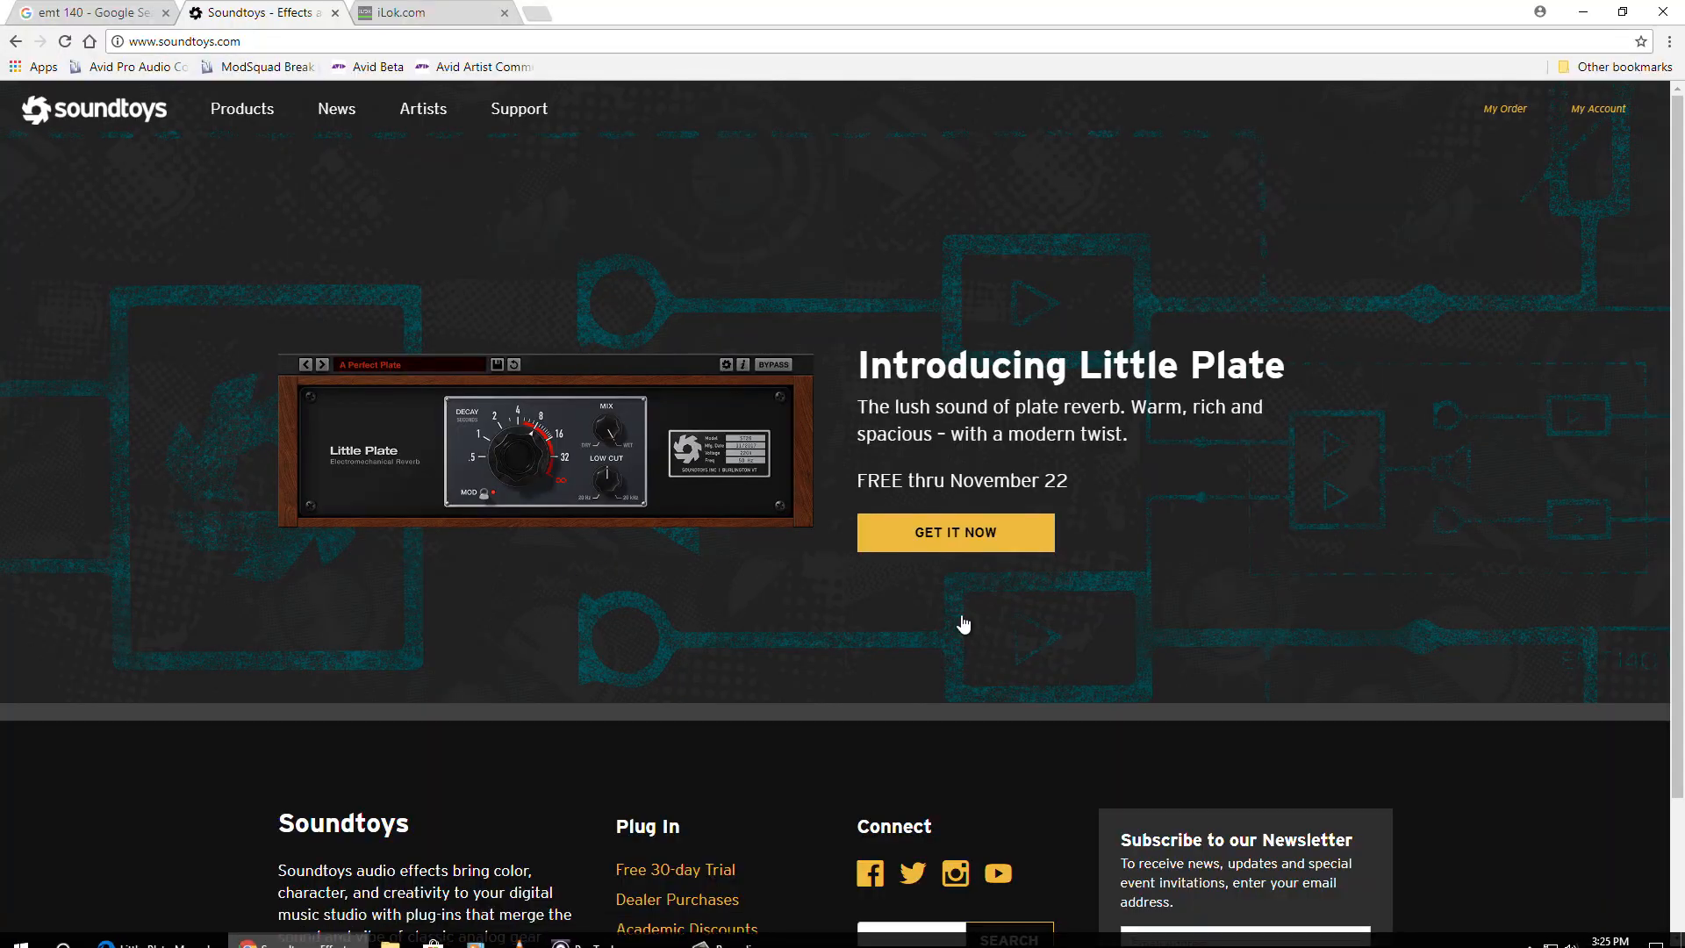
mouse_move(844, 633)
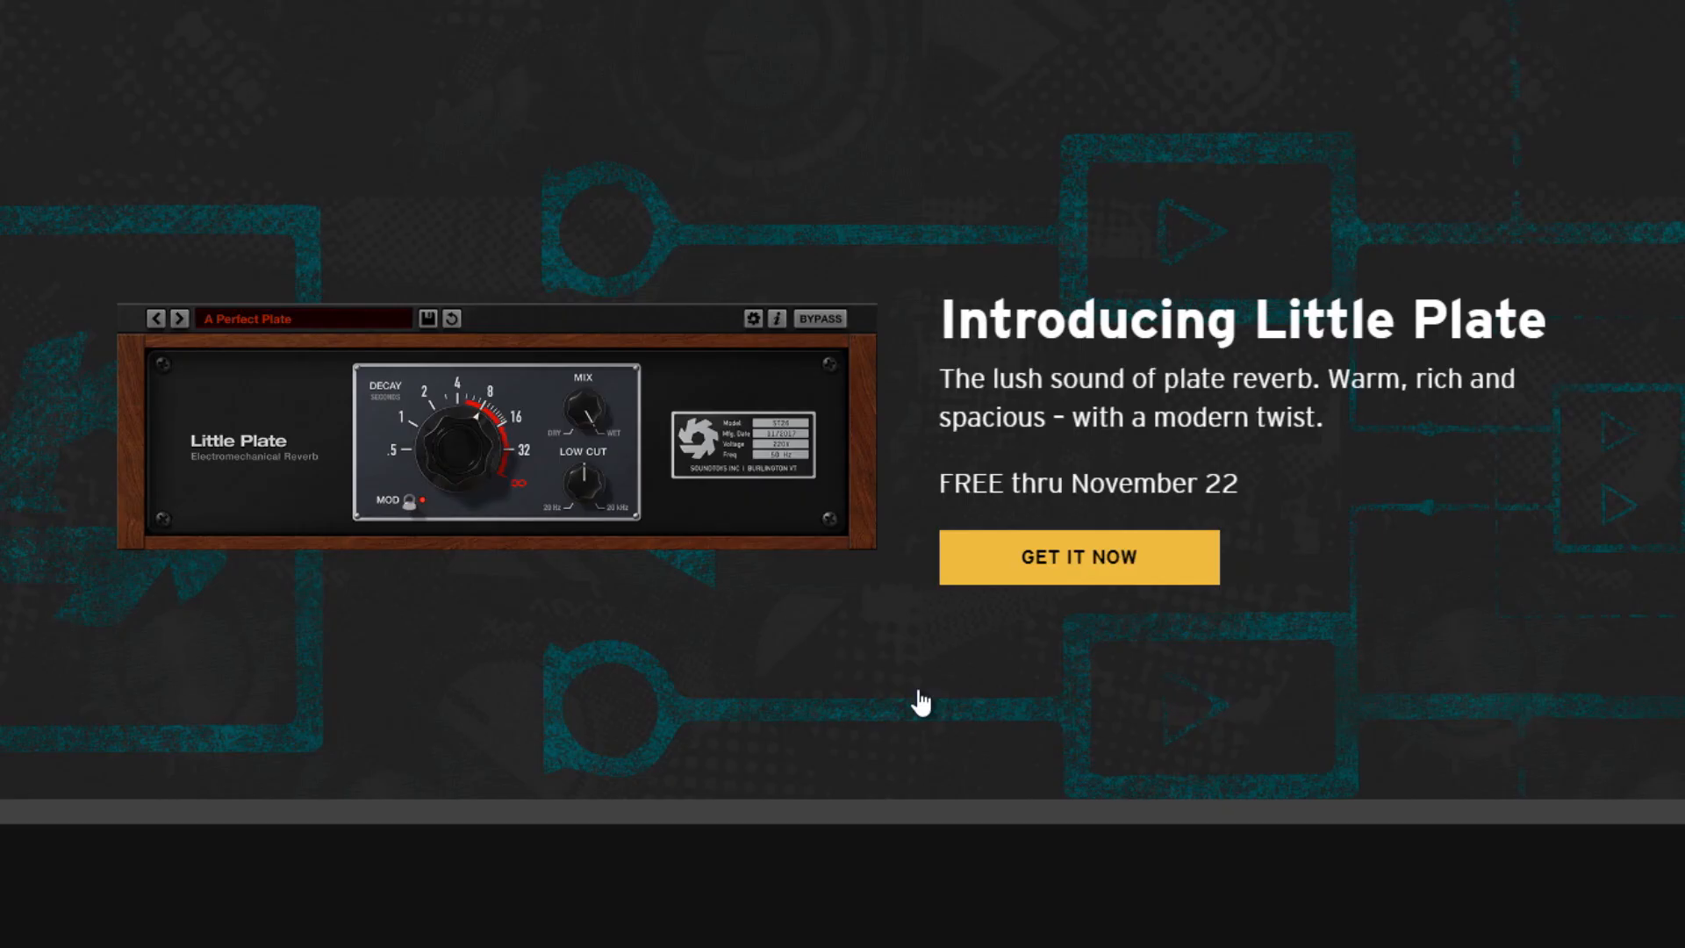
mouse_move(913, 696)
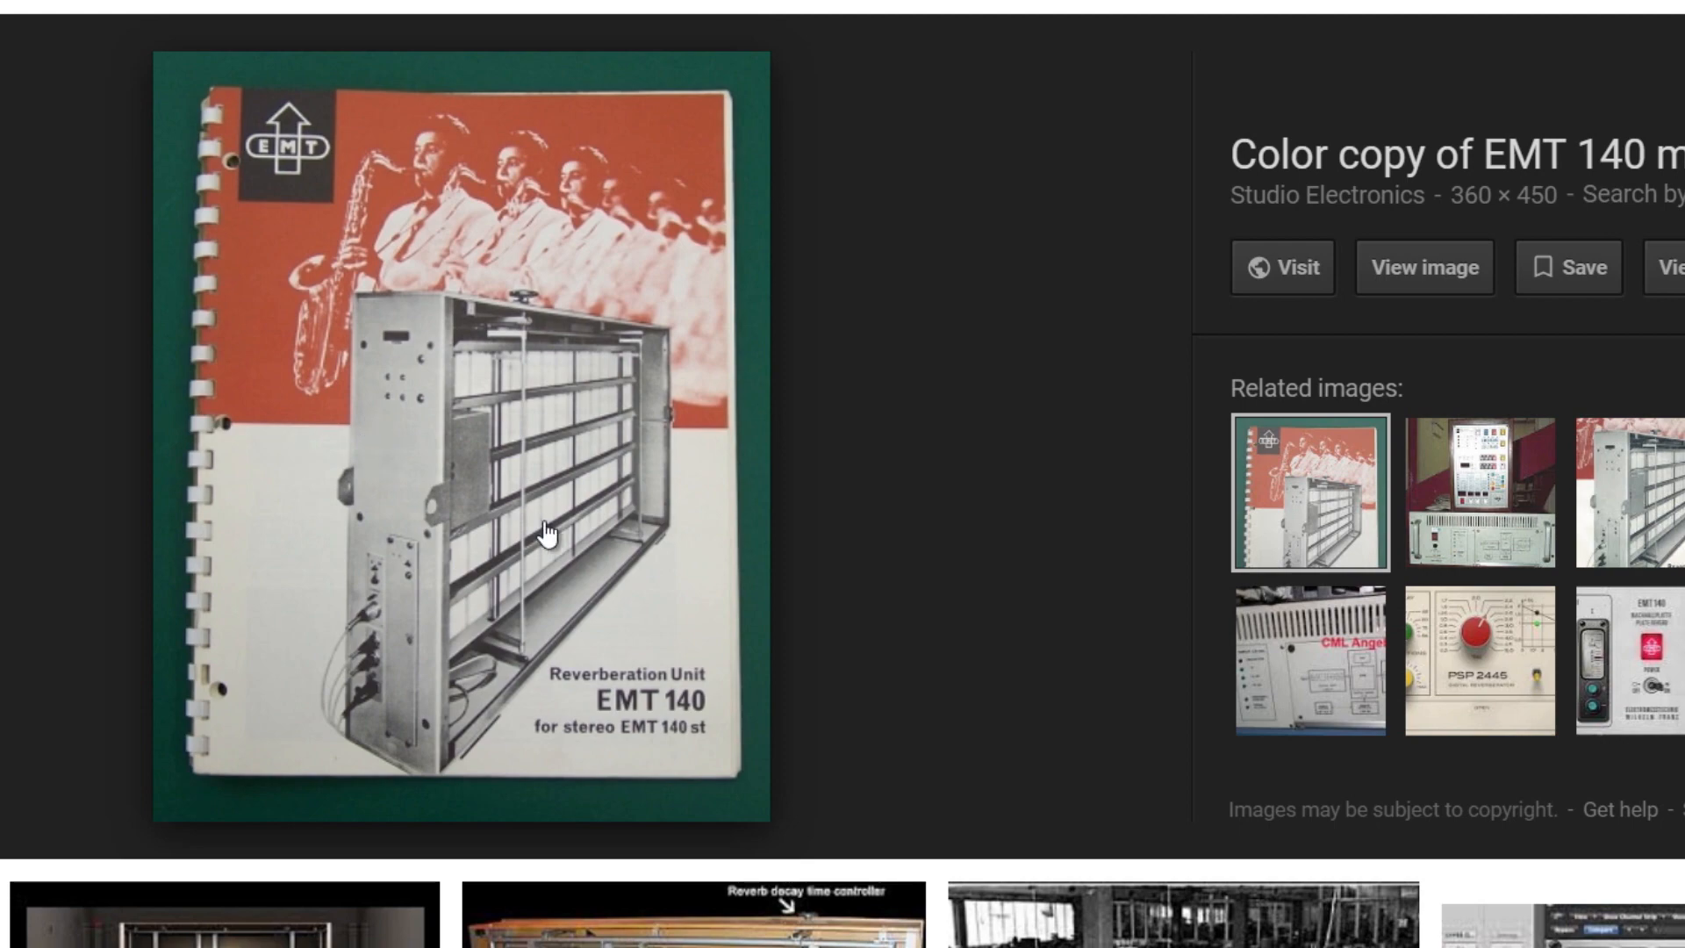
mouse_move(519, 444)
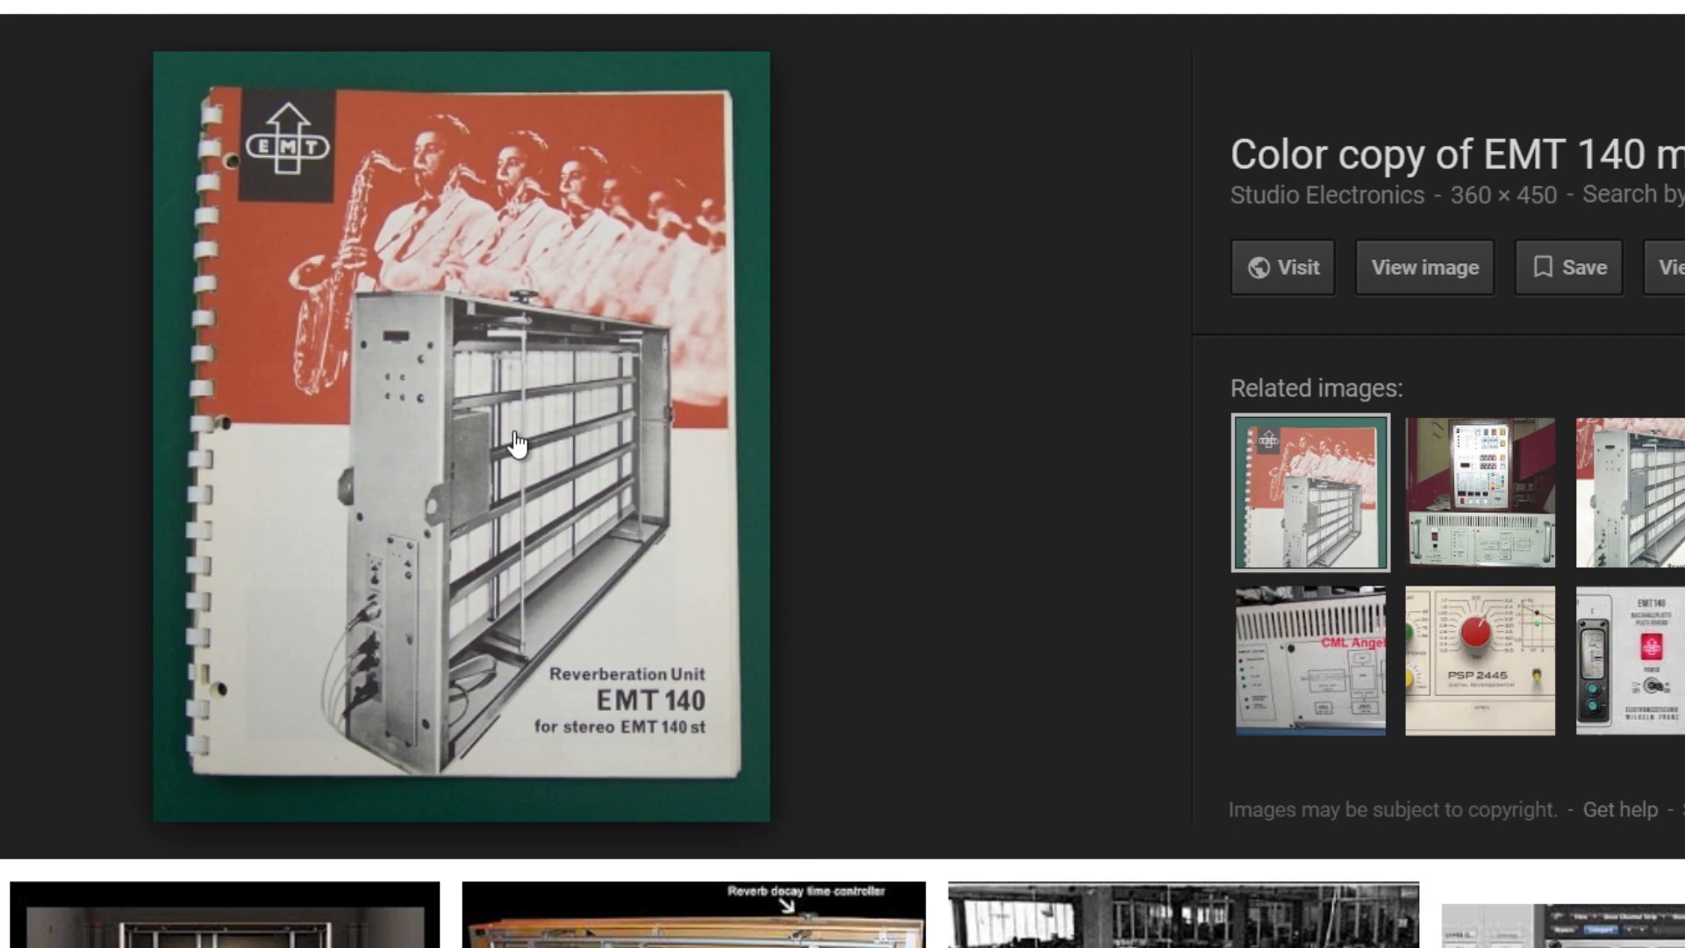
mouse_move(484, 483)
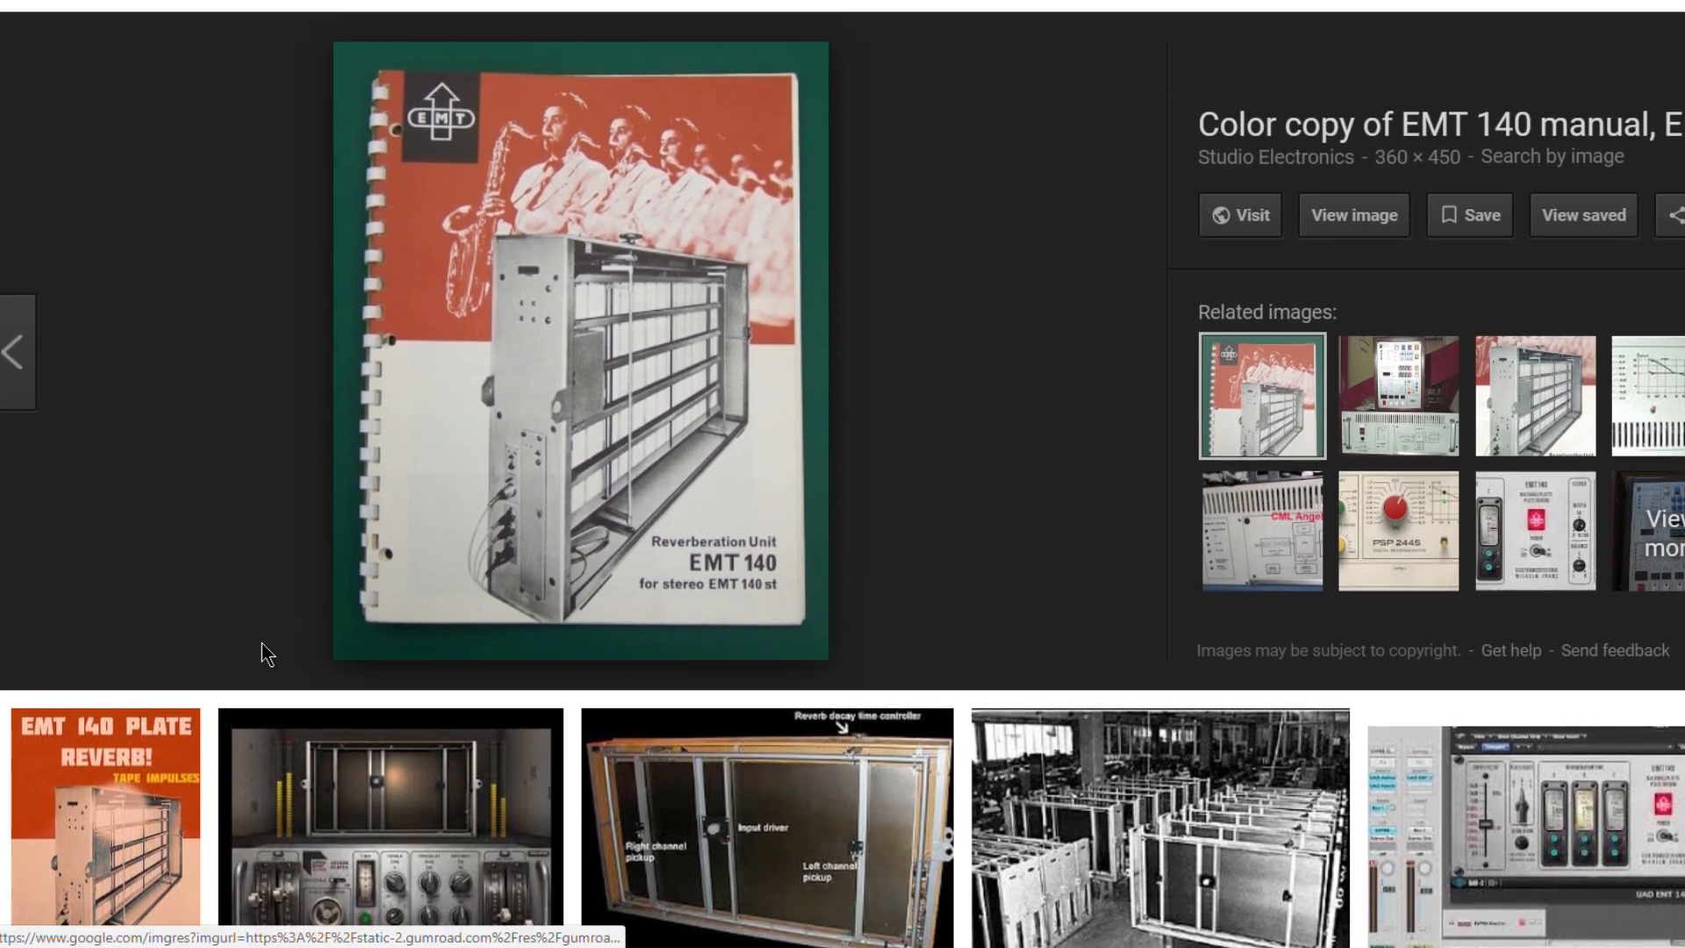
Return to the Little Plate page, then switch over to the iLok.com site.
click(1251, 215)
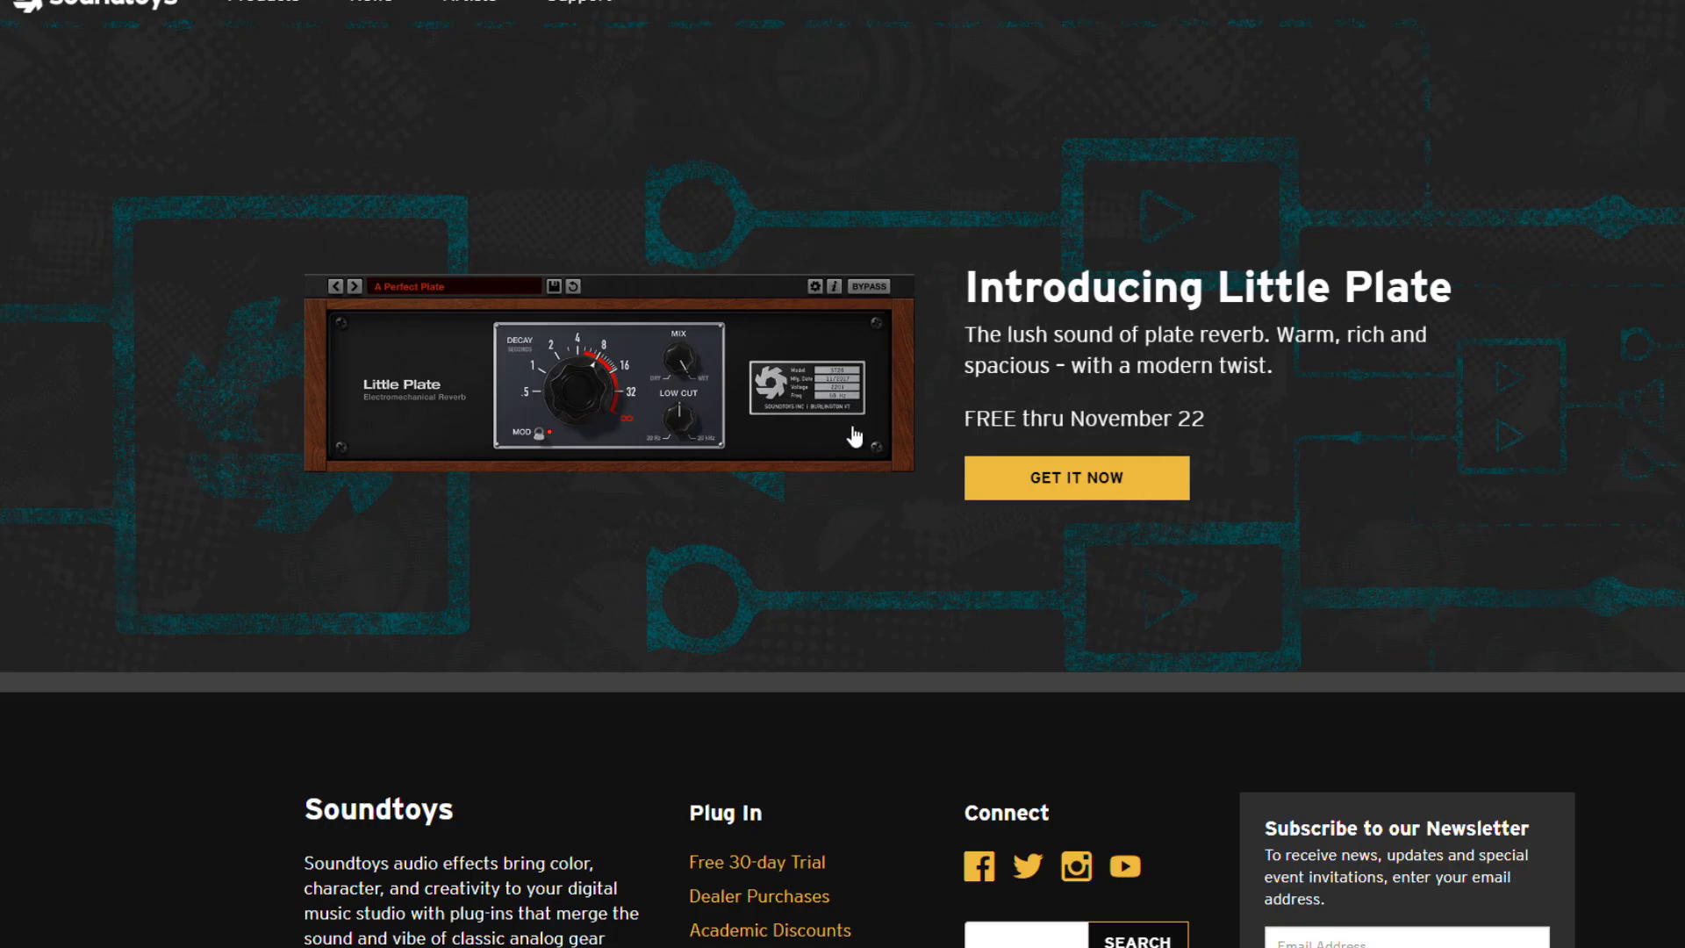
mouse_move(796, 618)
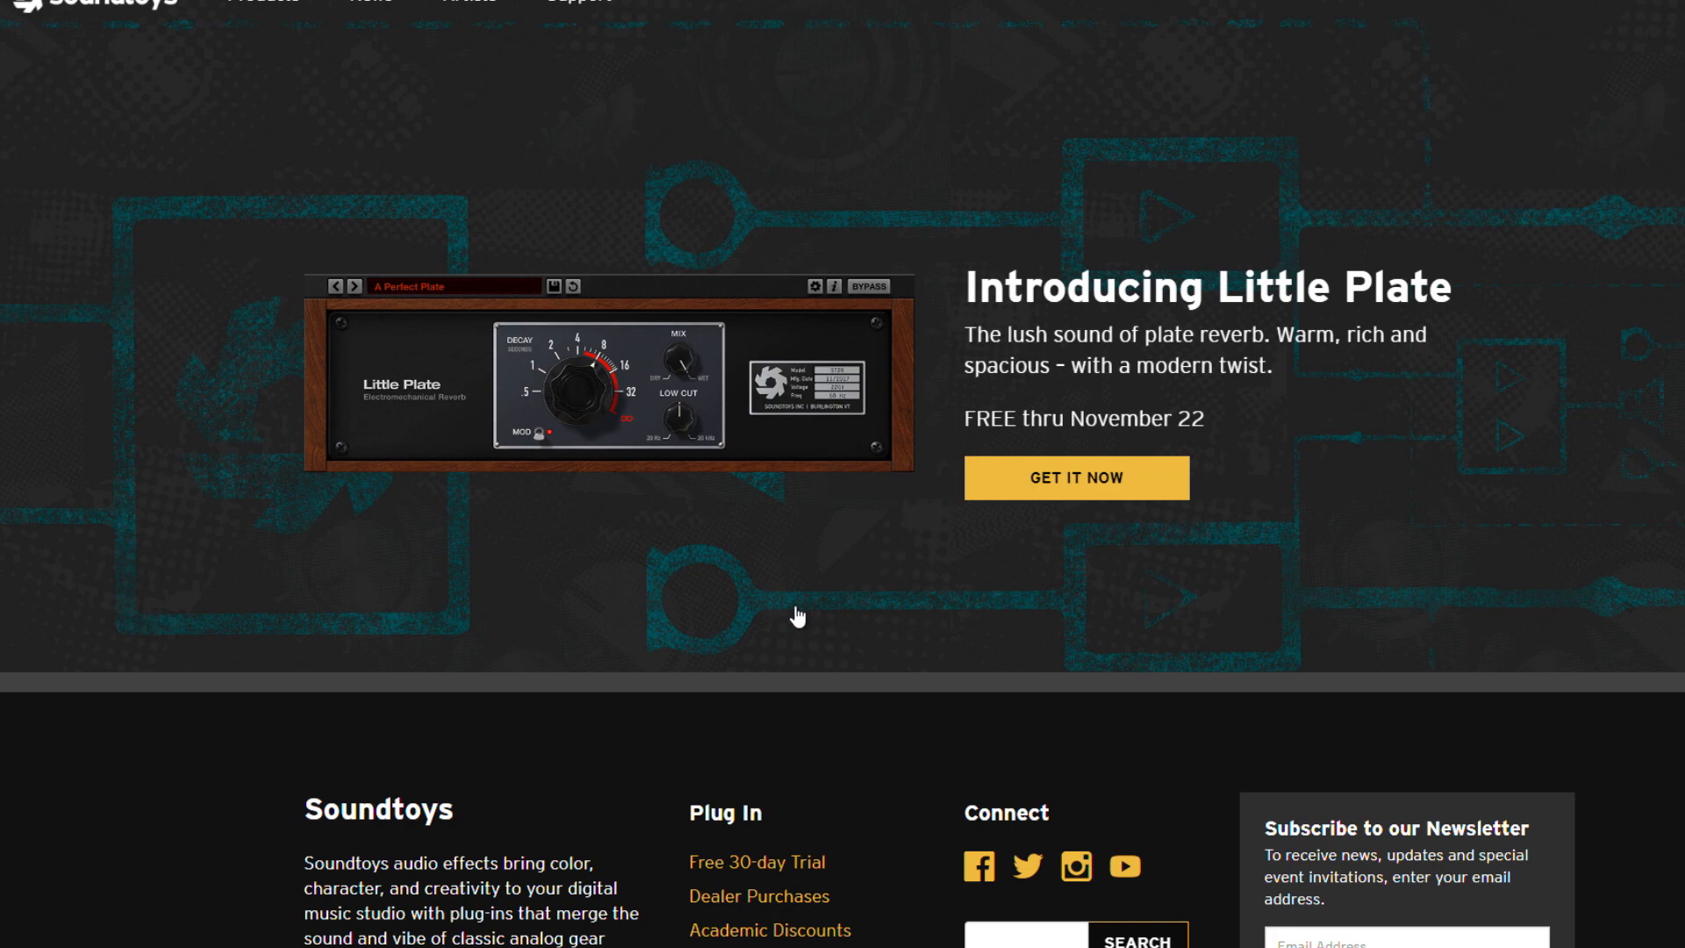
click(396, 12)
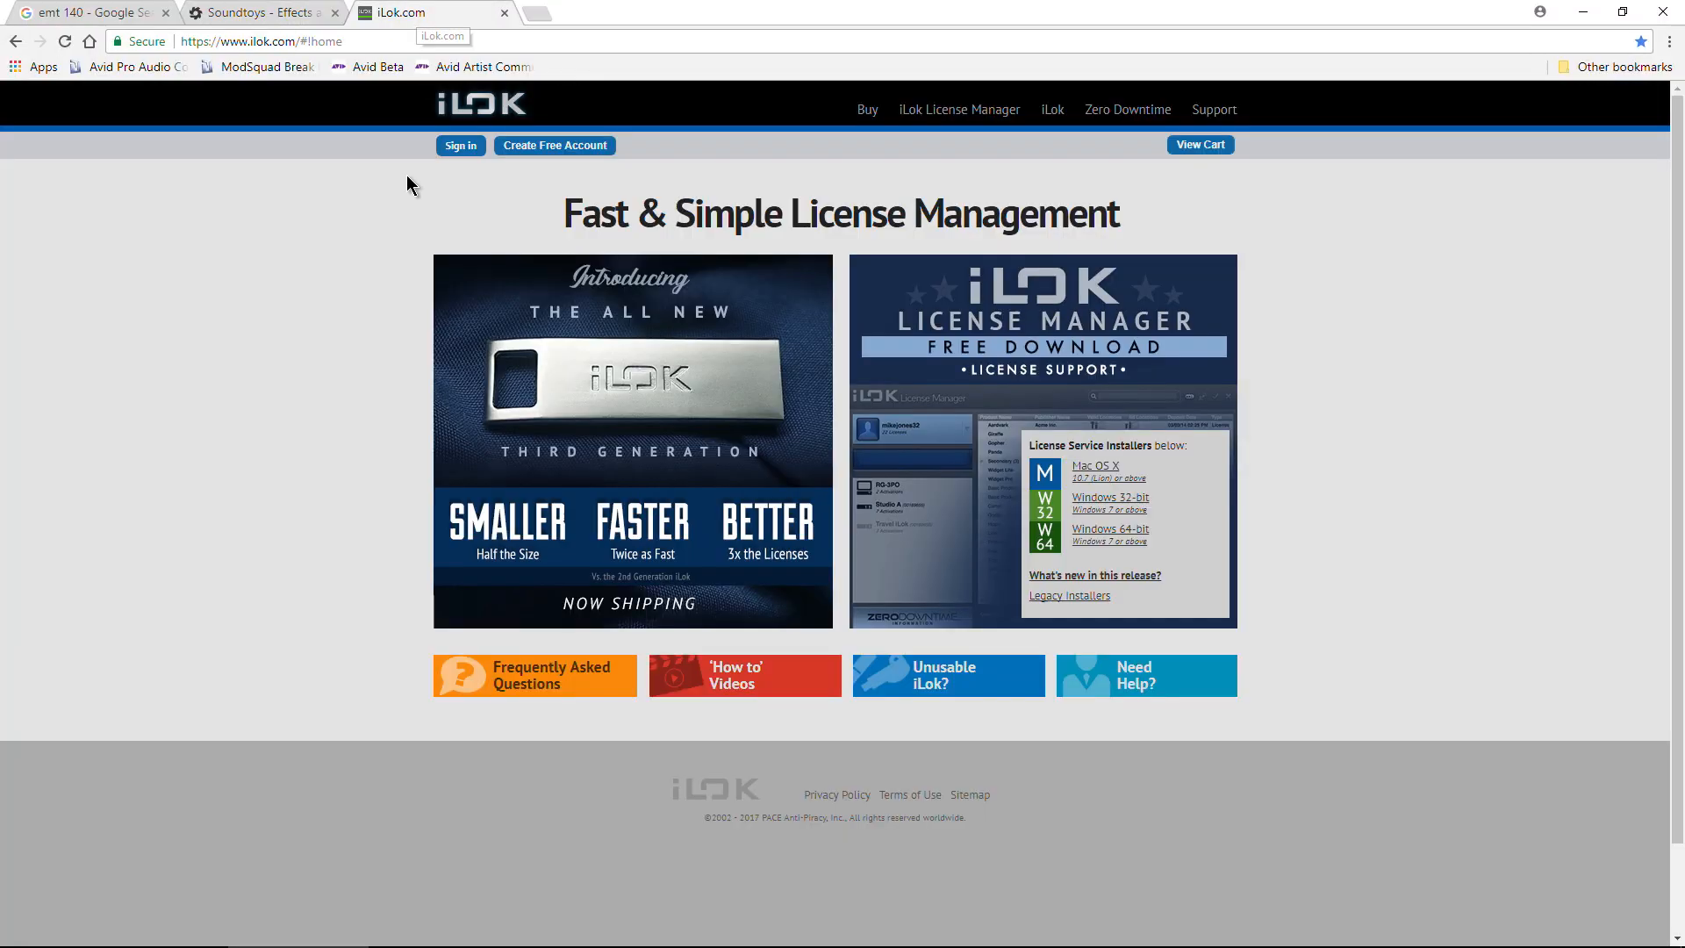
mouse_move(651, 411)
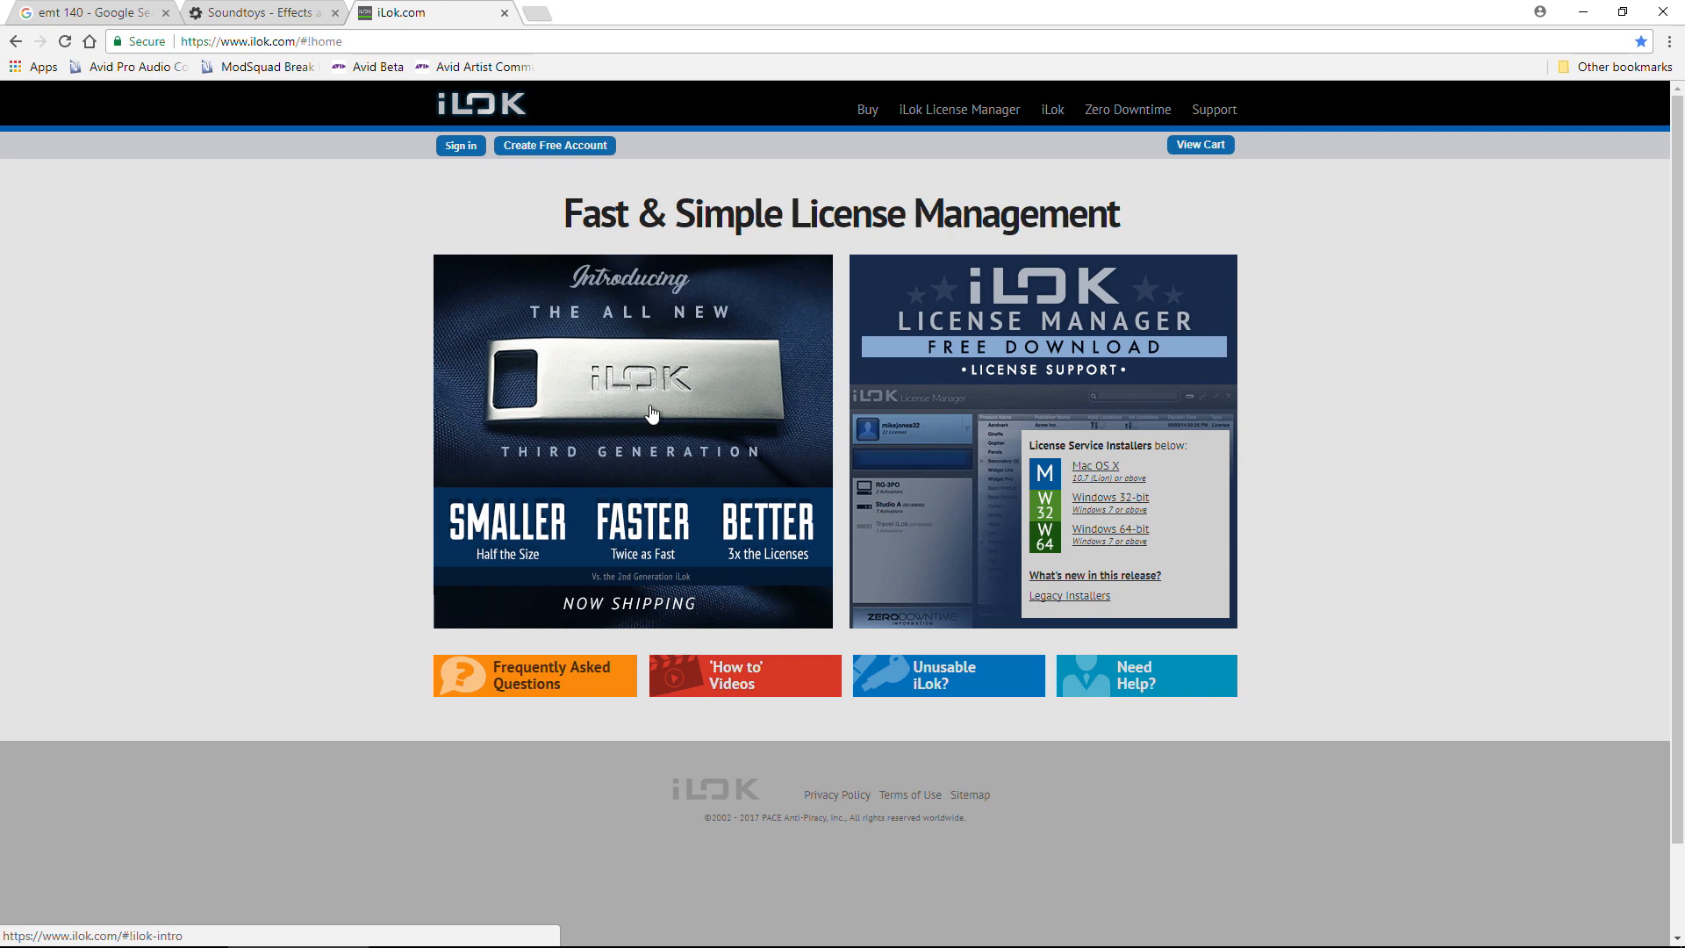
mouse_move(652, 415)
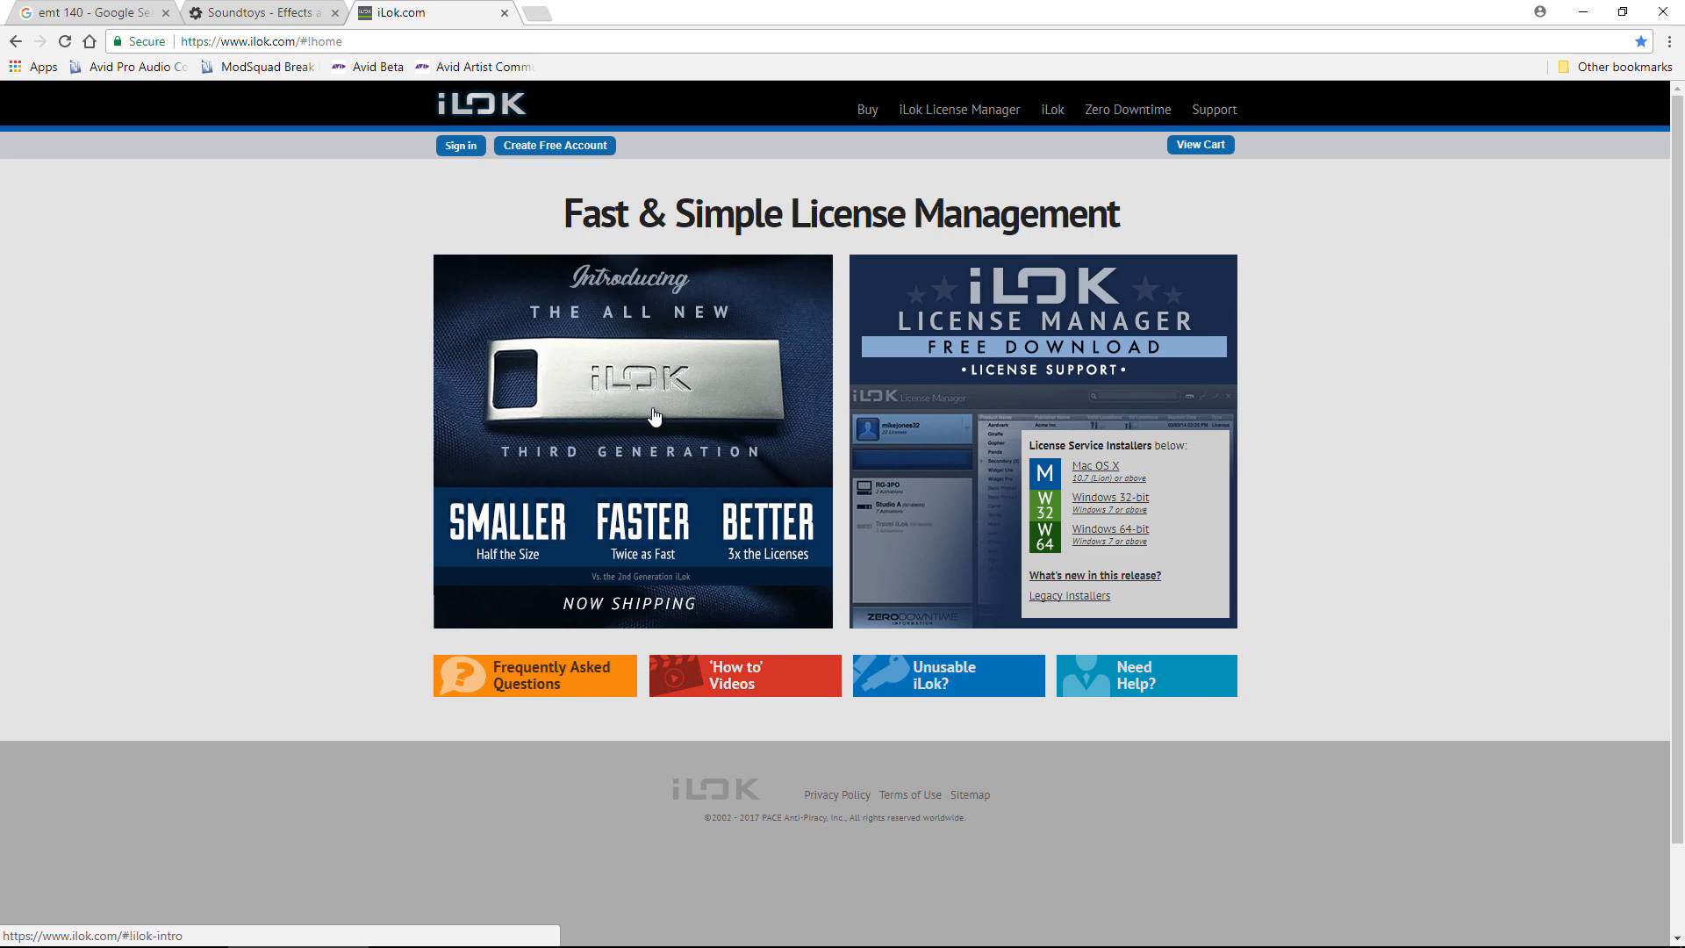
mouse_move(1015, 320)
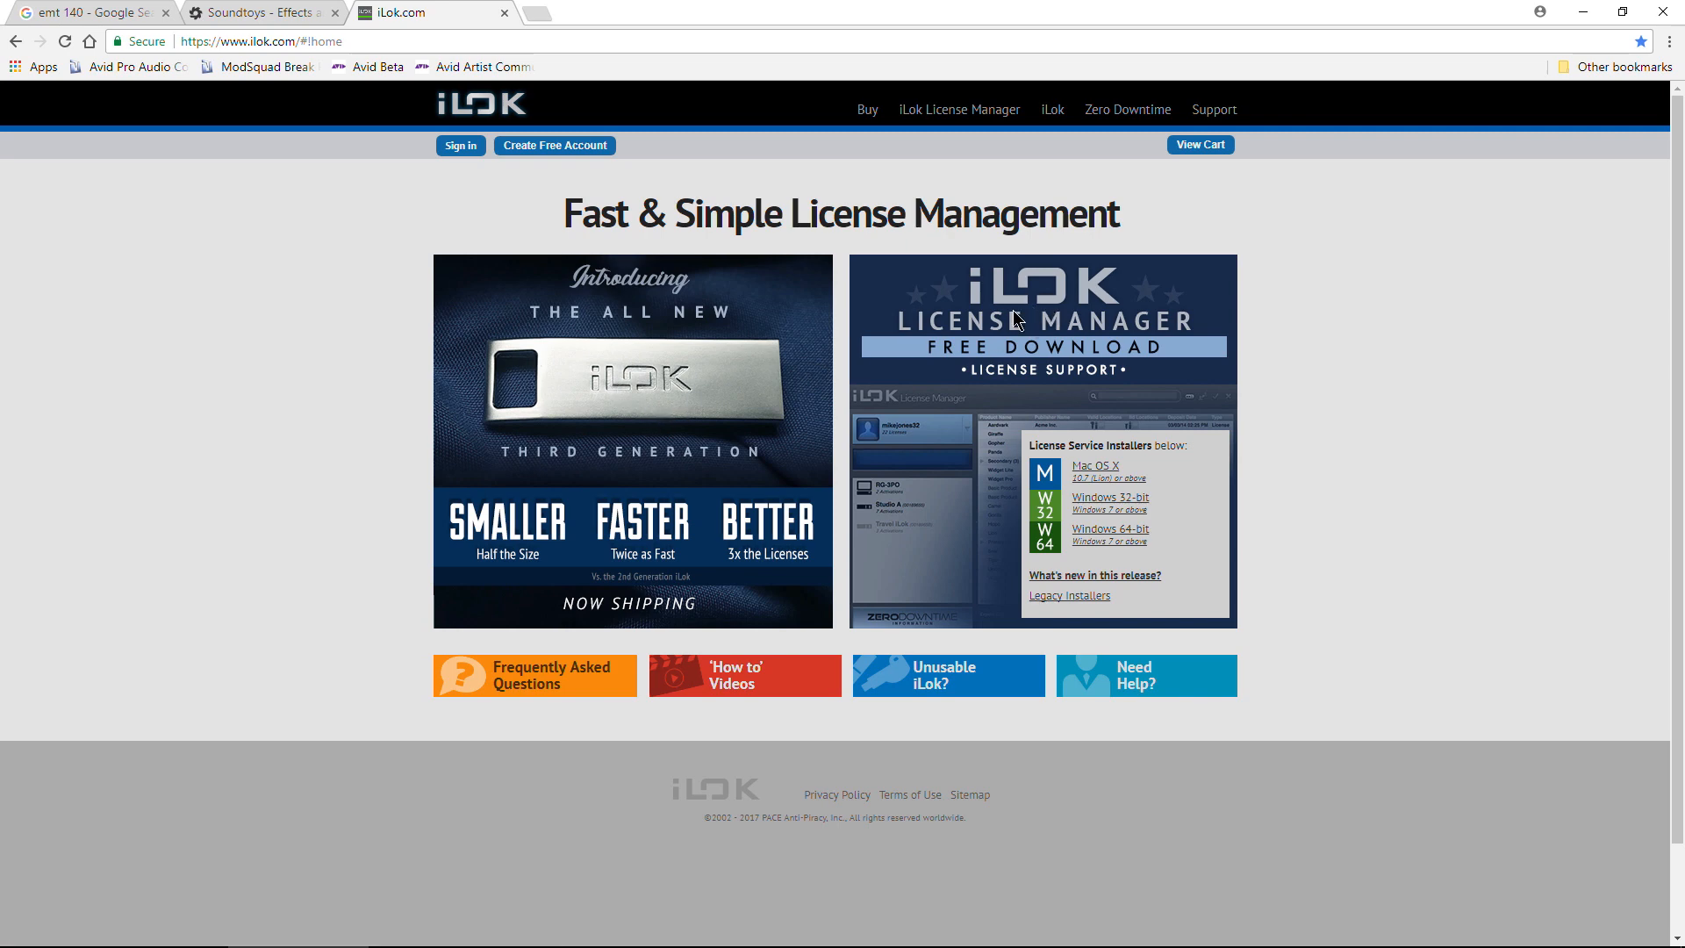
mouse_move(554, 145)
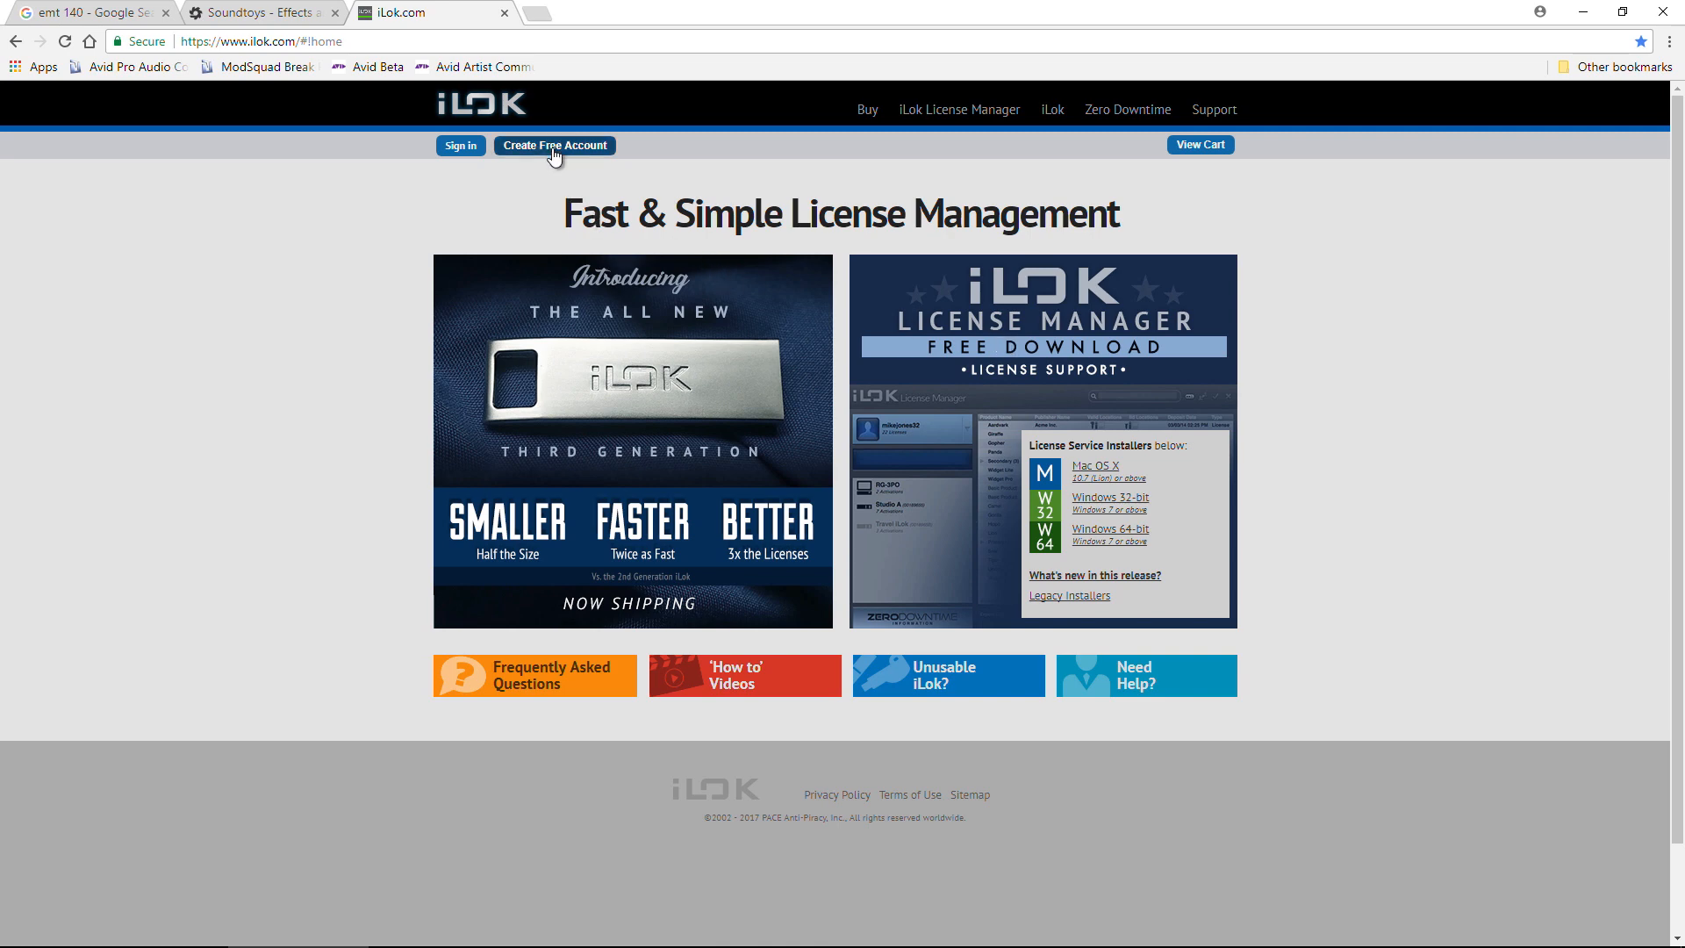
Toggle full-screen view with F11 while looking over the iLok.com home page.
key(F11)
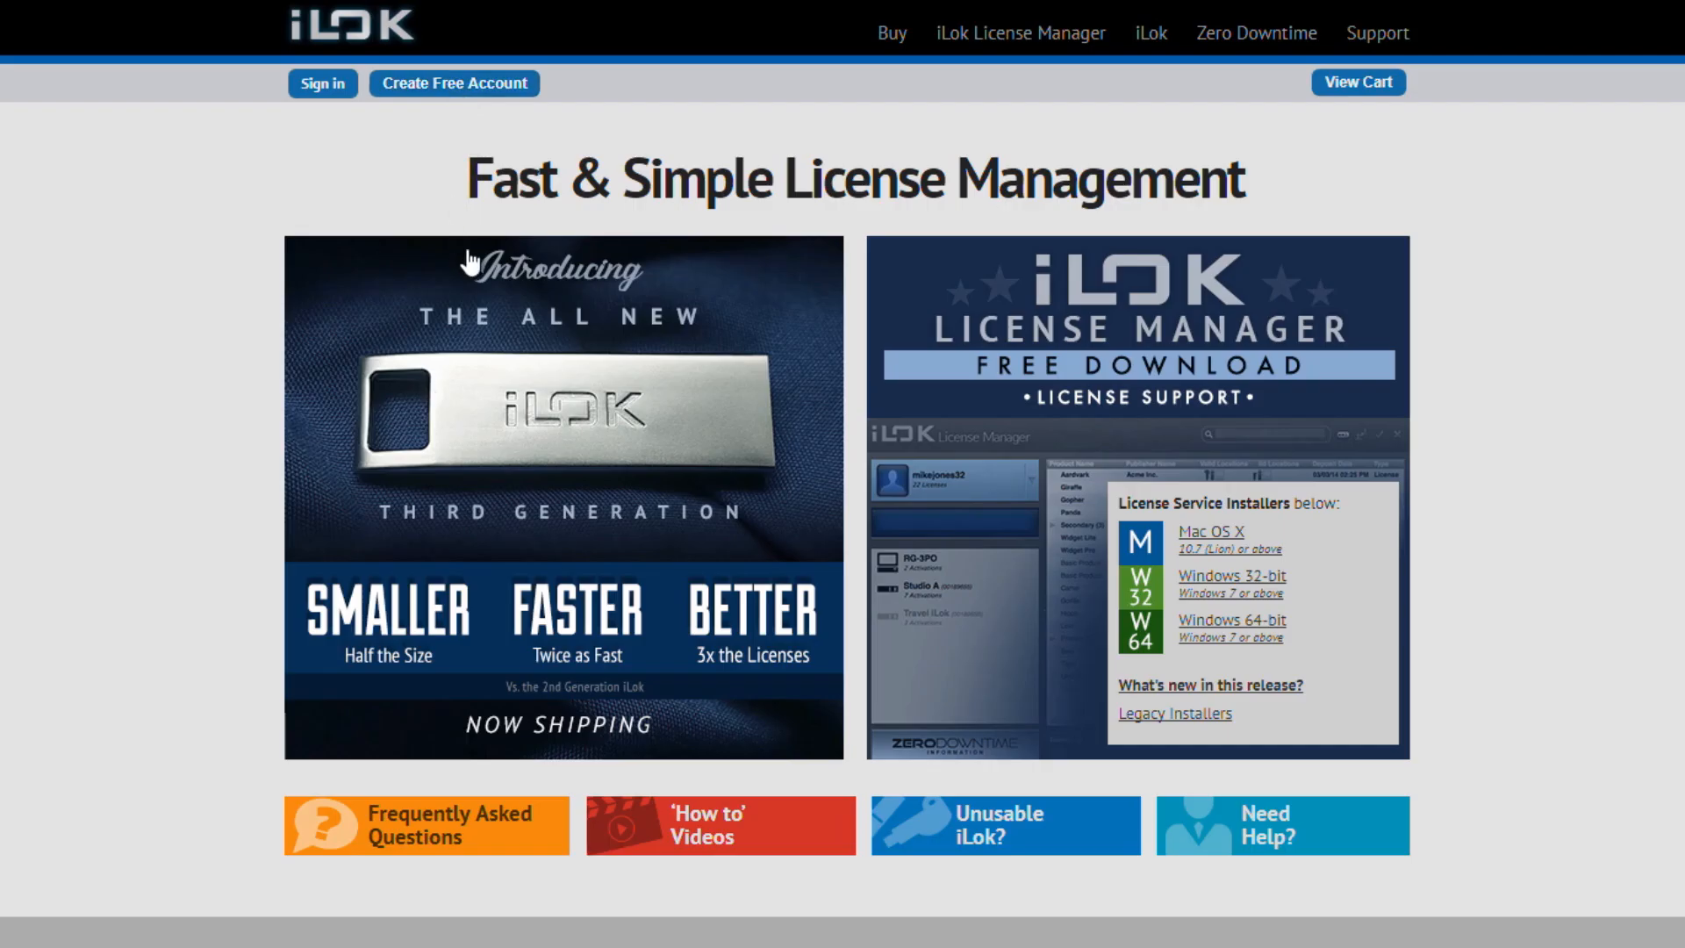
mouse_move(451, 112)
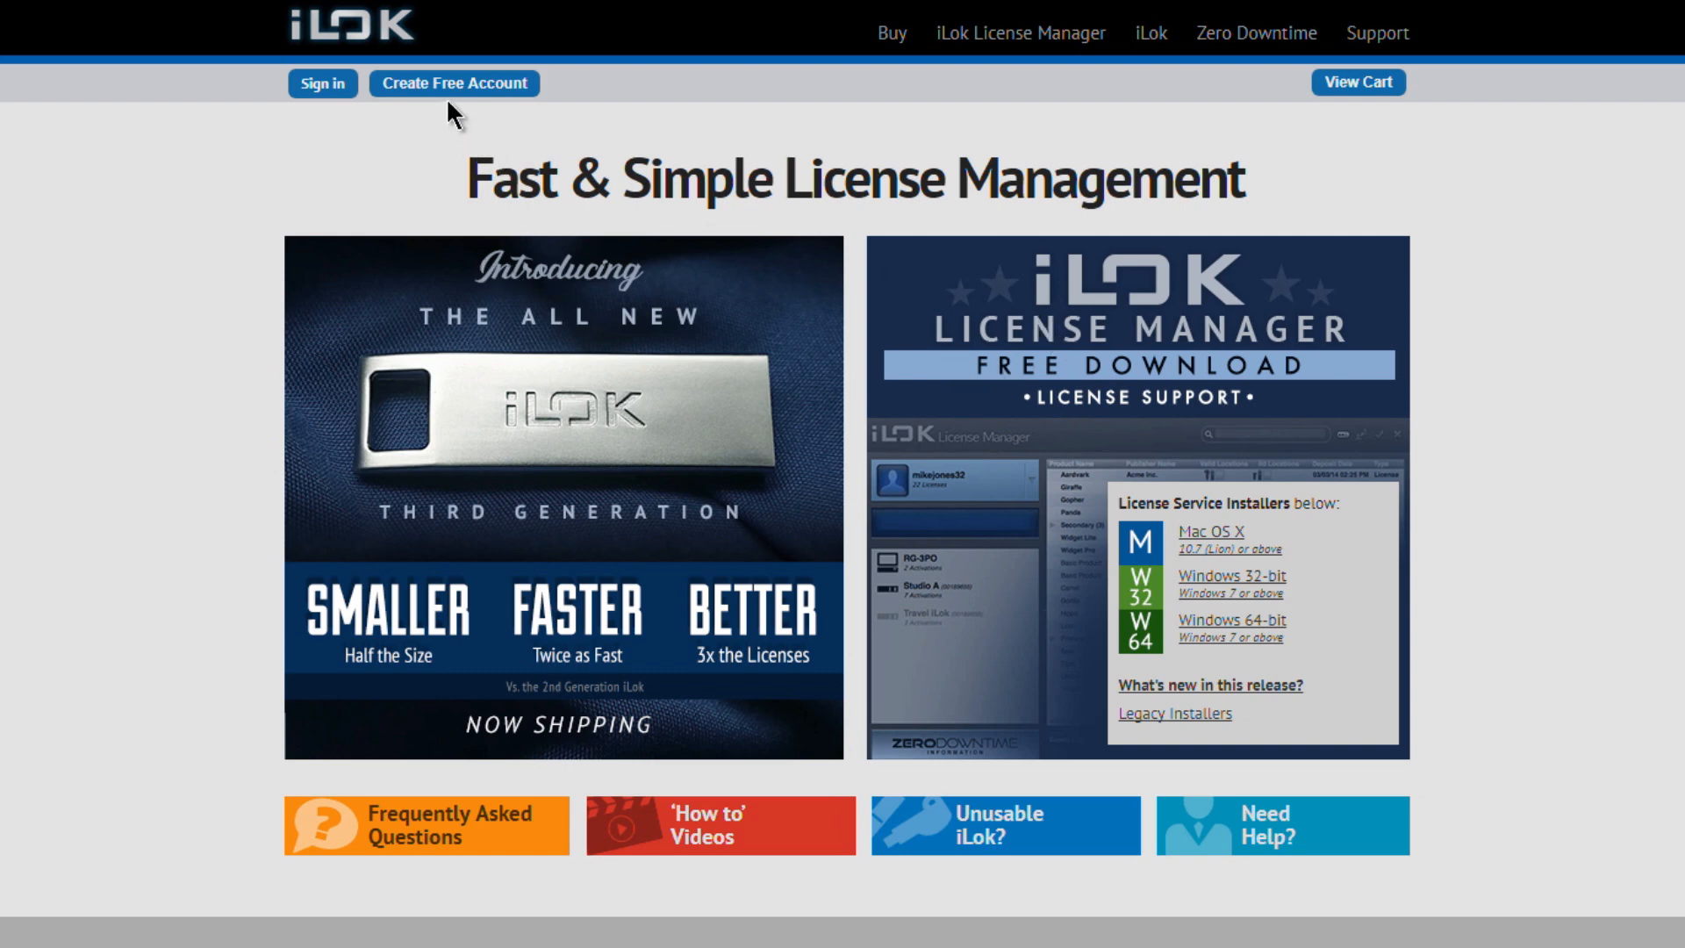
mouse_move(426, 179)
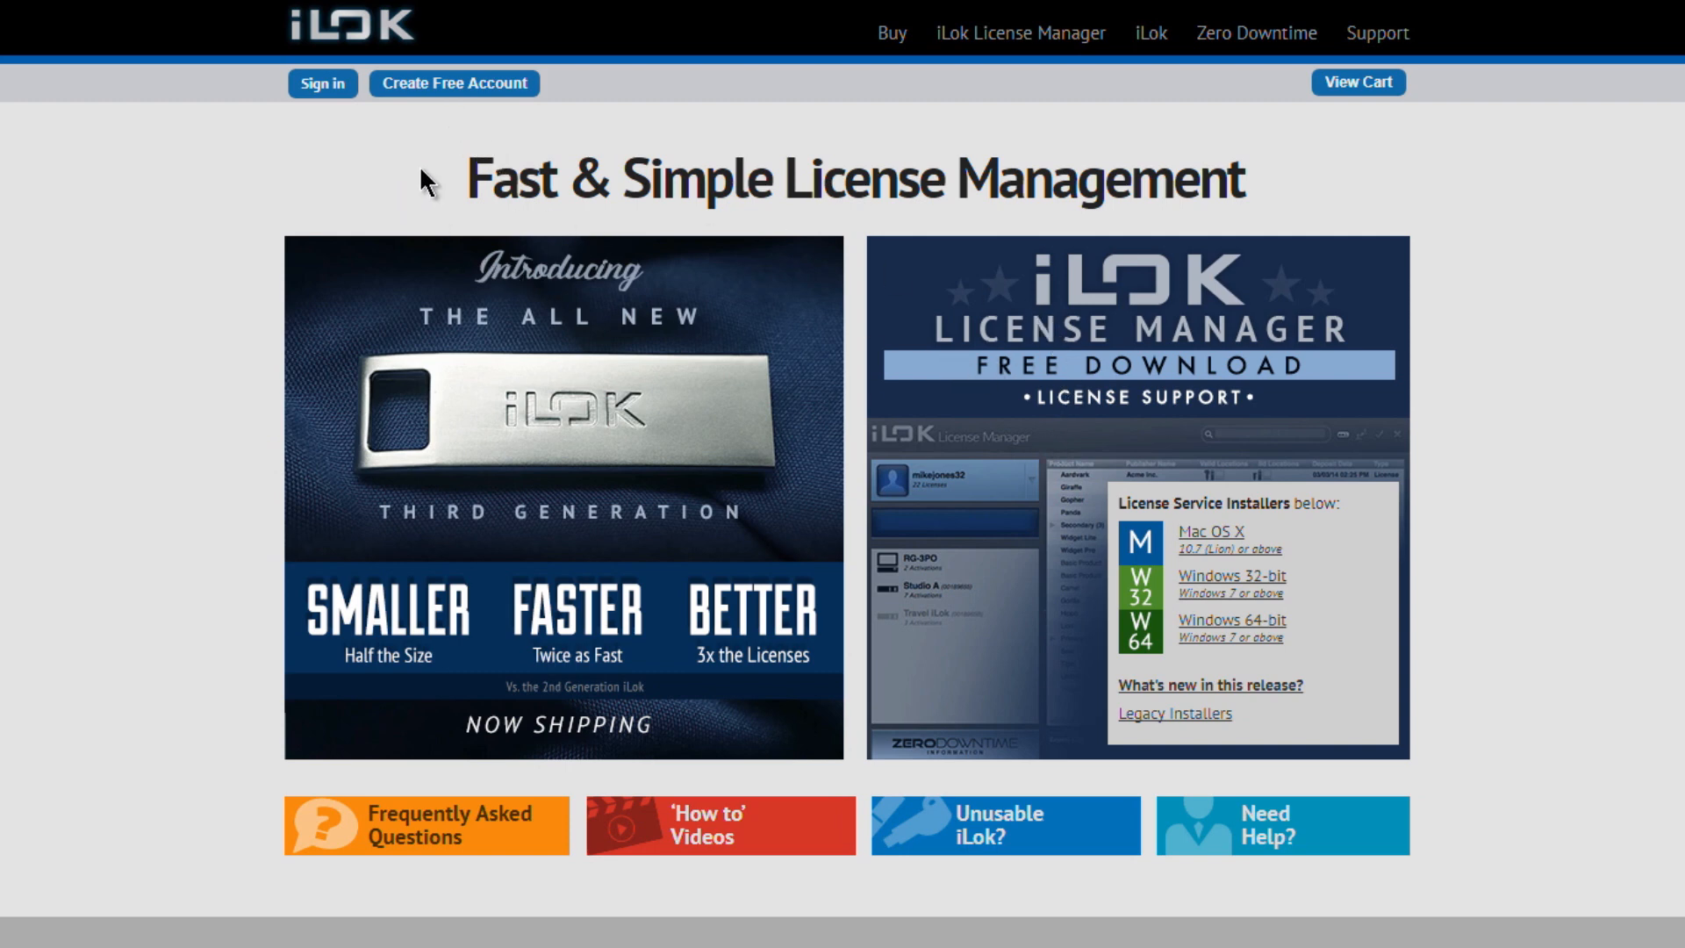
mouse_move(1078, 390)
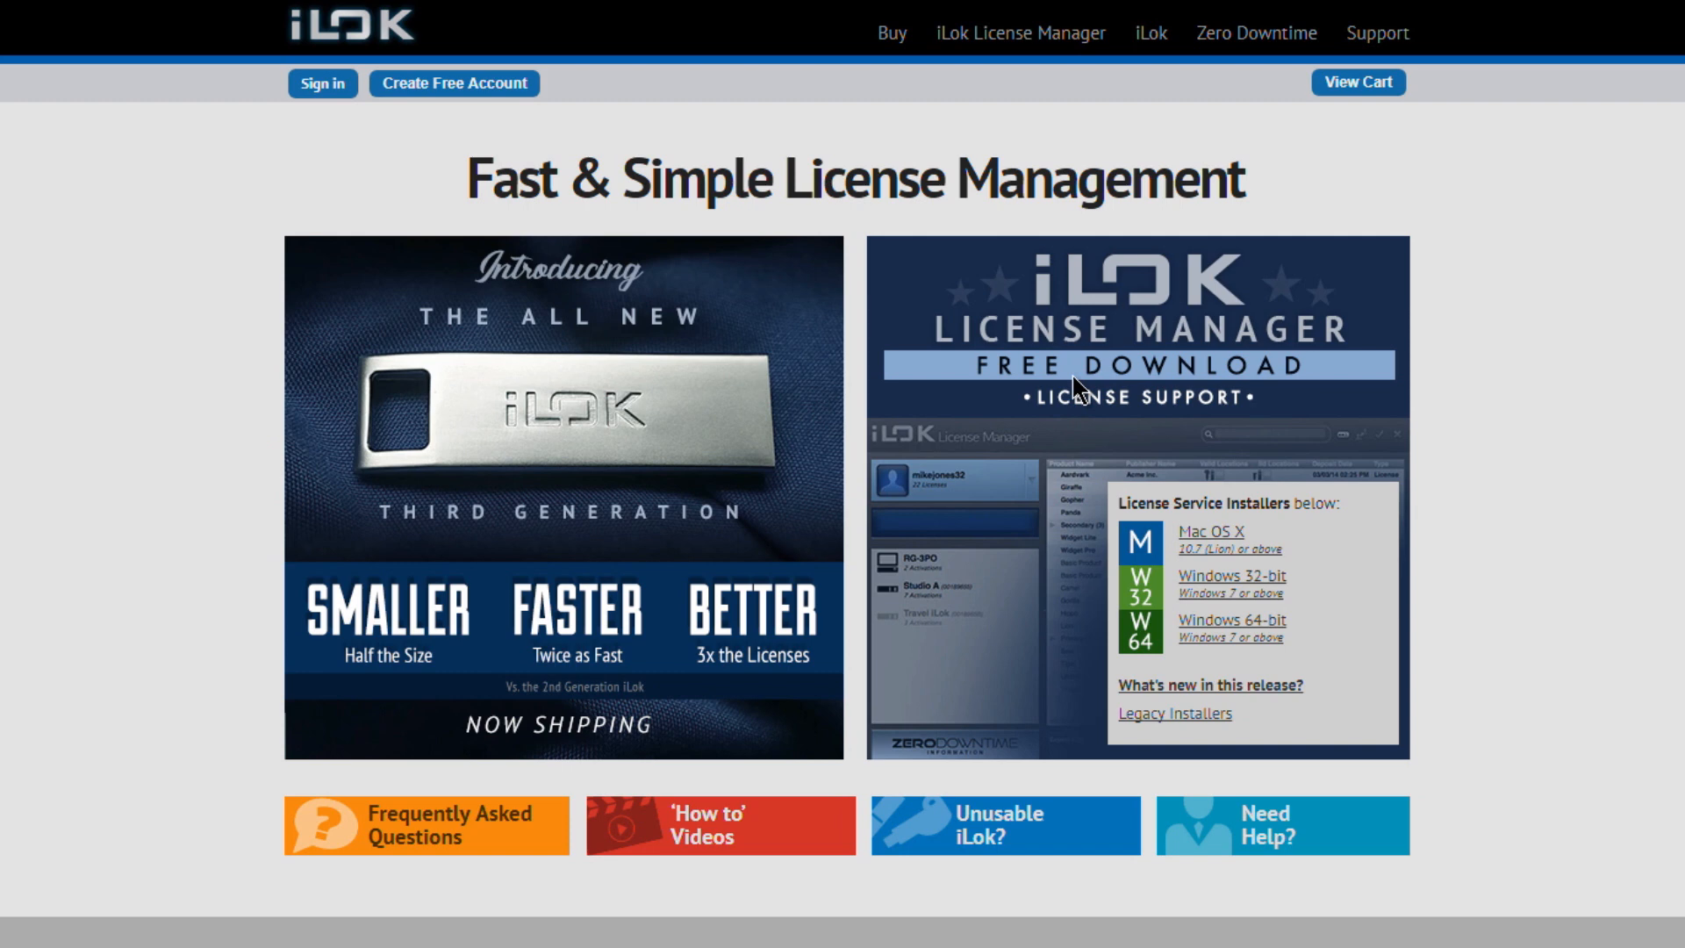
mouse_move(1091, 365)
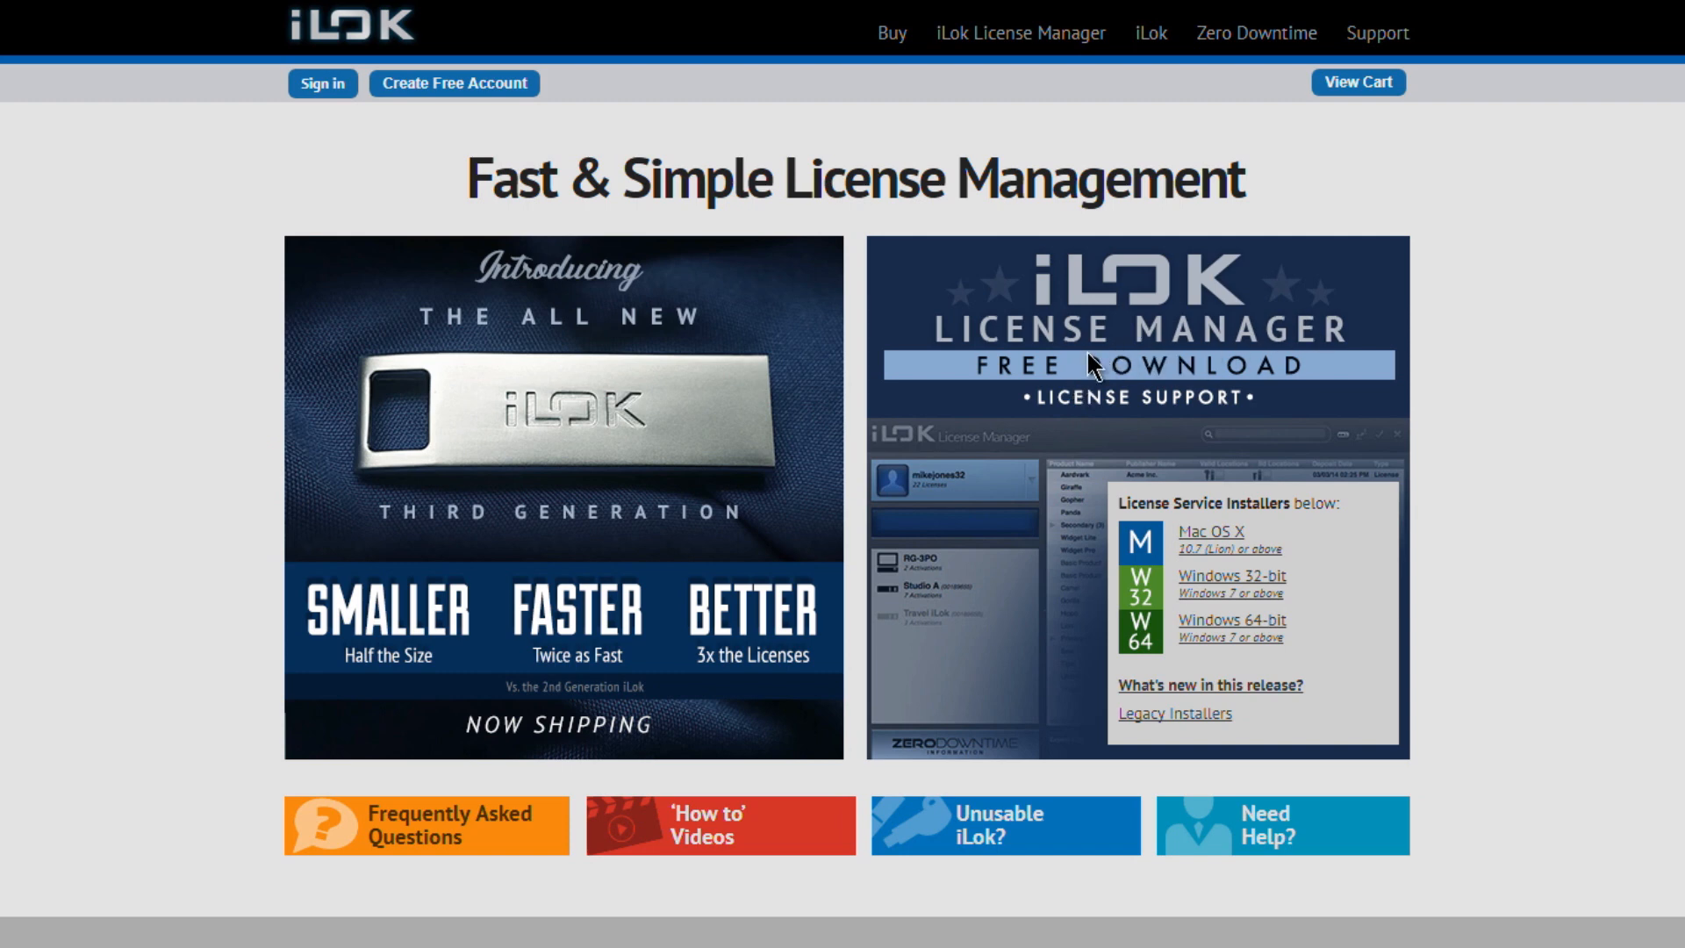
mouse_move(1090, 364)
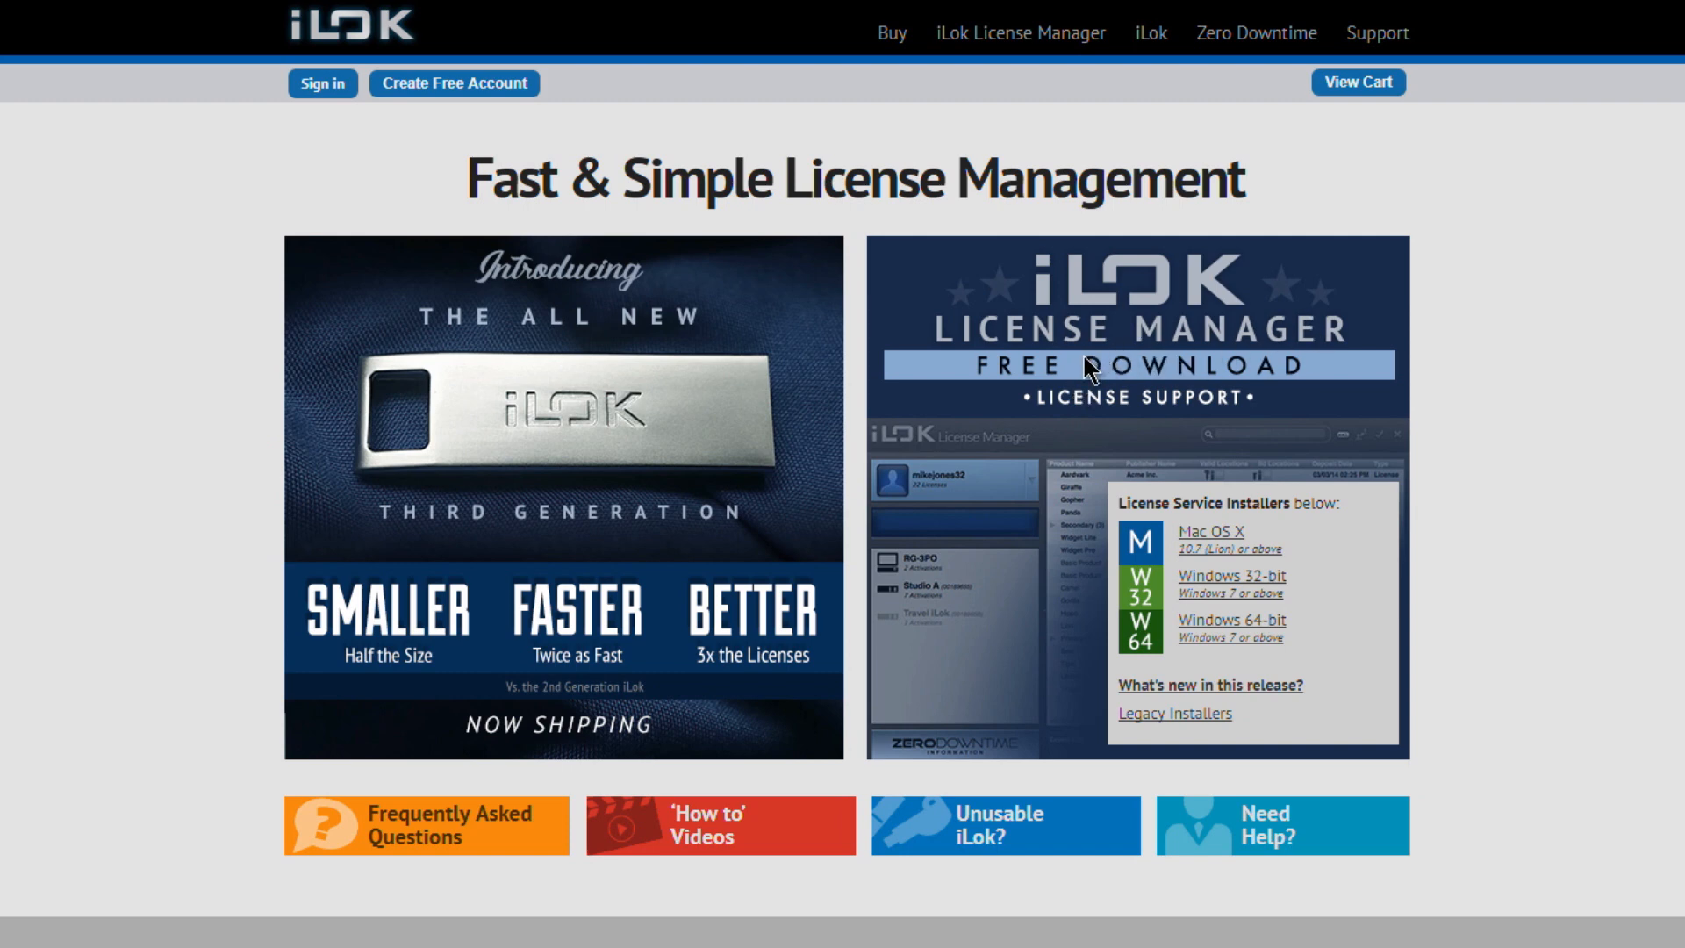
mouse_move(465, 422)
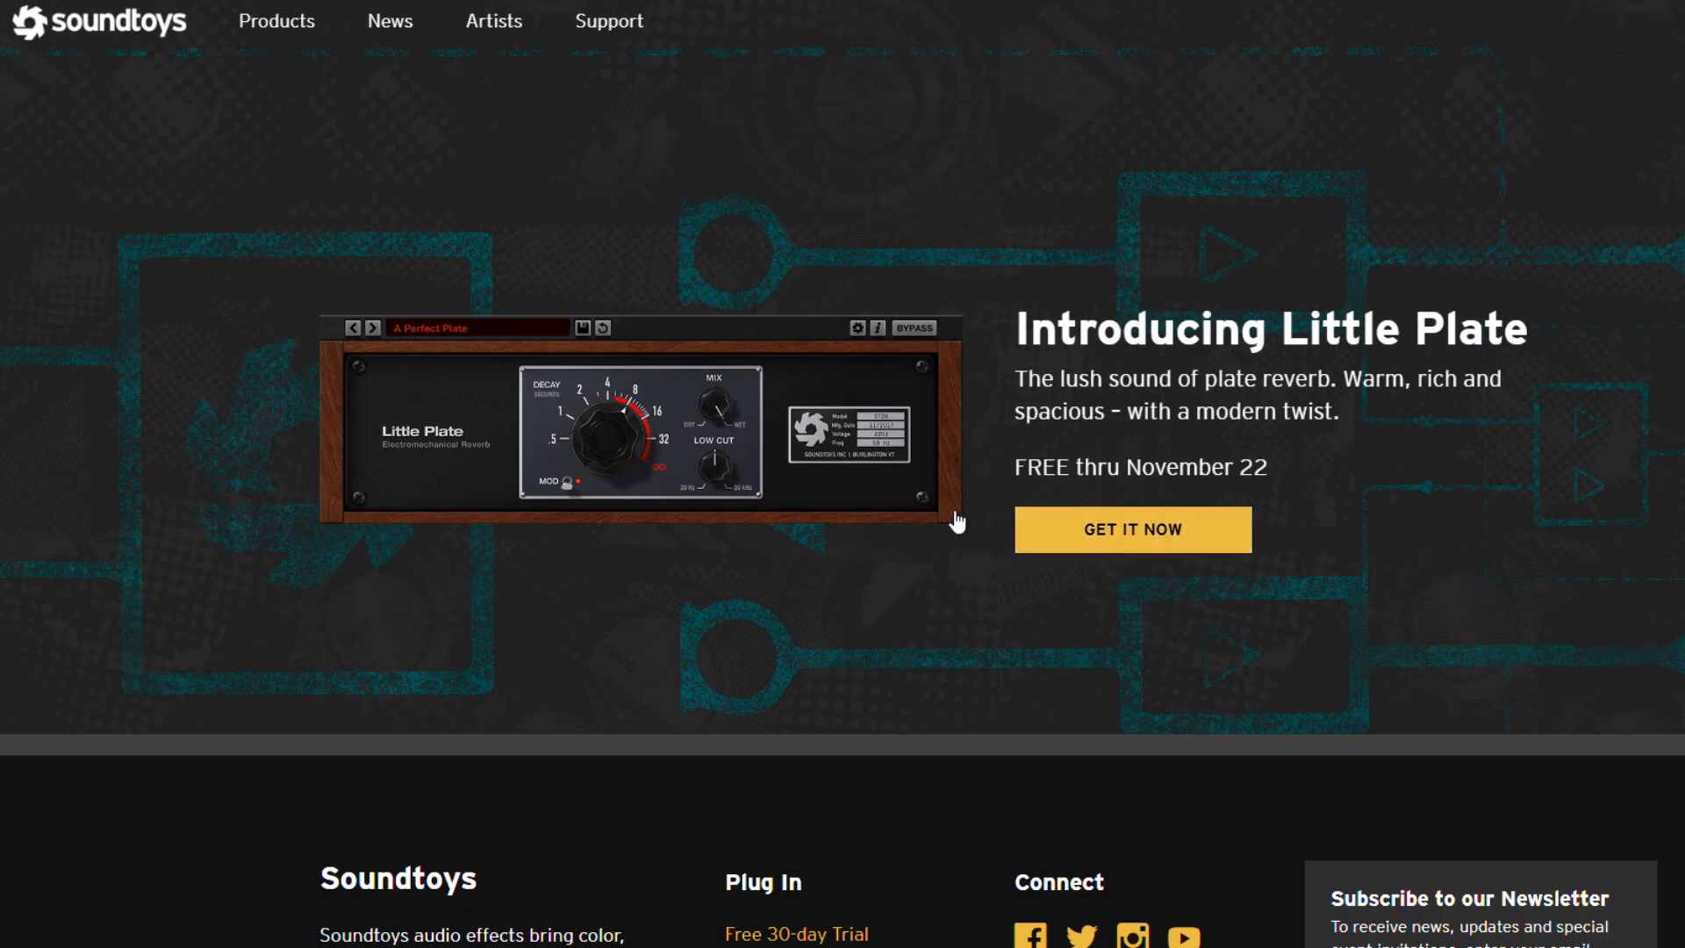
mouse_move(912, 505)
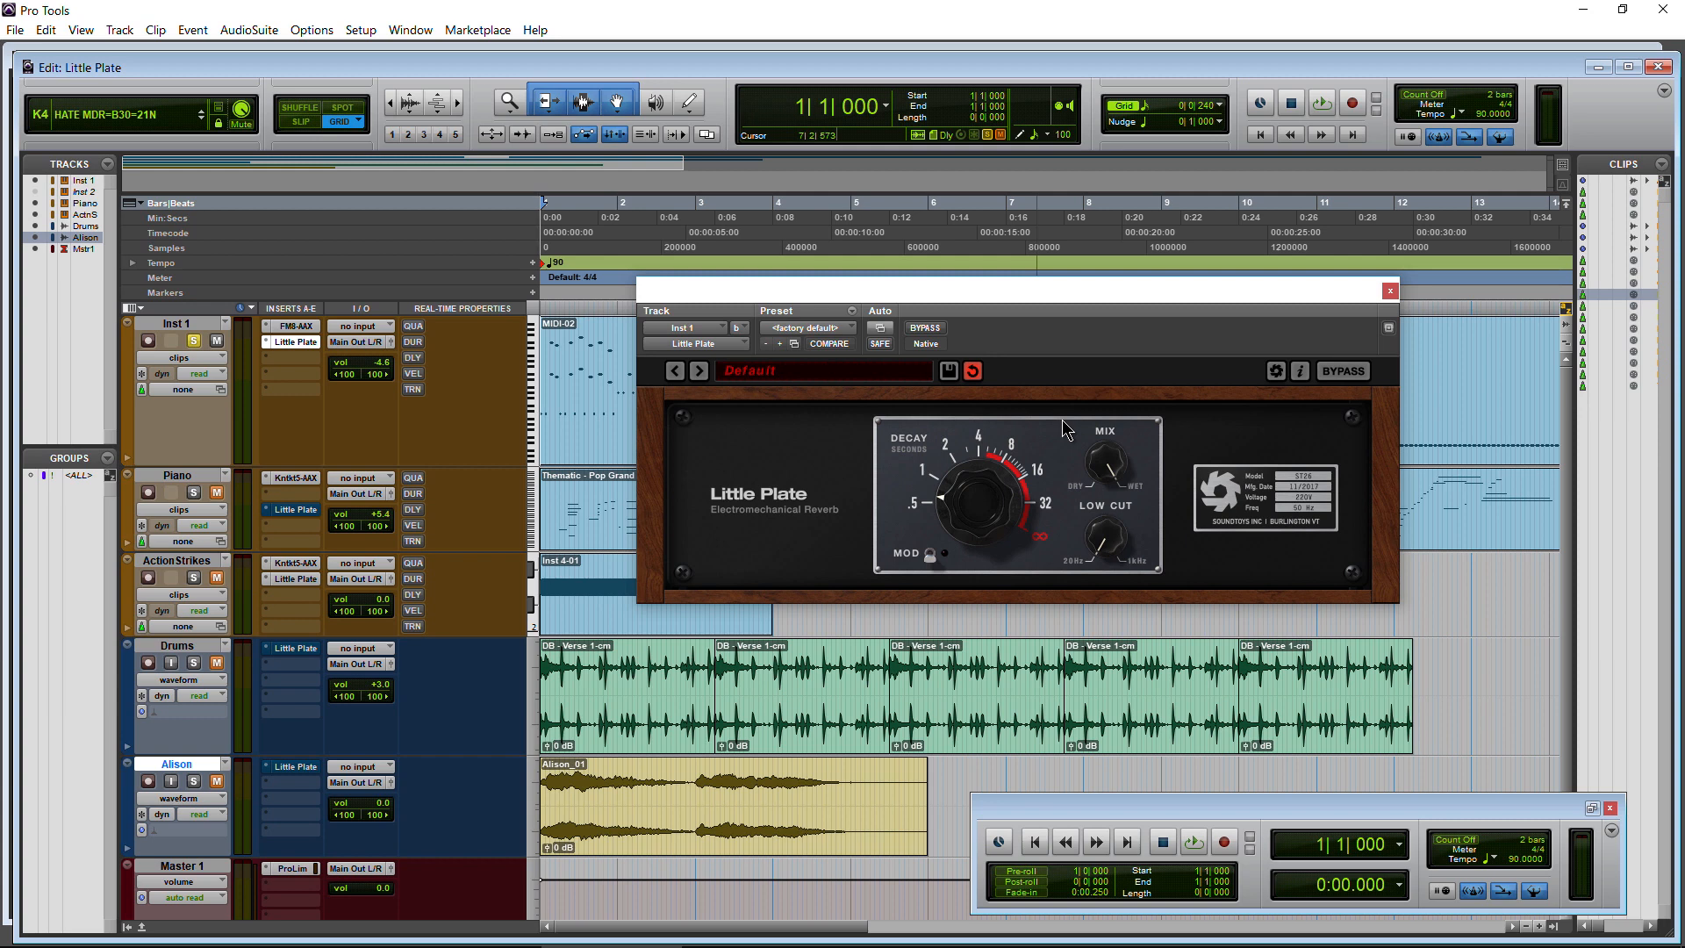
mouse_move(901, 515)
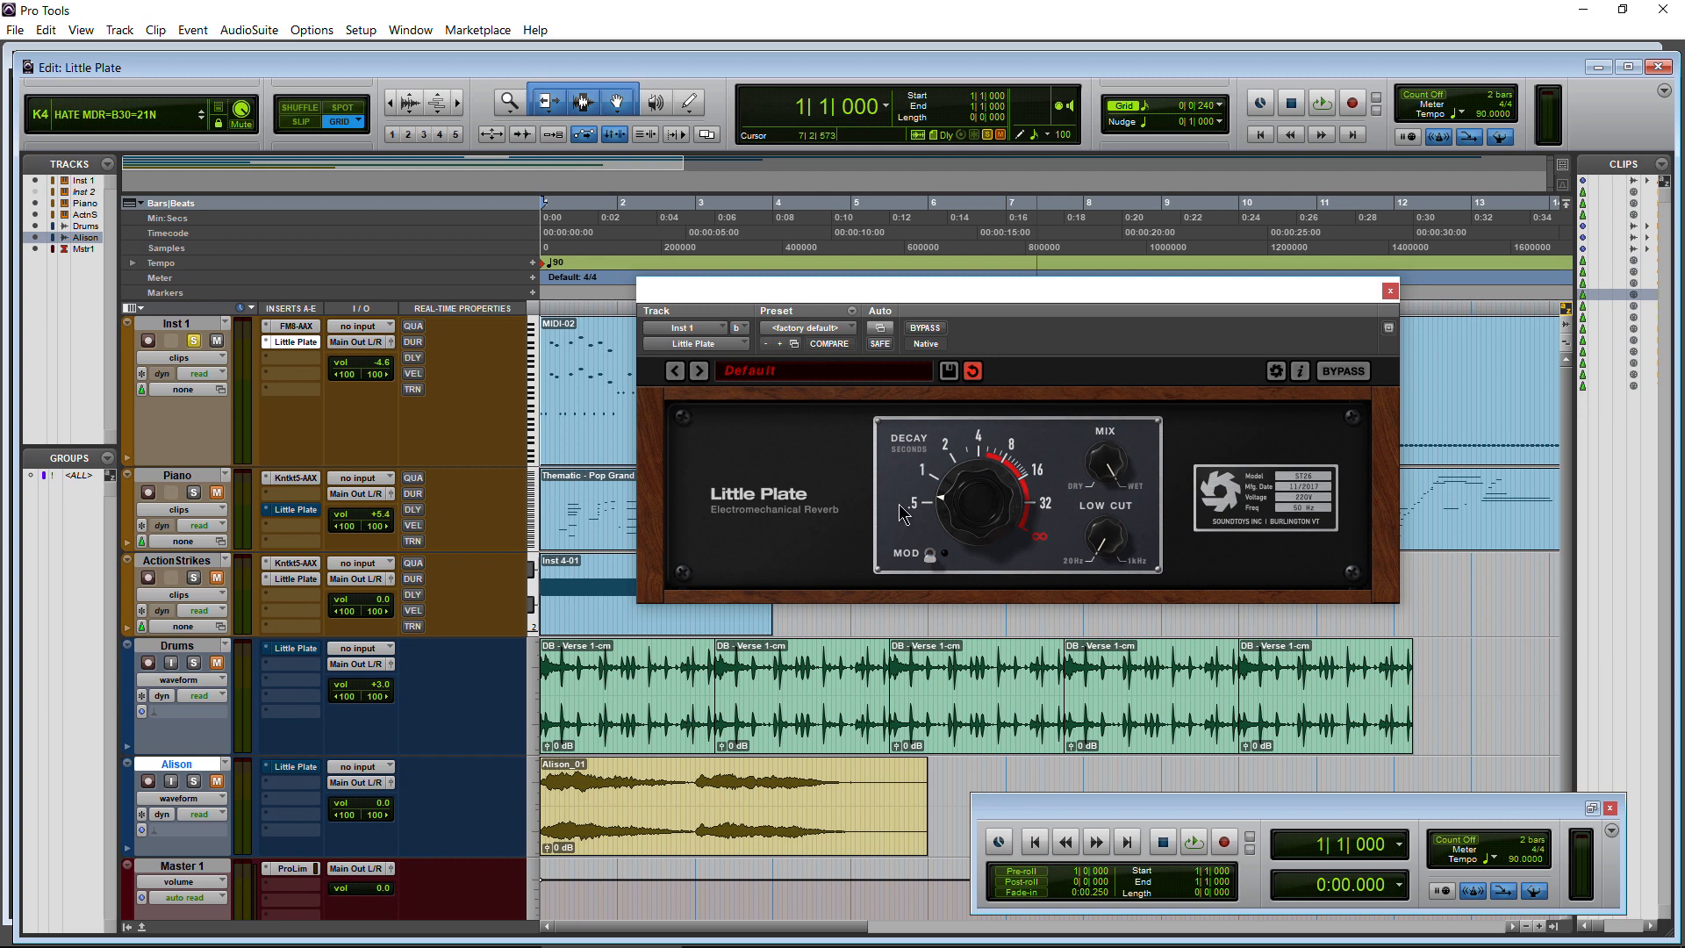
Reset Little Plate, then step through A Perfect Plate and Thin For A Second to Fat One Time.
click(824, 370)
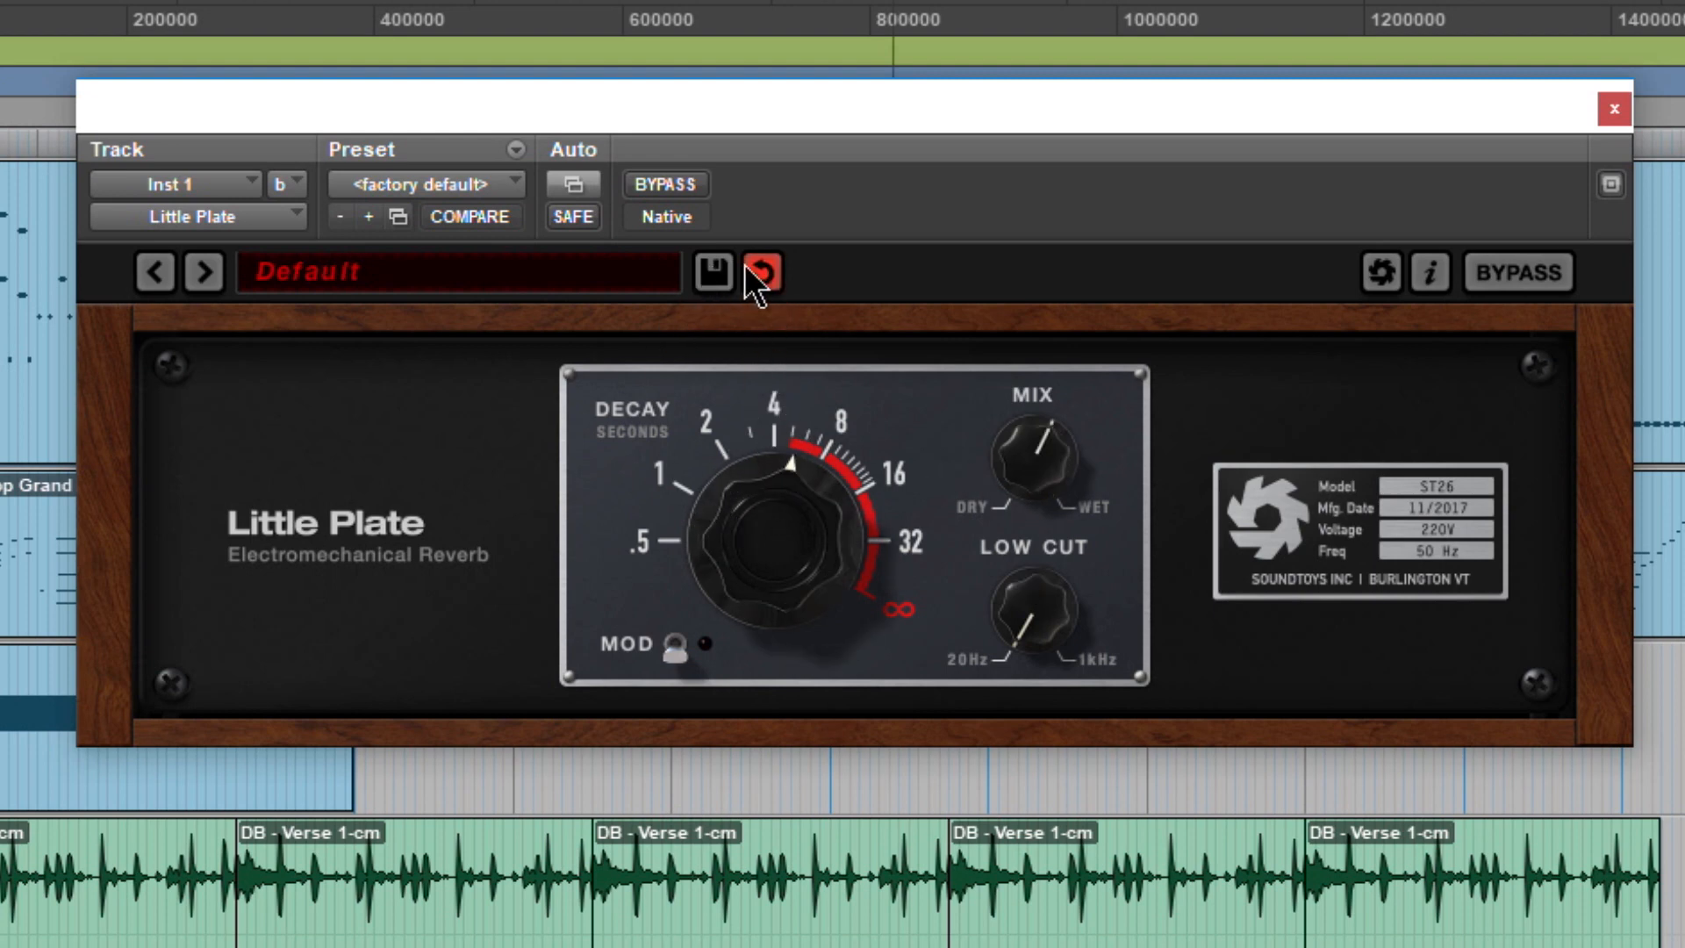
click(767, 271)
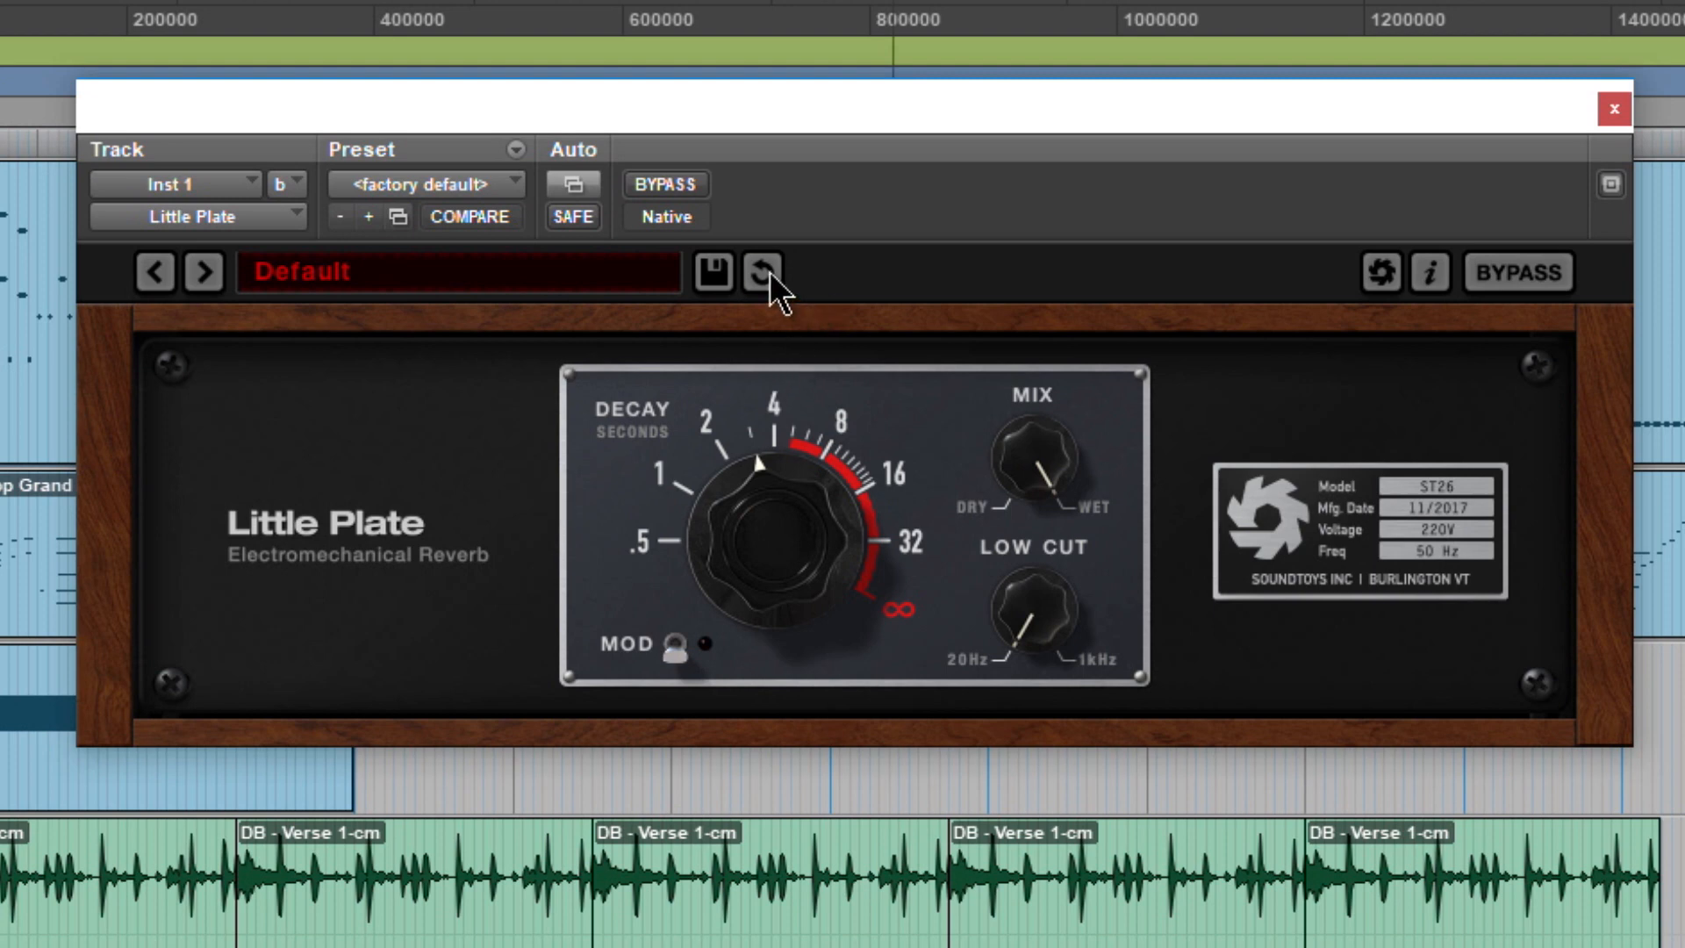
click(200, 271)
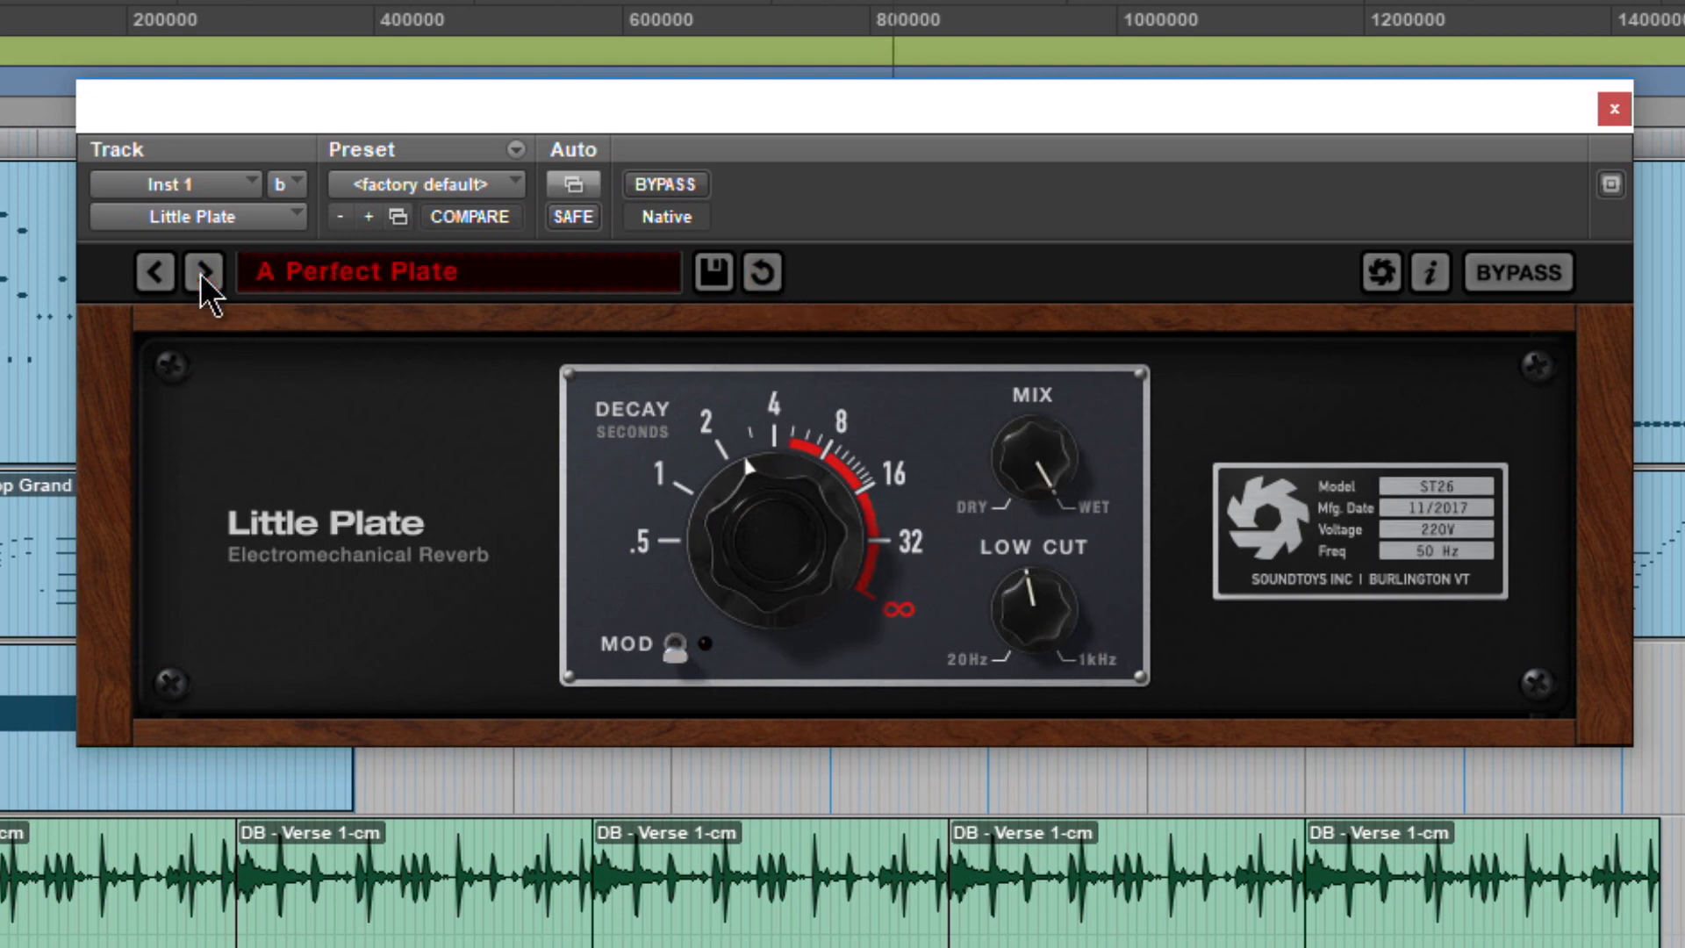
click(191, 272)
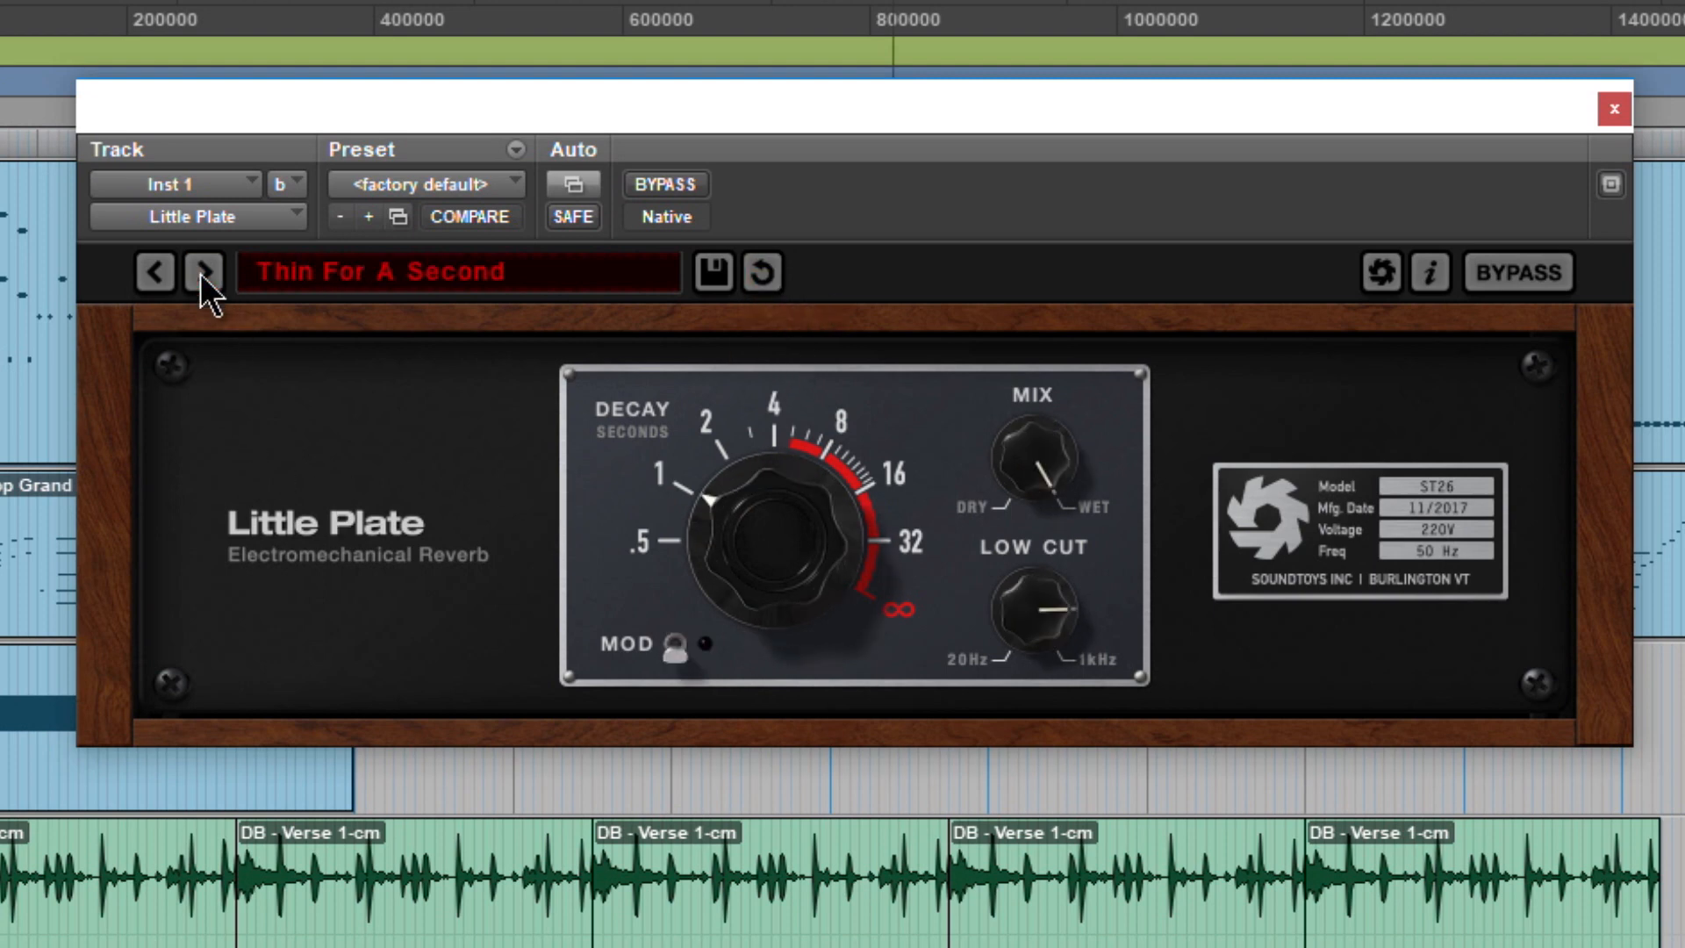
click(197, 271)
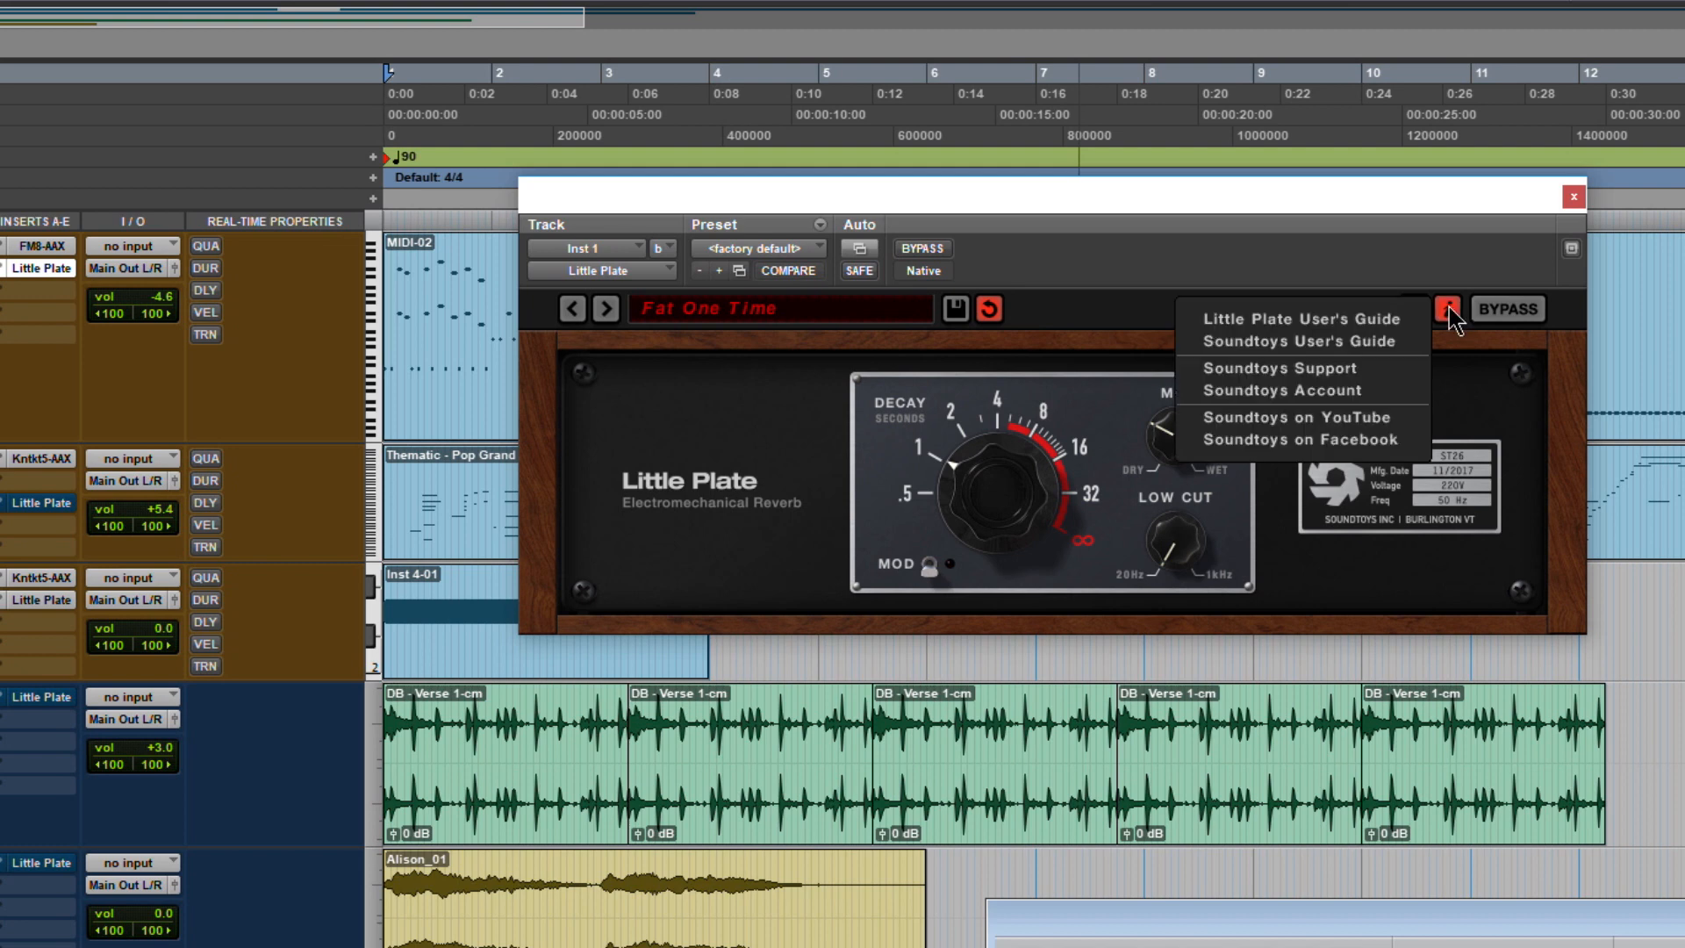
mouse_move(1234, 342)
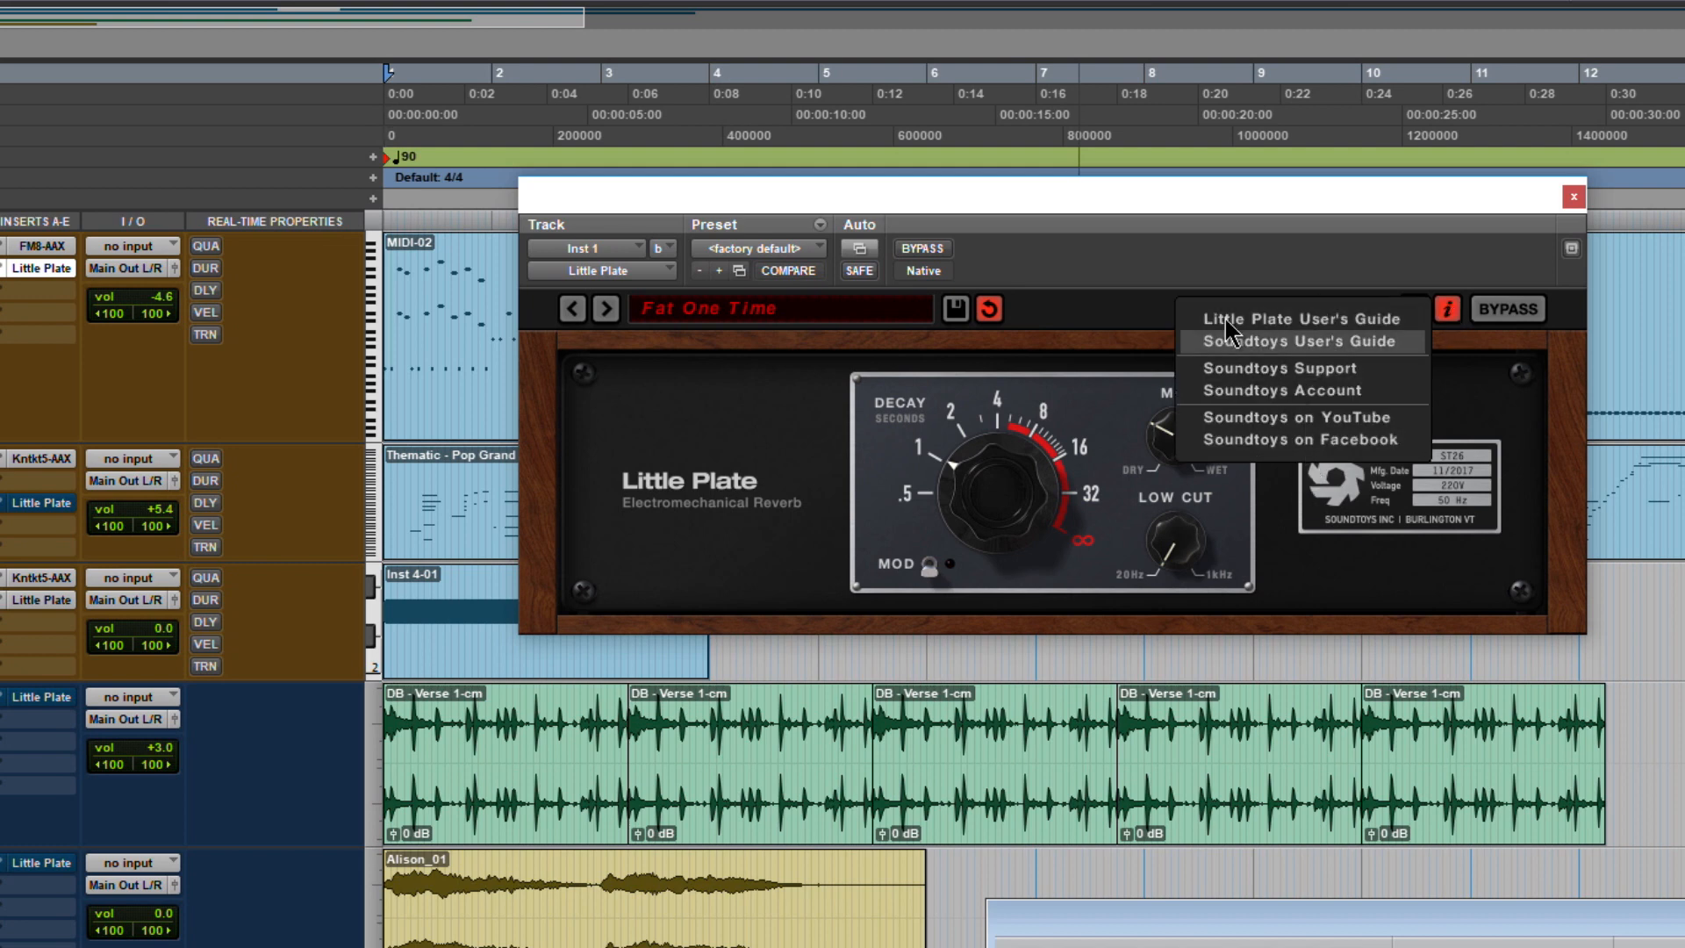
mouse_move(1138, 260)
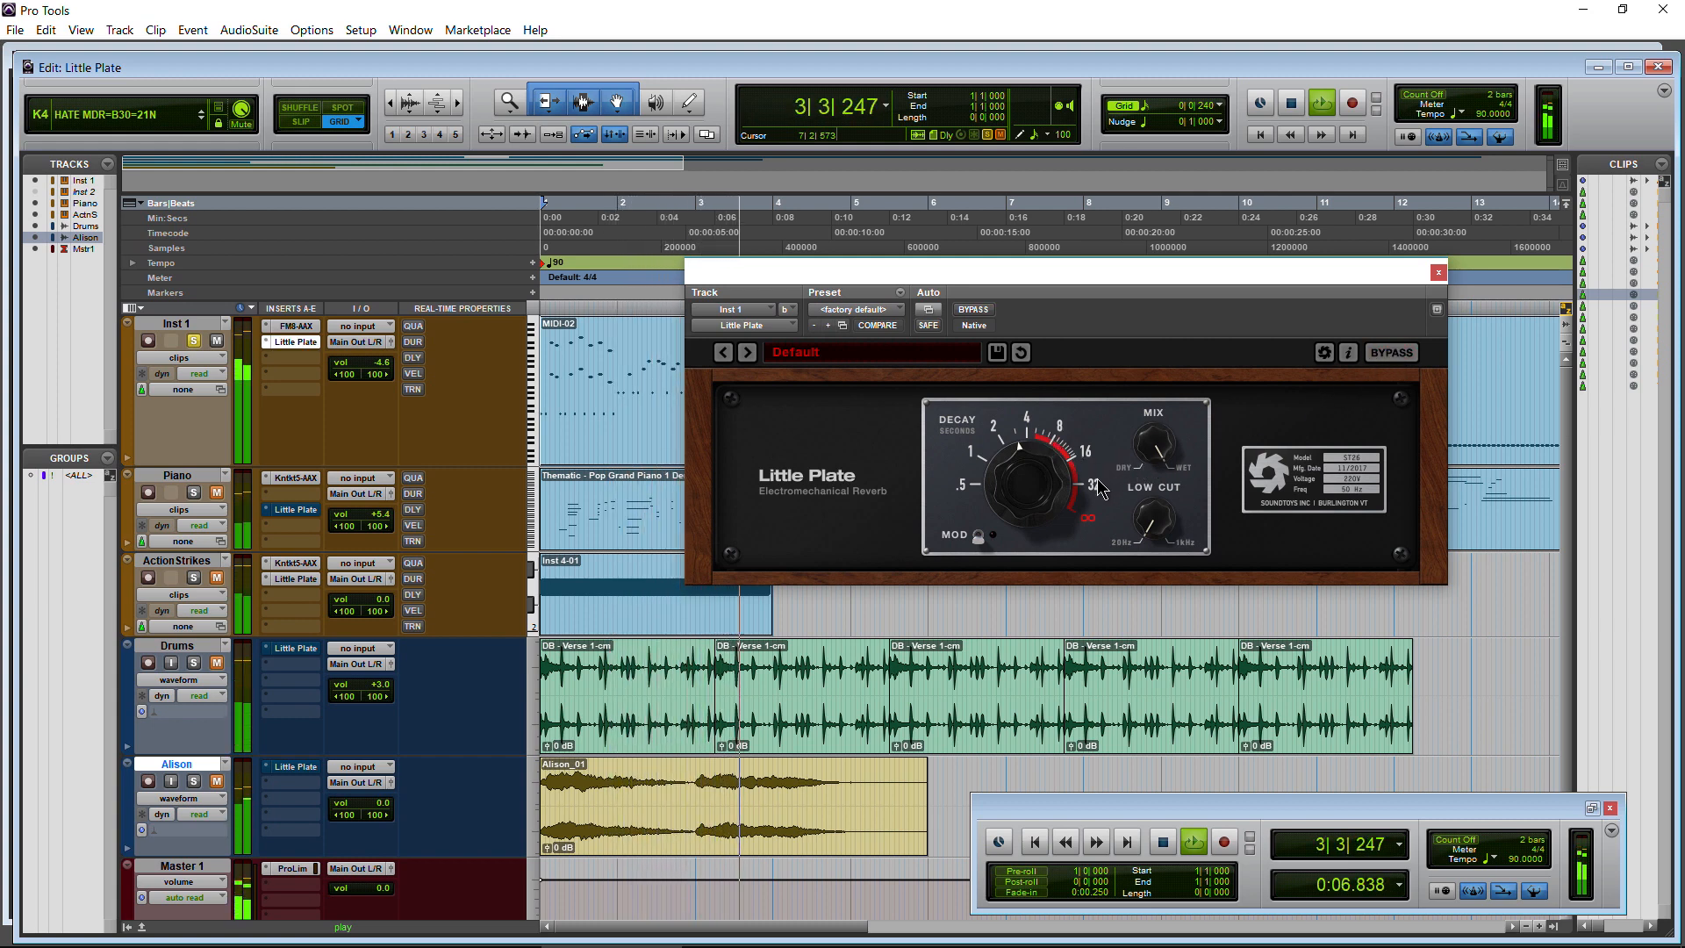
Play the session, audition decay lengths around 3 seconds, and raise the Mix toward wet.
click(1158, 841)
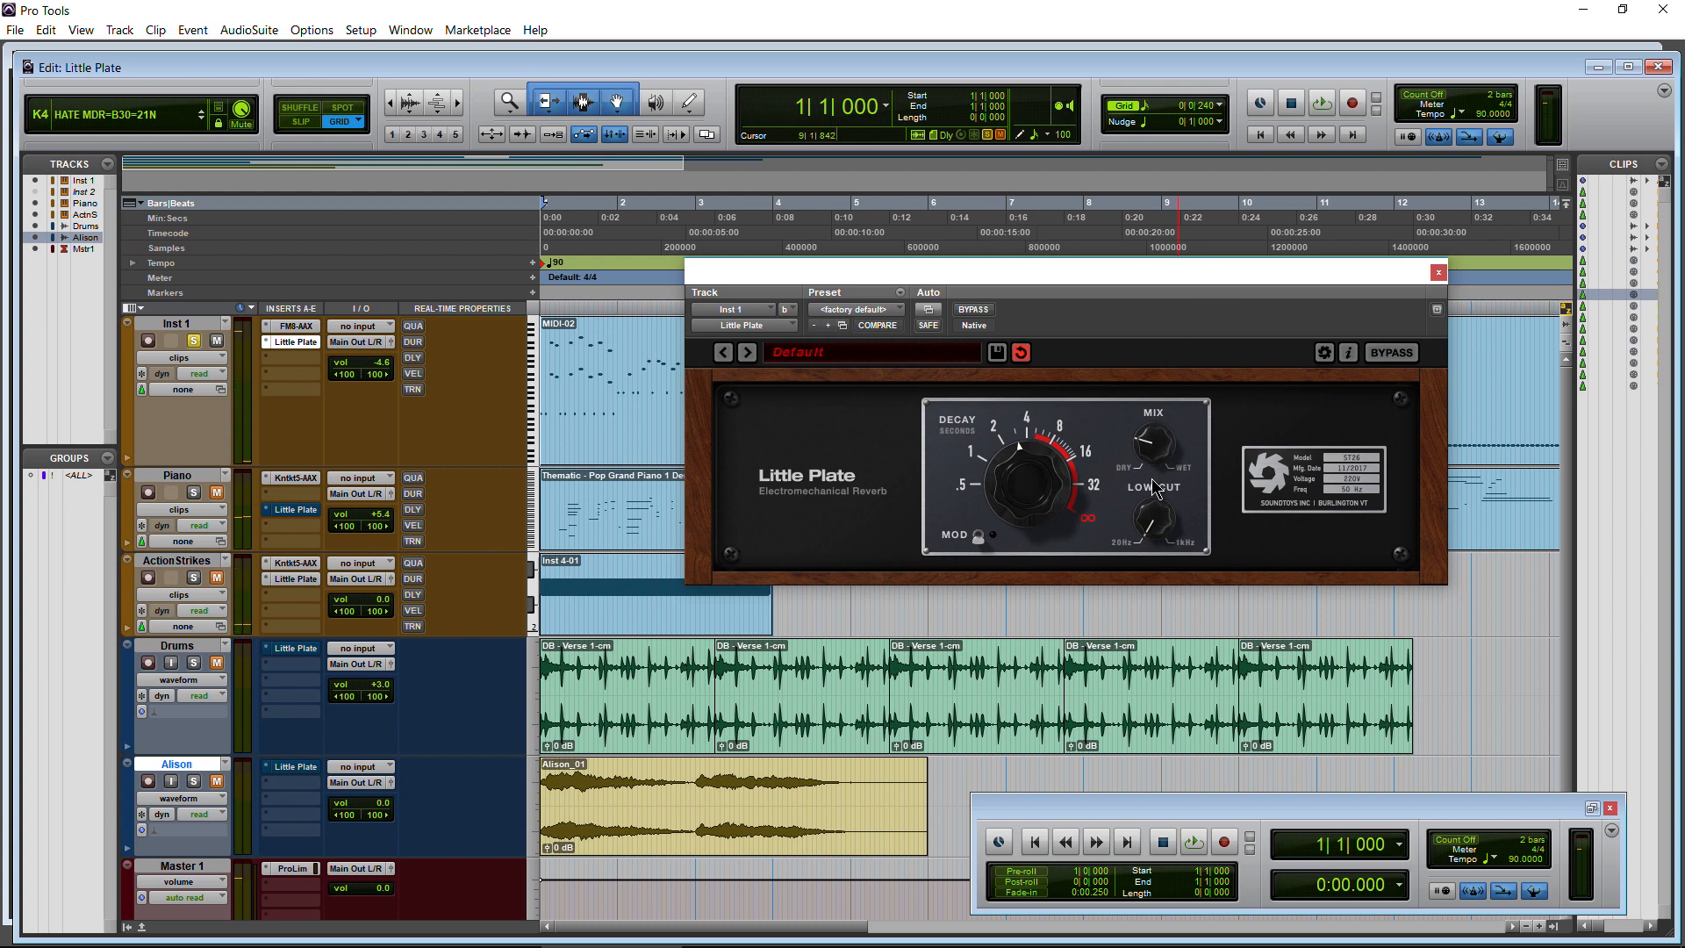
mouse_move(1159, 465)
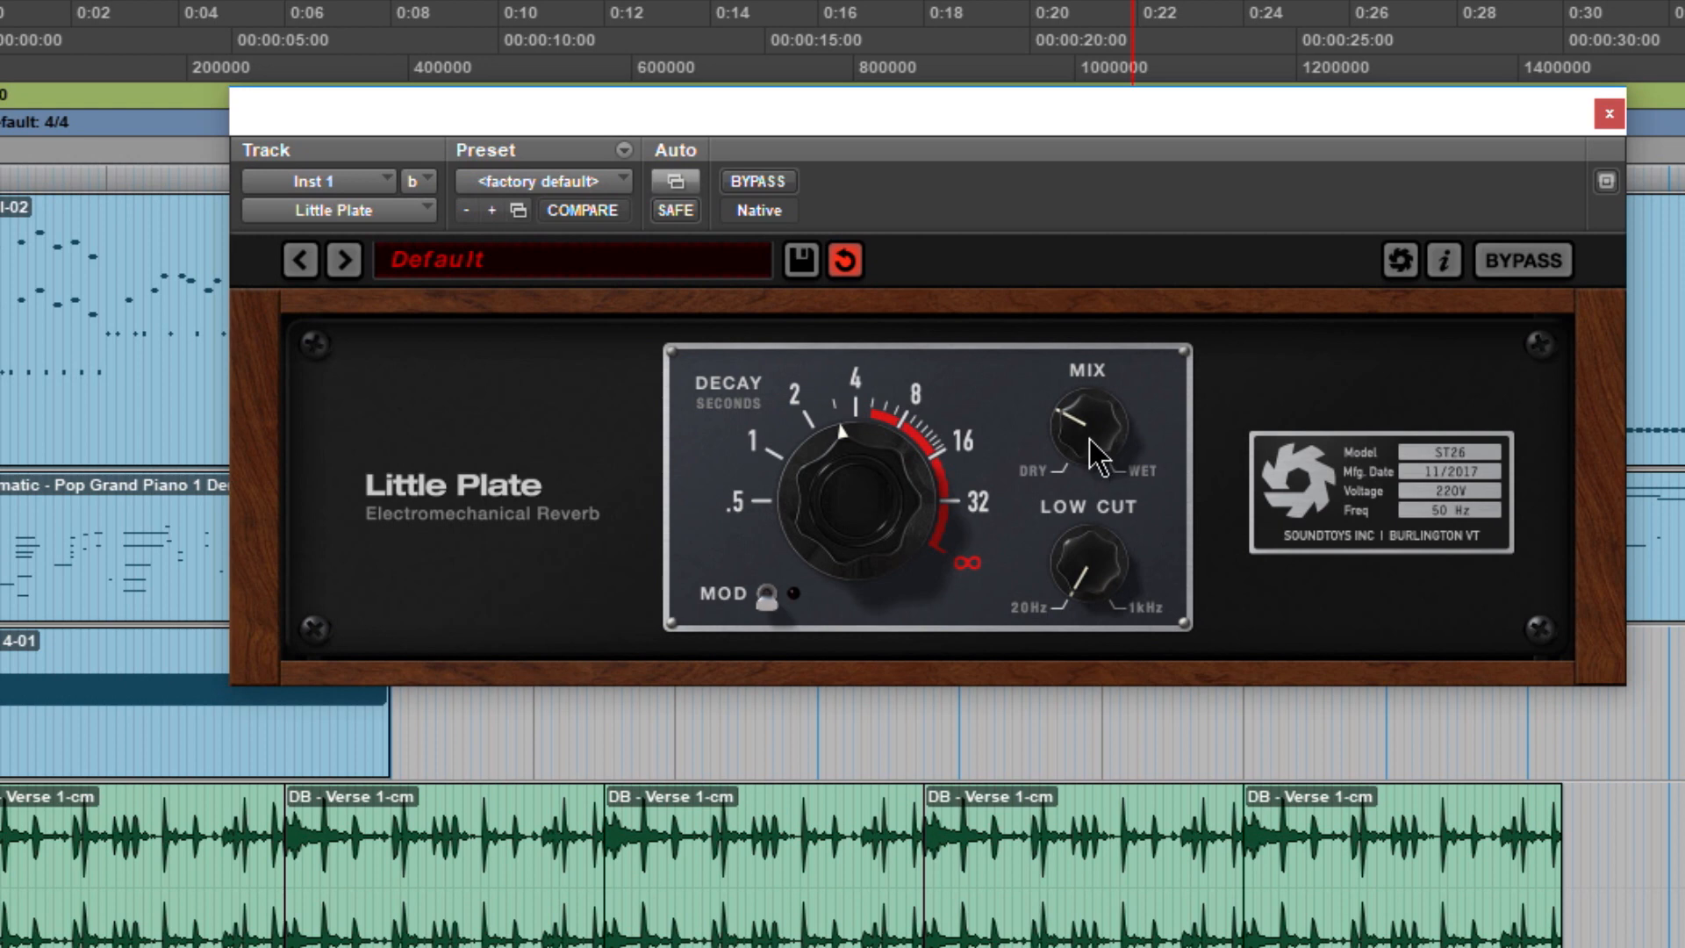
mouse_move(1088, 456)
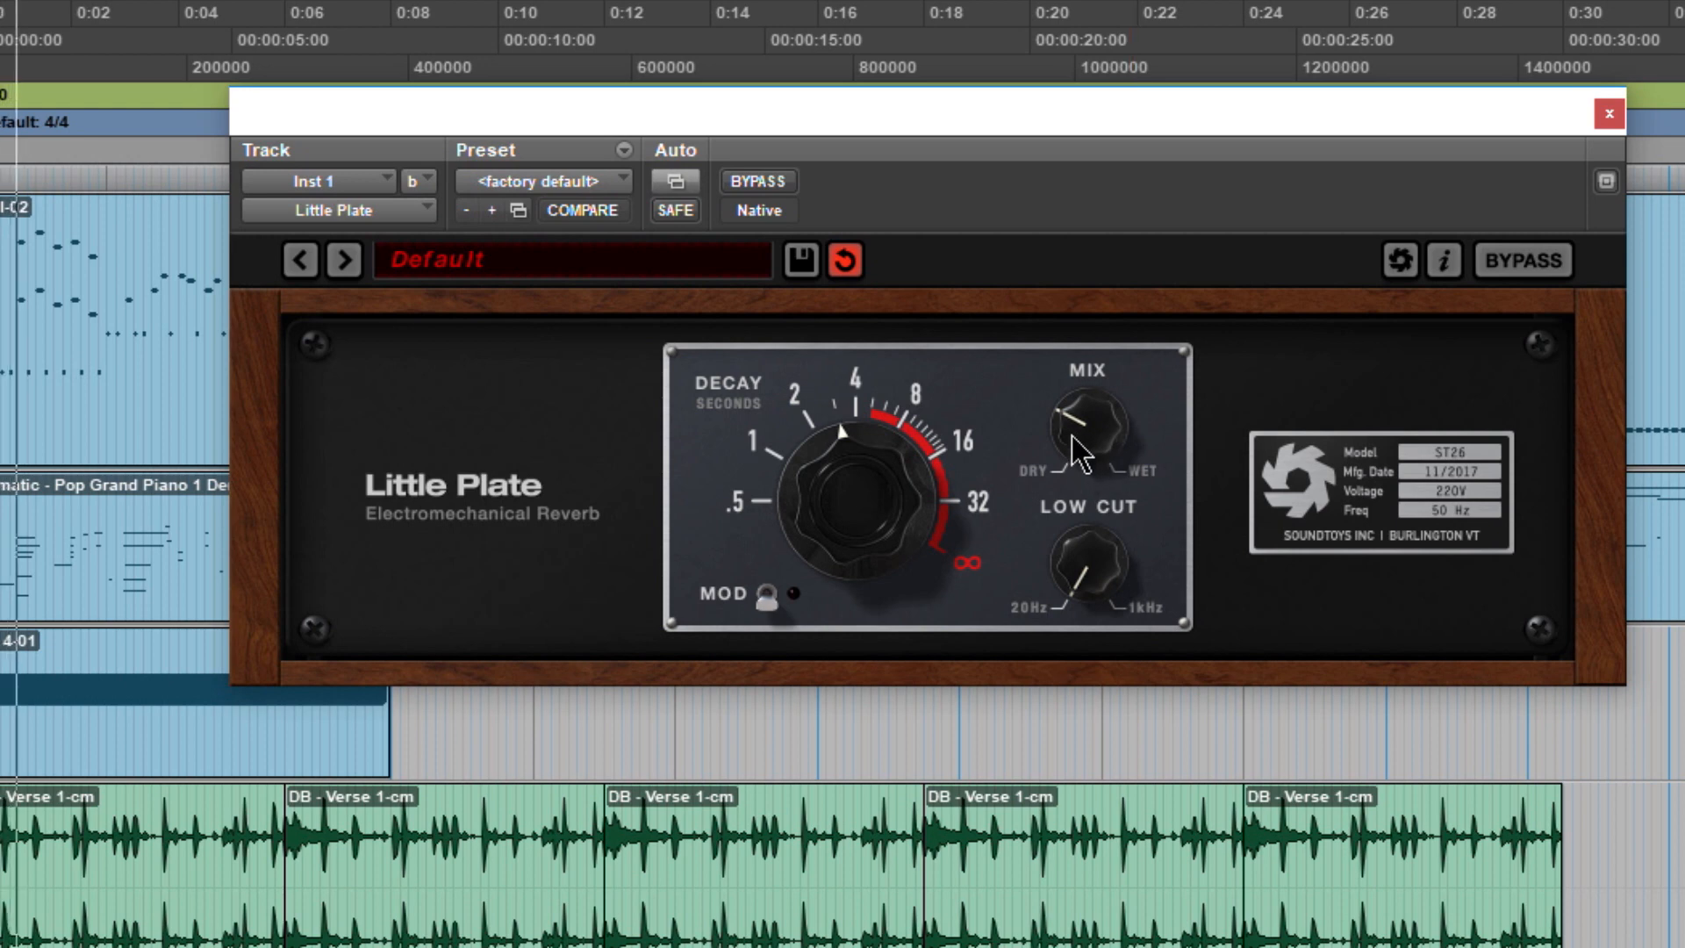
mouse_move(1082, 464)
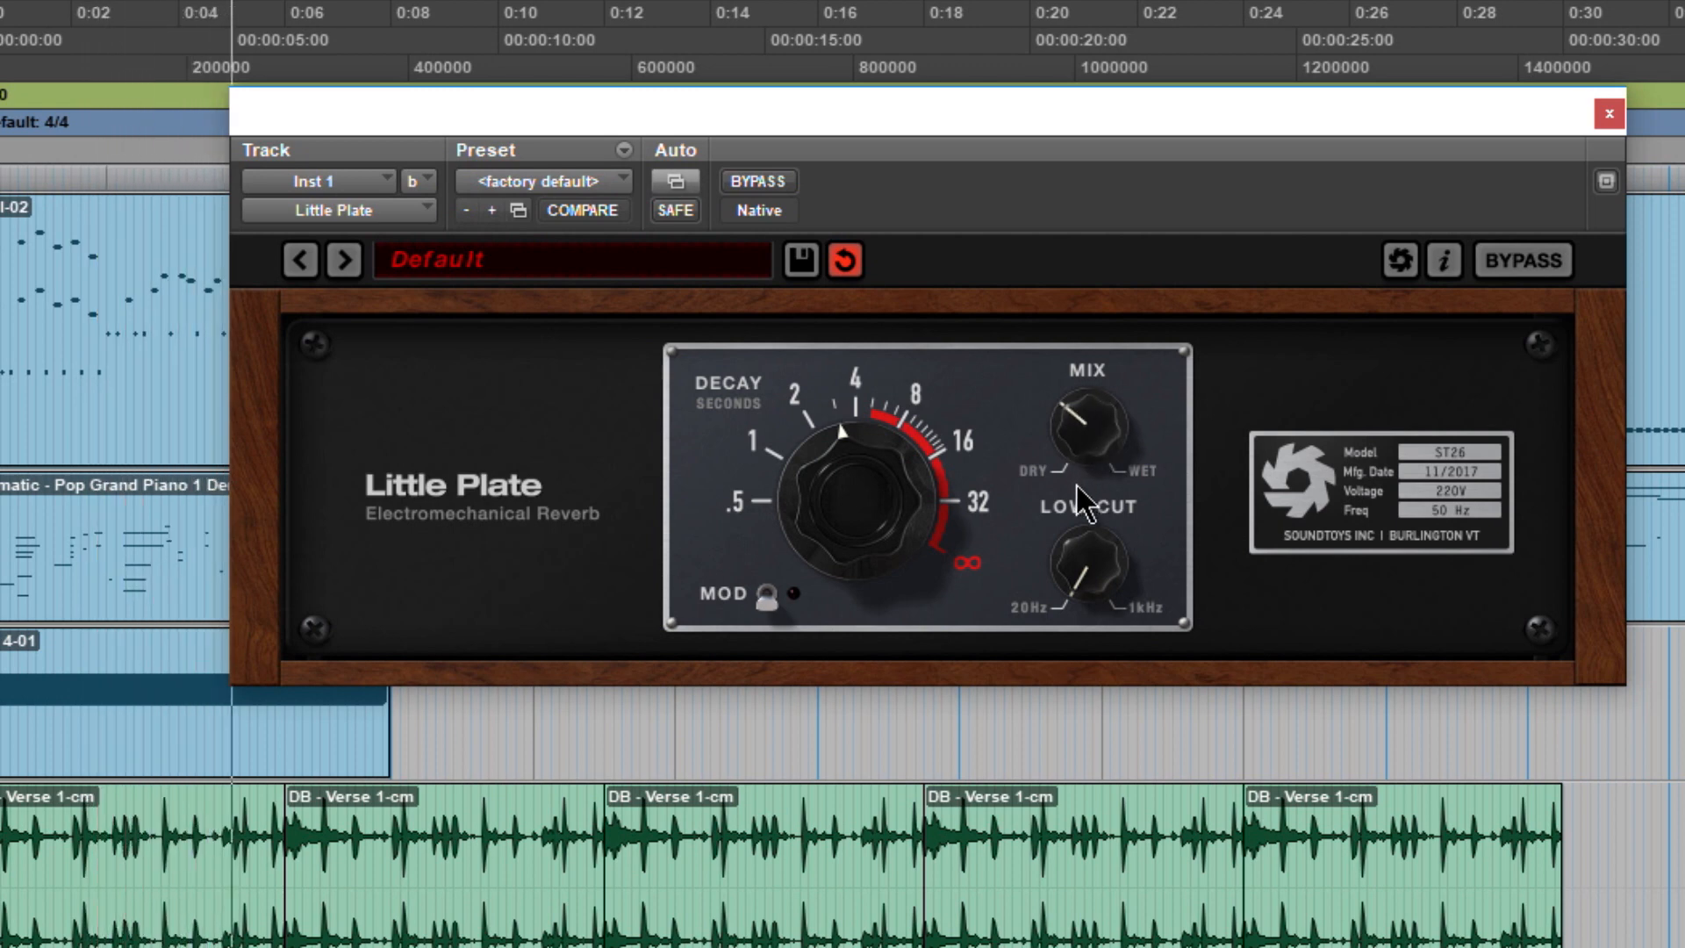
mouse_move(879, 599)
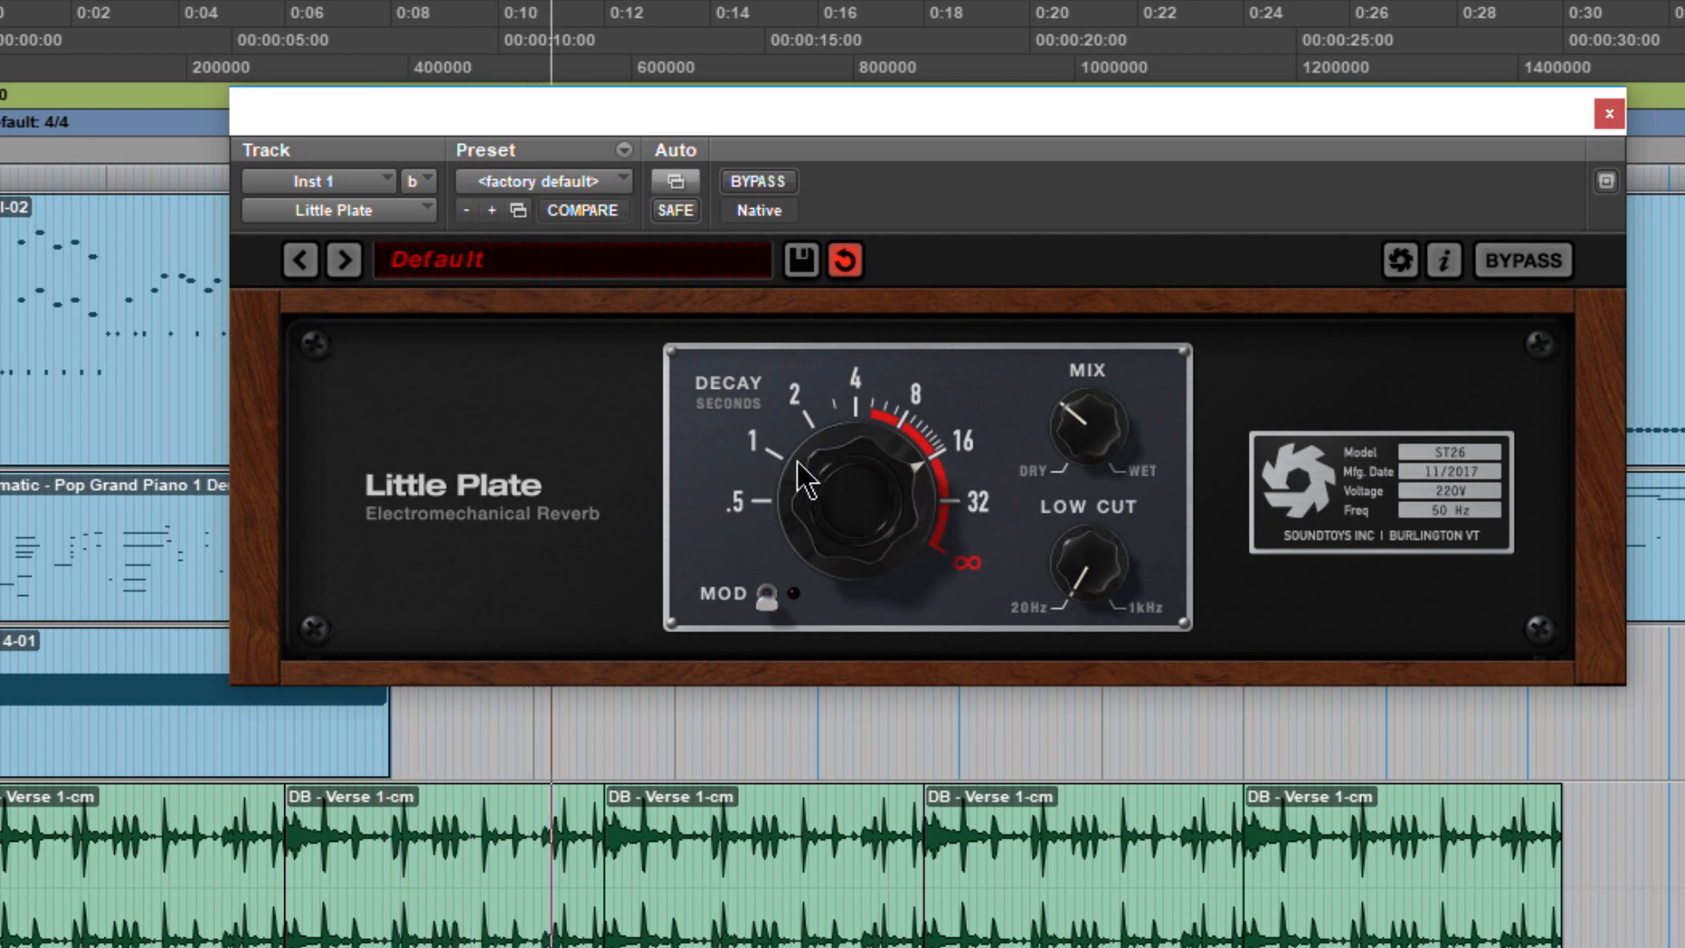
mouse_move(822, 376)
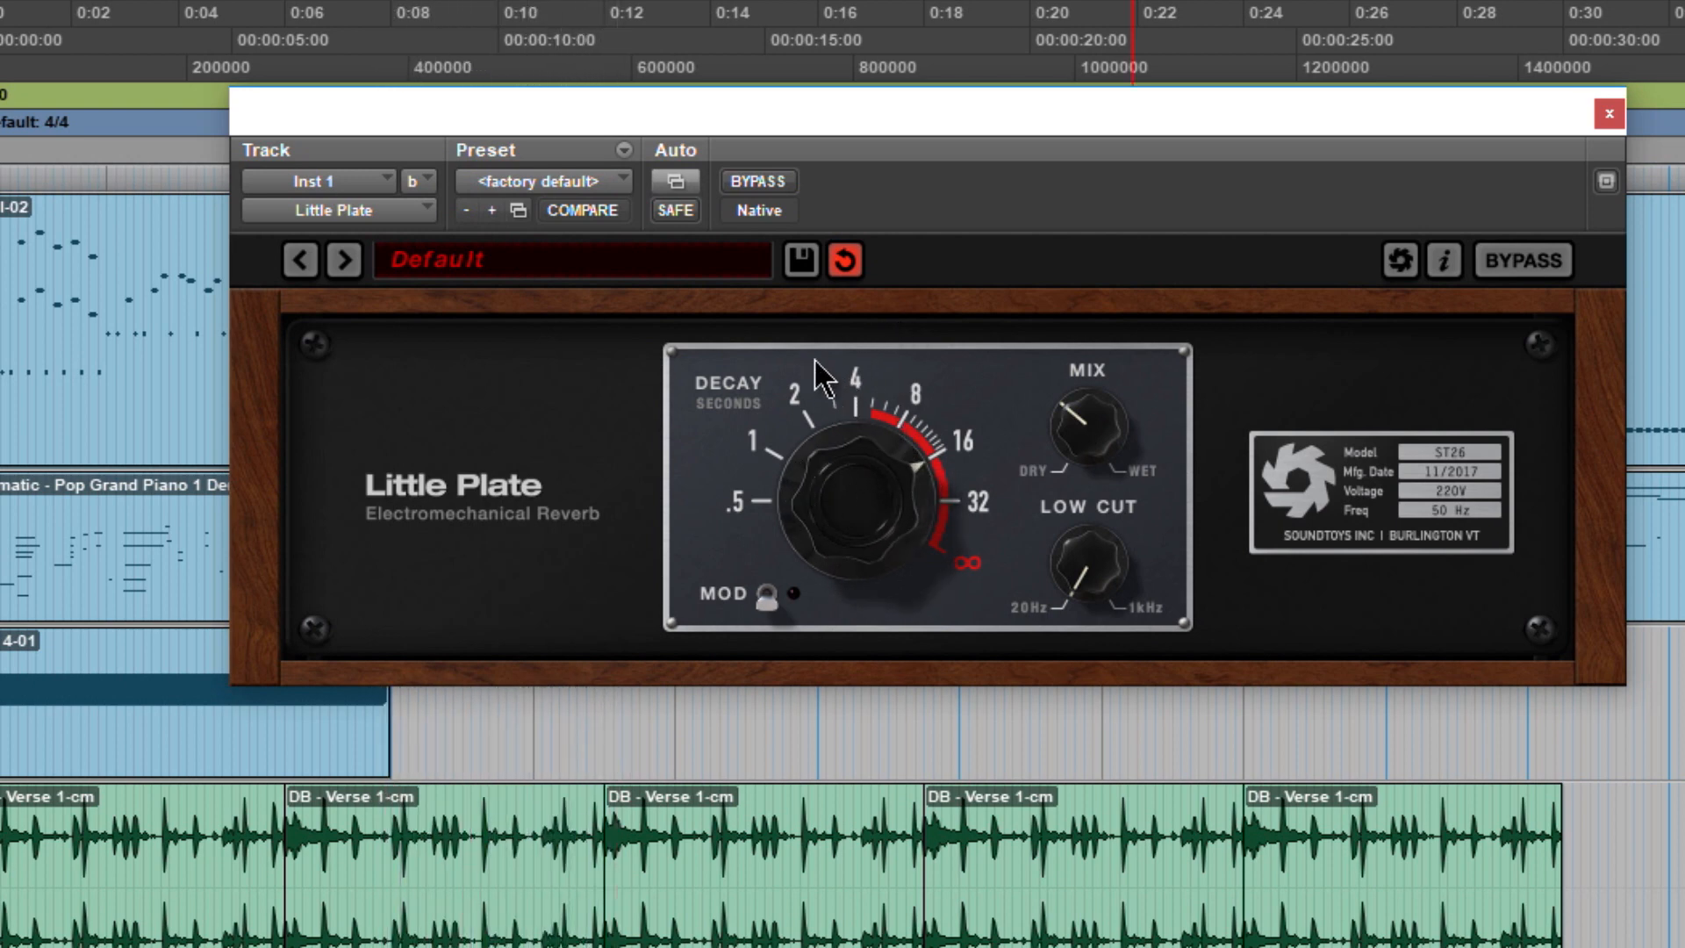
mouse_move(823, 460)
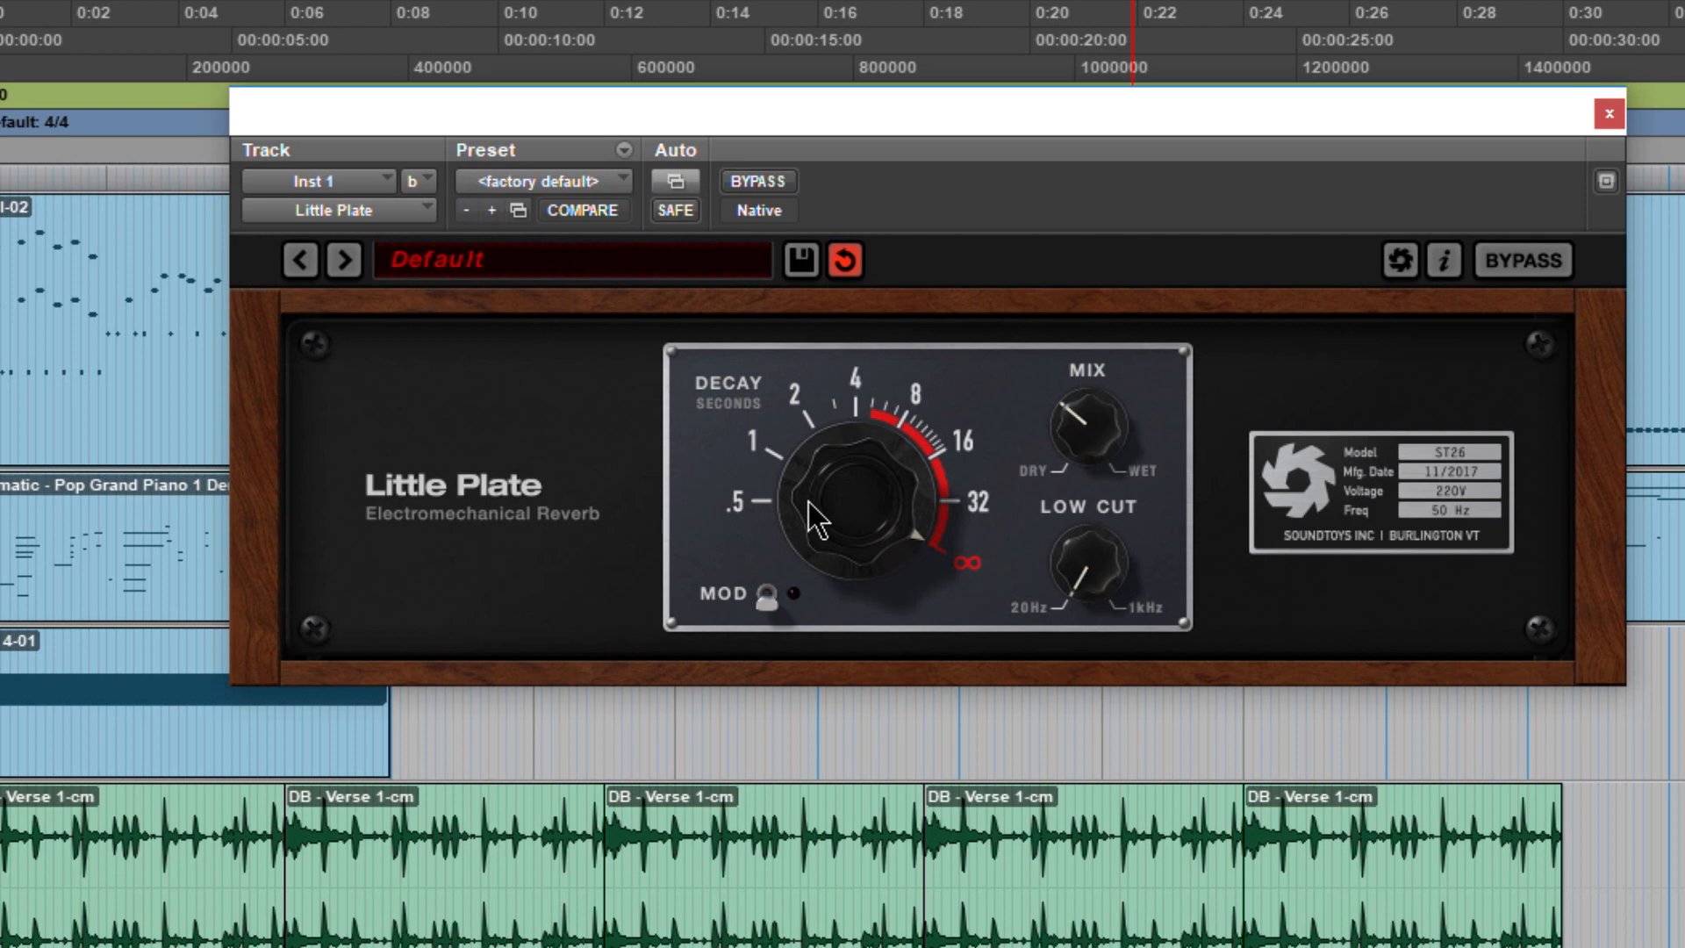
mouse_move(1127, 414)
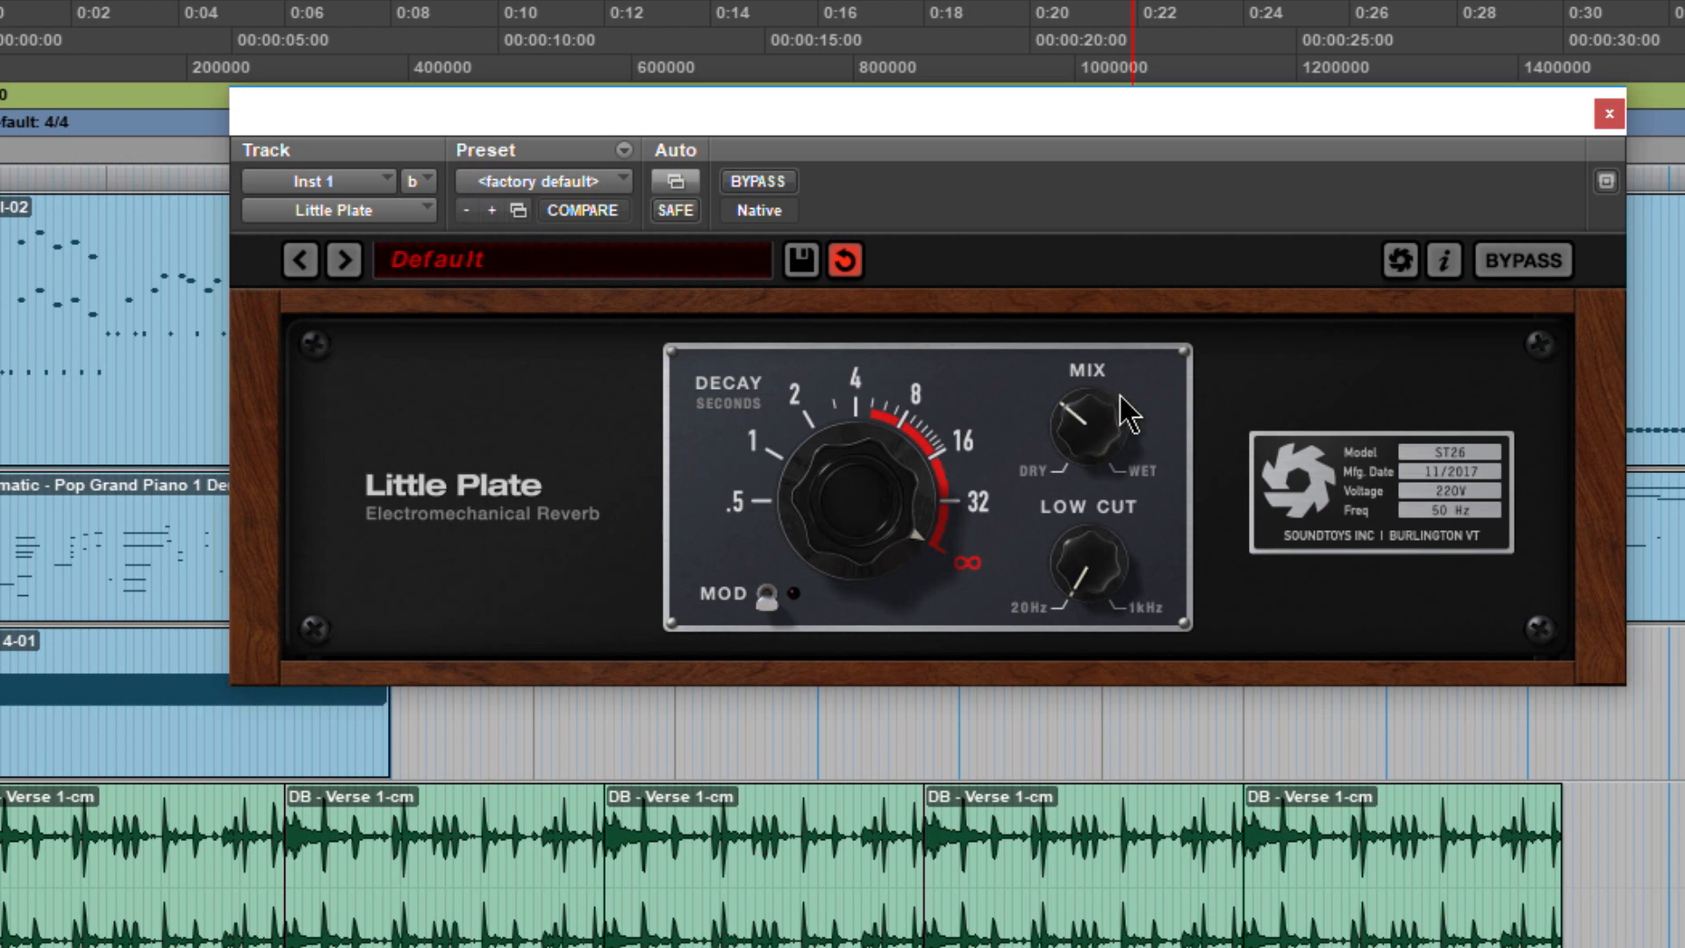
click(757, 181)
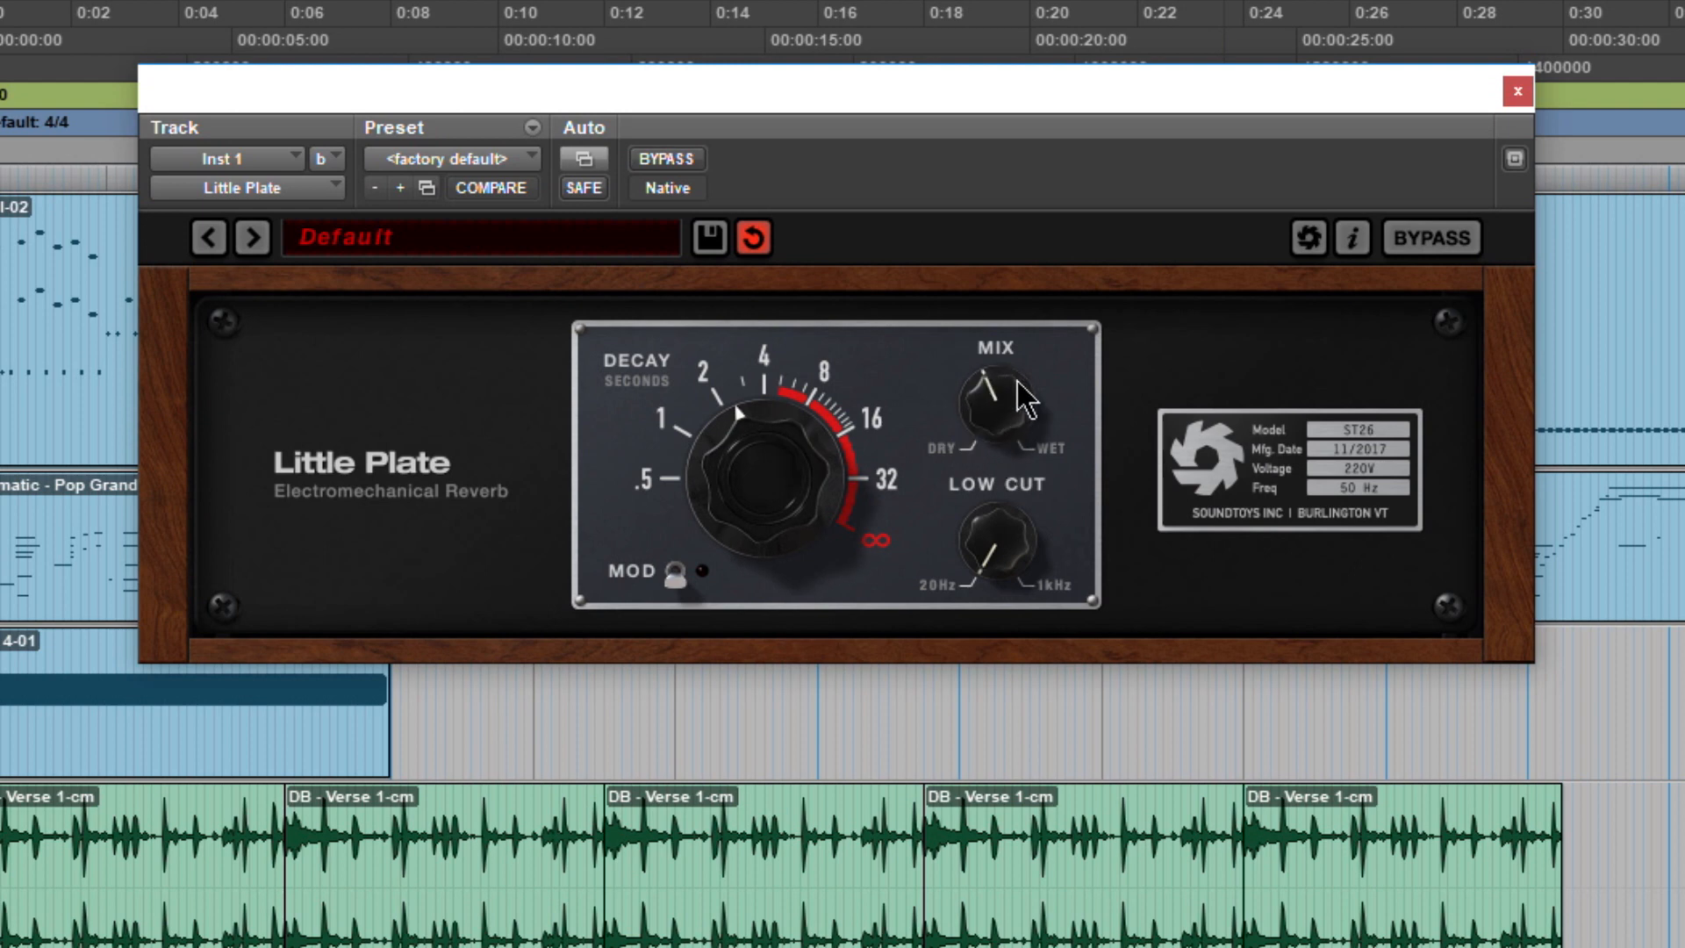
mouse_move(974, 454)
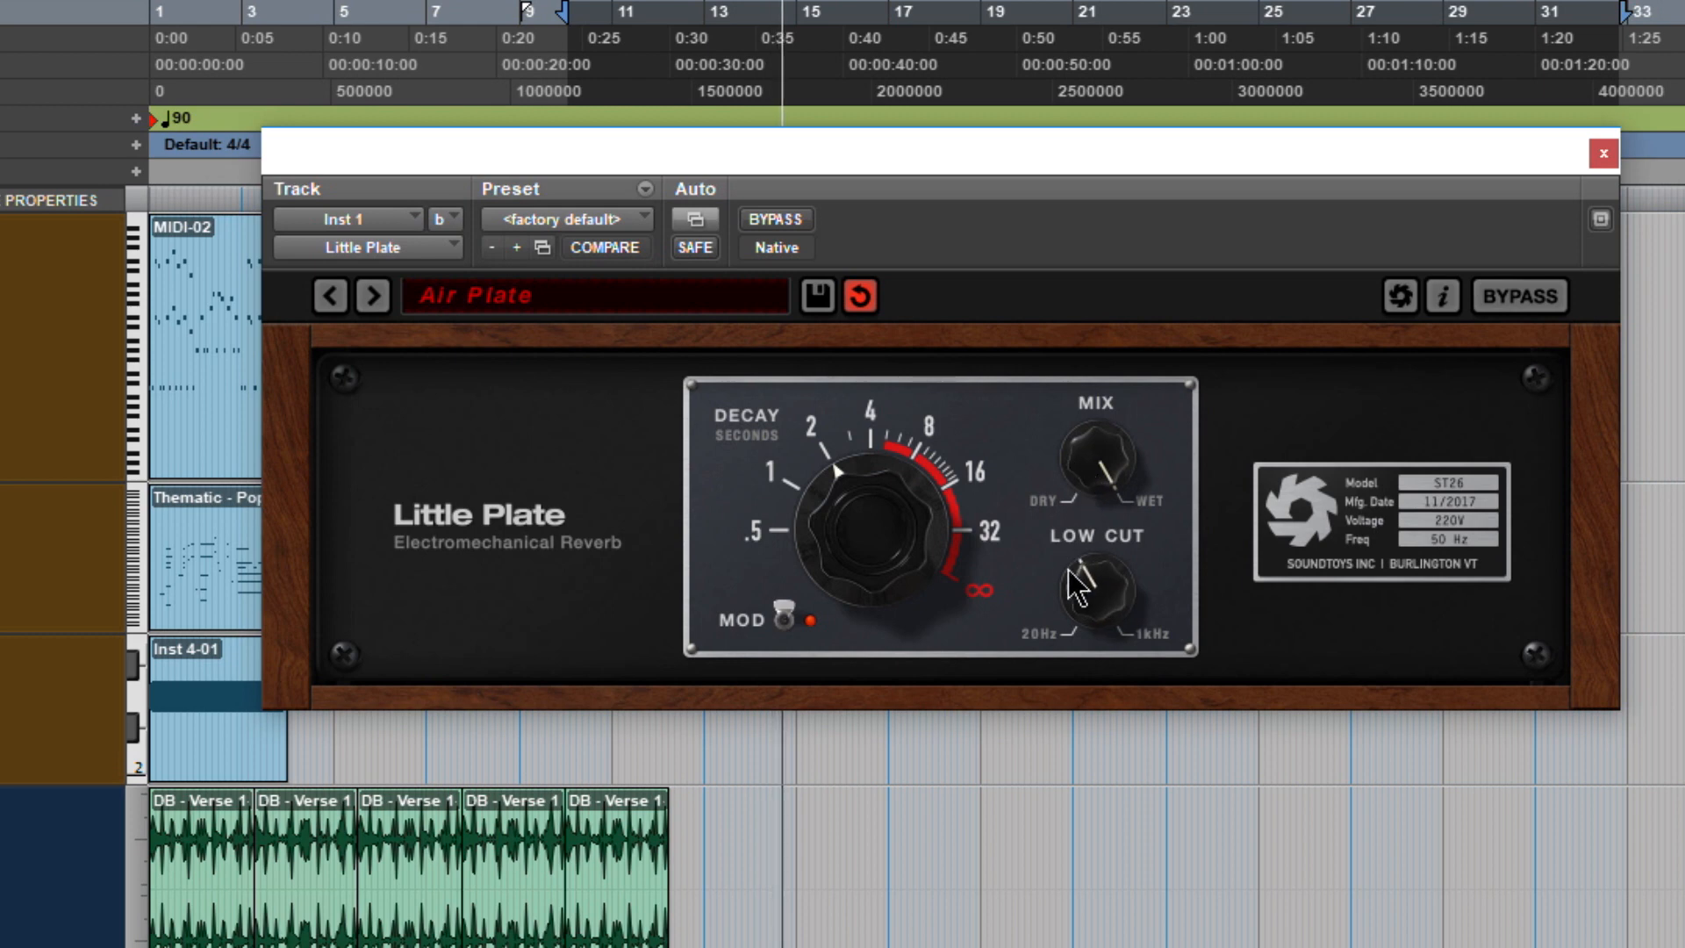
mouse_move(1093, 623)
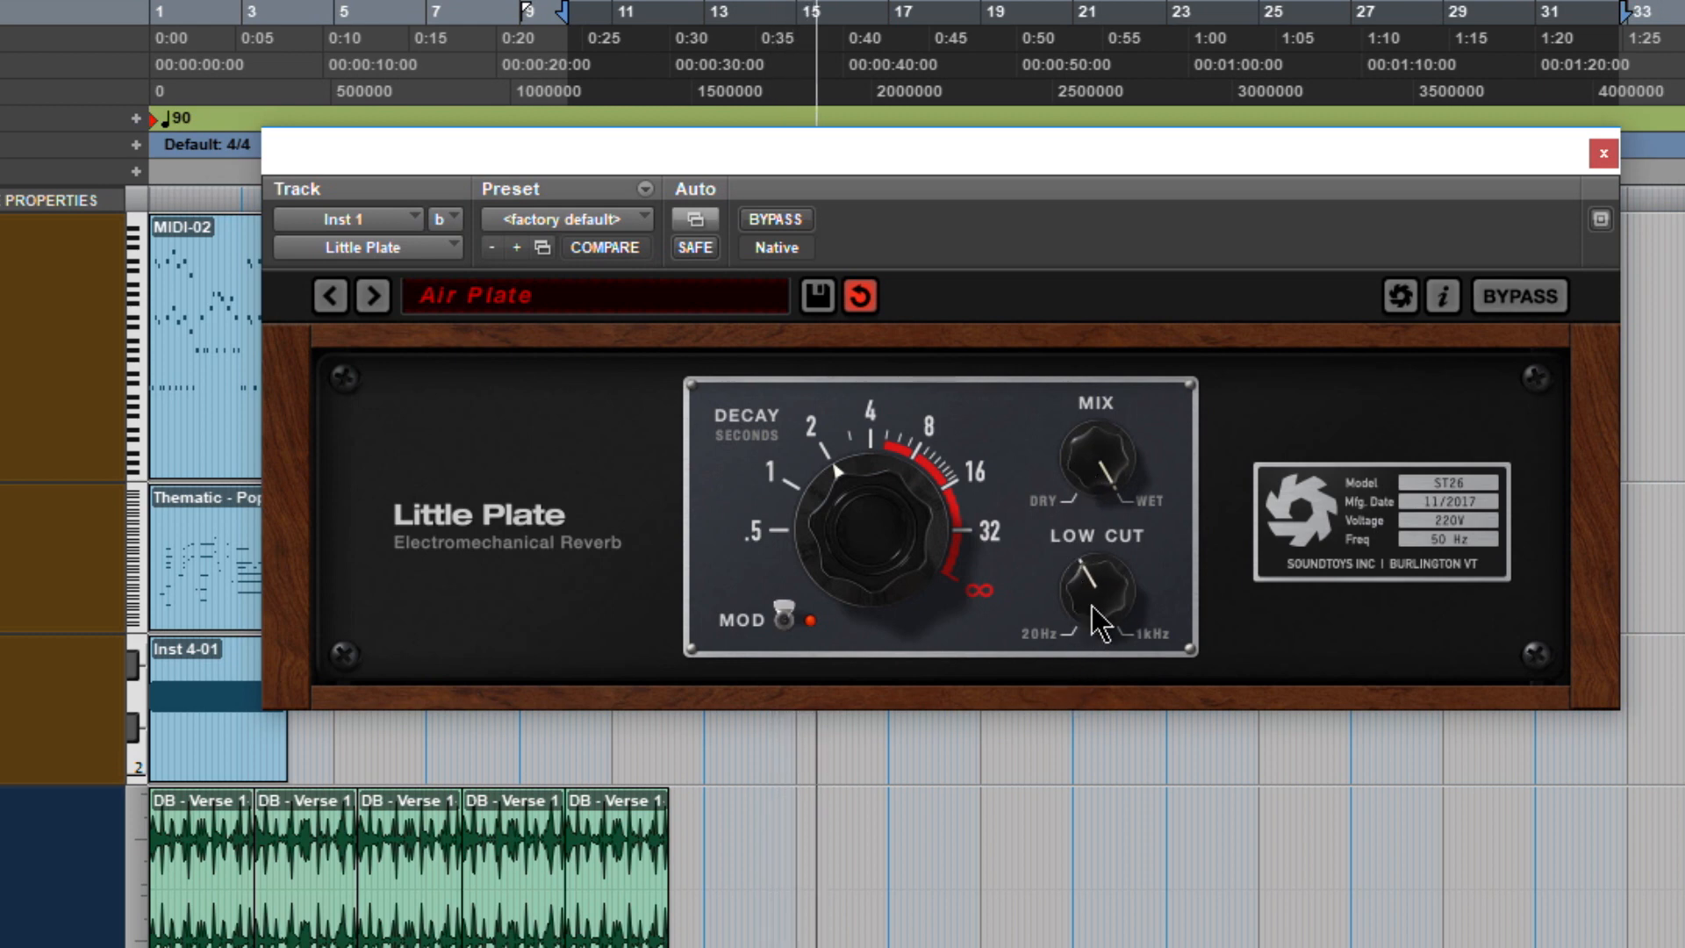
mouse_move(1120, 615)
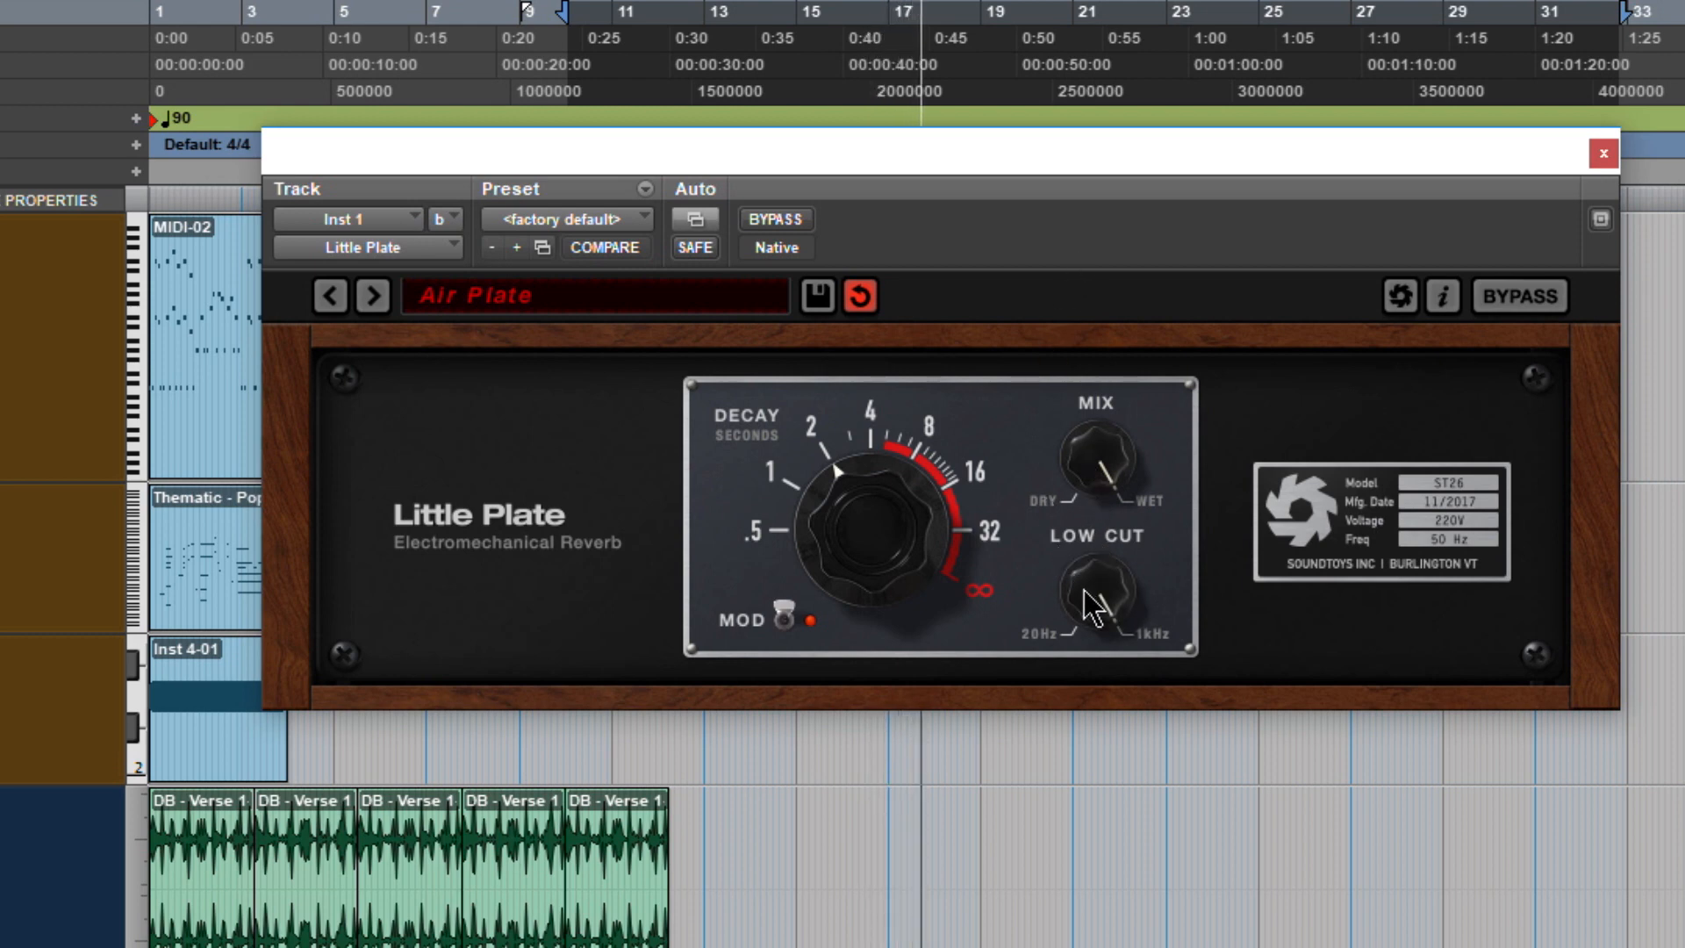
mouse_move(1096, 591)
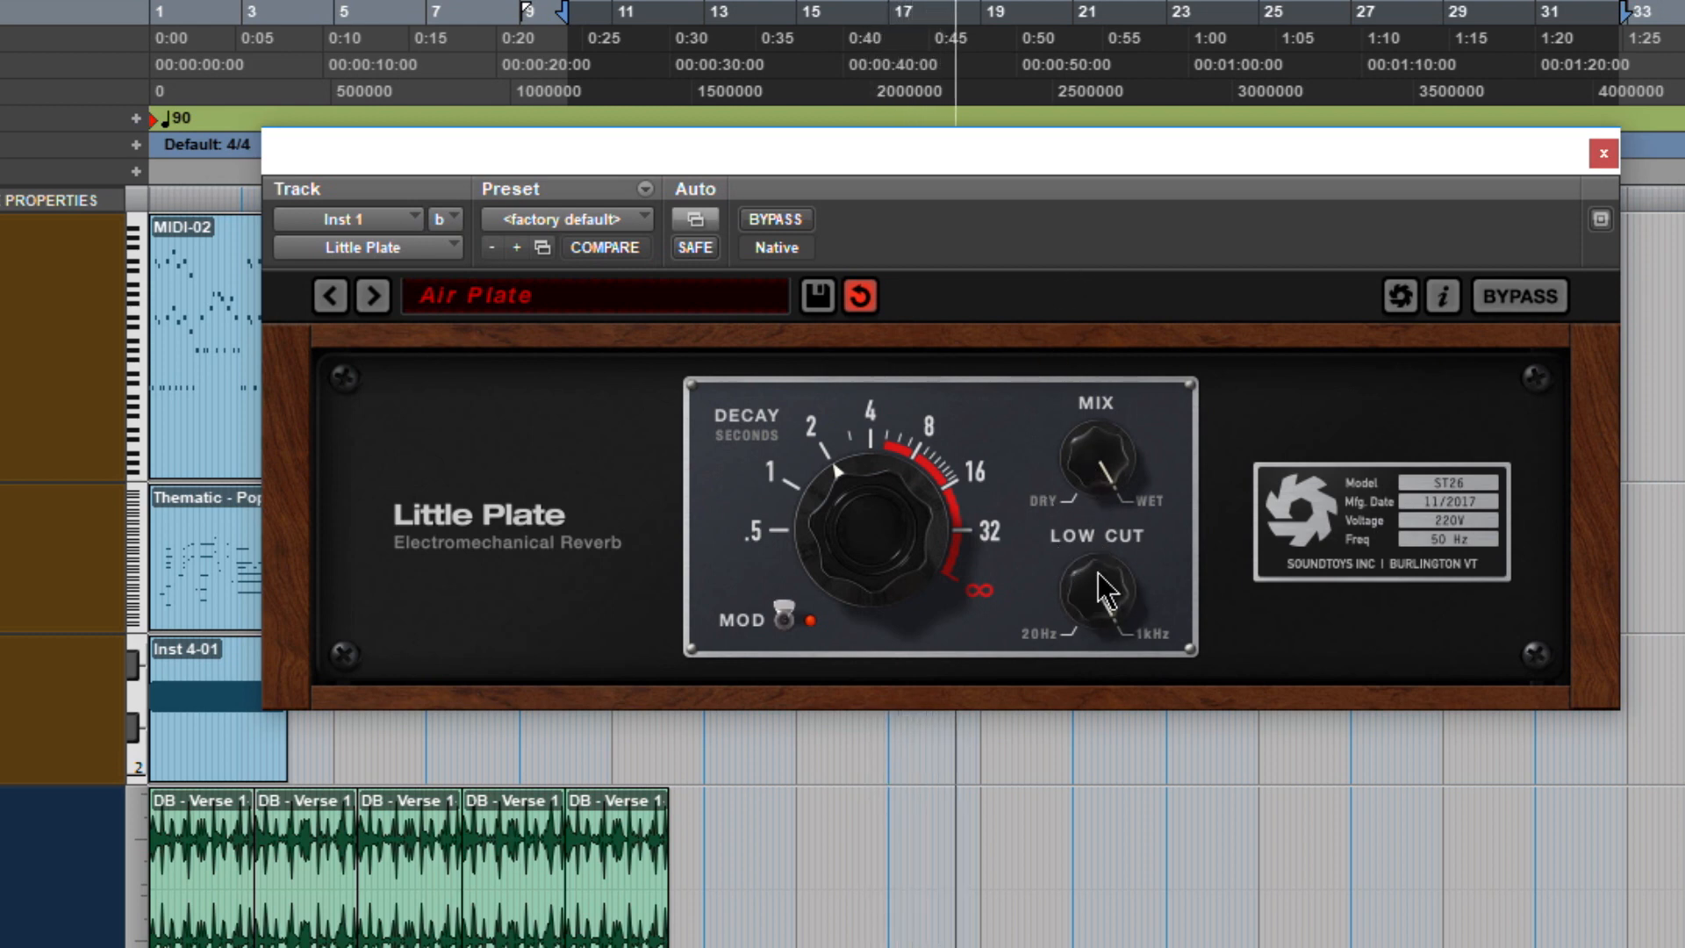
mouse_move(1105, 636)
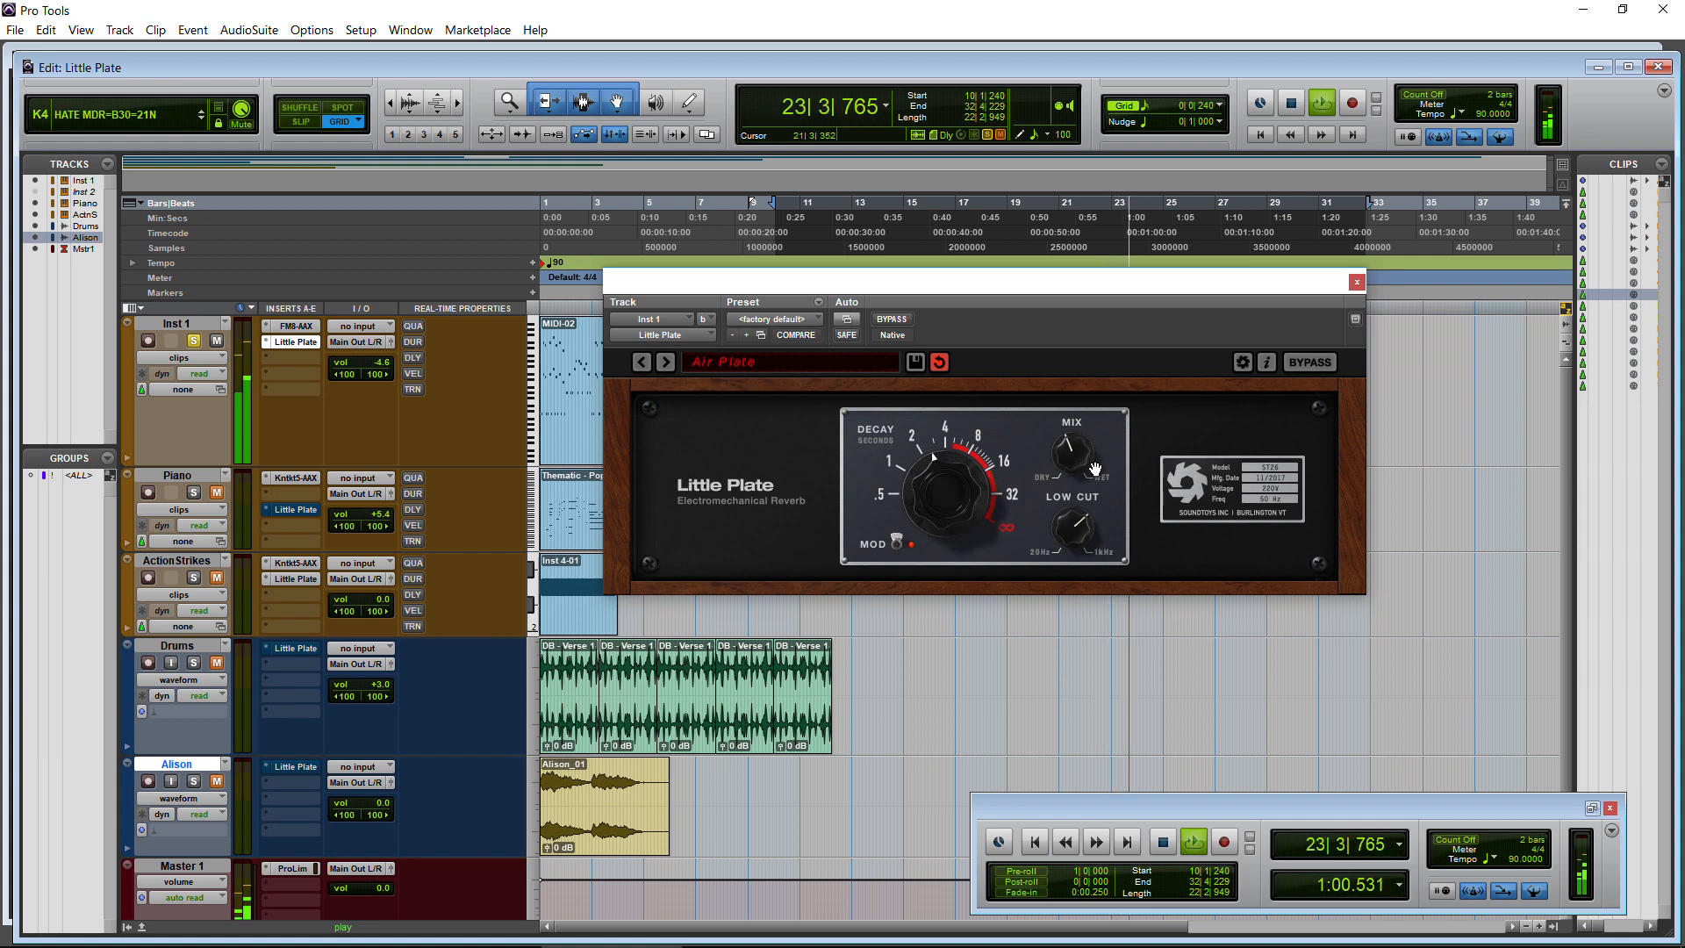
Adjust the Air Plate preset's wet/dry mix while the session plays.
click(1193, 843)
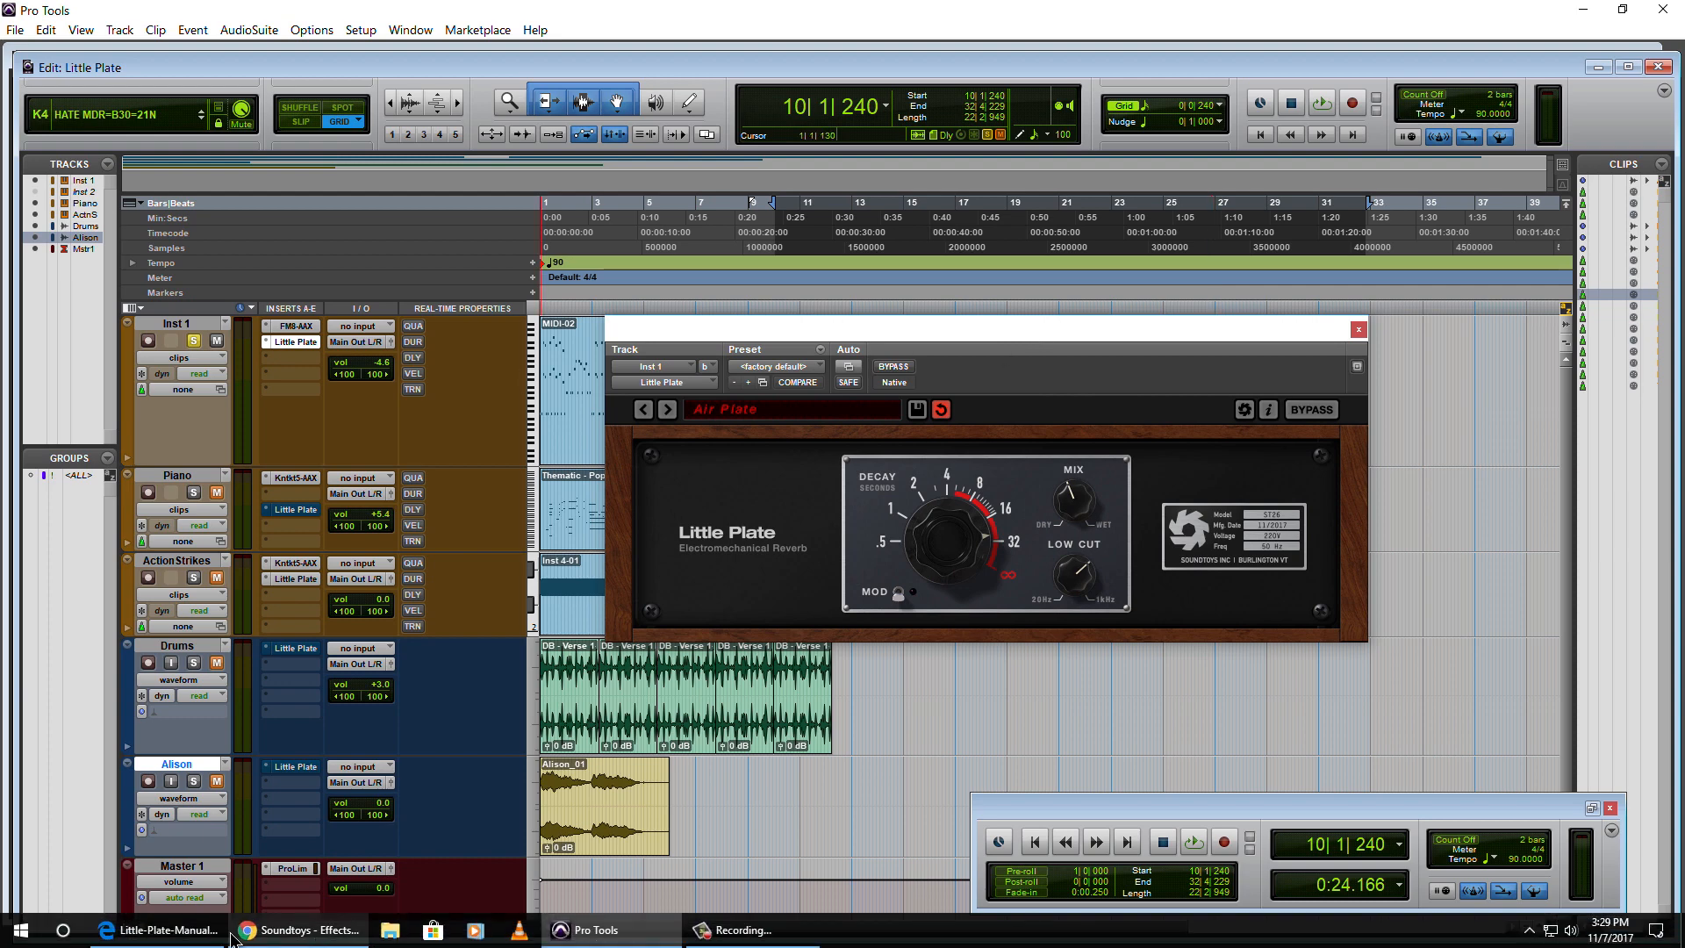
Read the Little Plate manual's infinite decay, Mod and Mix sections, then return to Pro Tools.
click(164, 929)
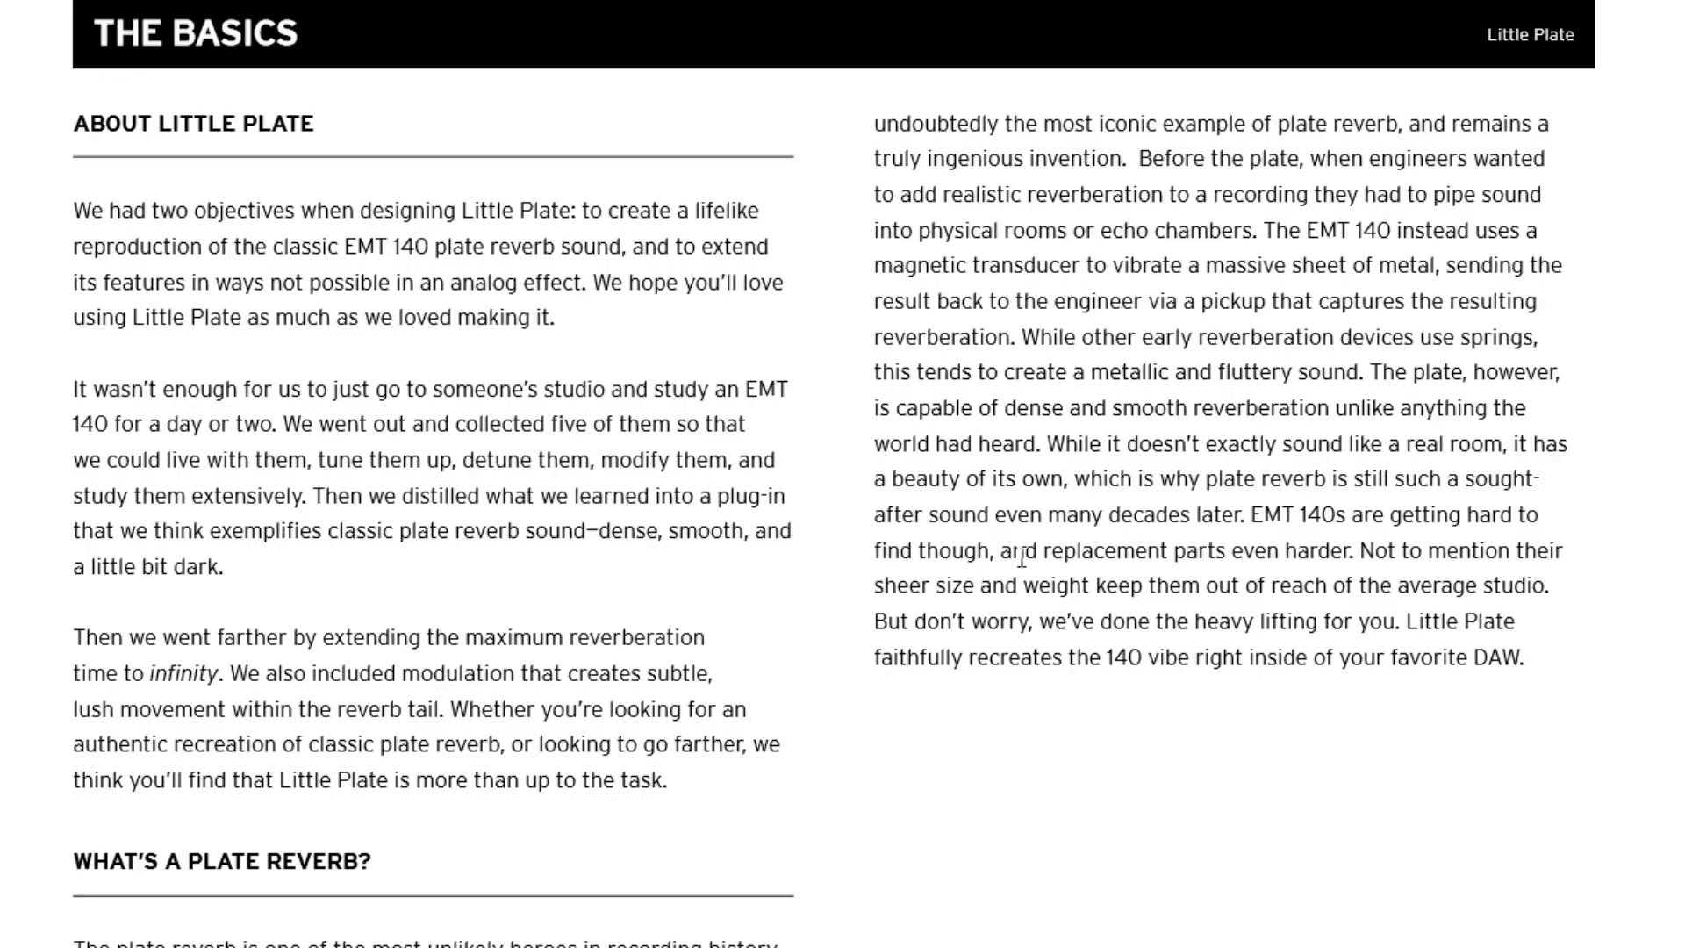
scroll(down, 3)
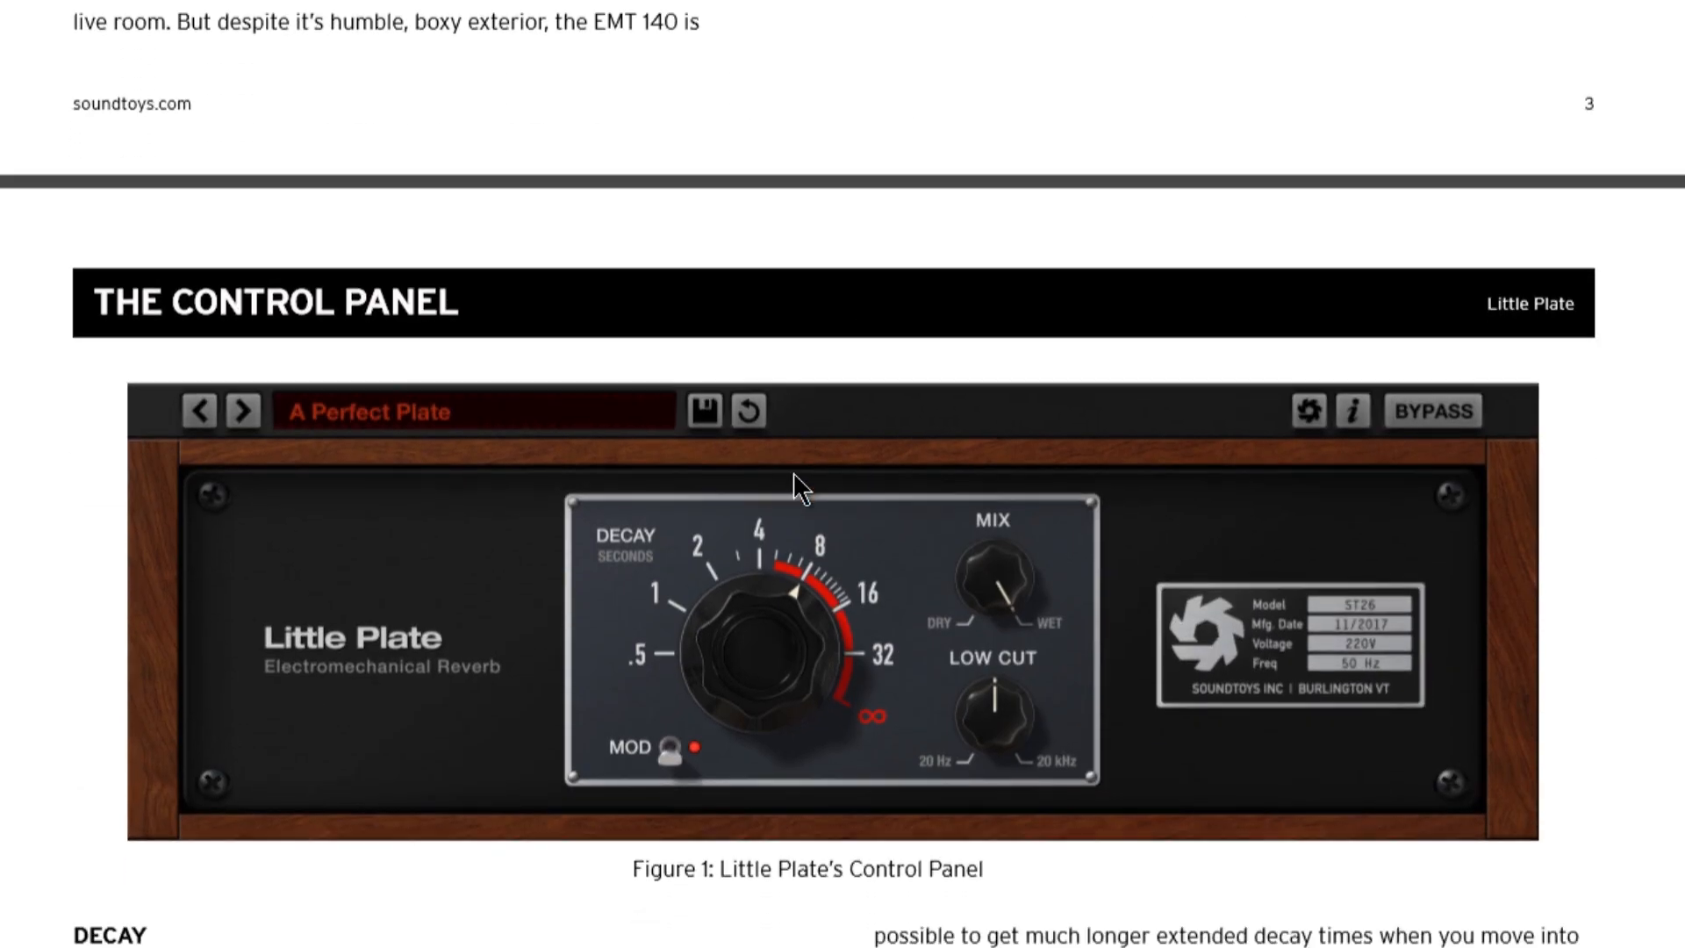
scroll(down, 3)
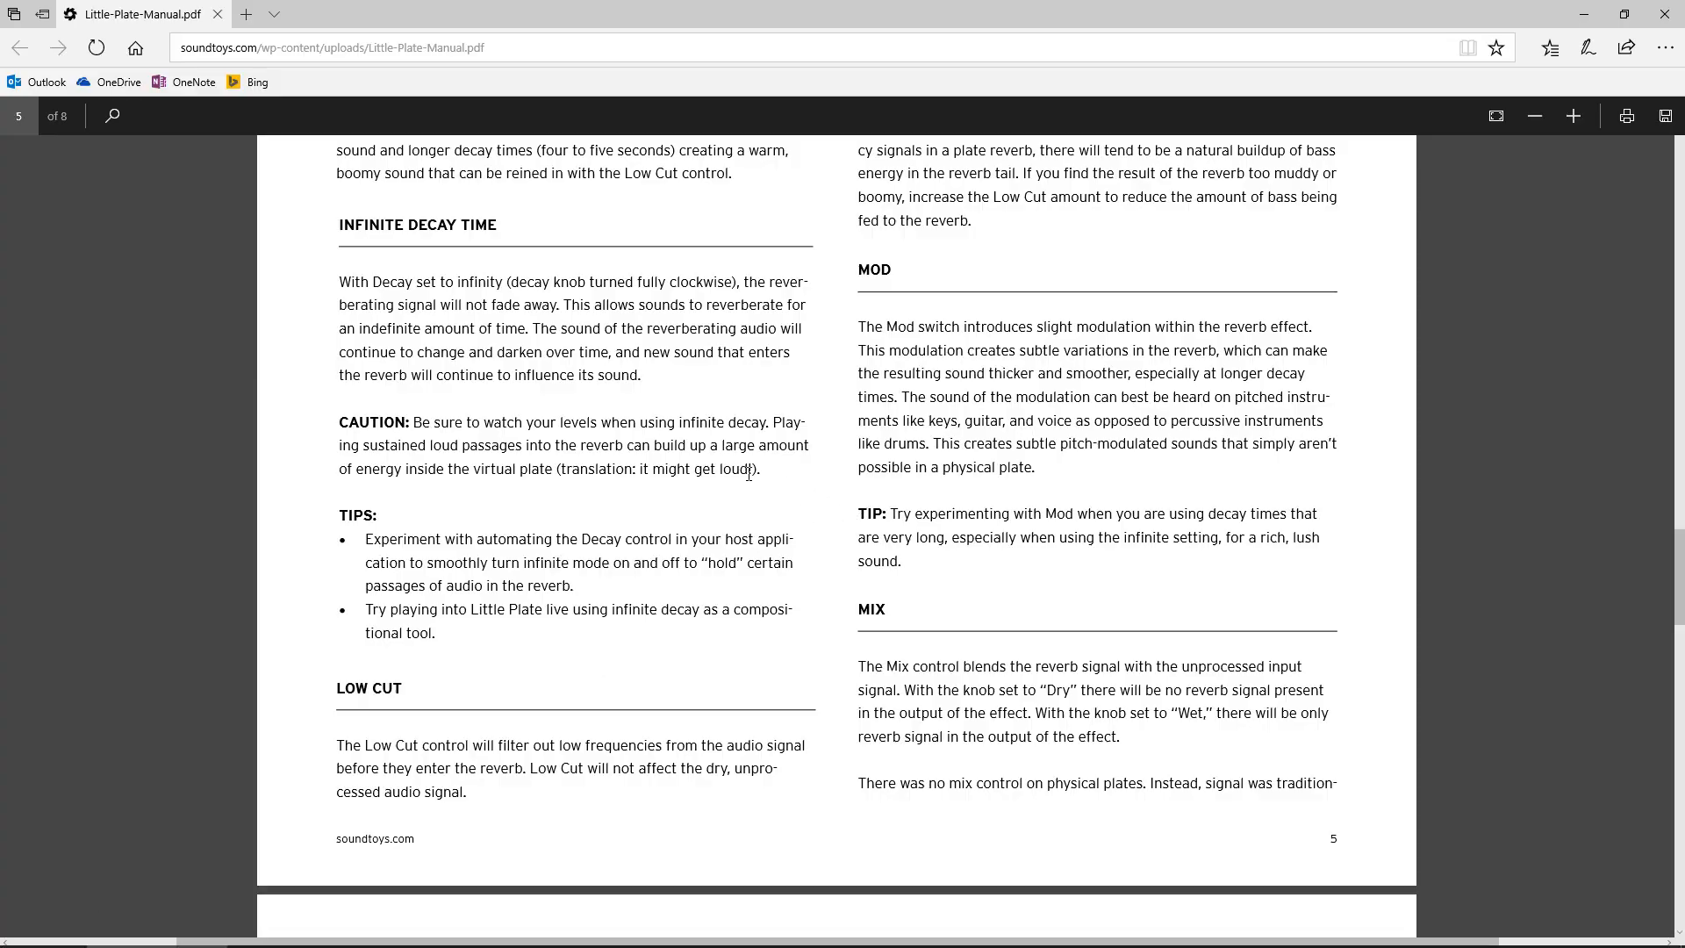
scroll(up, 3)
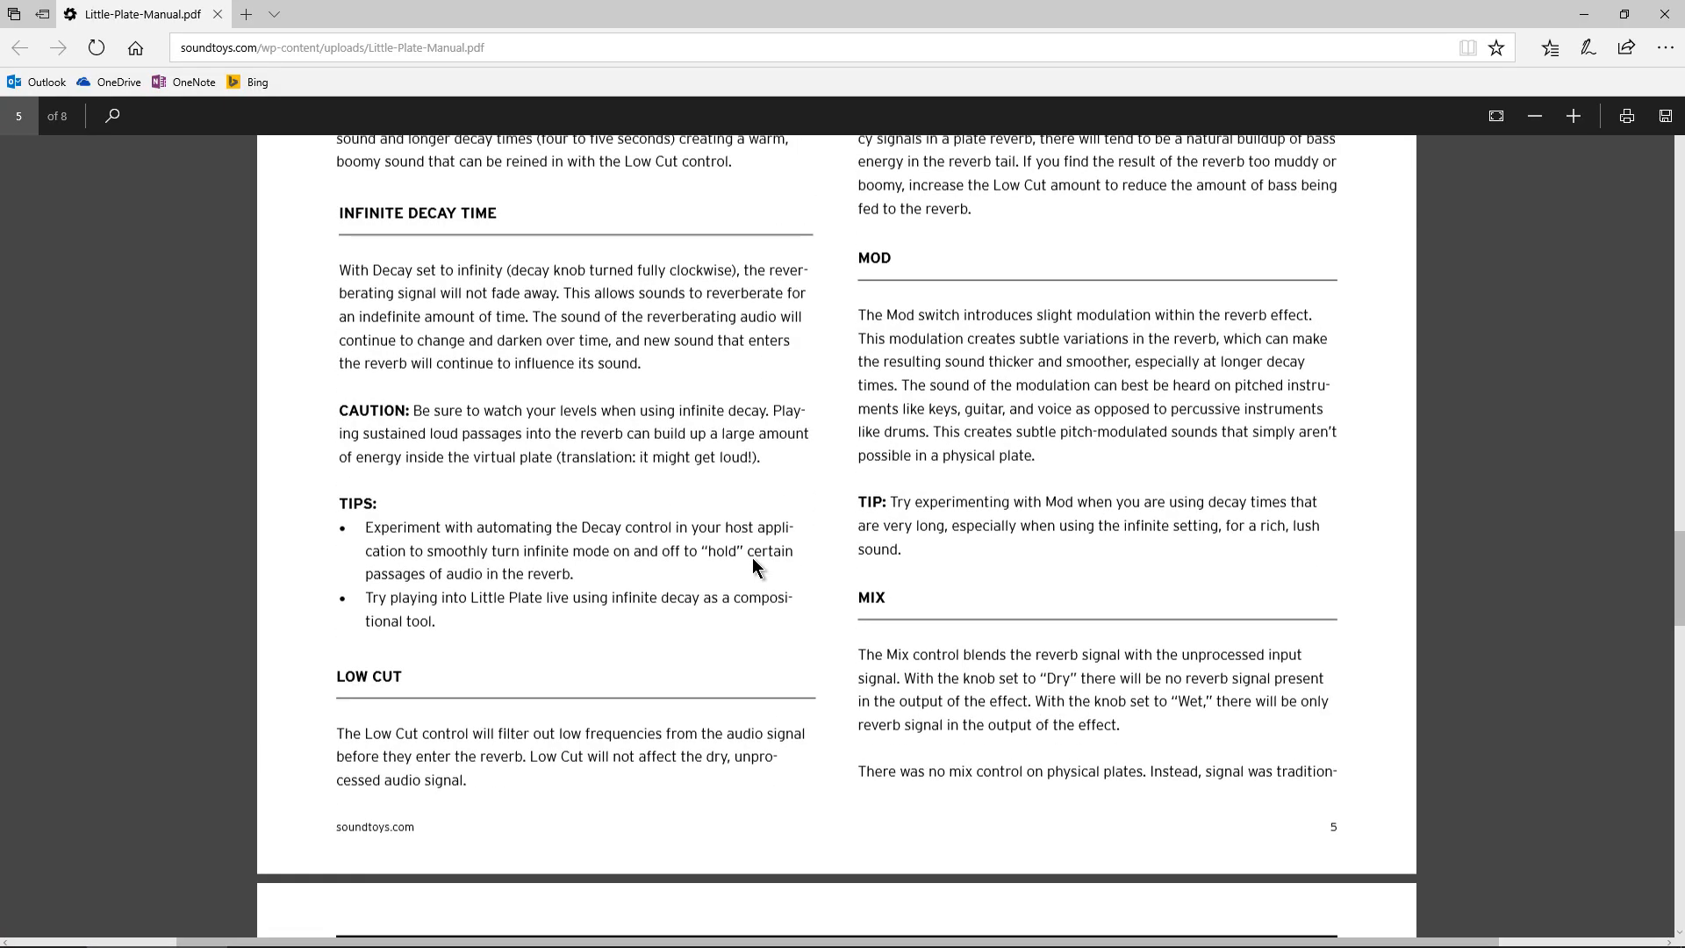
scroll(up, 3)
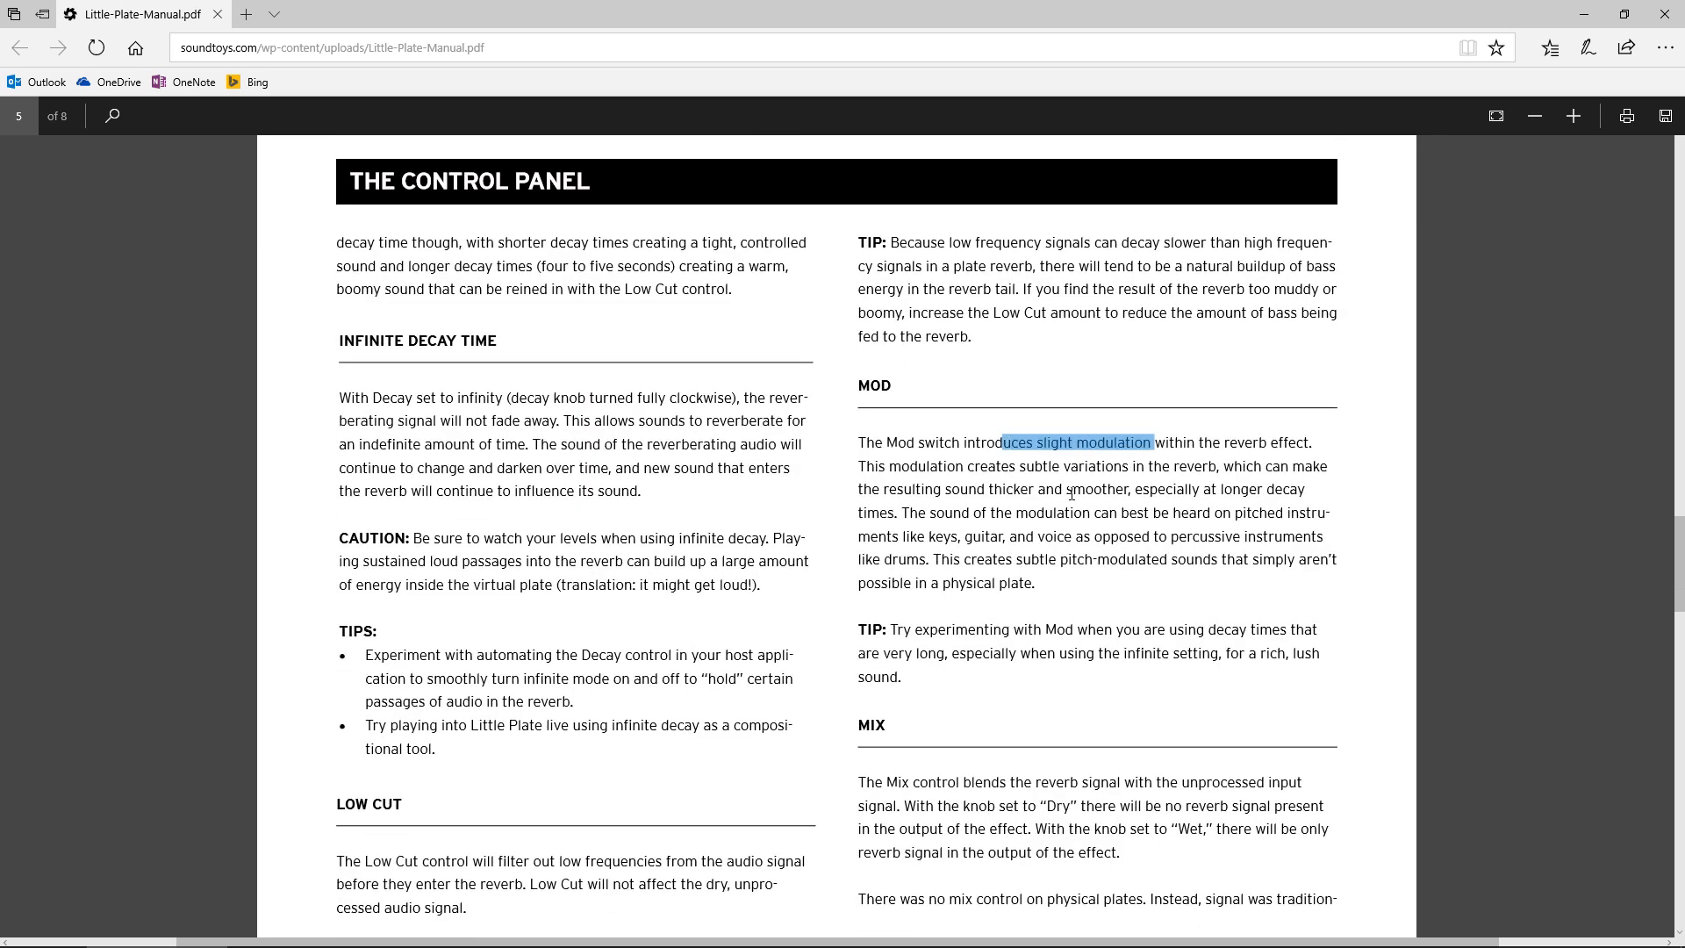
scroll(down, 3)
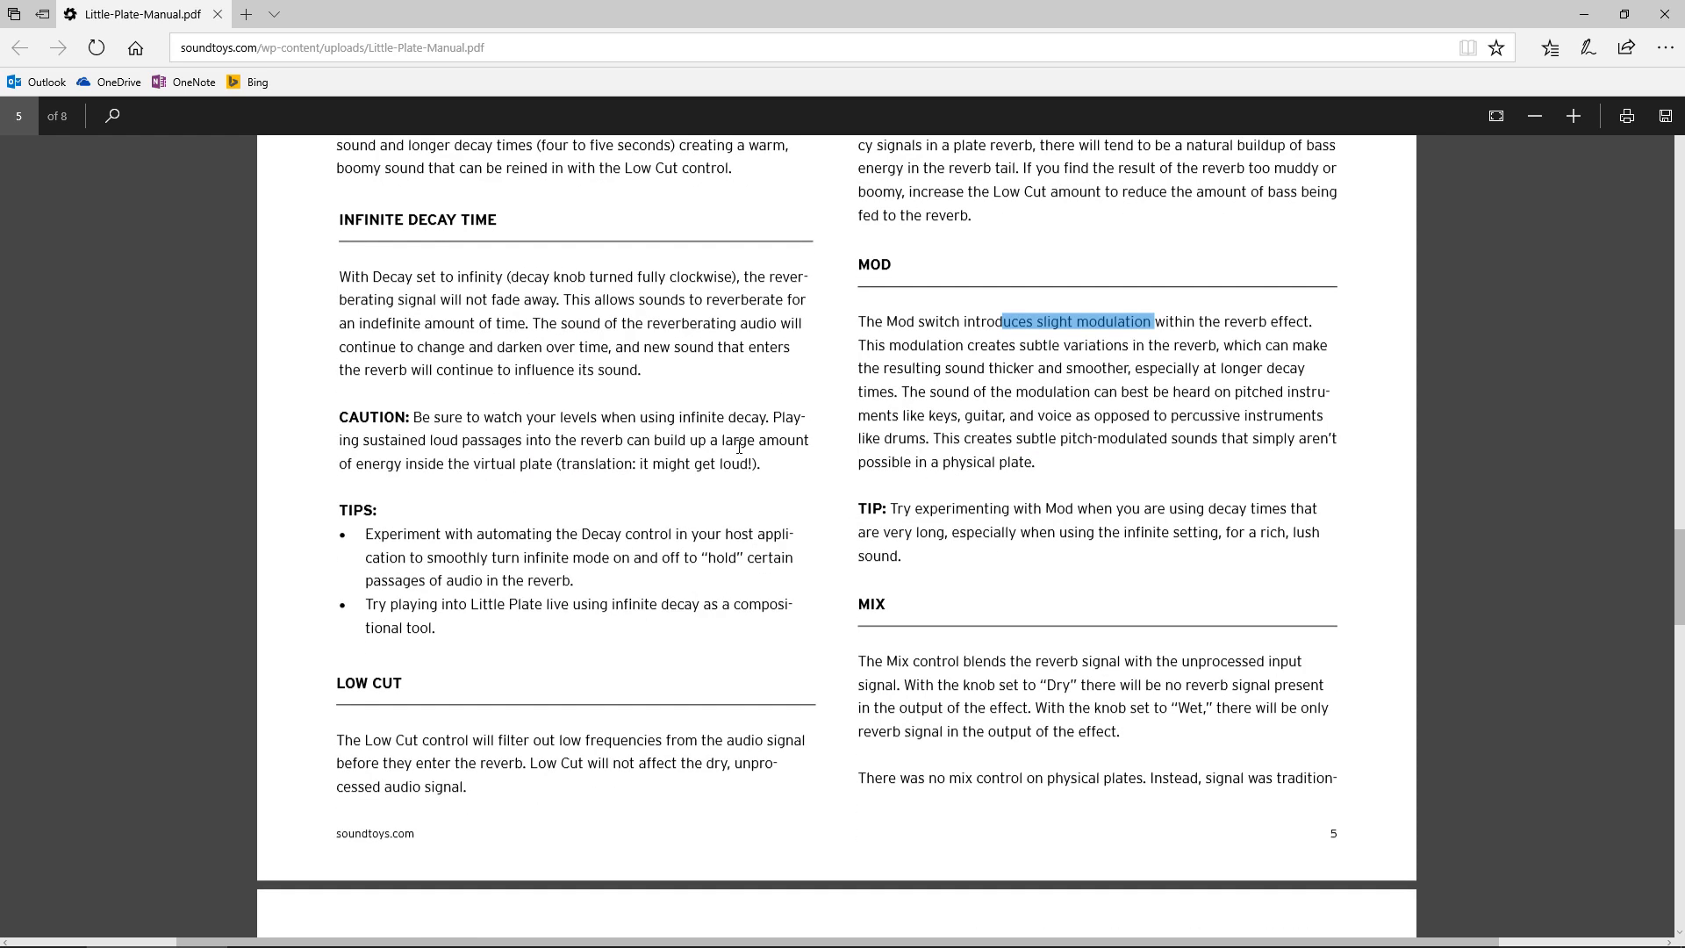
scroll(down, 3)
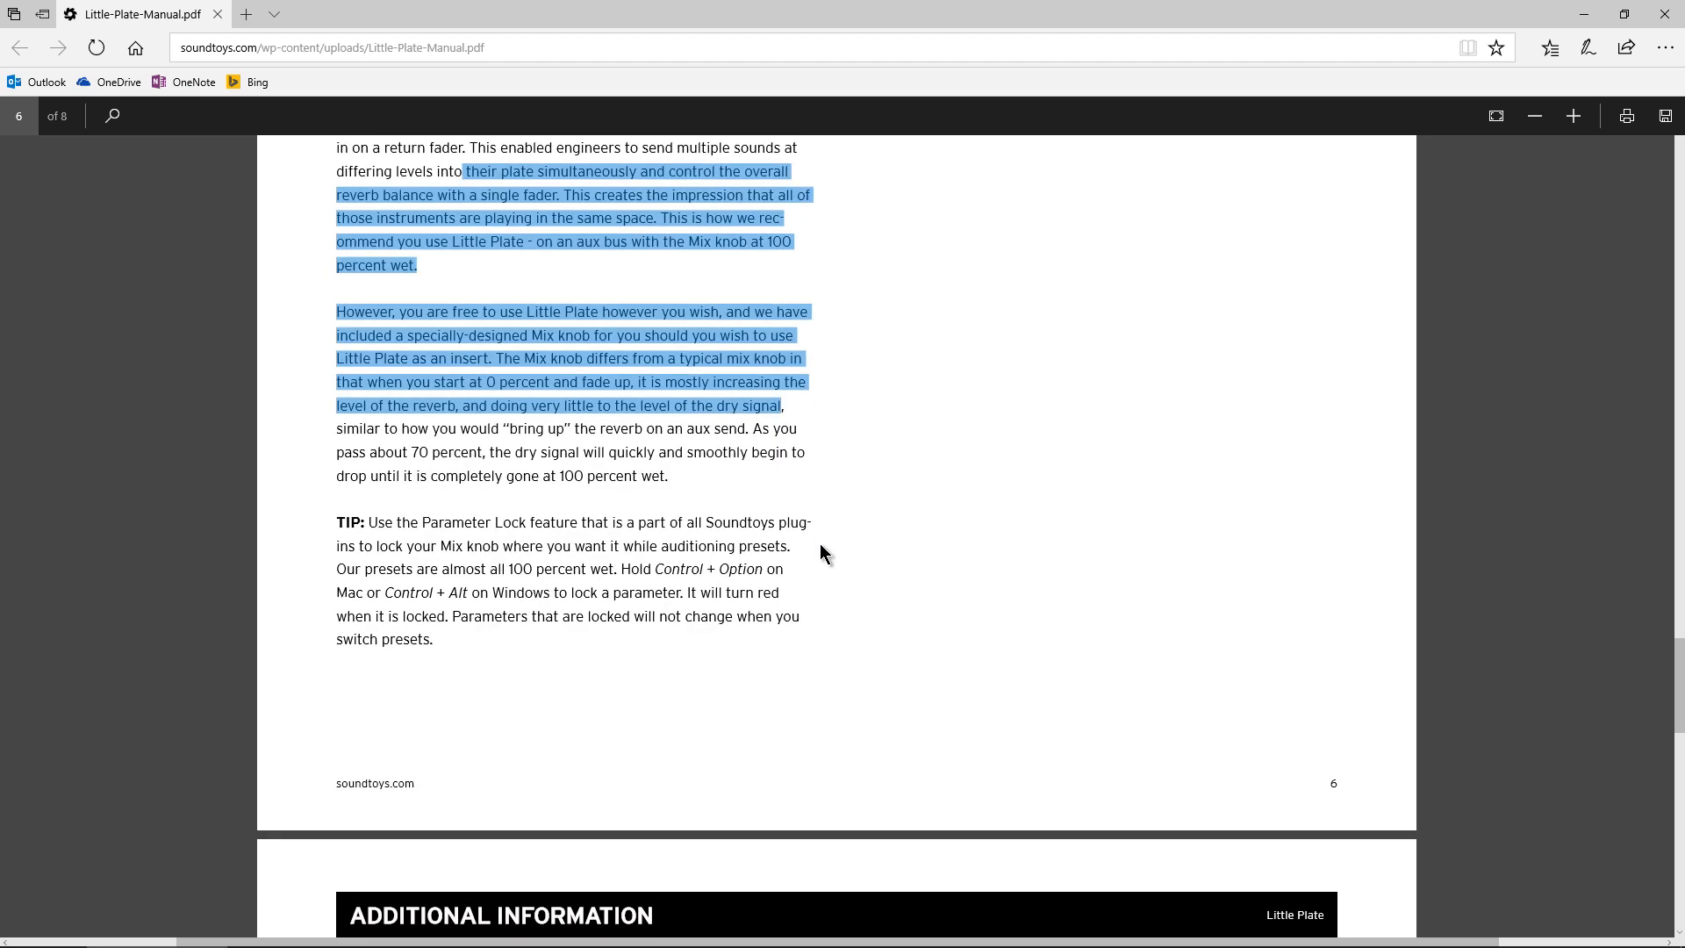
scroll(up, 3)
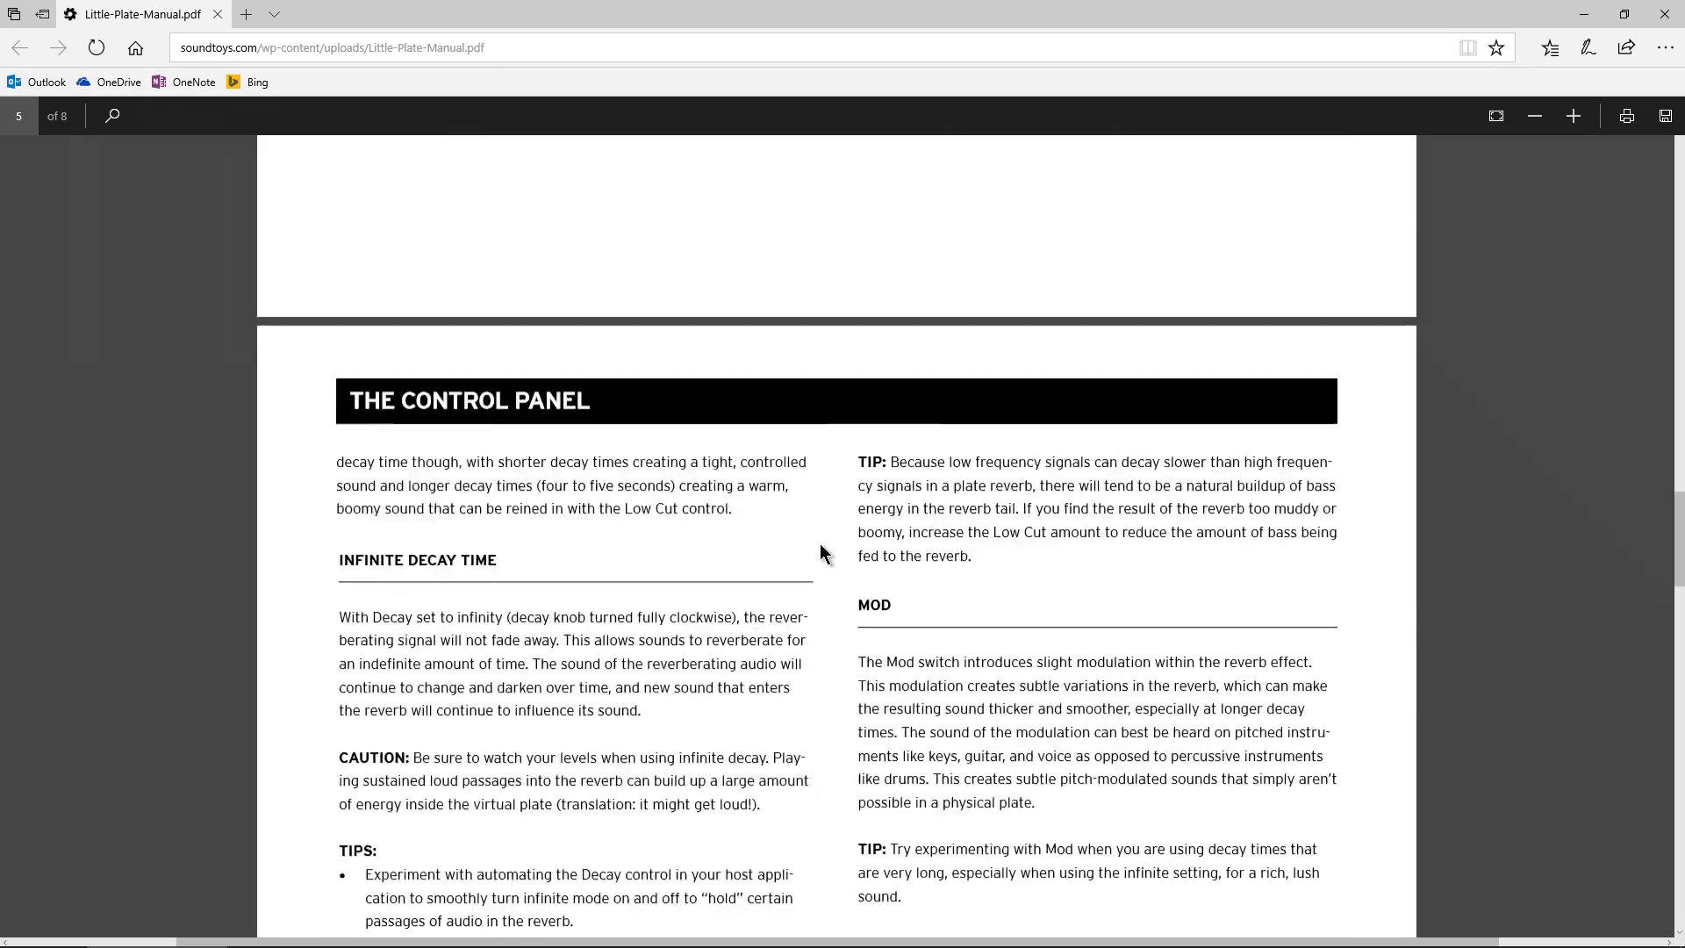
scroll(up, 3)
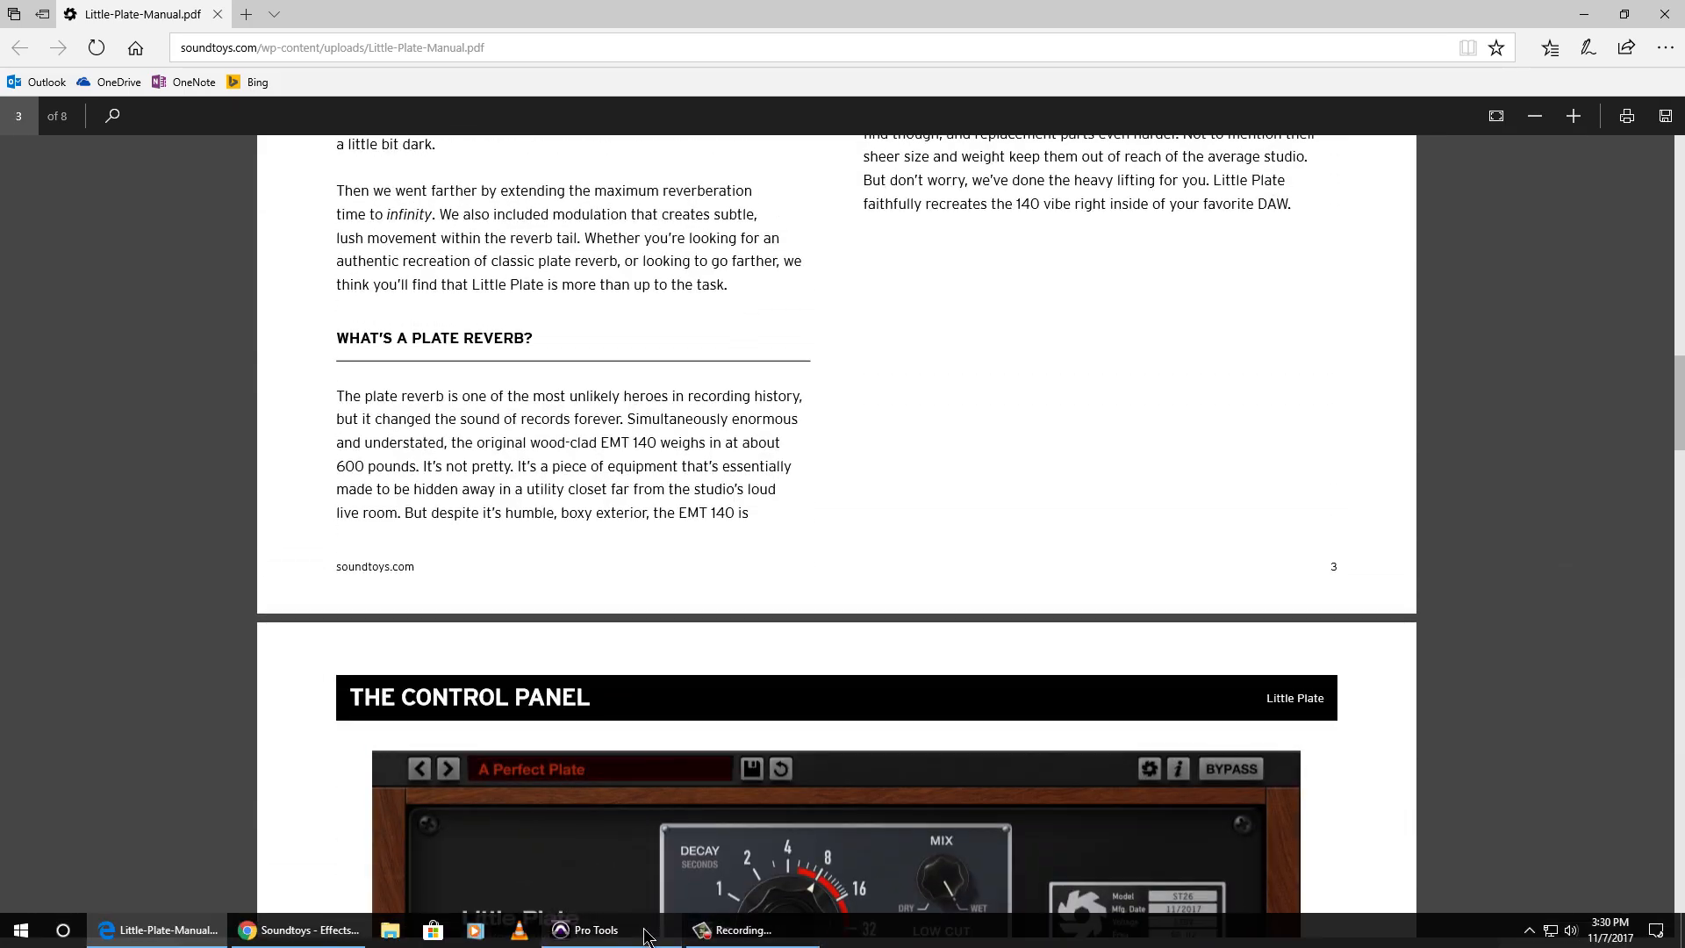
click(585, 929)
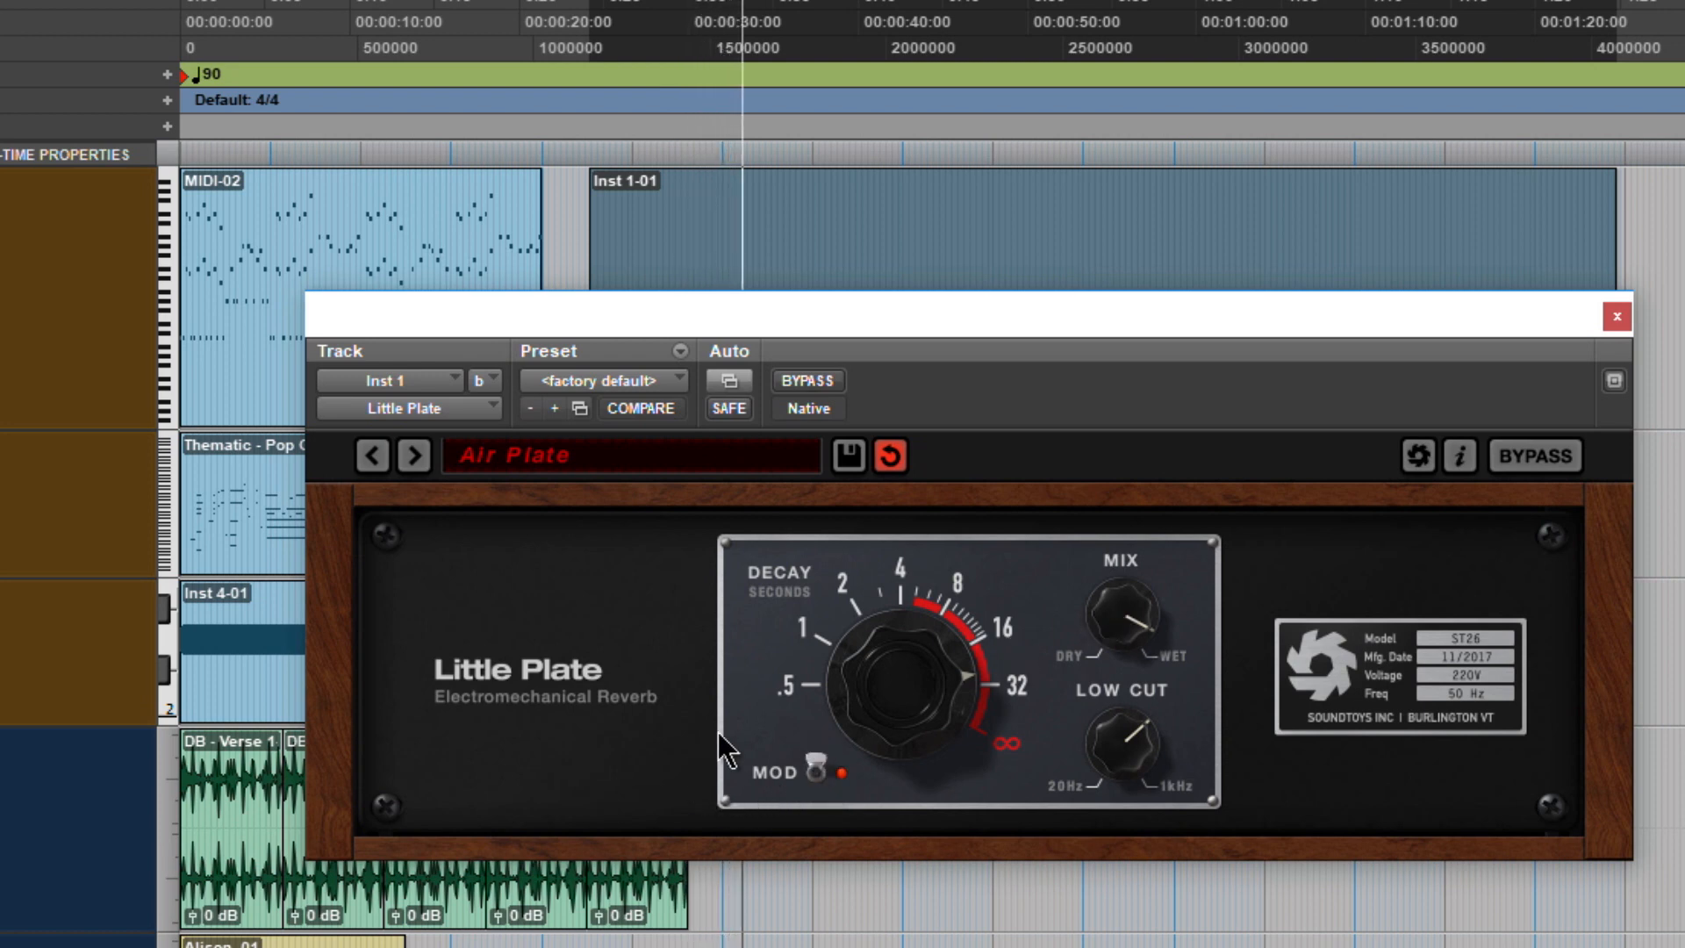
mouse_move(728, 612)
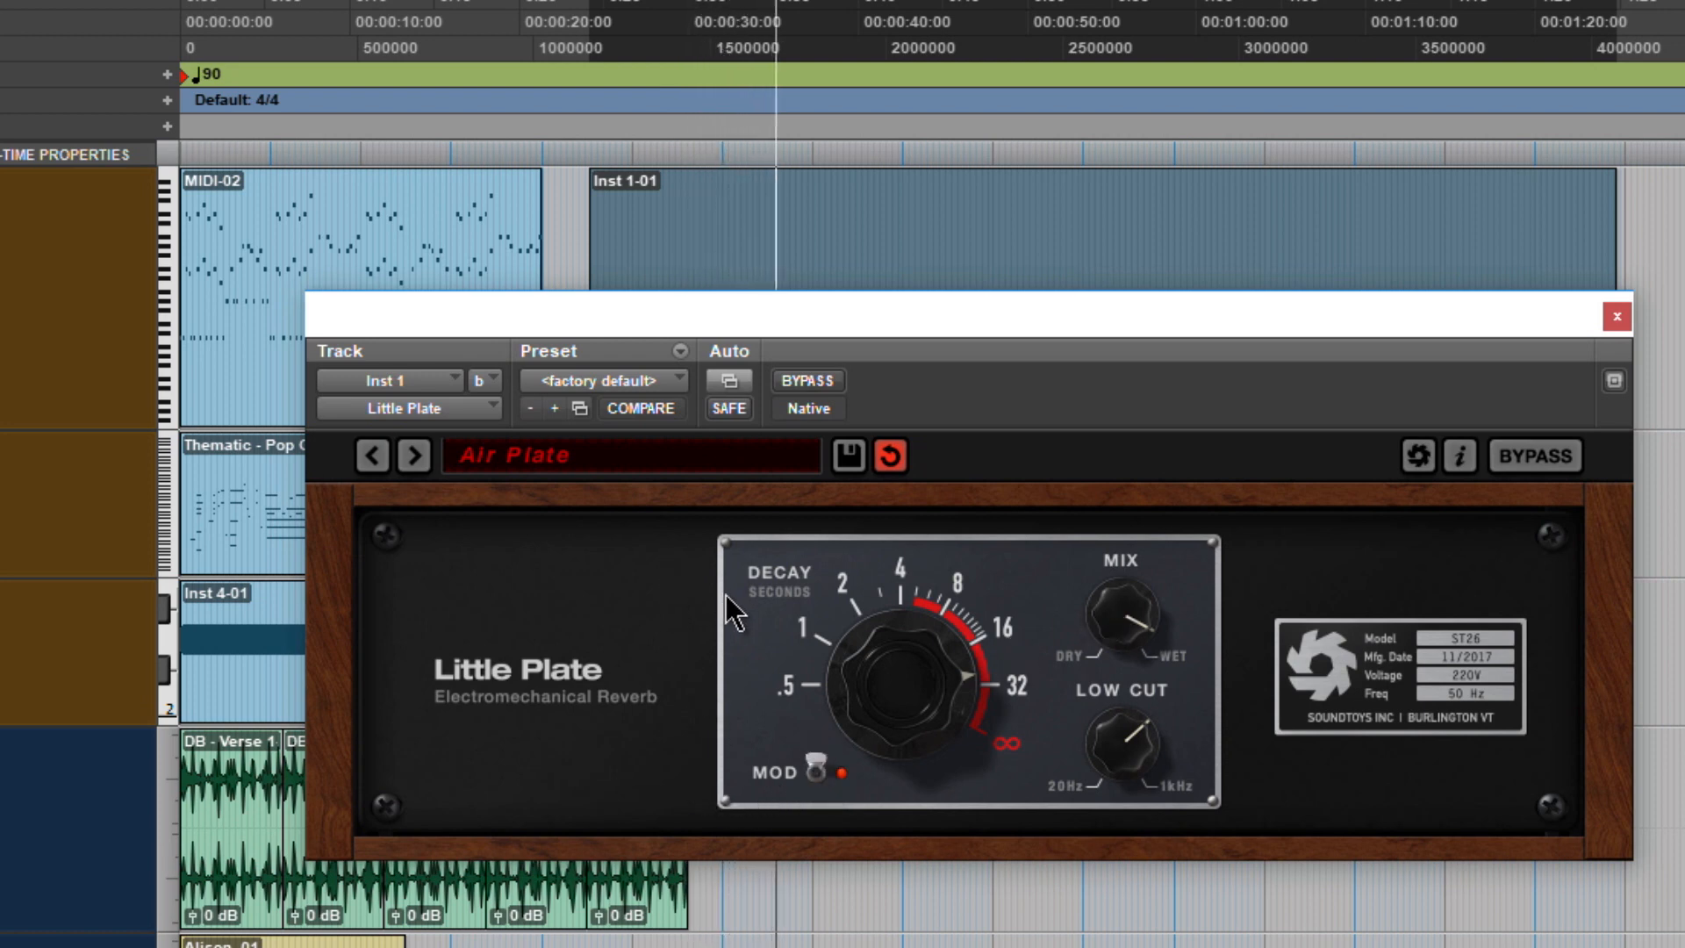
mouse_move(784, 731)
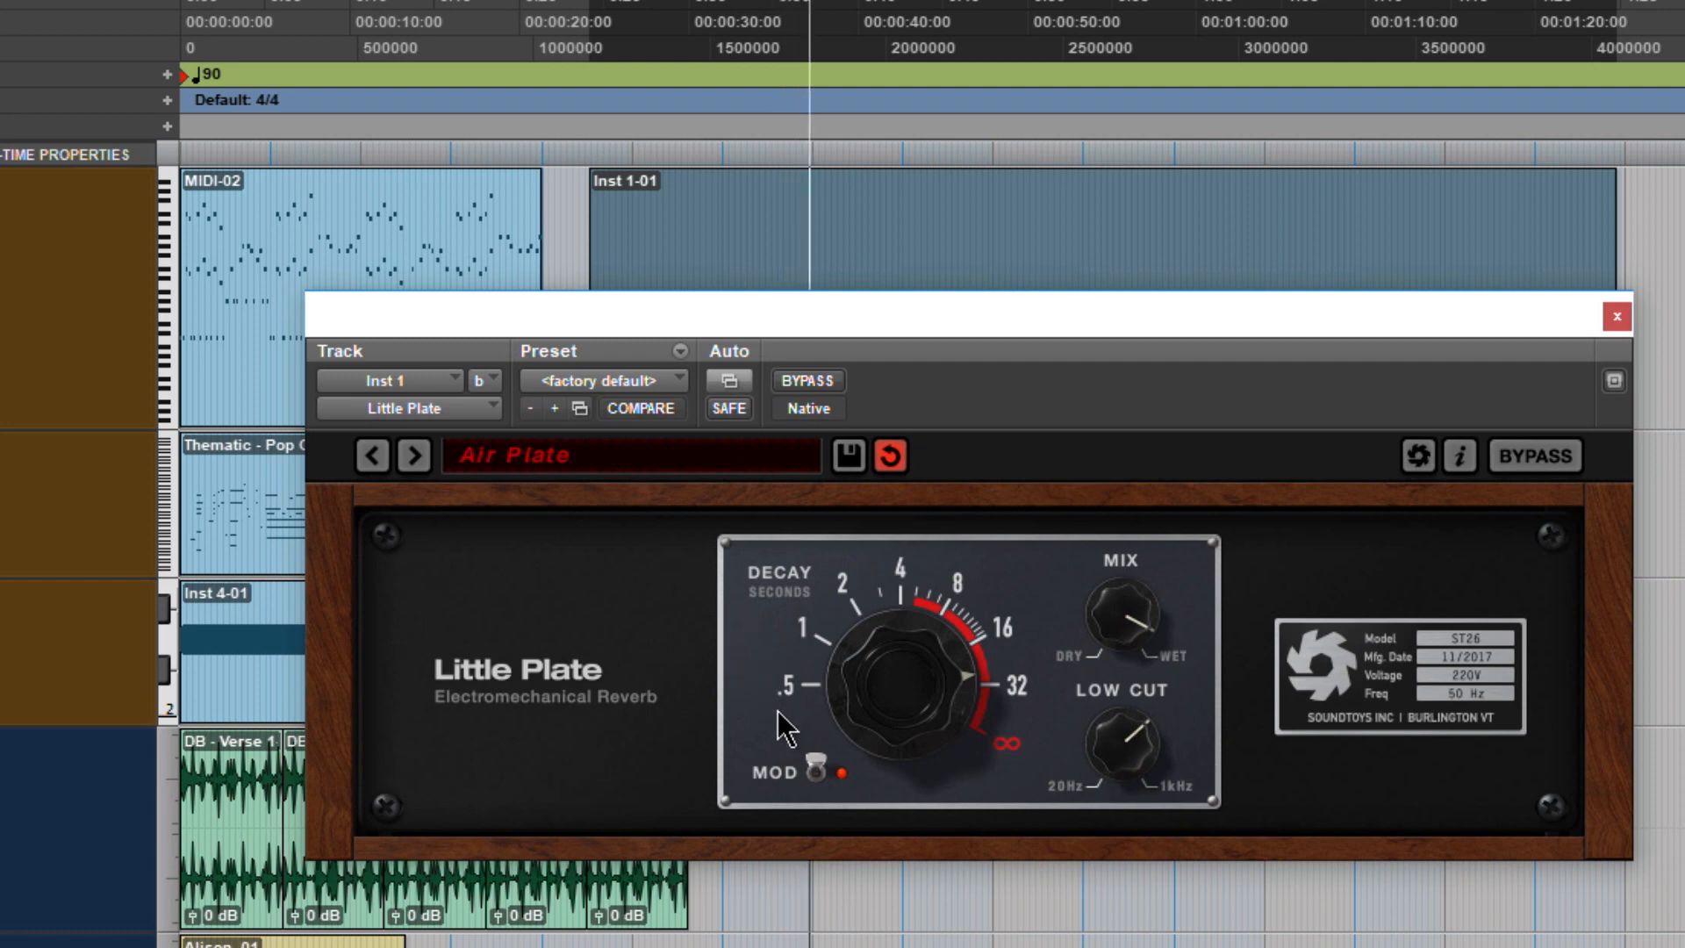
mouse_move(833, 785)
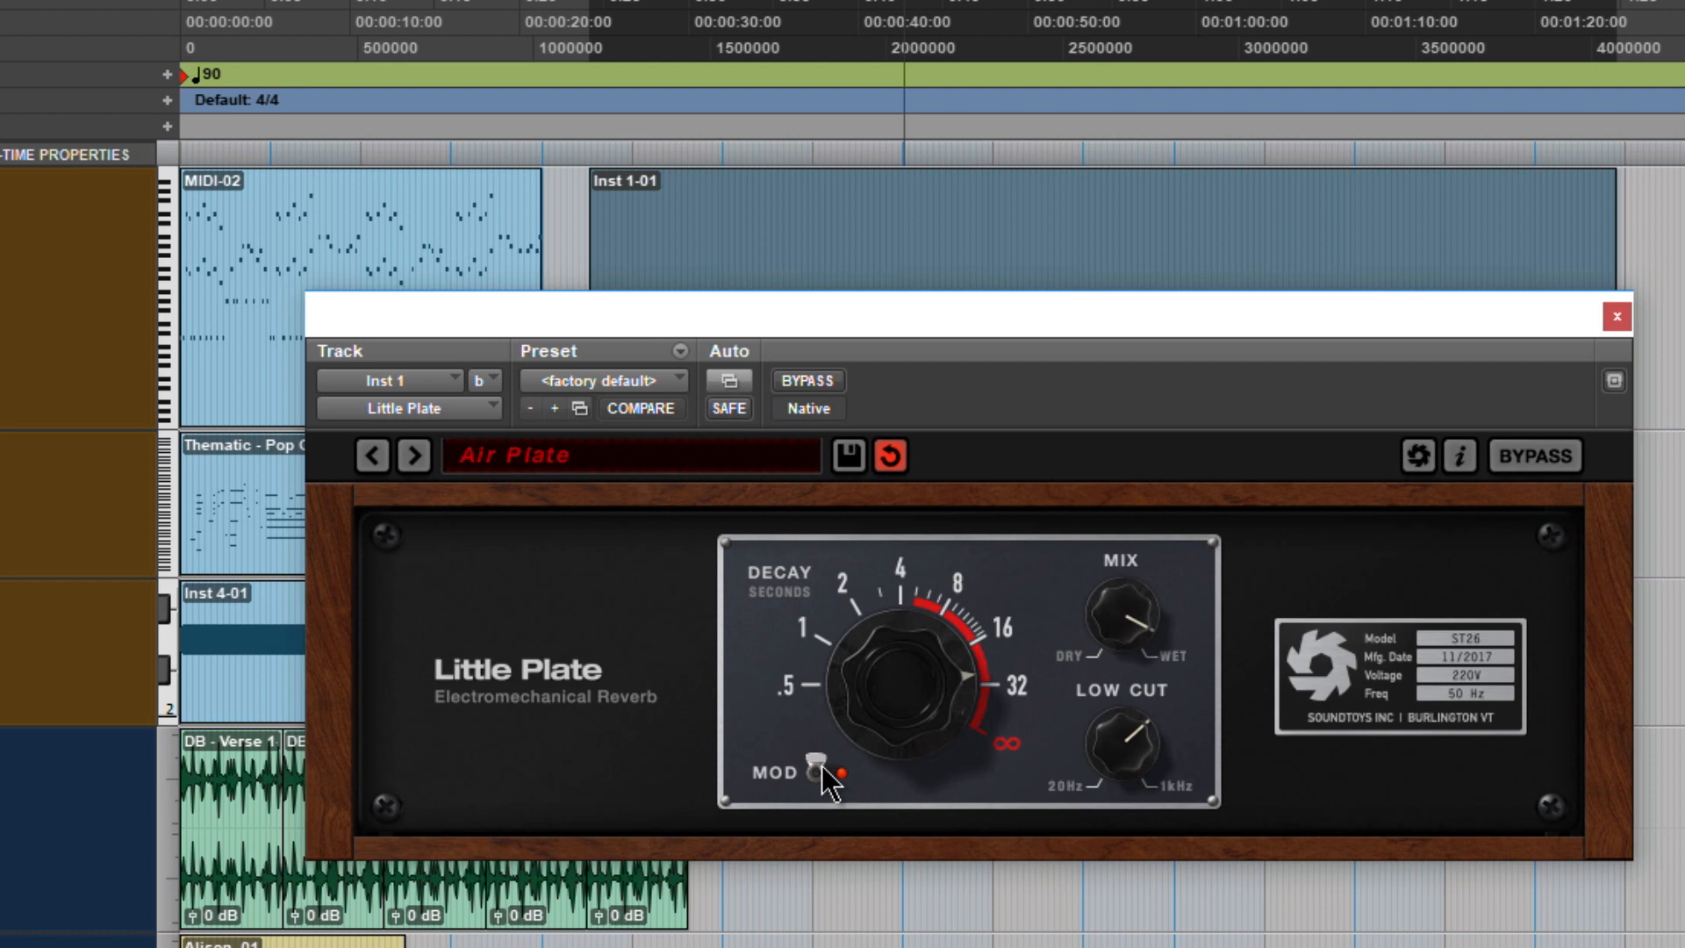
click(823, 774)
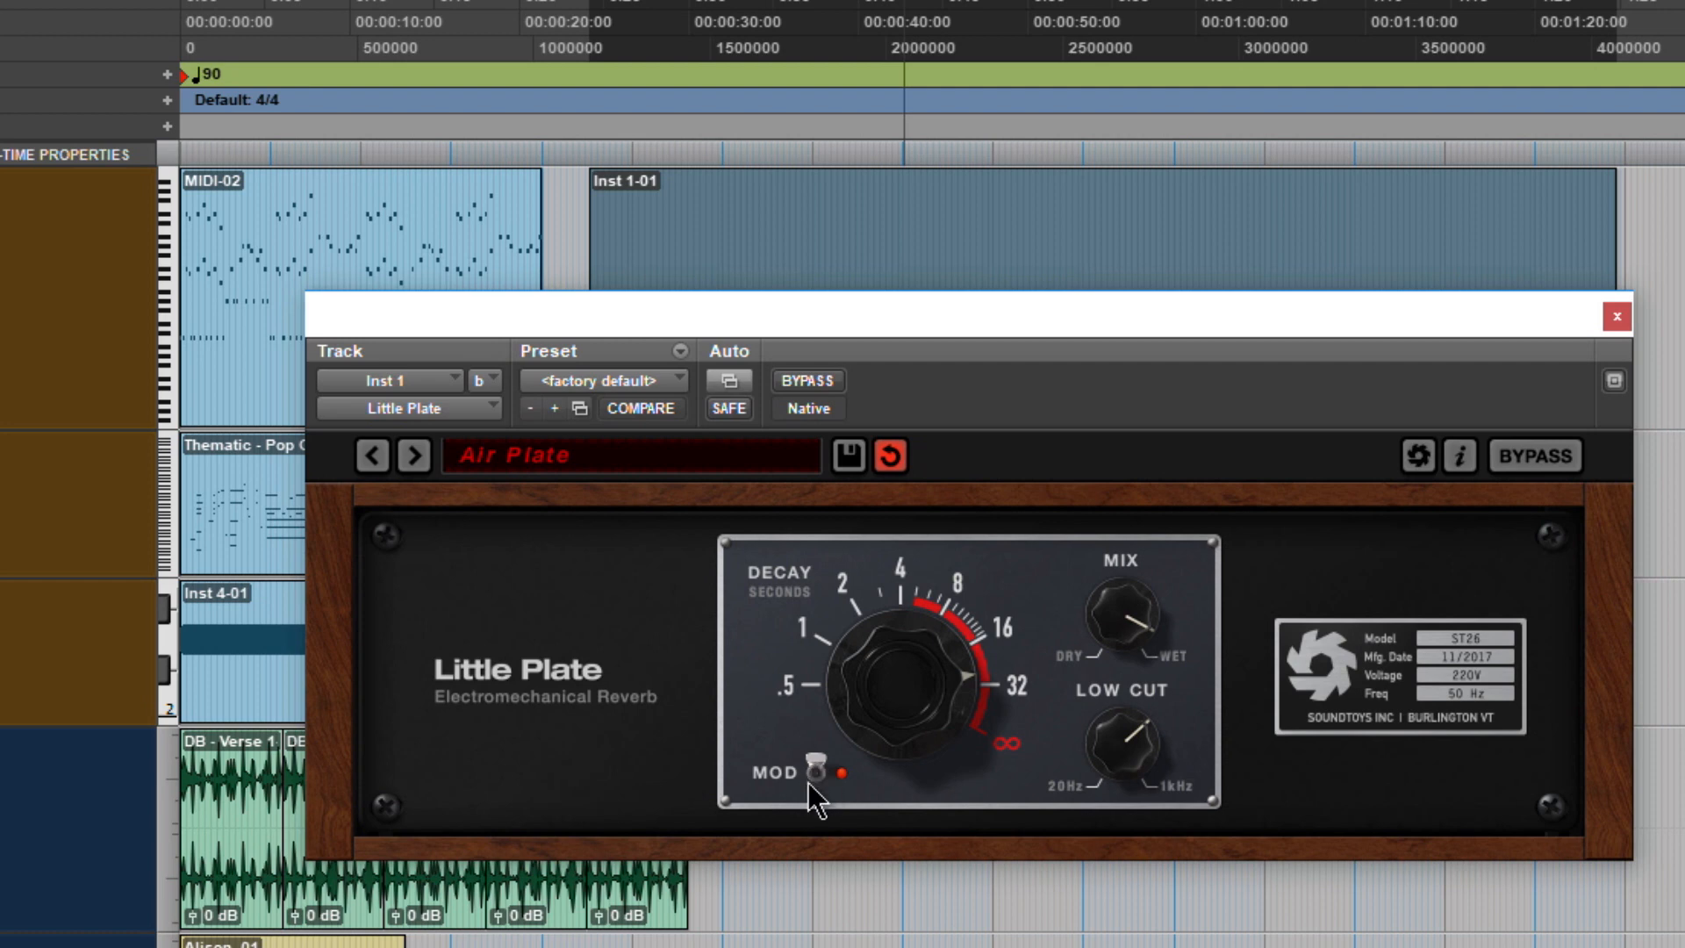
mouse_move(1200, 534)
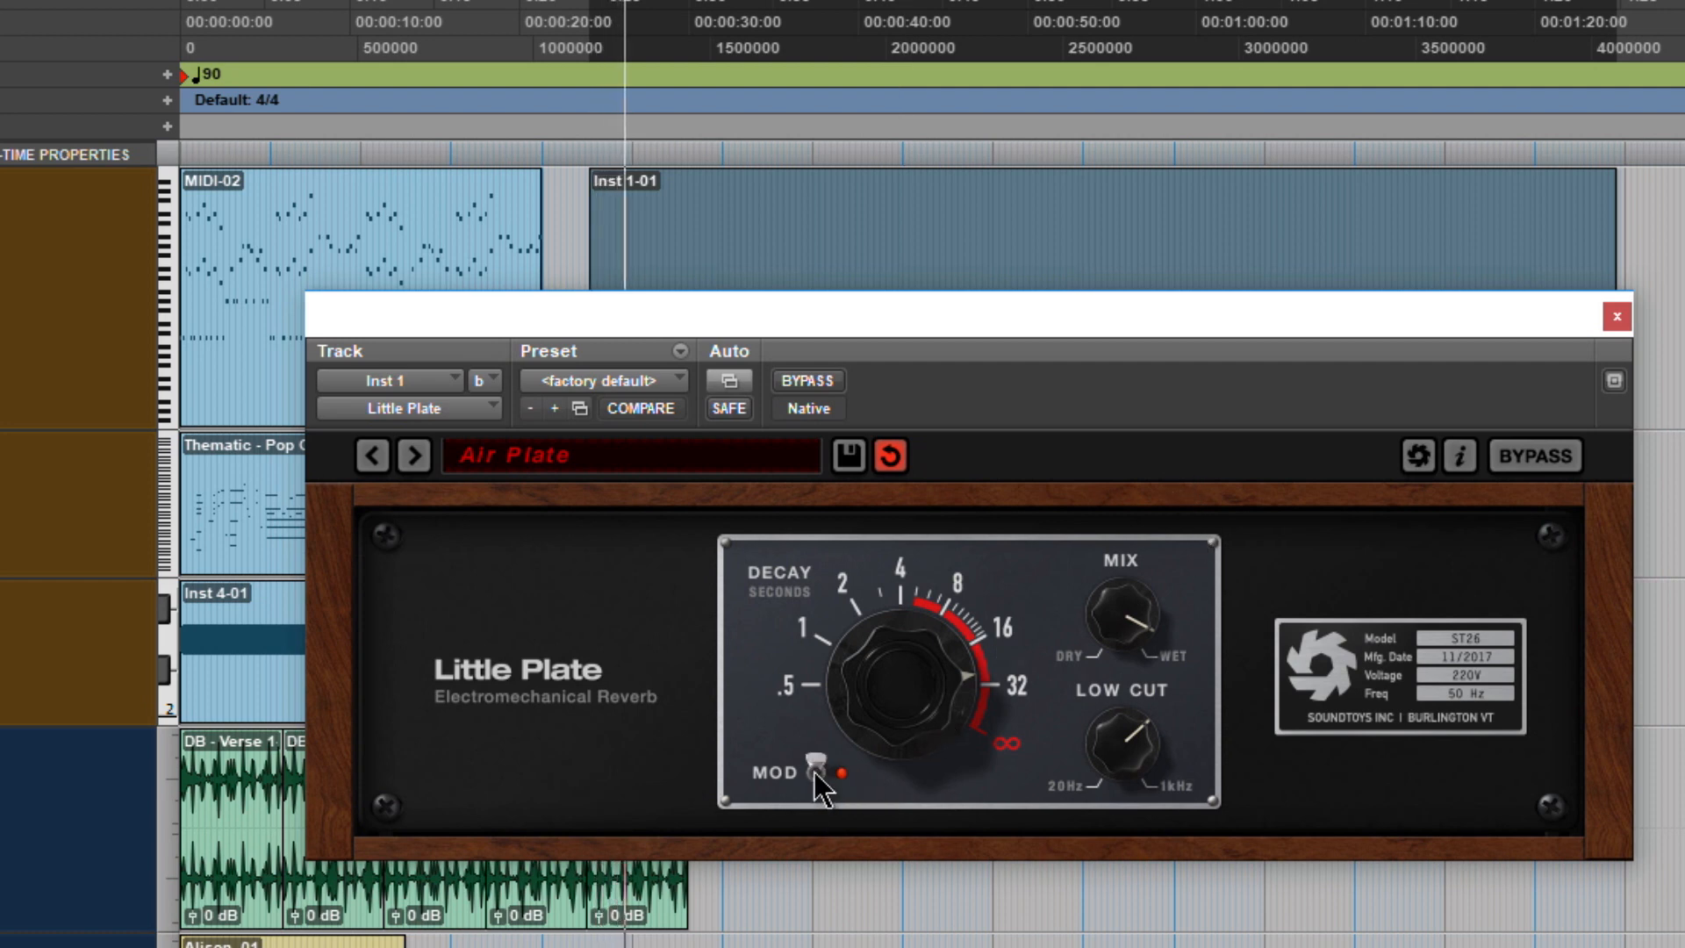
click(838, 747)
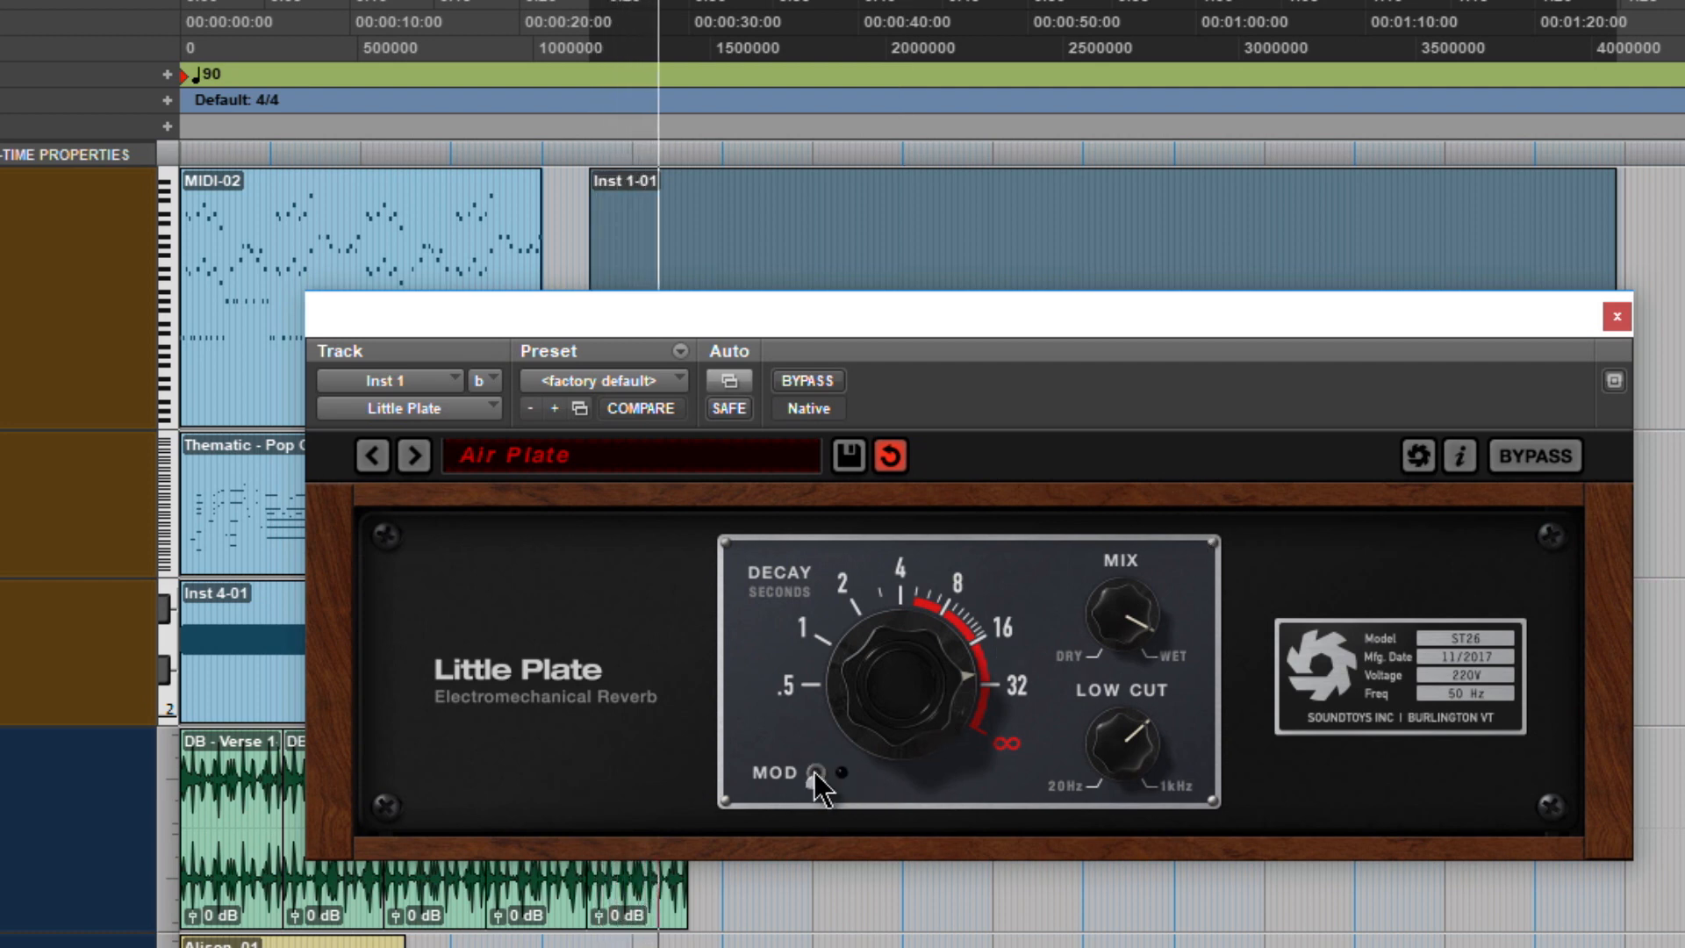
mouse_move(1117, 623)
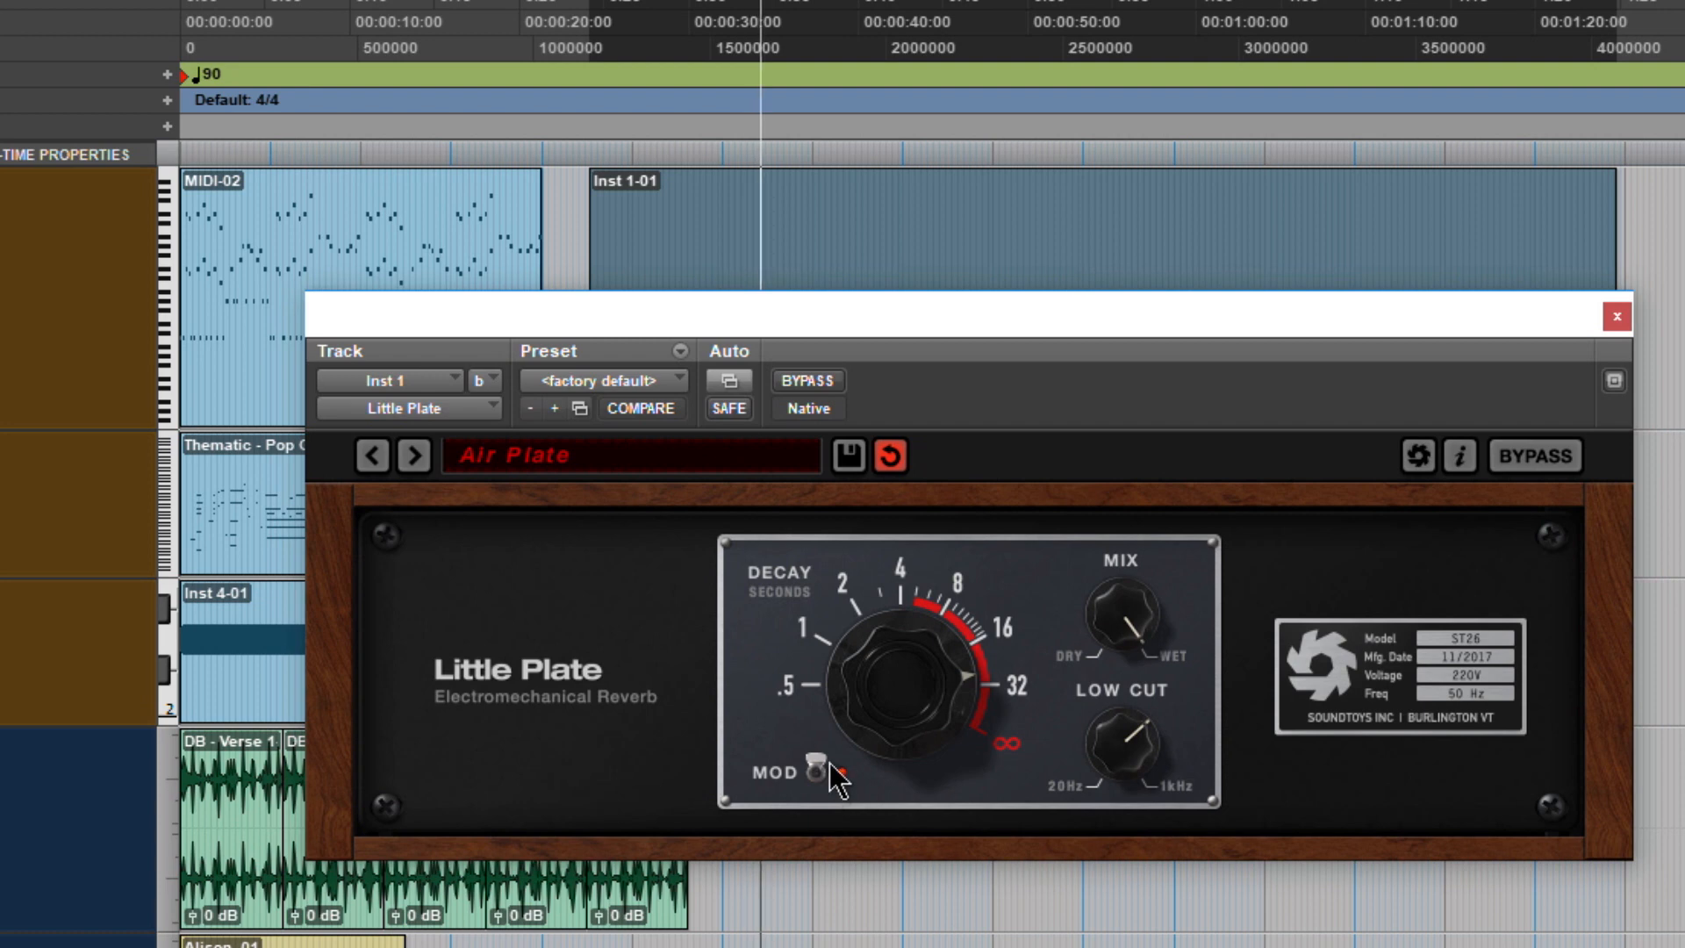
mouse_move(844, 762)
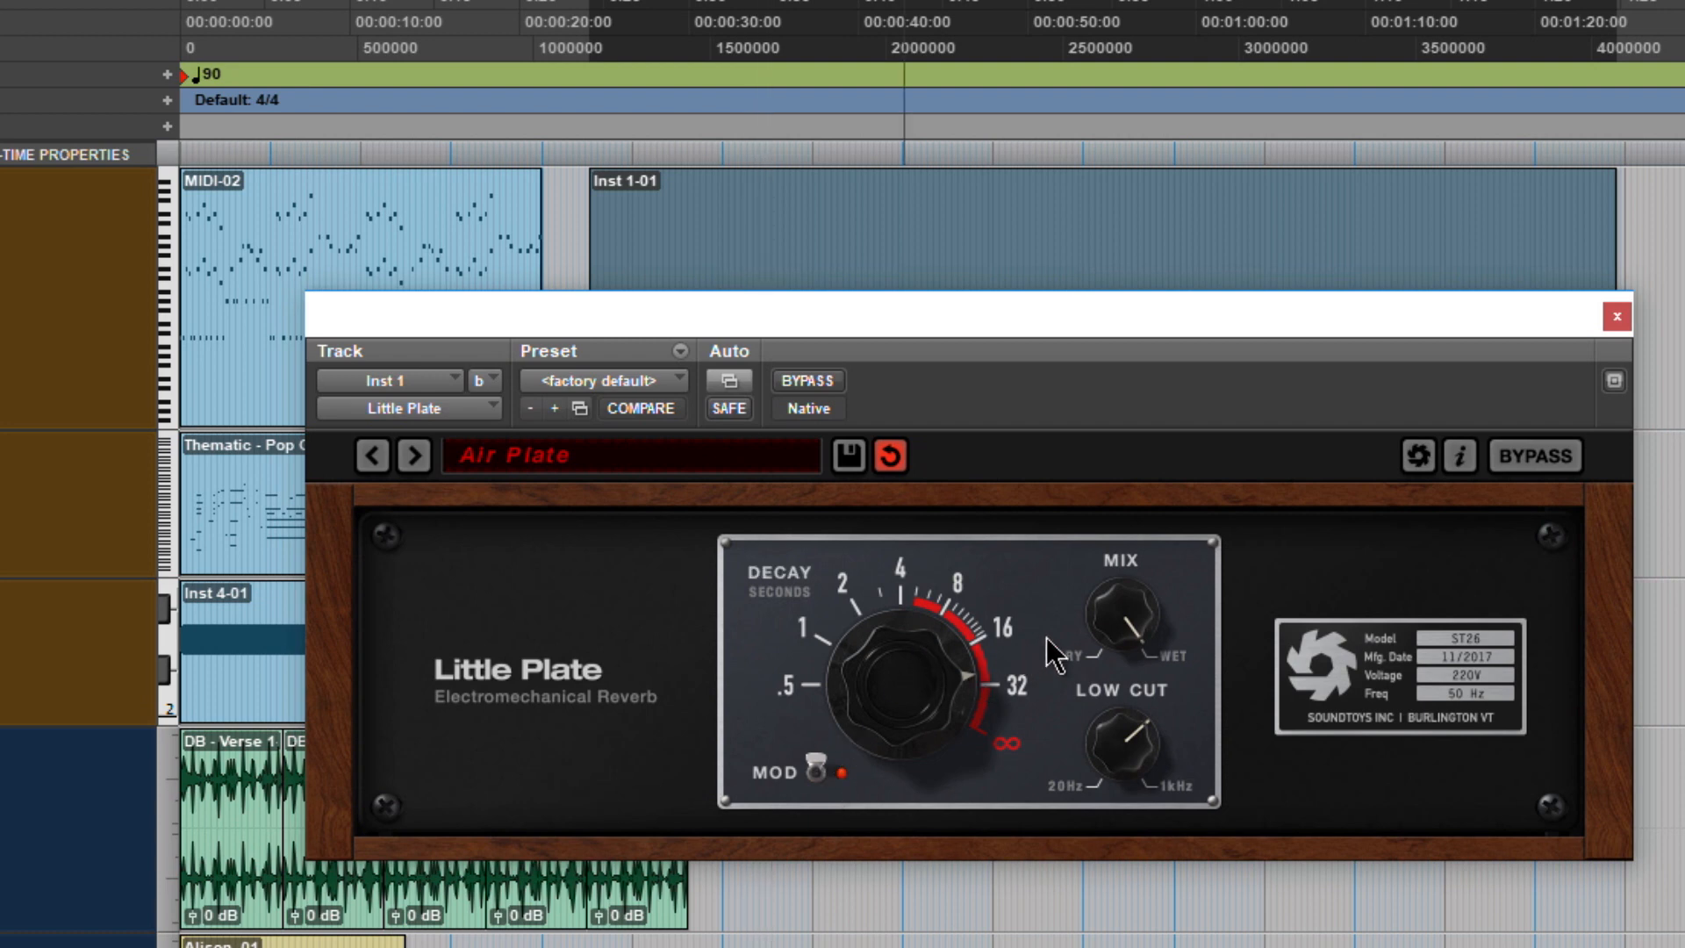
mouse_move(1128, 762)
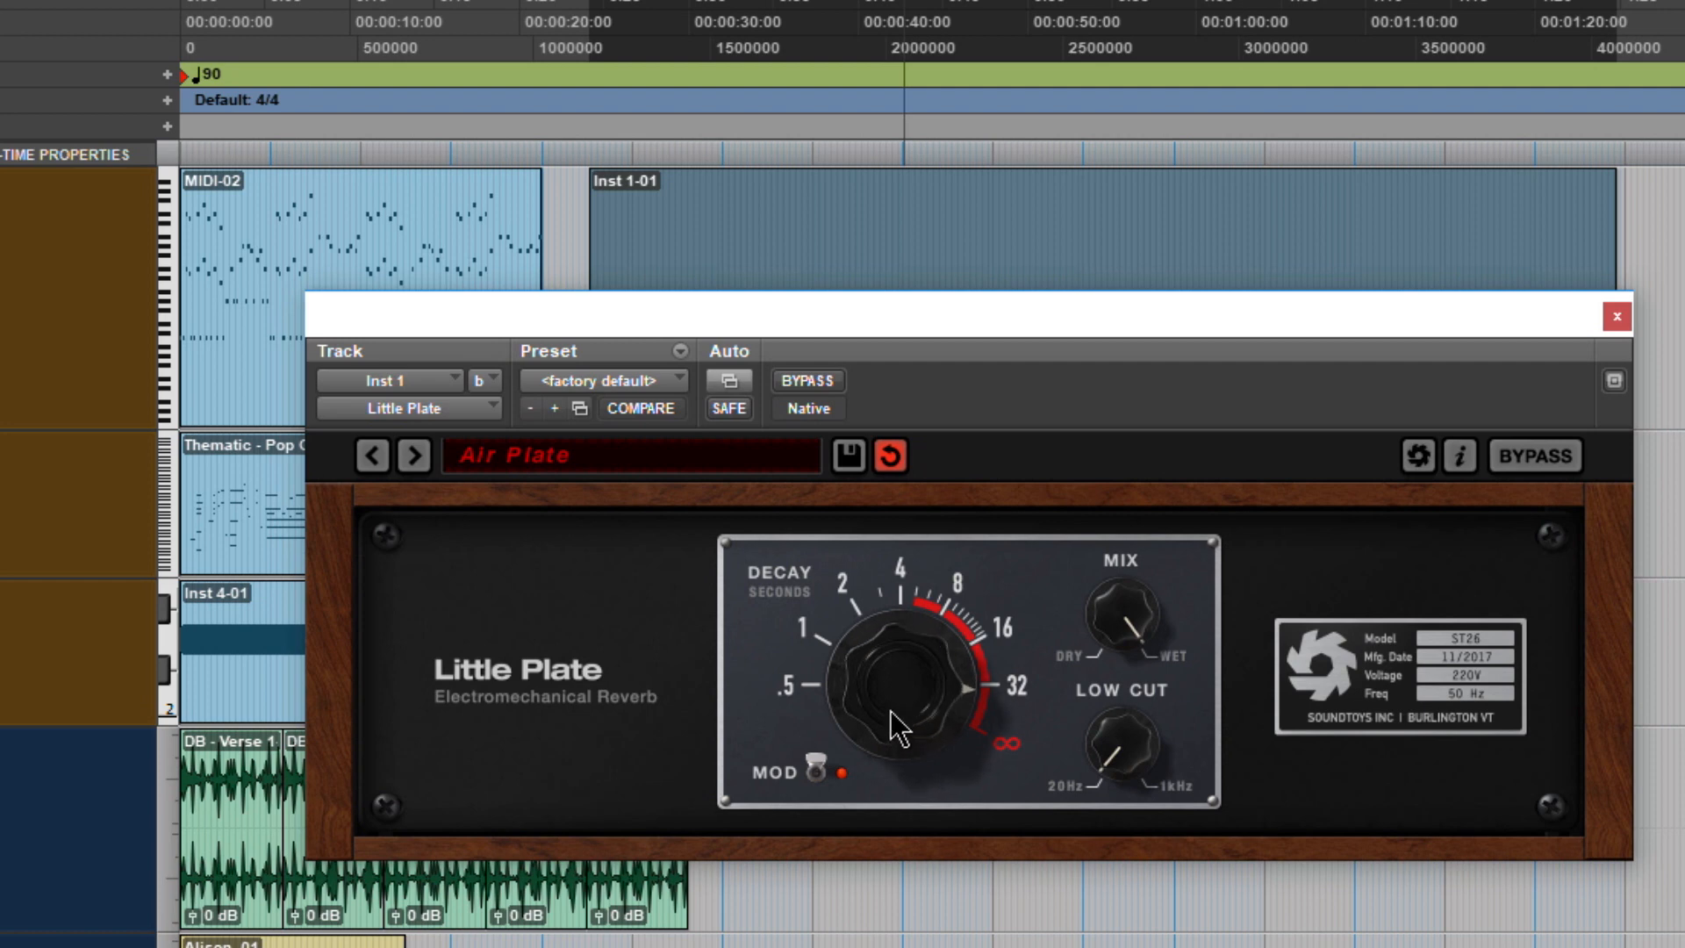
mouse_move(1134, 755)
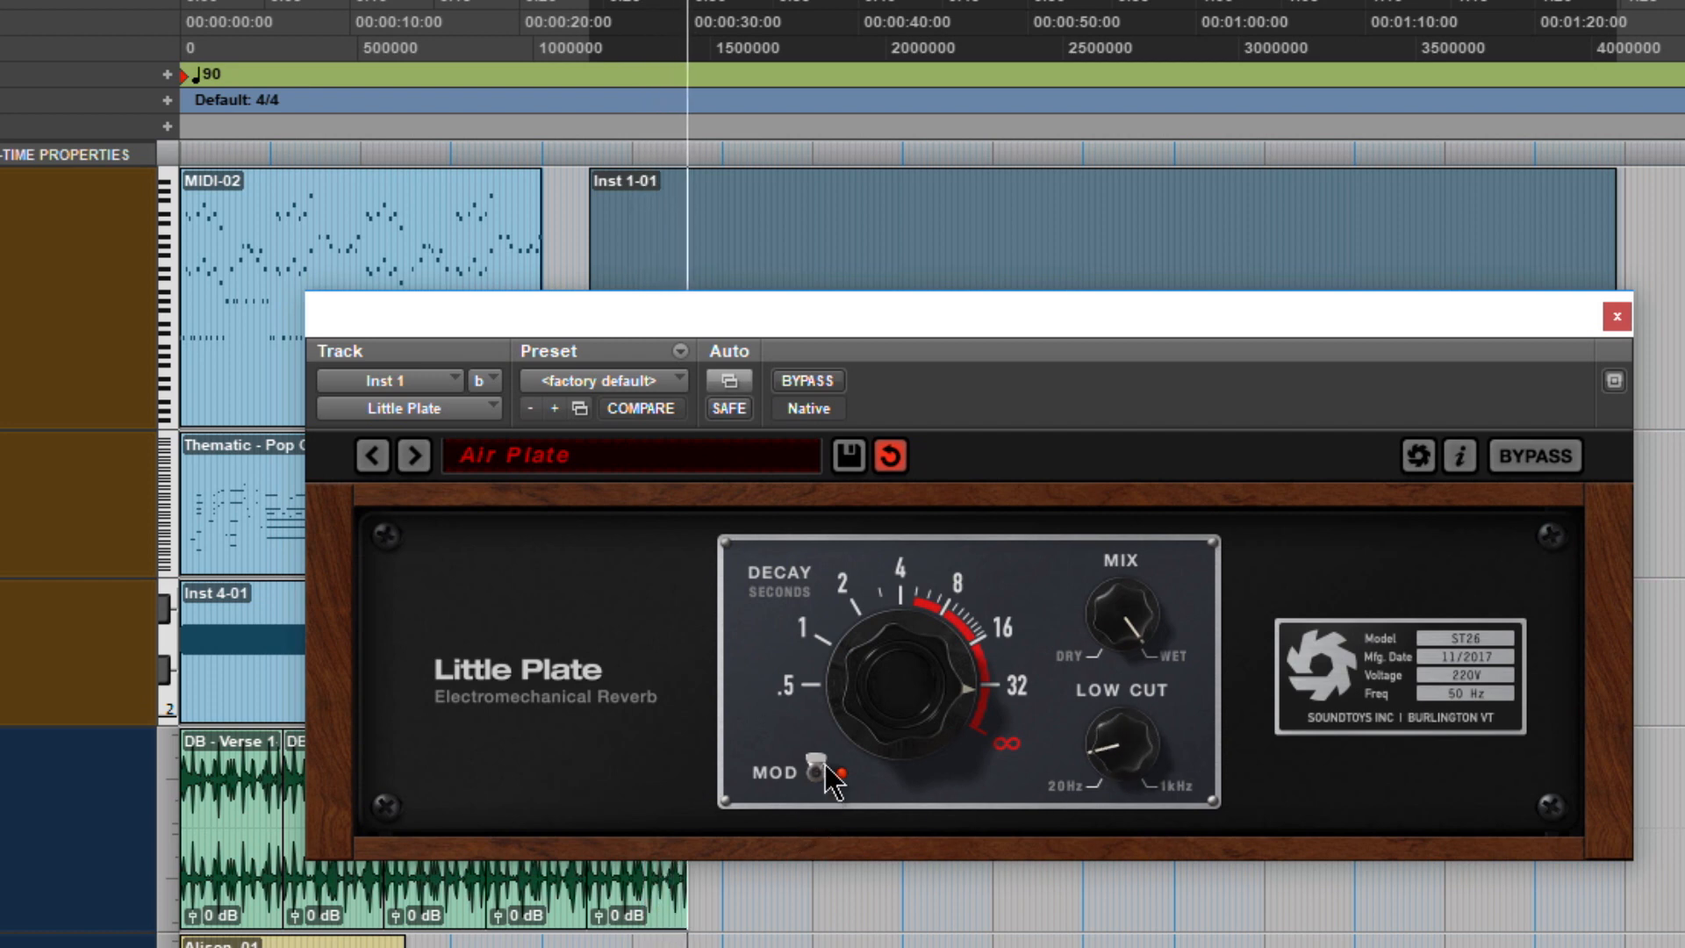
click(822, 774)
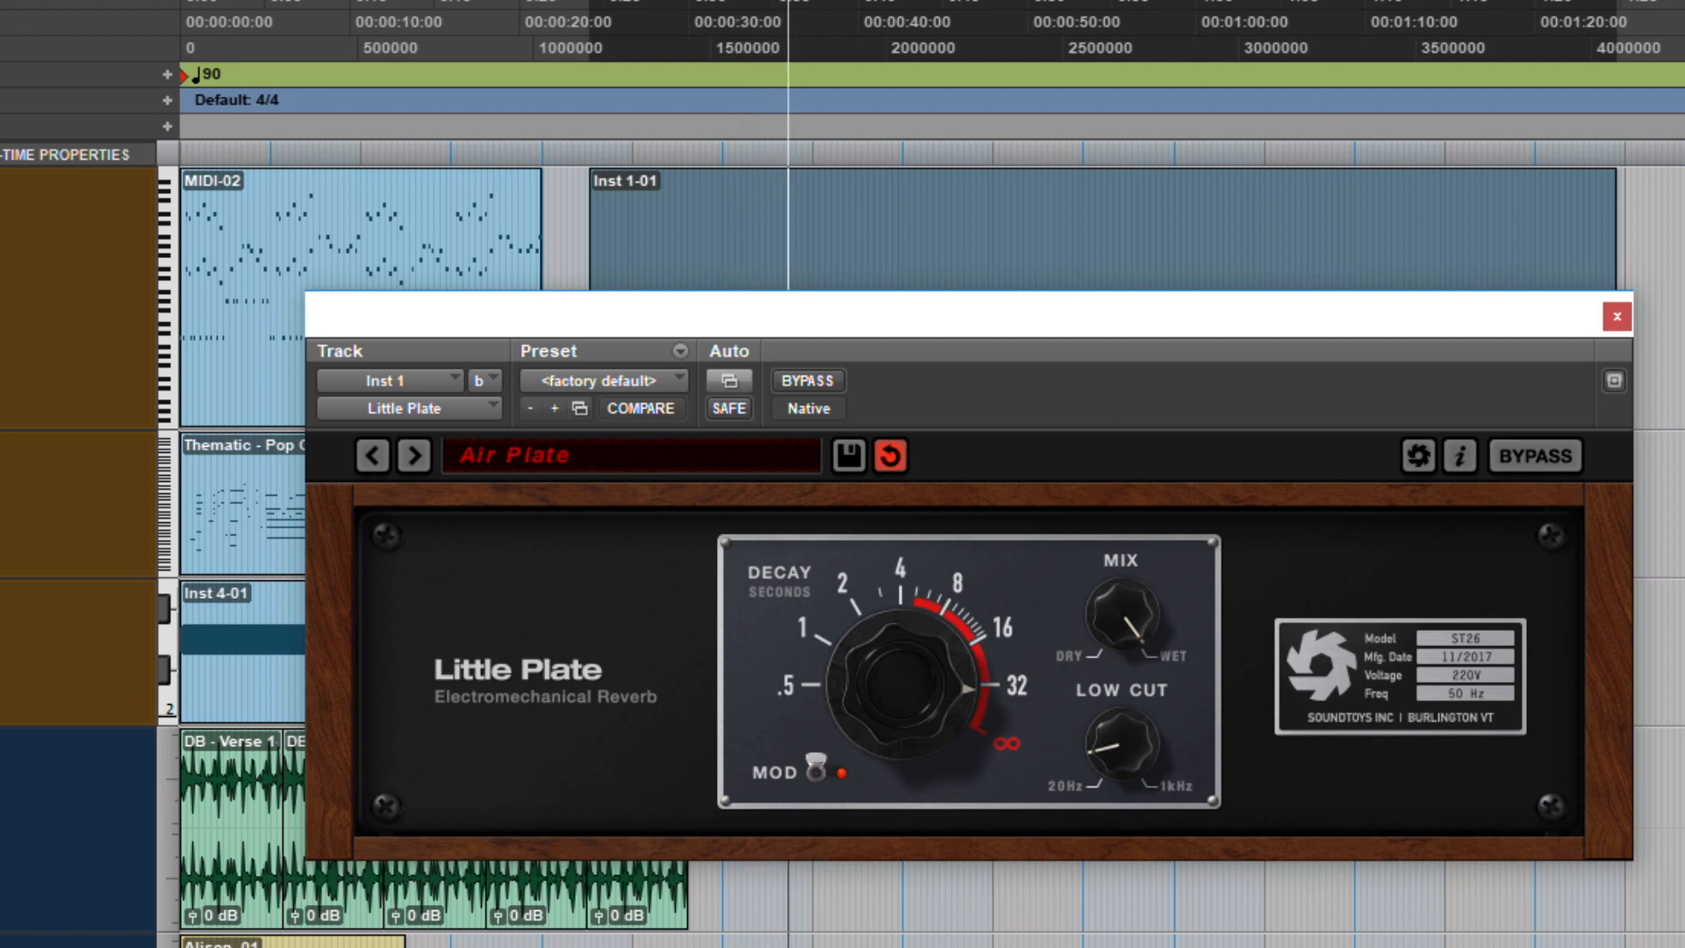
mouse_move(1107, 383)
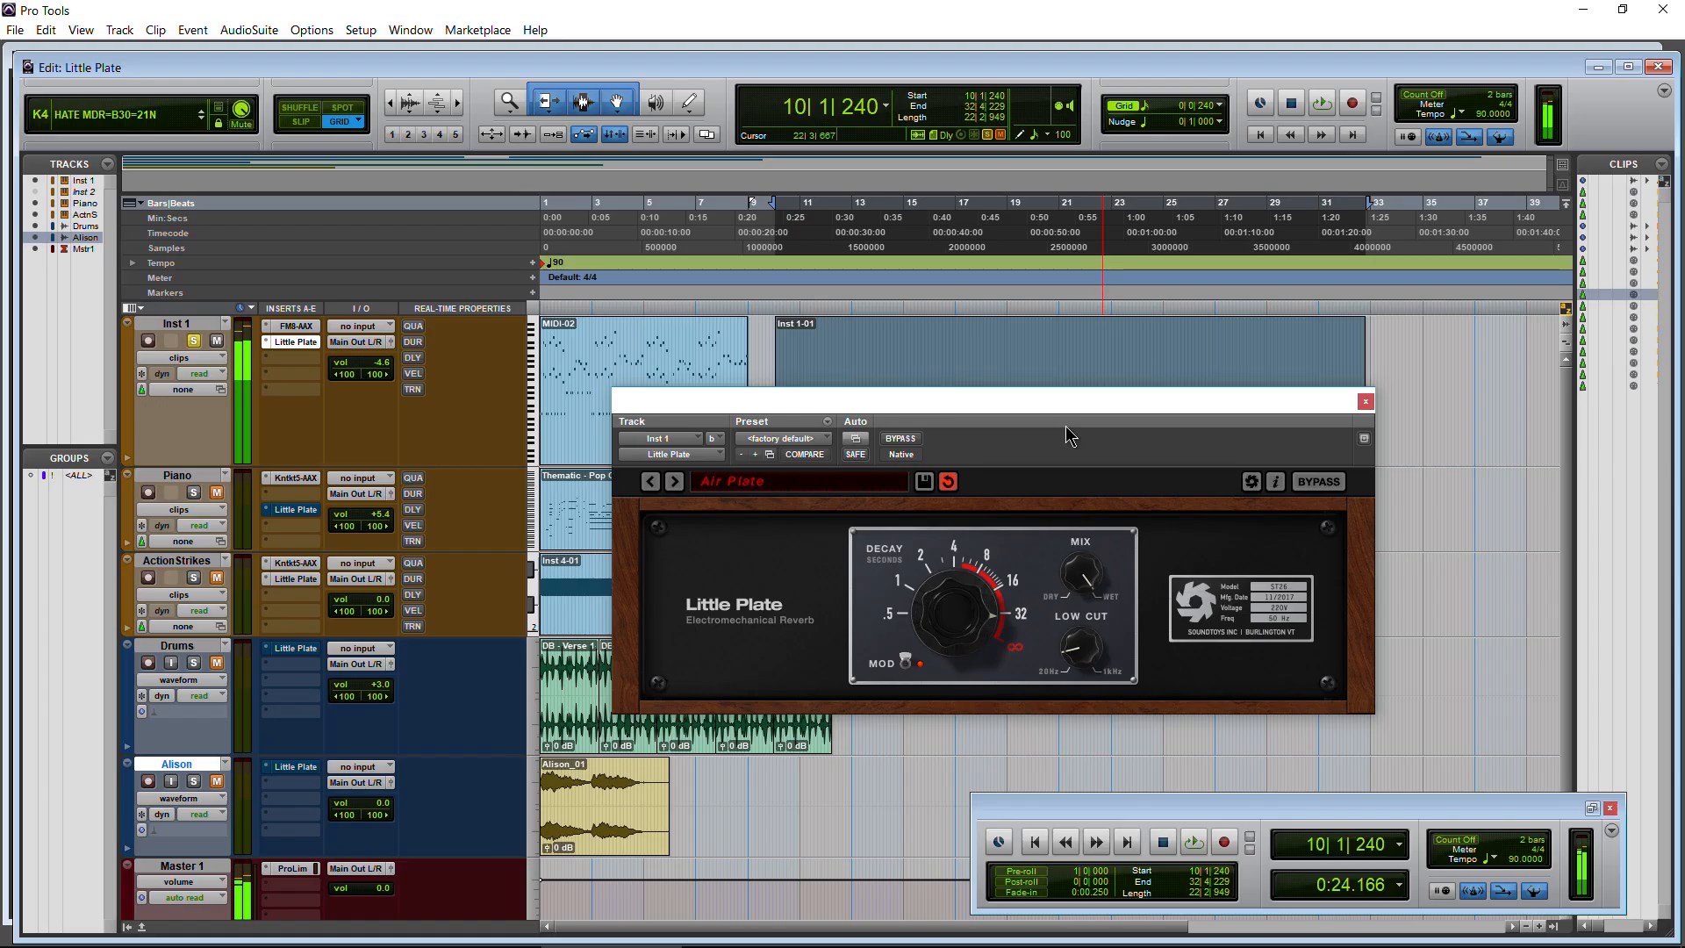
mouse_move(1021, 631)
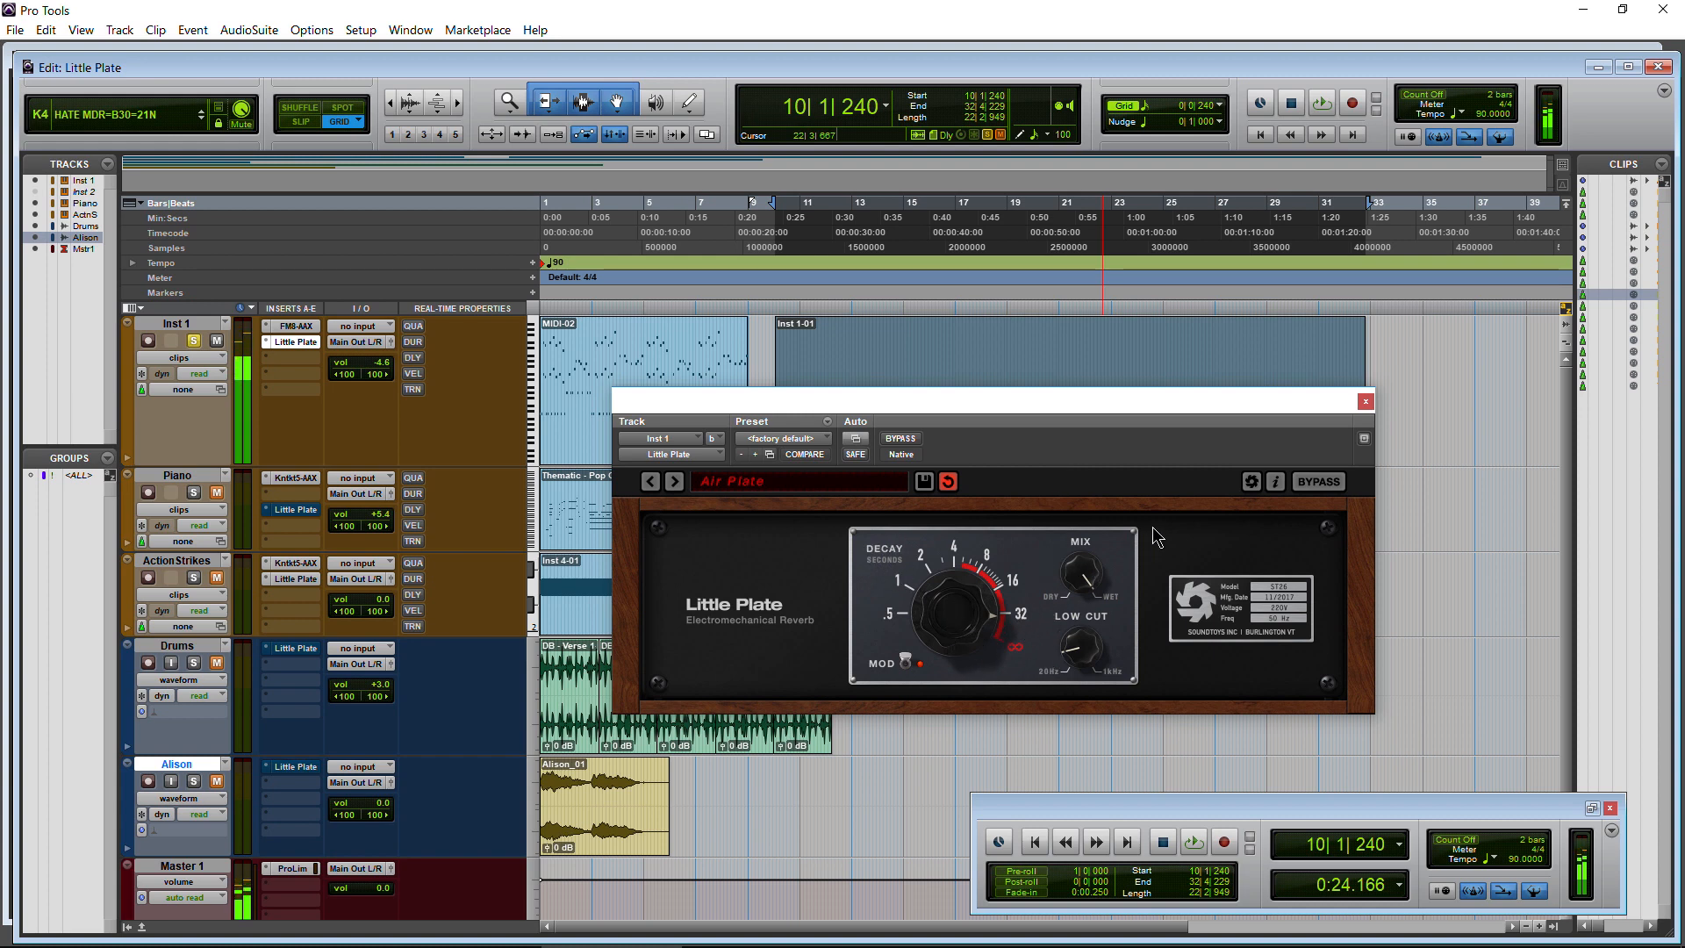
click(1318, 480)
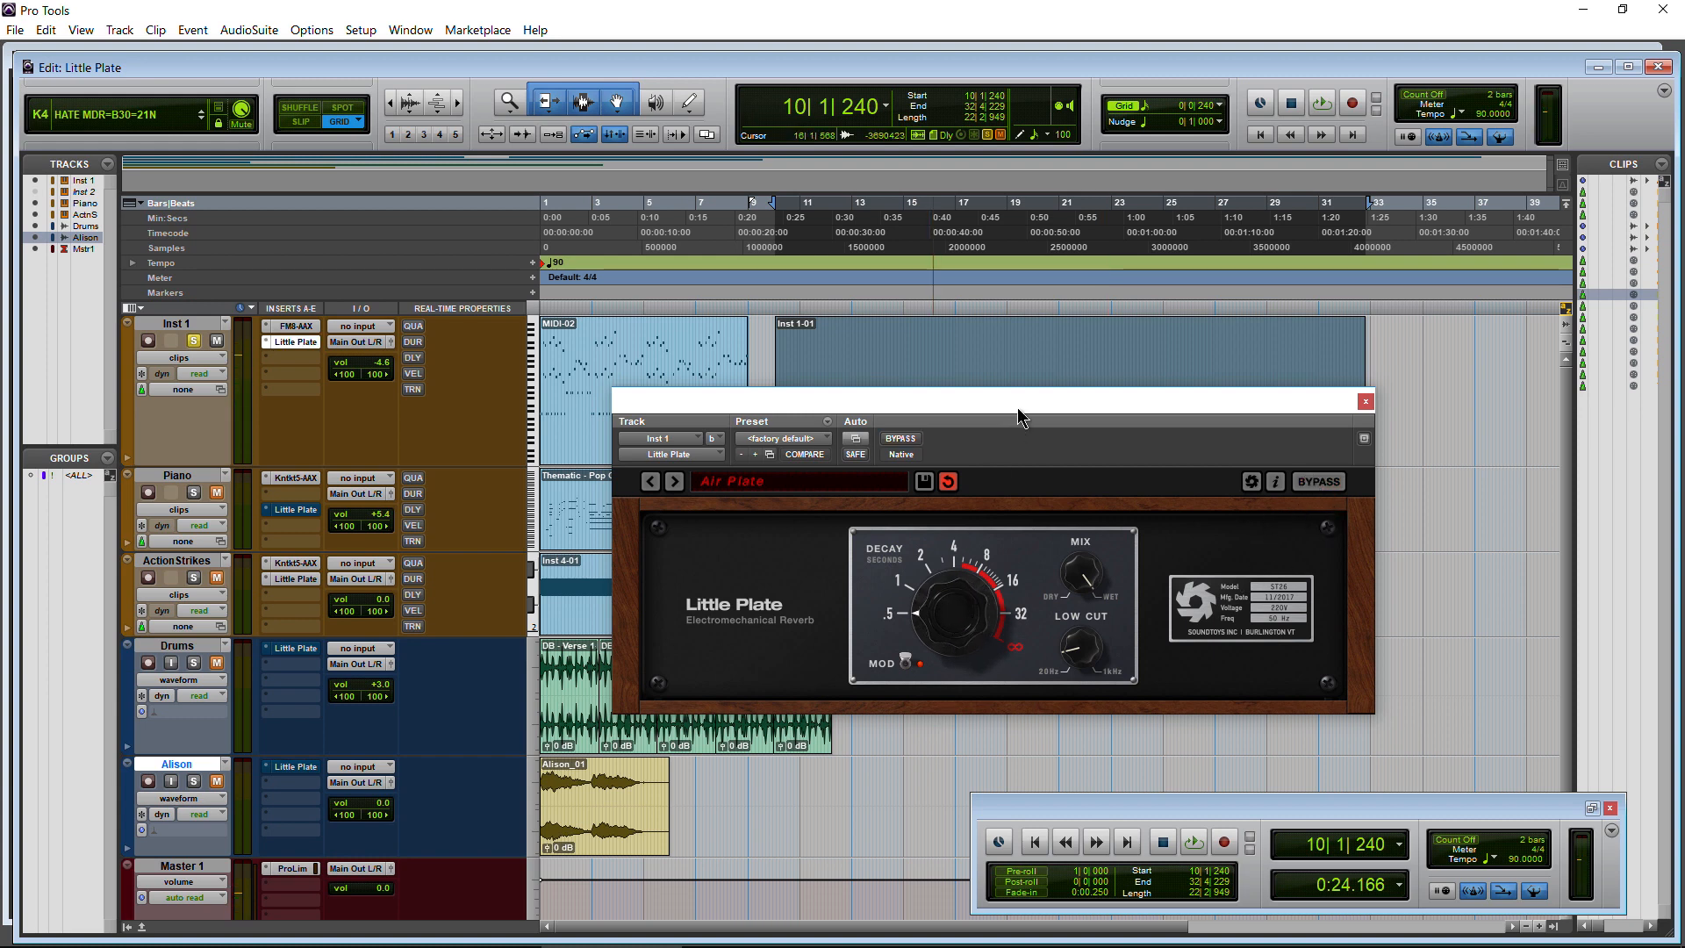
Solo Piano and compare its Everyday Plate reverb against bypass during playback.
click(1366, 401)
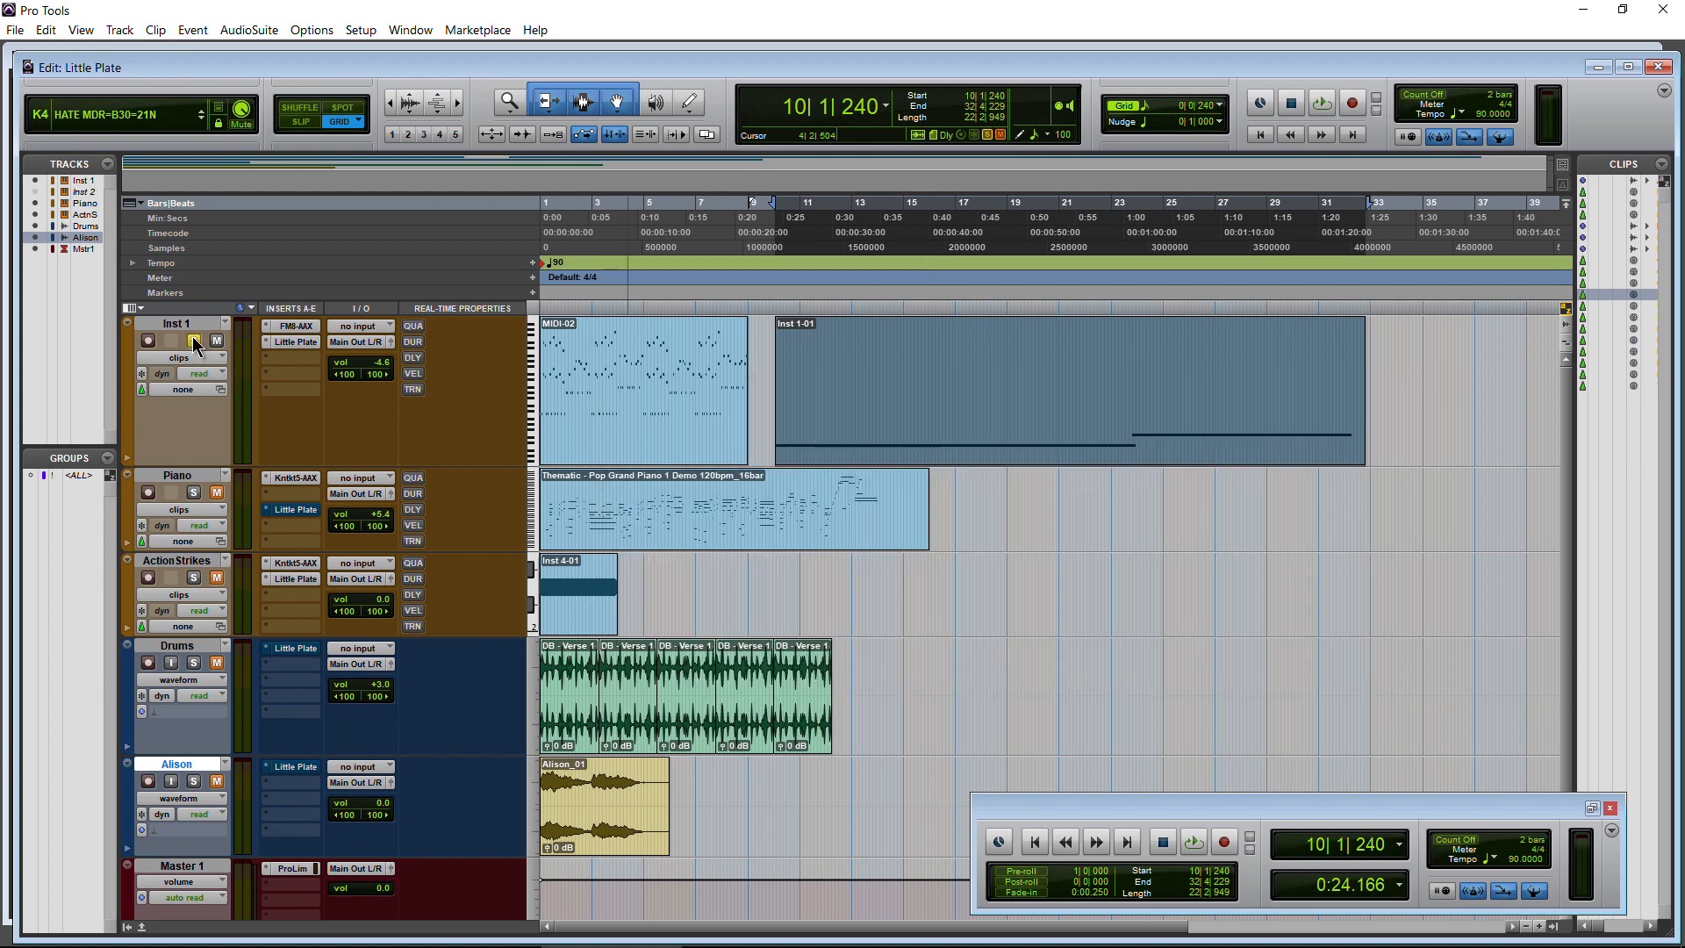
click(193, 340)
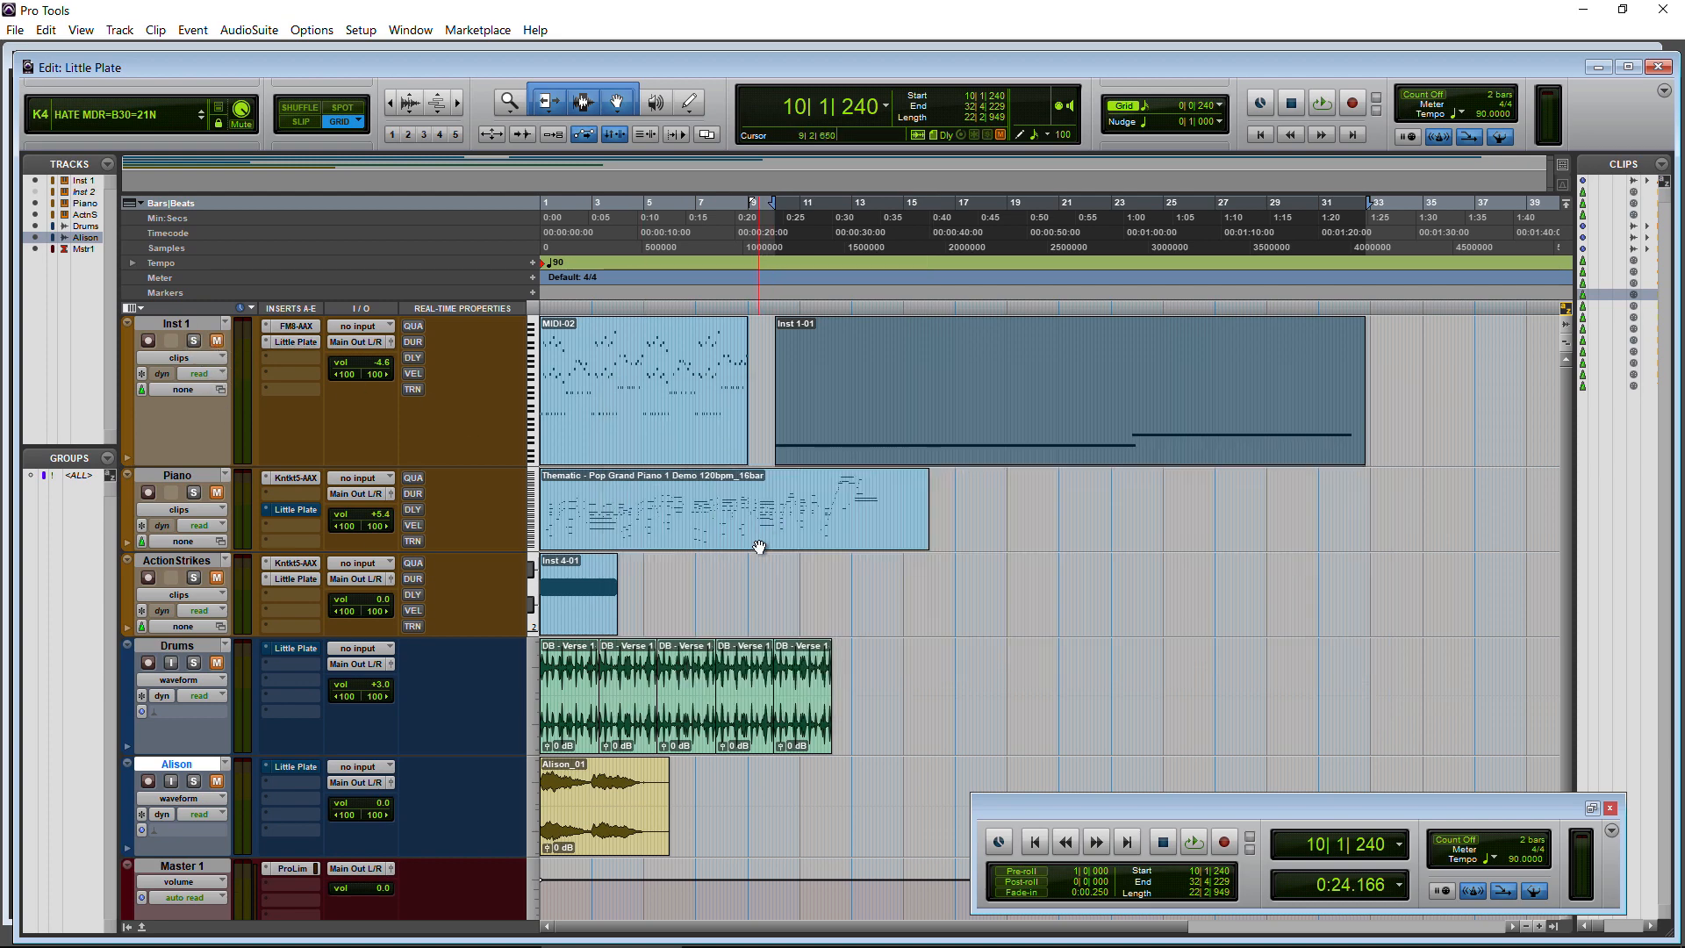
click(292, 509)
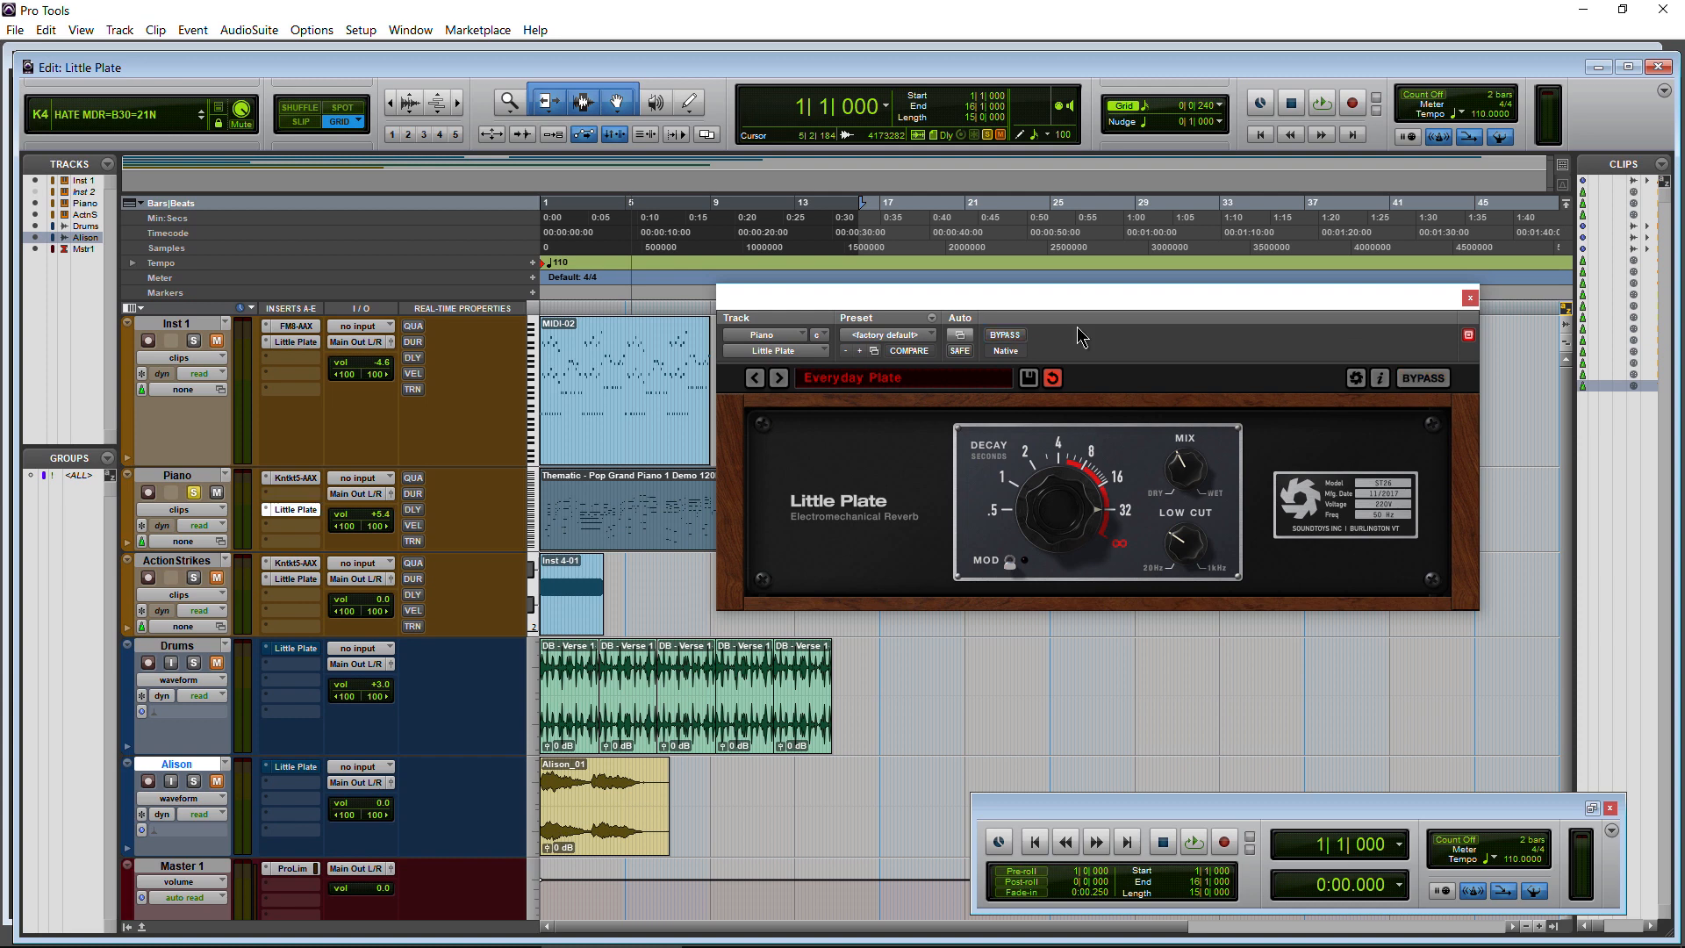
click(1192, 841)
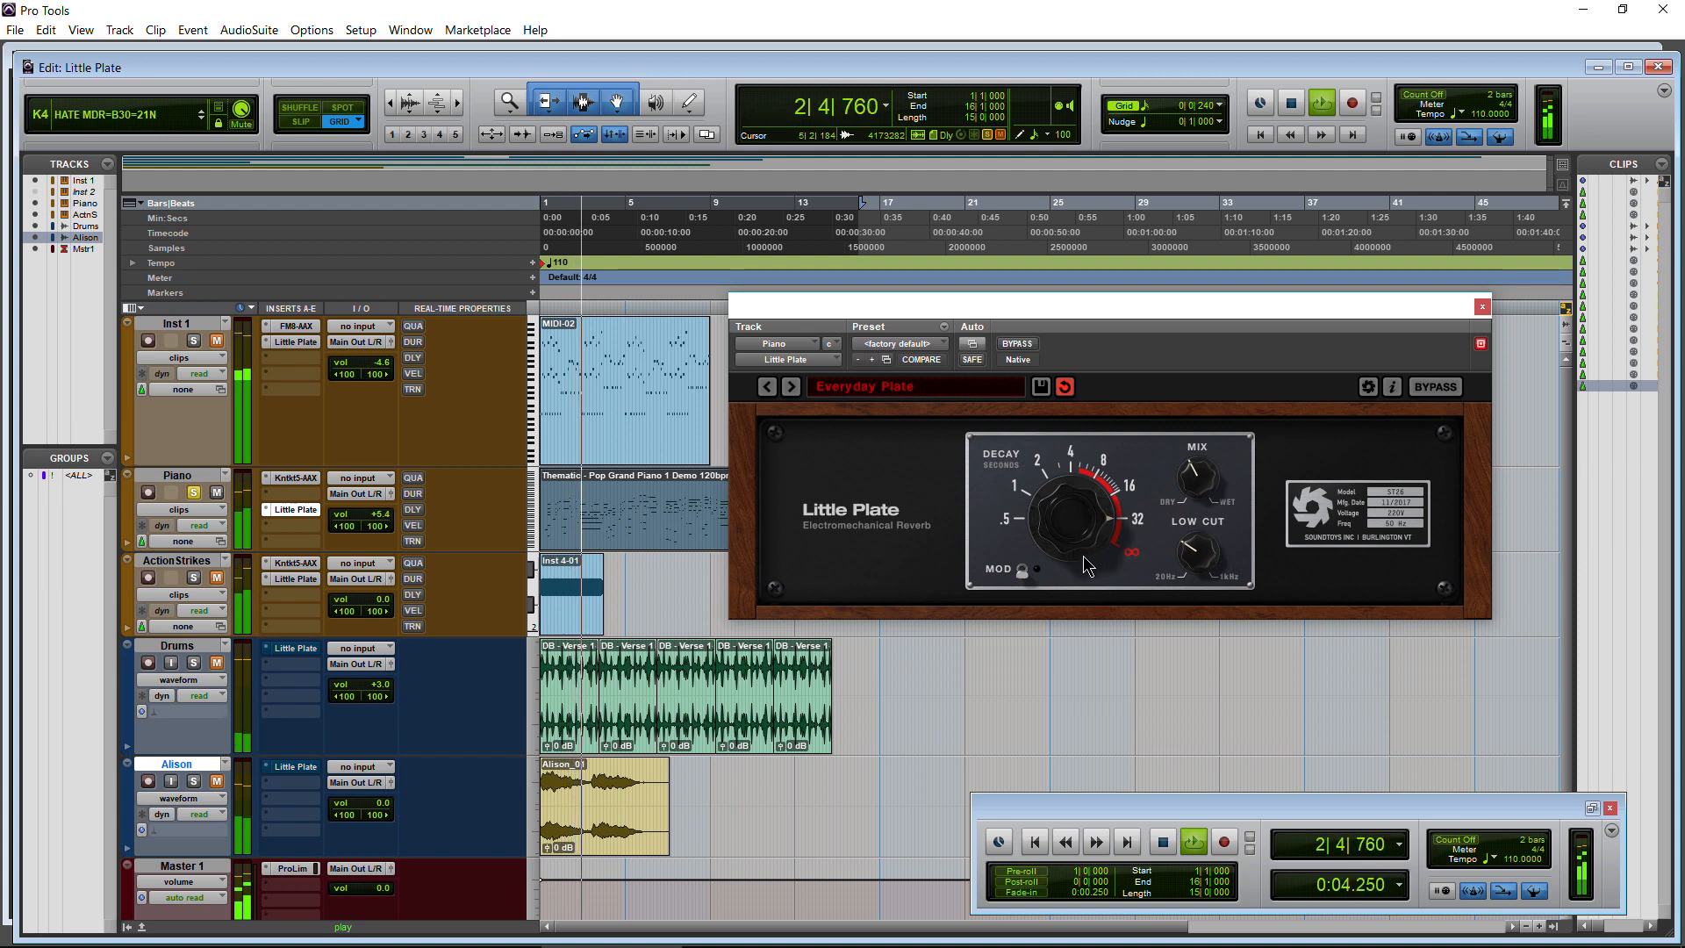
mouse_move(1167, 512)
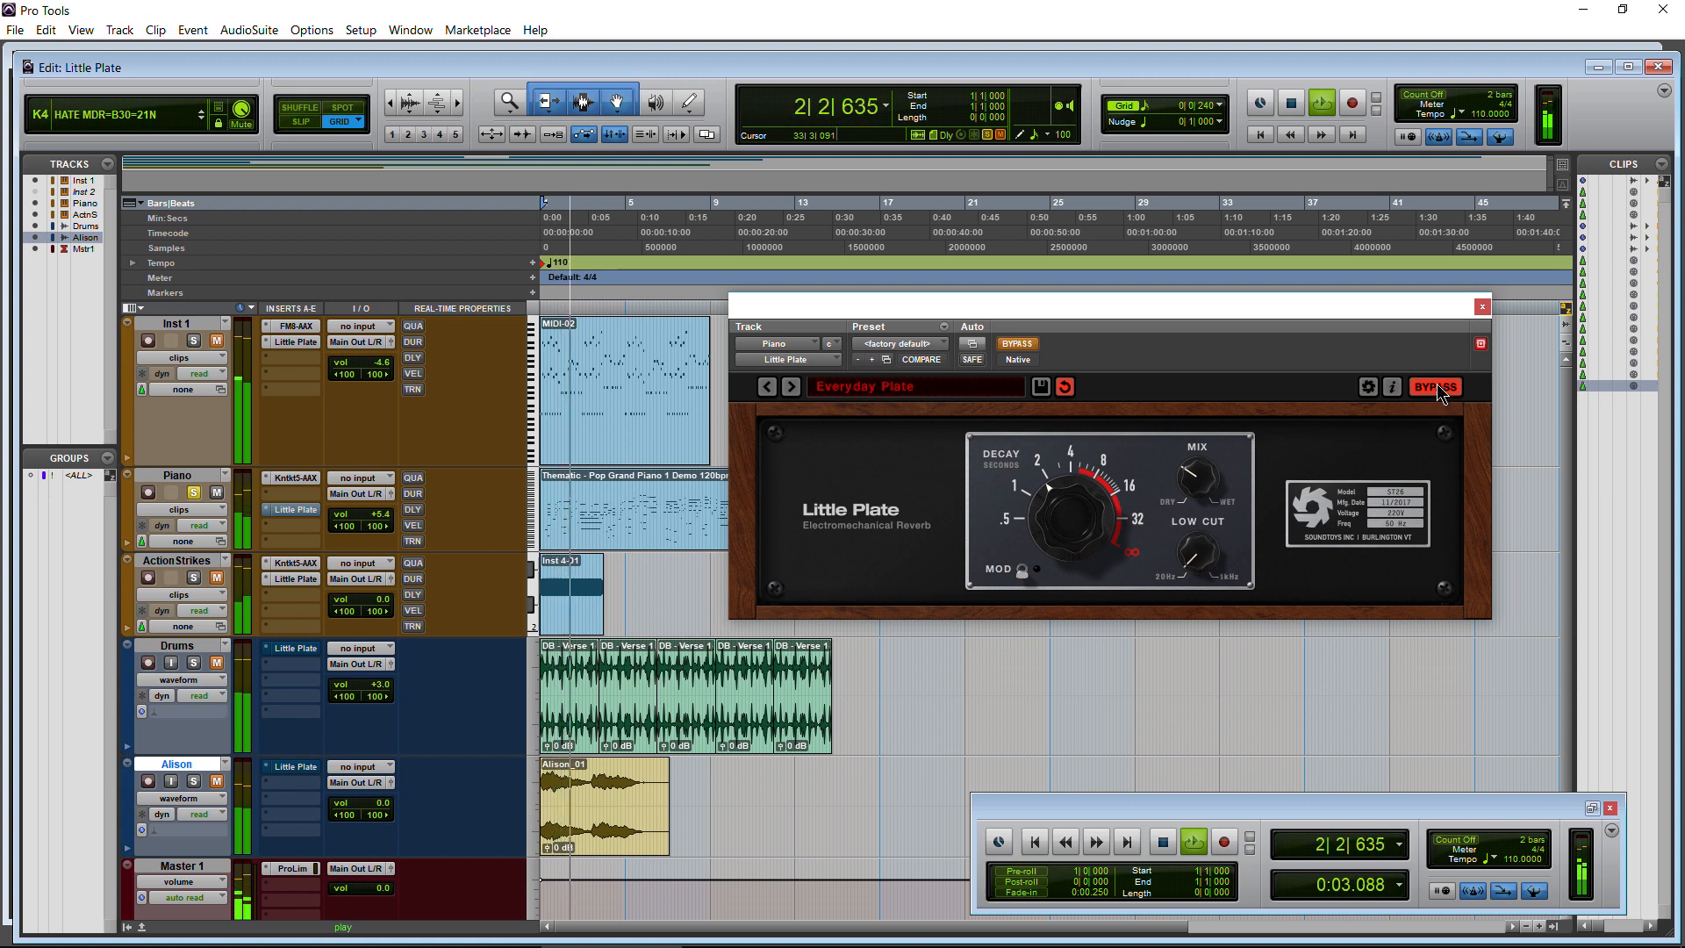
click(1435, 387)
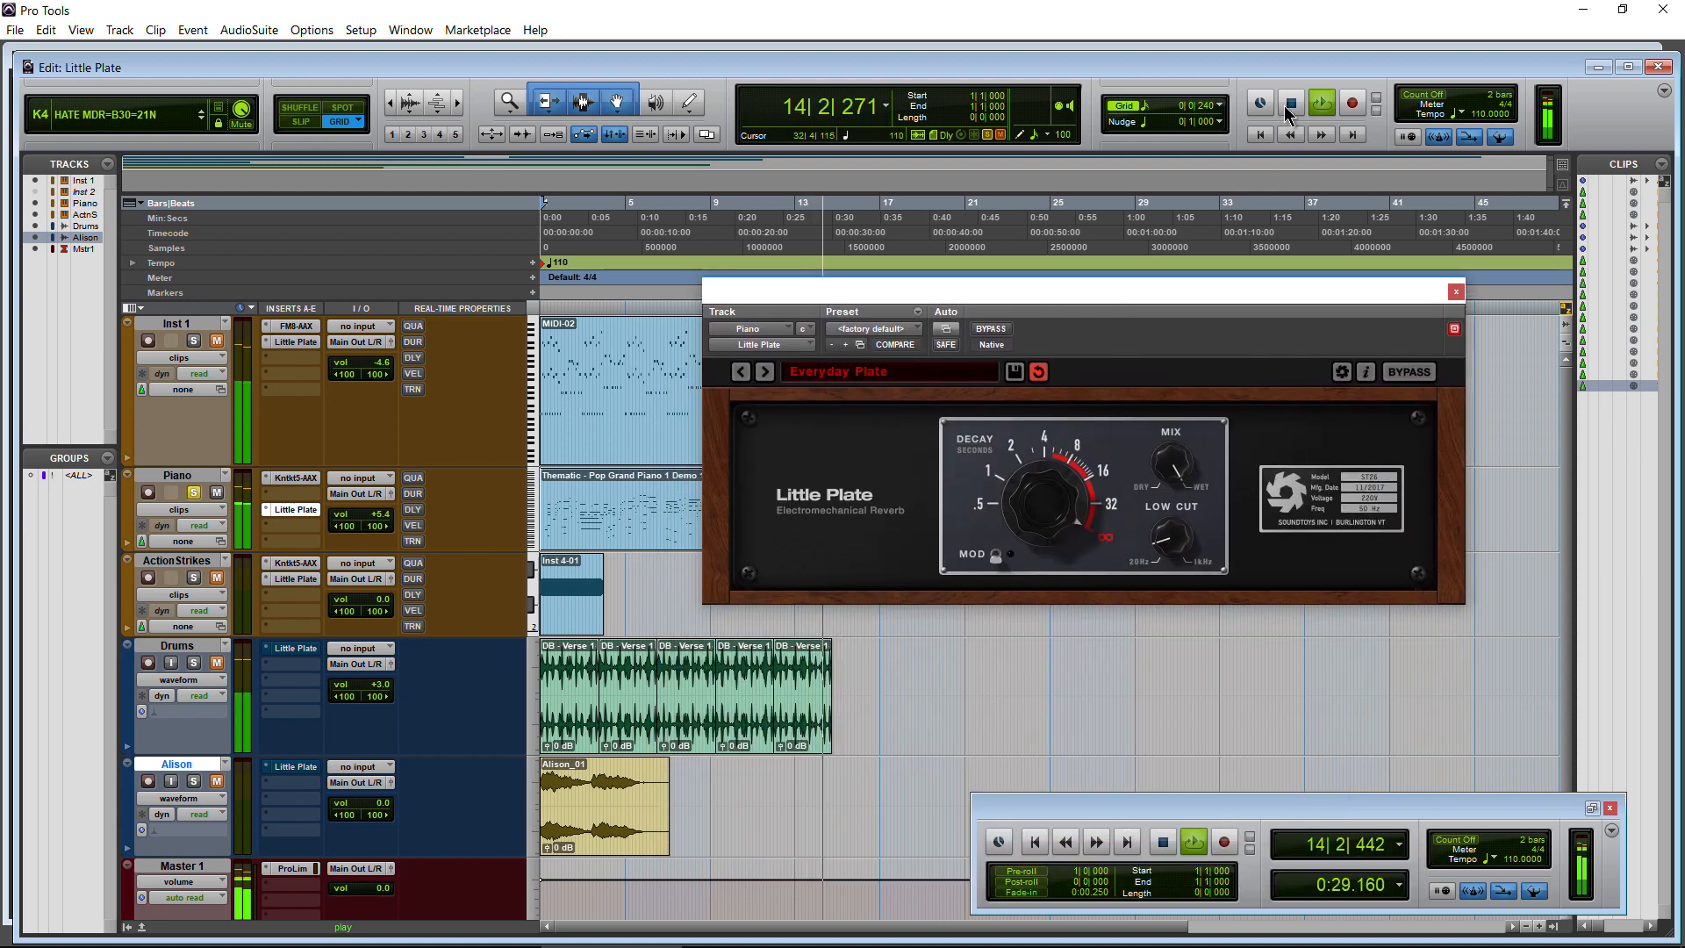
click(1291, 103)
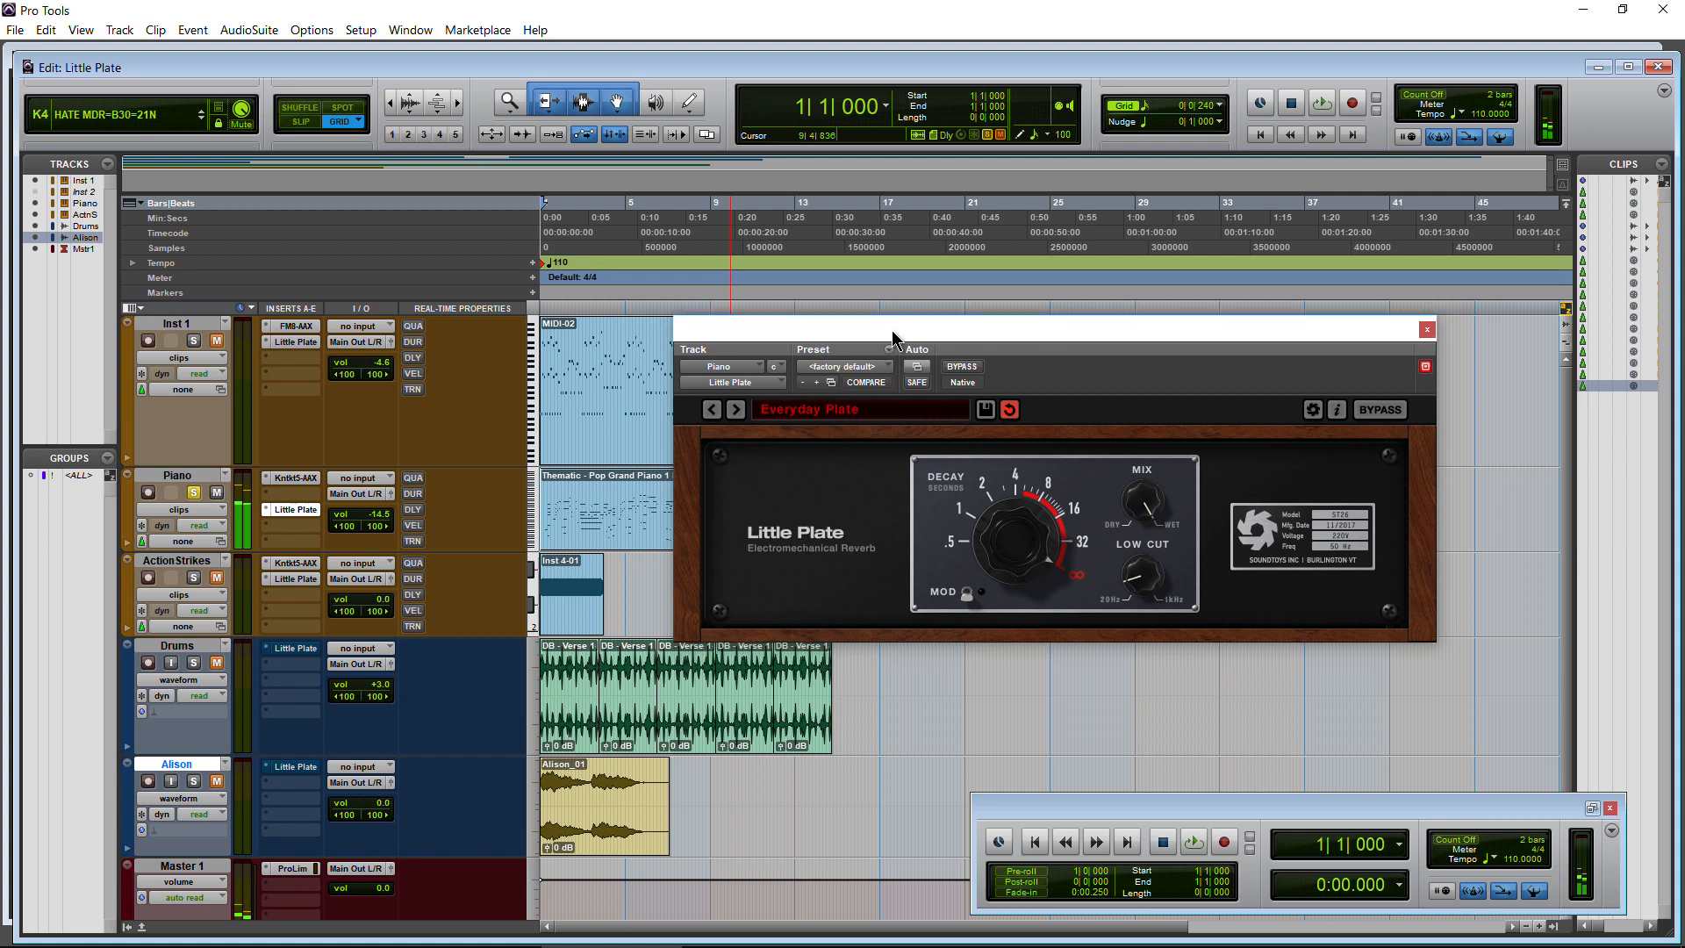
mouse_move(1105, 561)
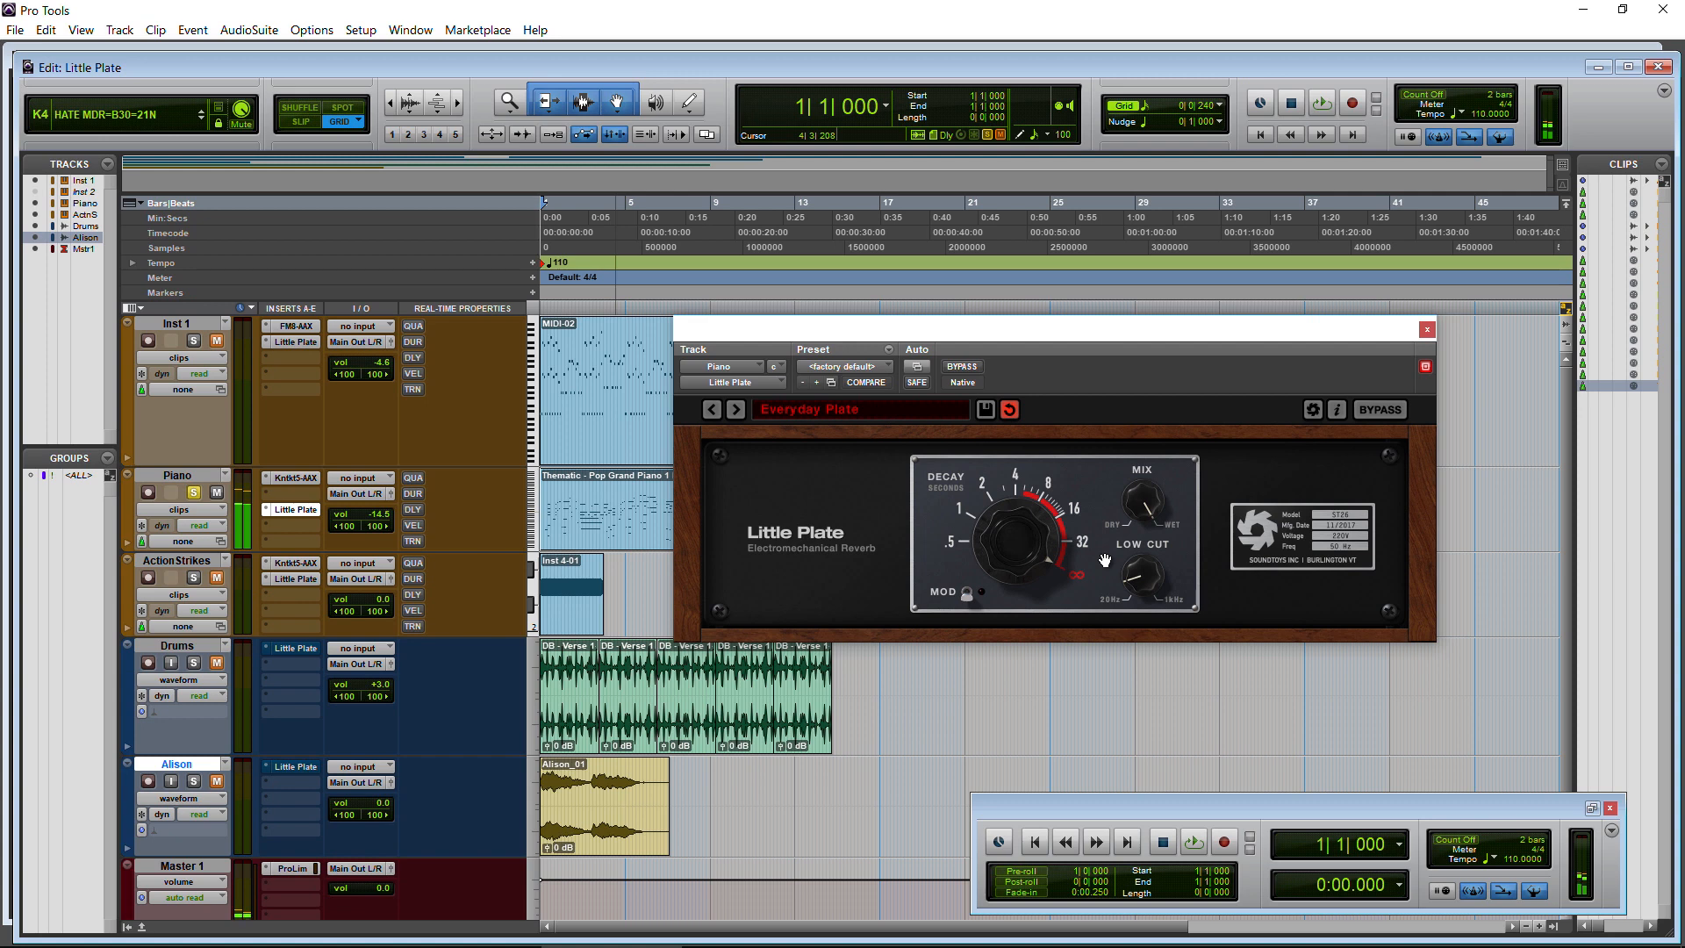
mouse_move(1016, 599)
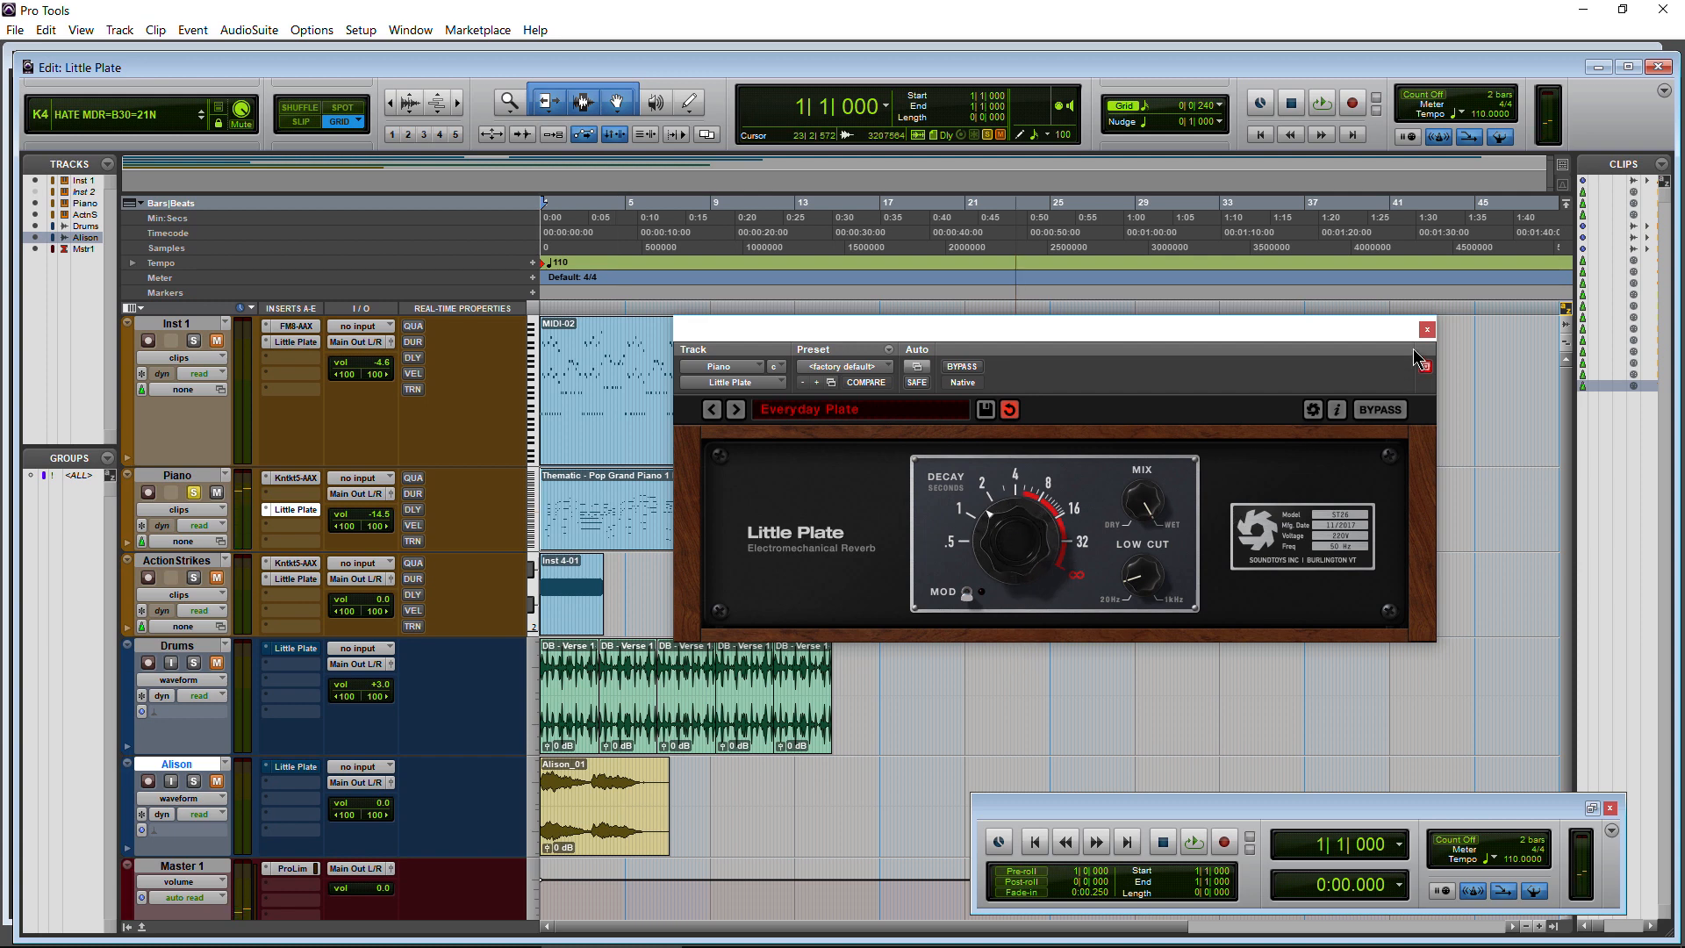
Close the Piano reverb, solo Action Strikes, and play its drums through Little Plate.
click(1427, 329)
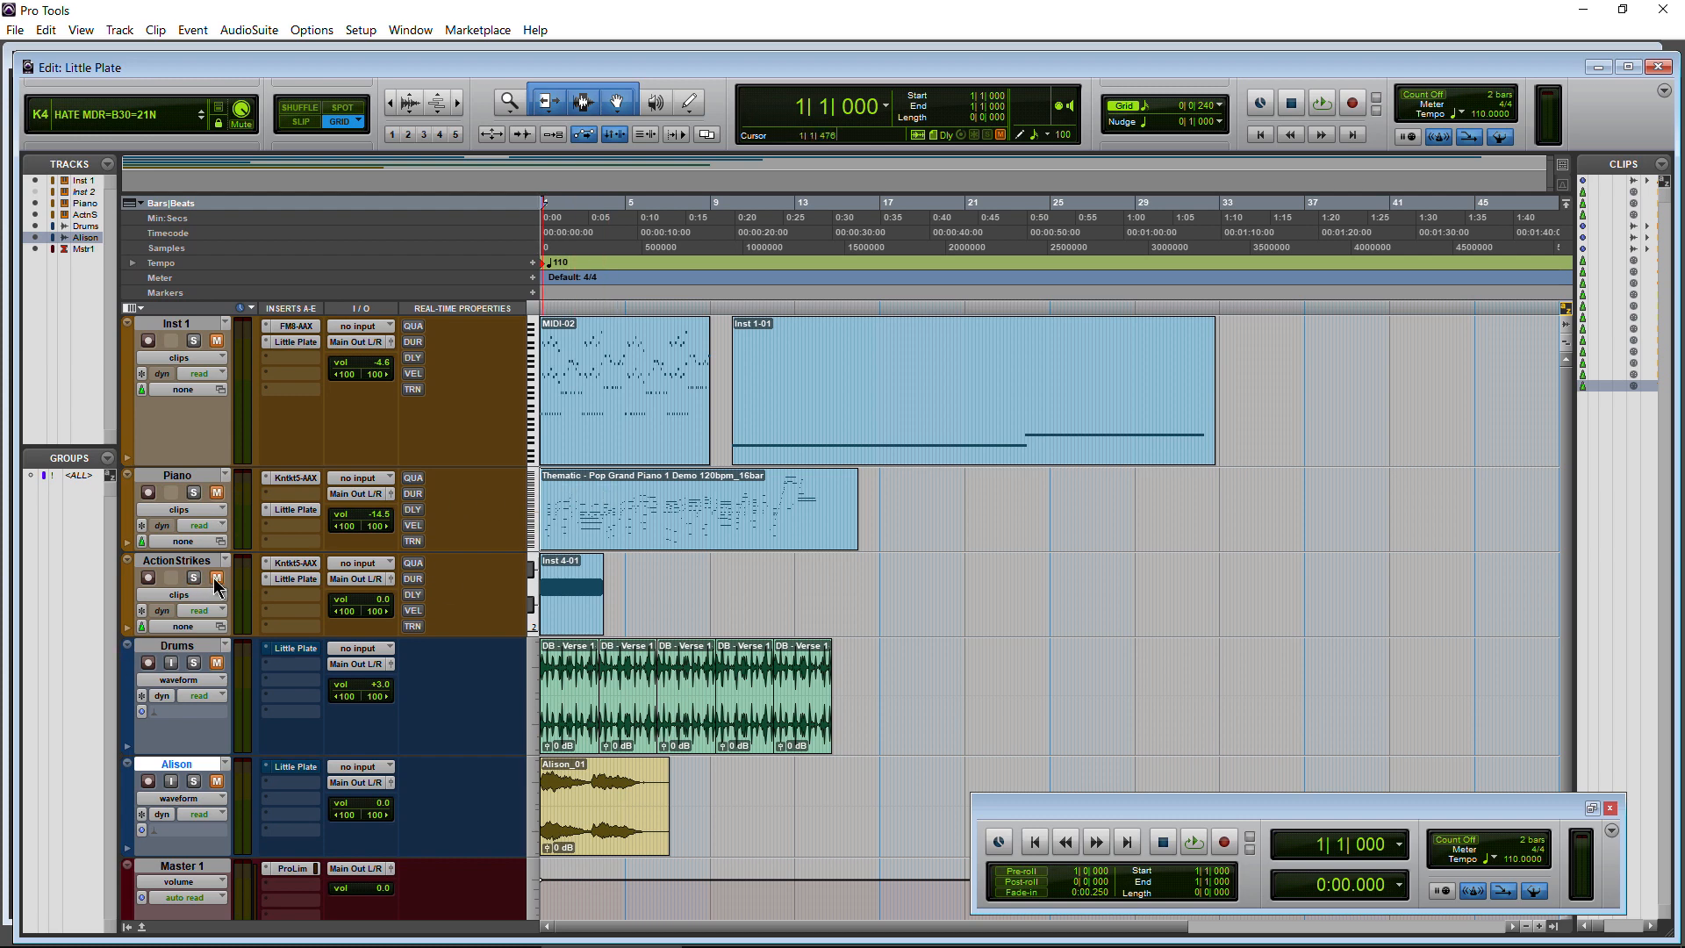
click(215, 577)
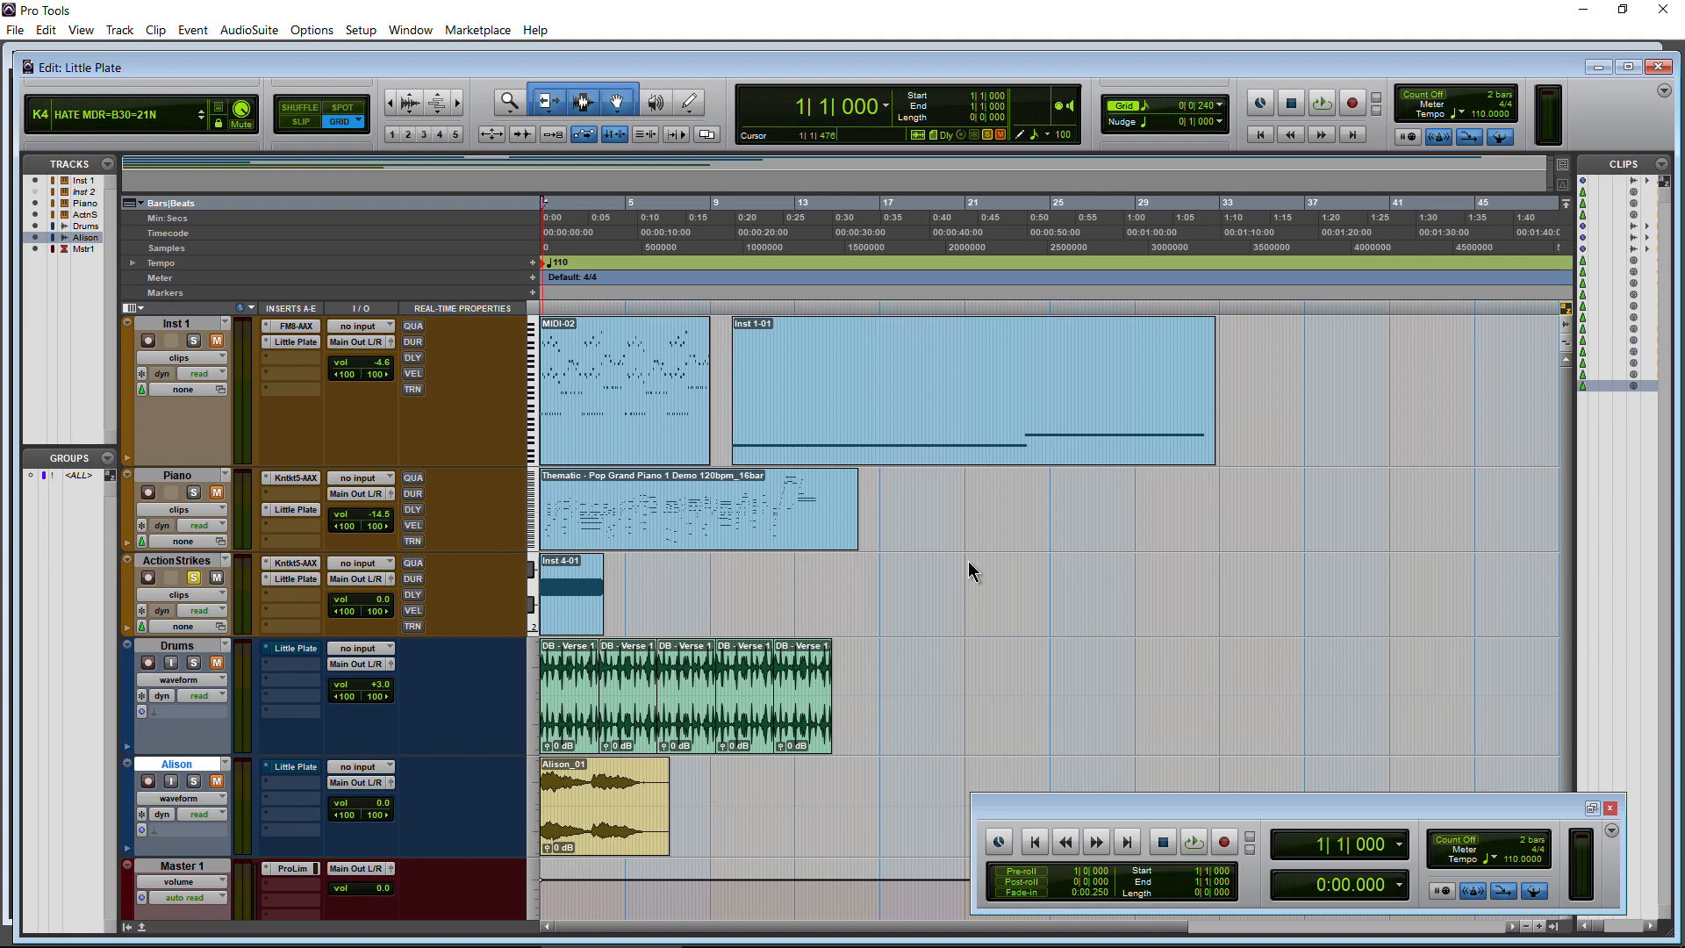
click(291, 561)
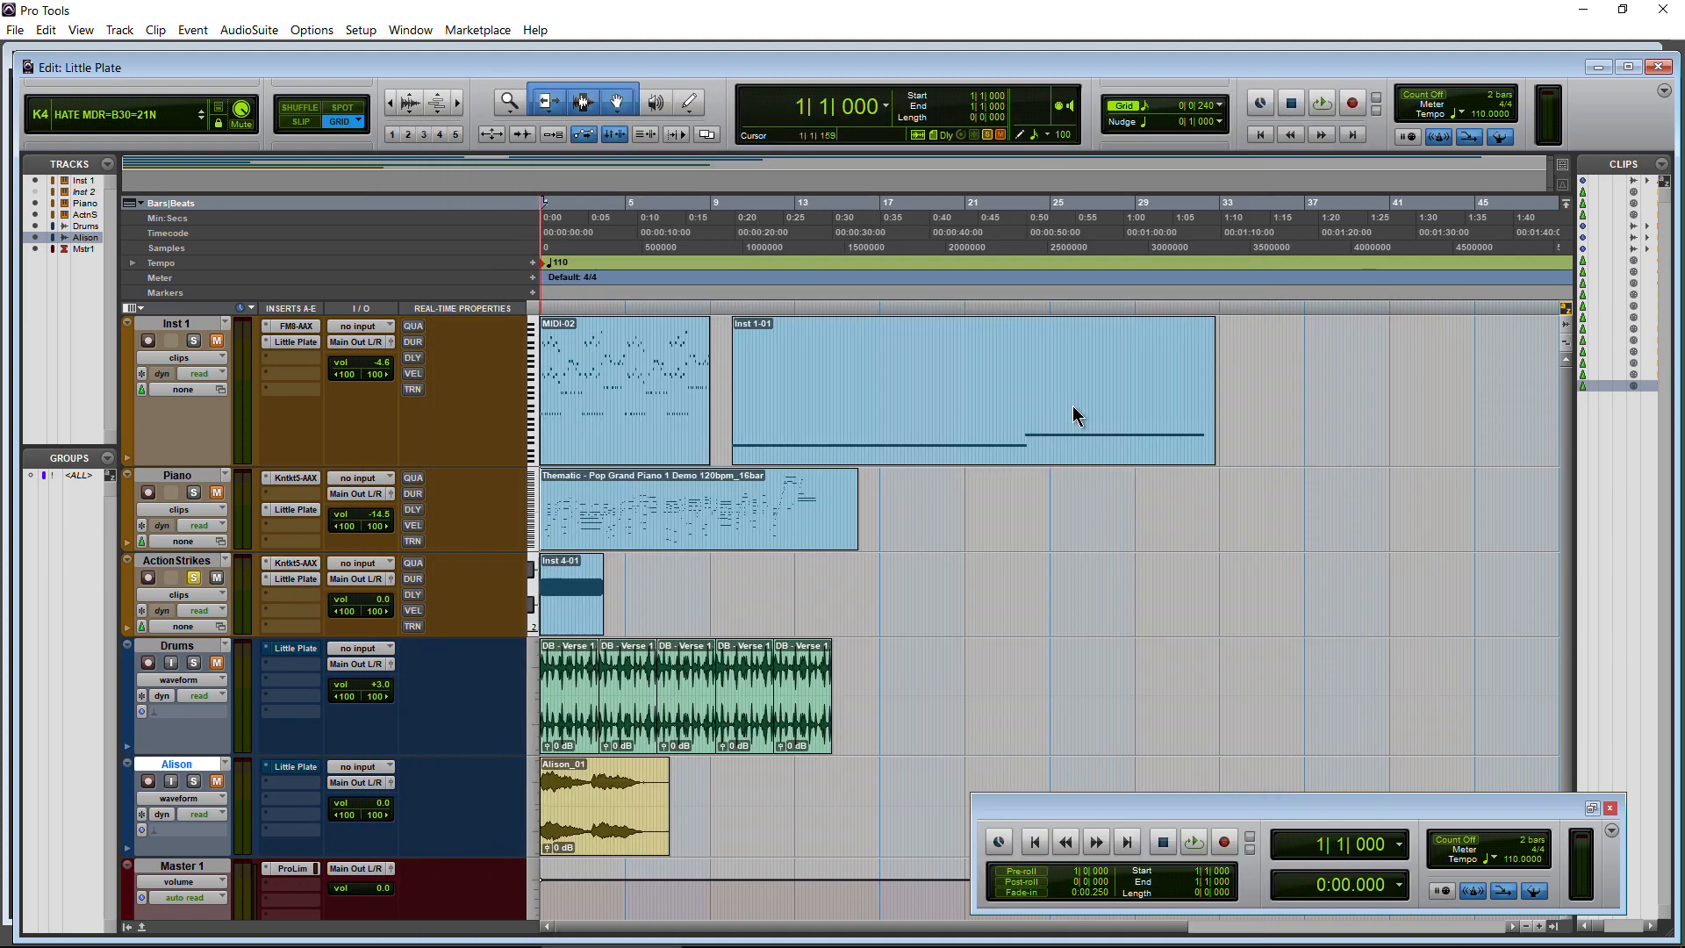
click(295, 578)
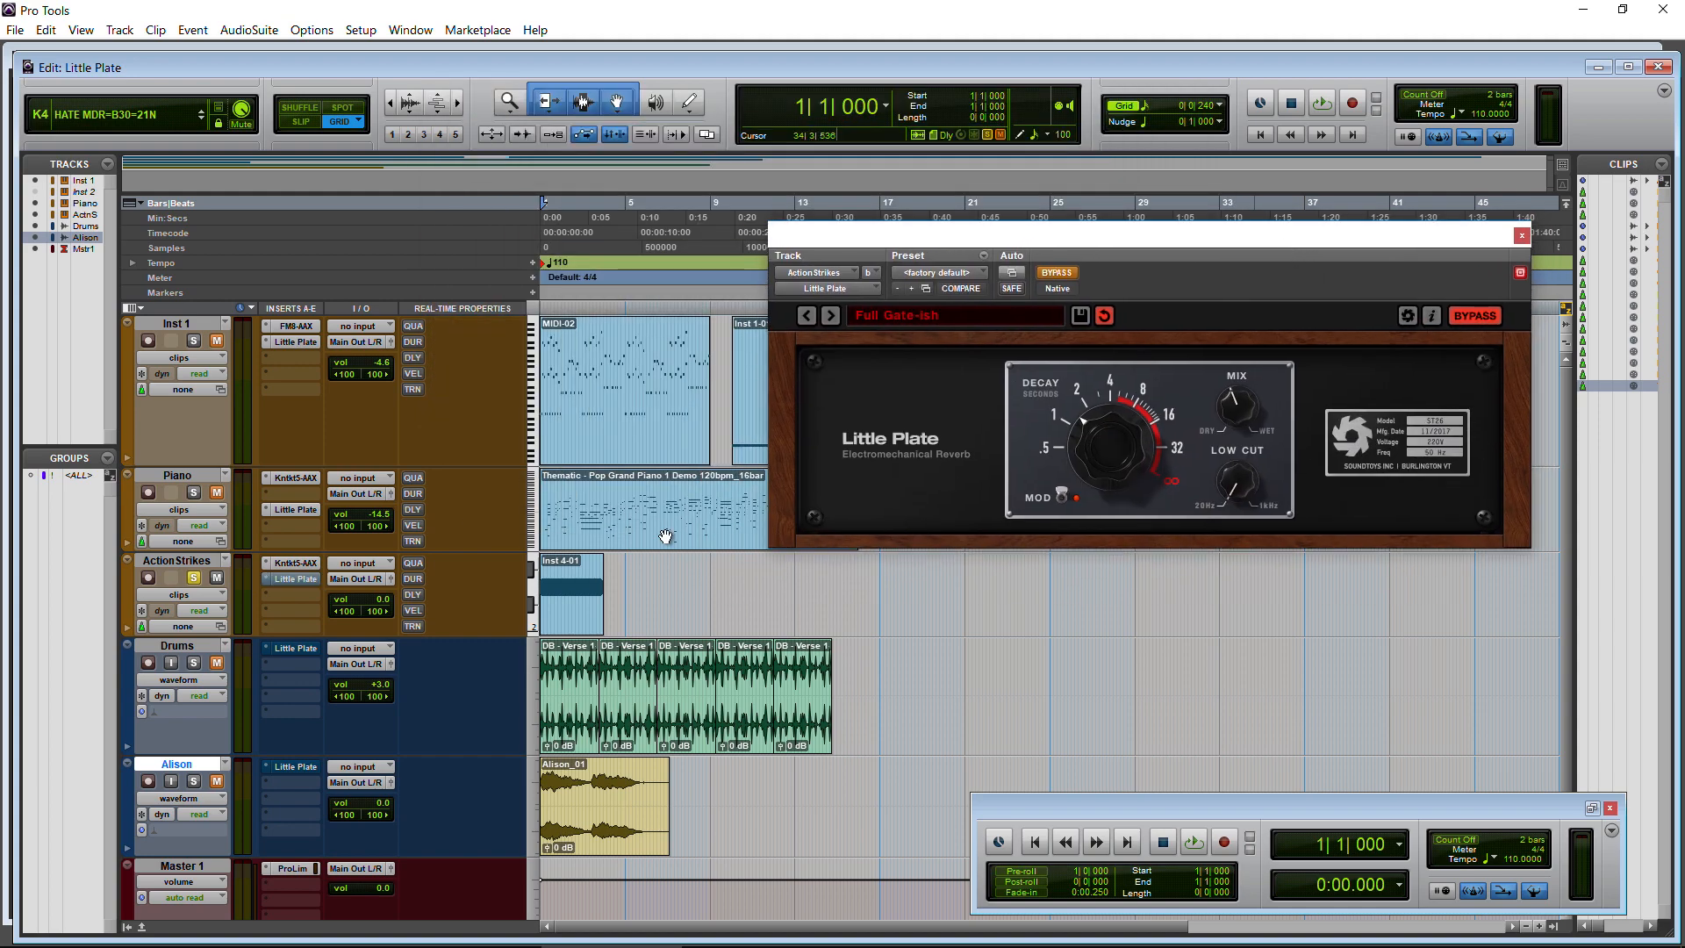
click(1192, 842)
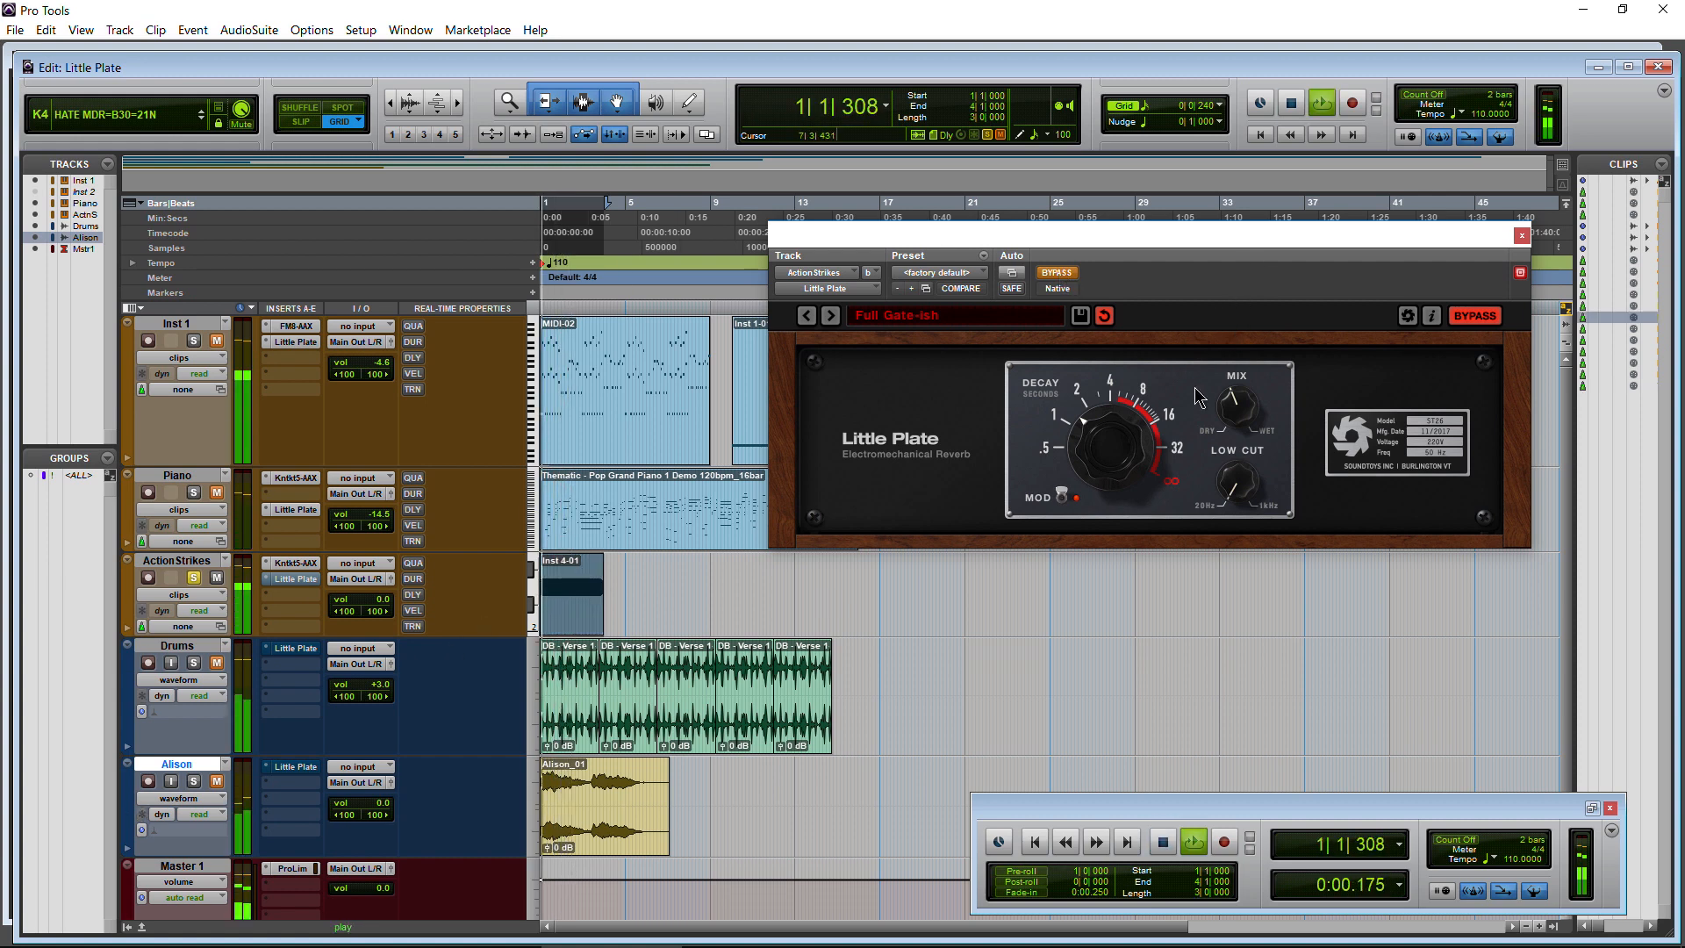
click(1191, 842)
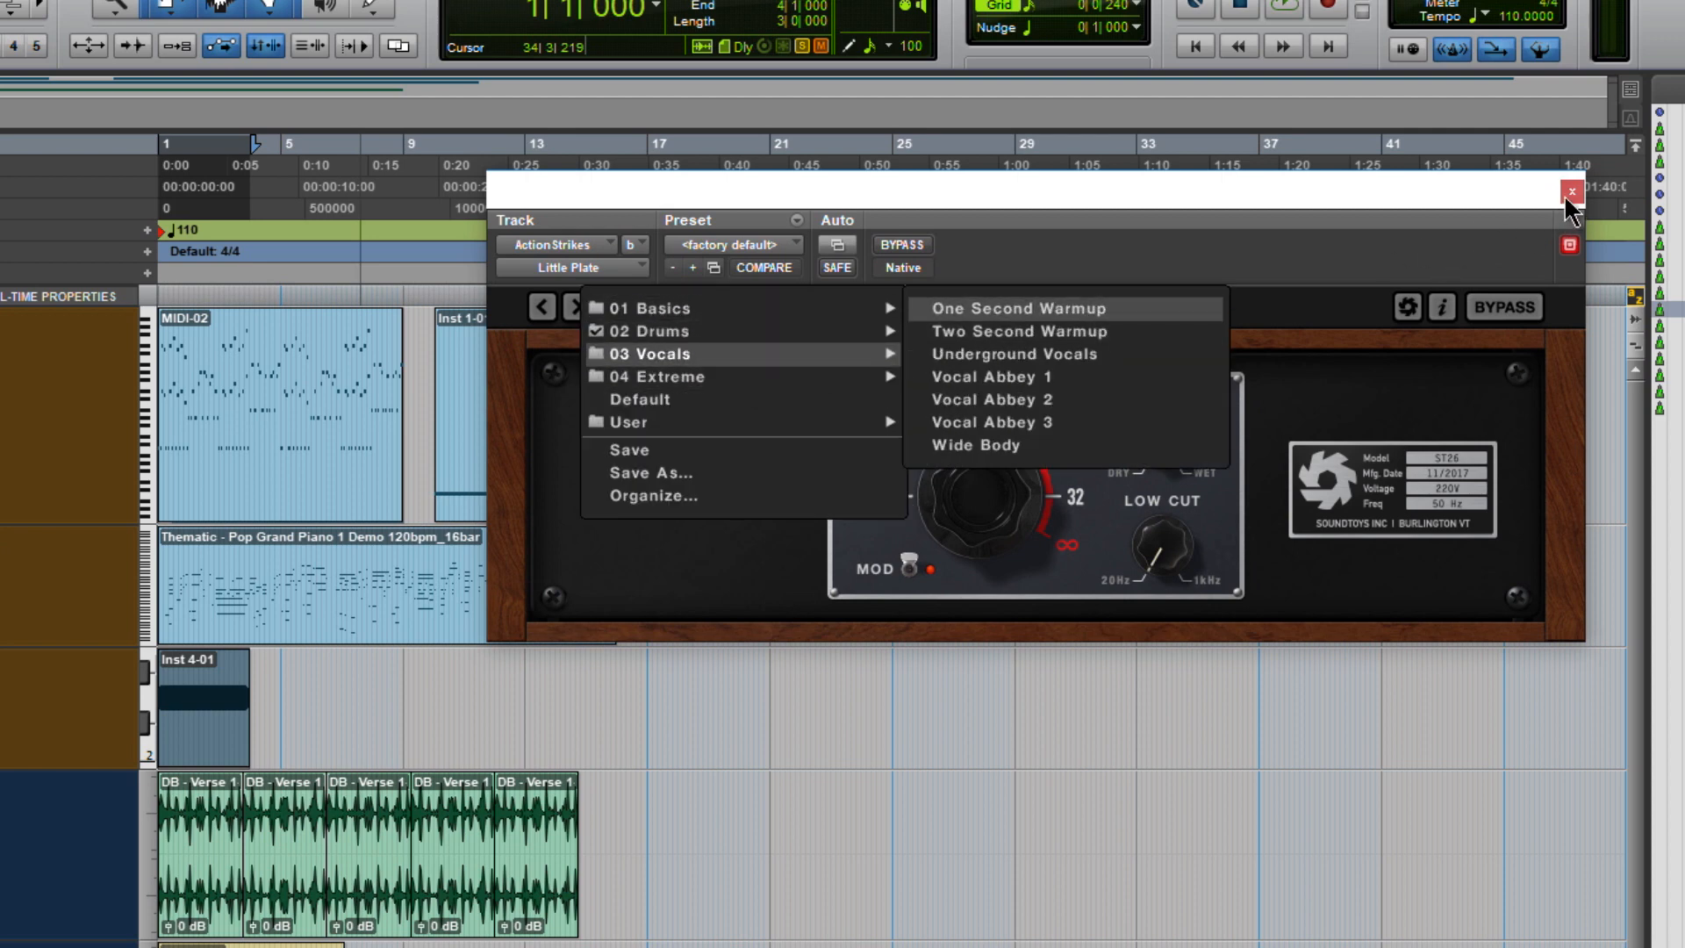
Load Thin Shorty into the Drums track's Little Plate, audition it, and close the window.
click(1571, 200)
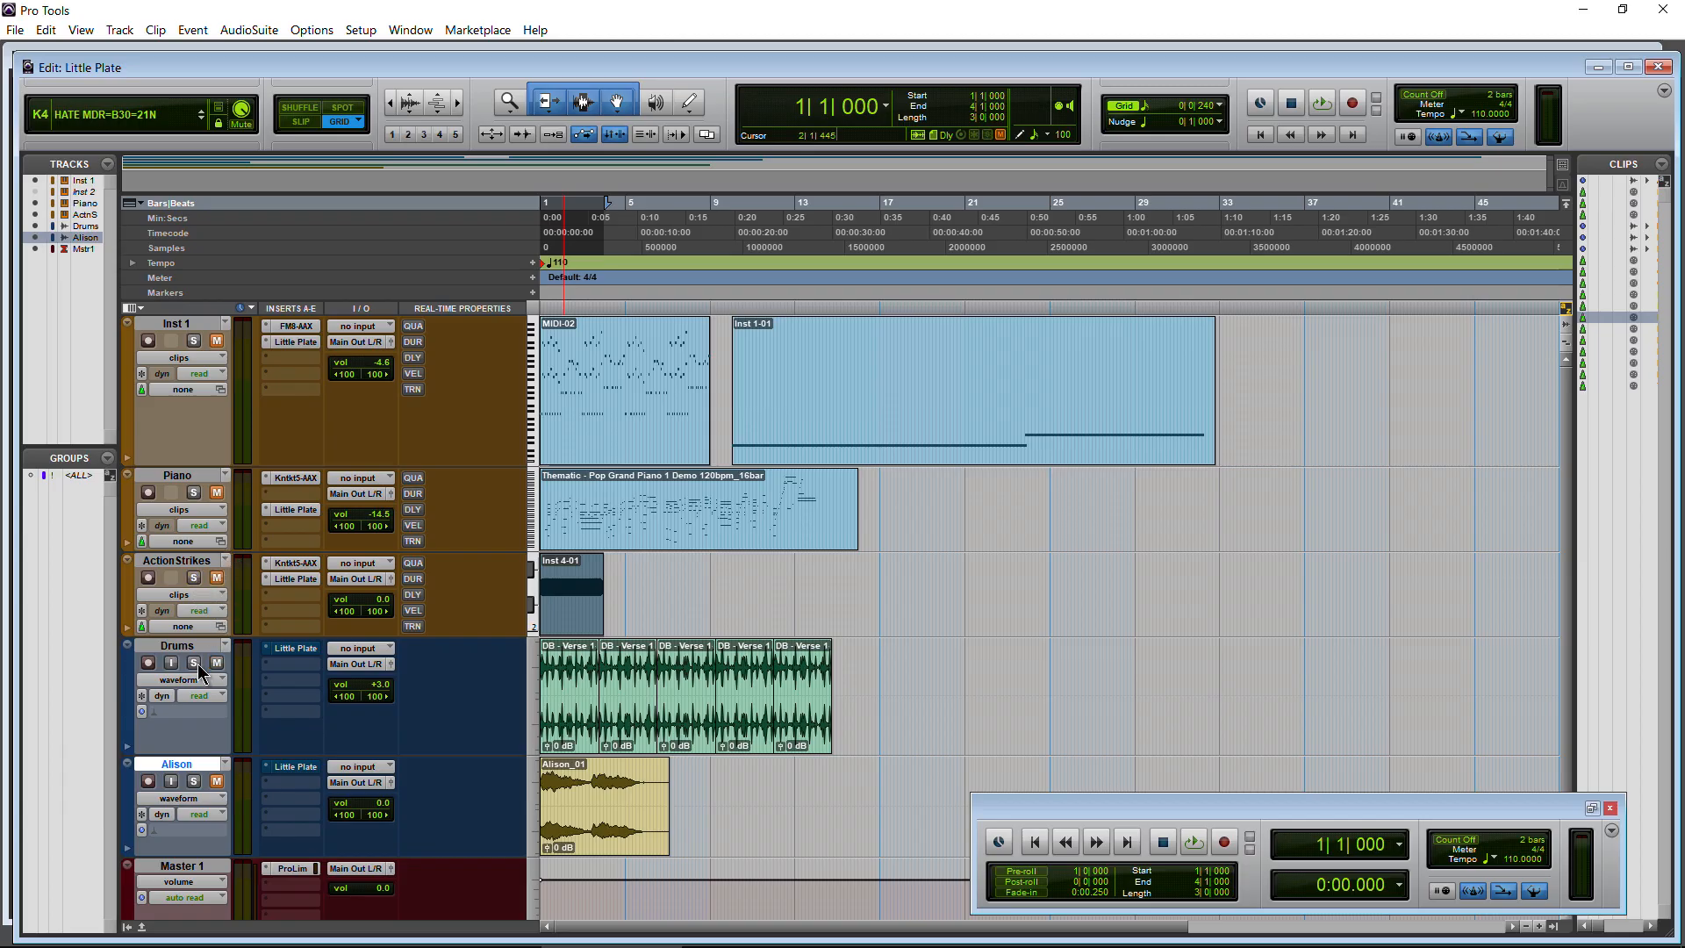
click(292, 648)
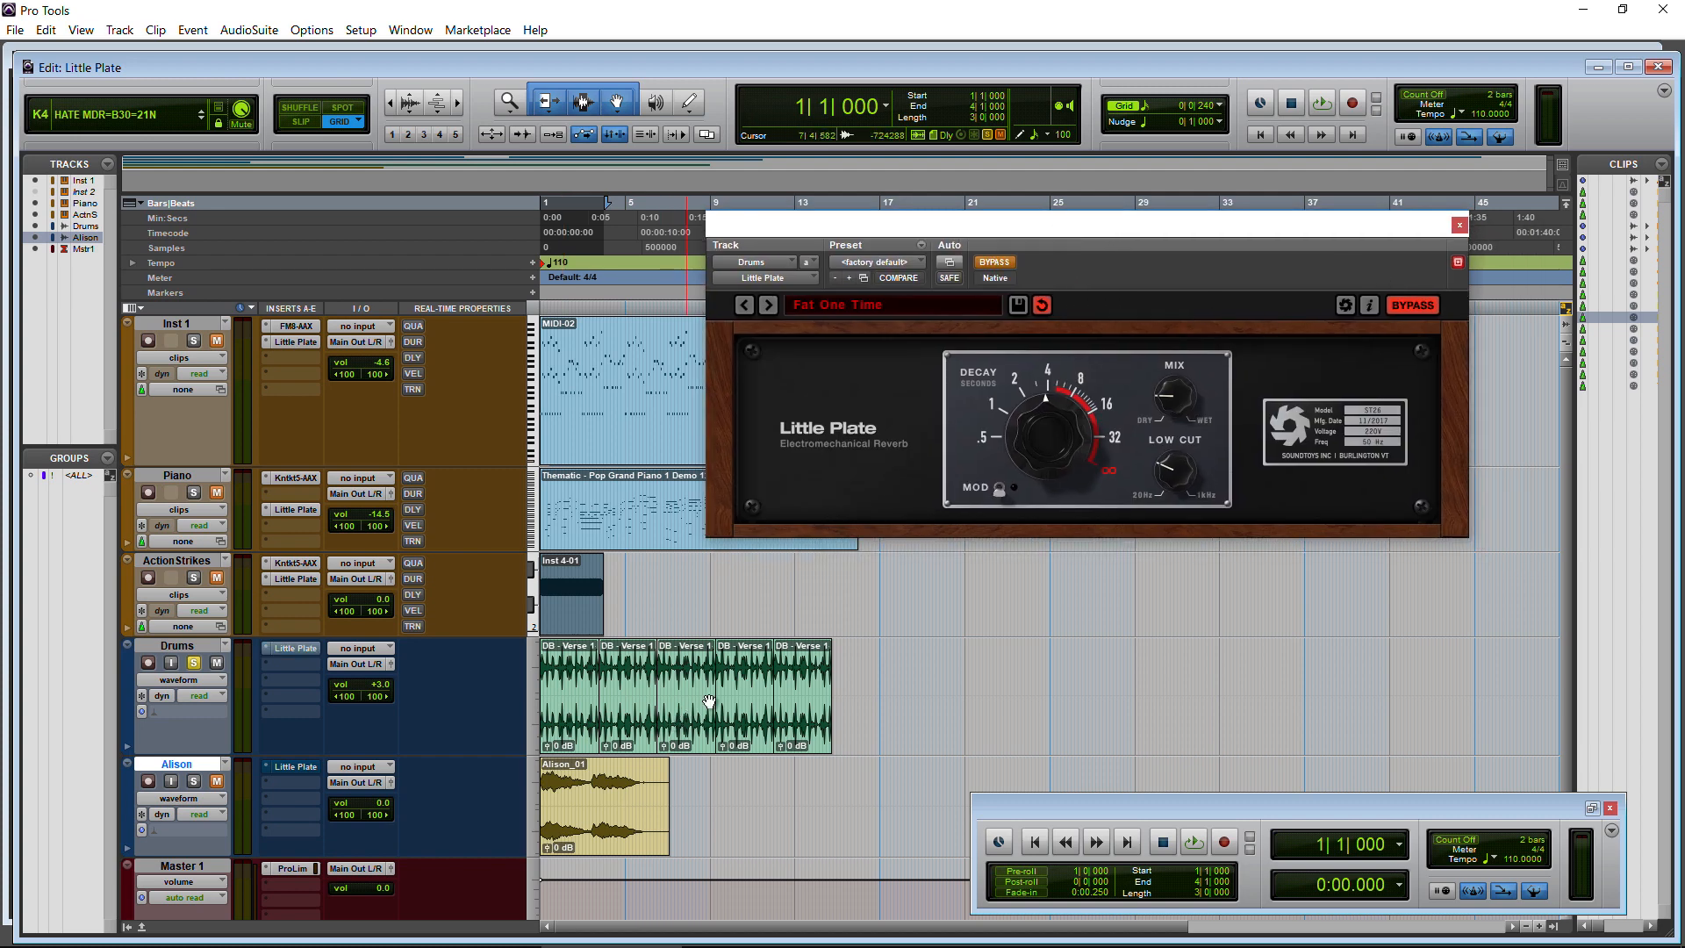
click(1192, 841)
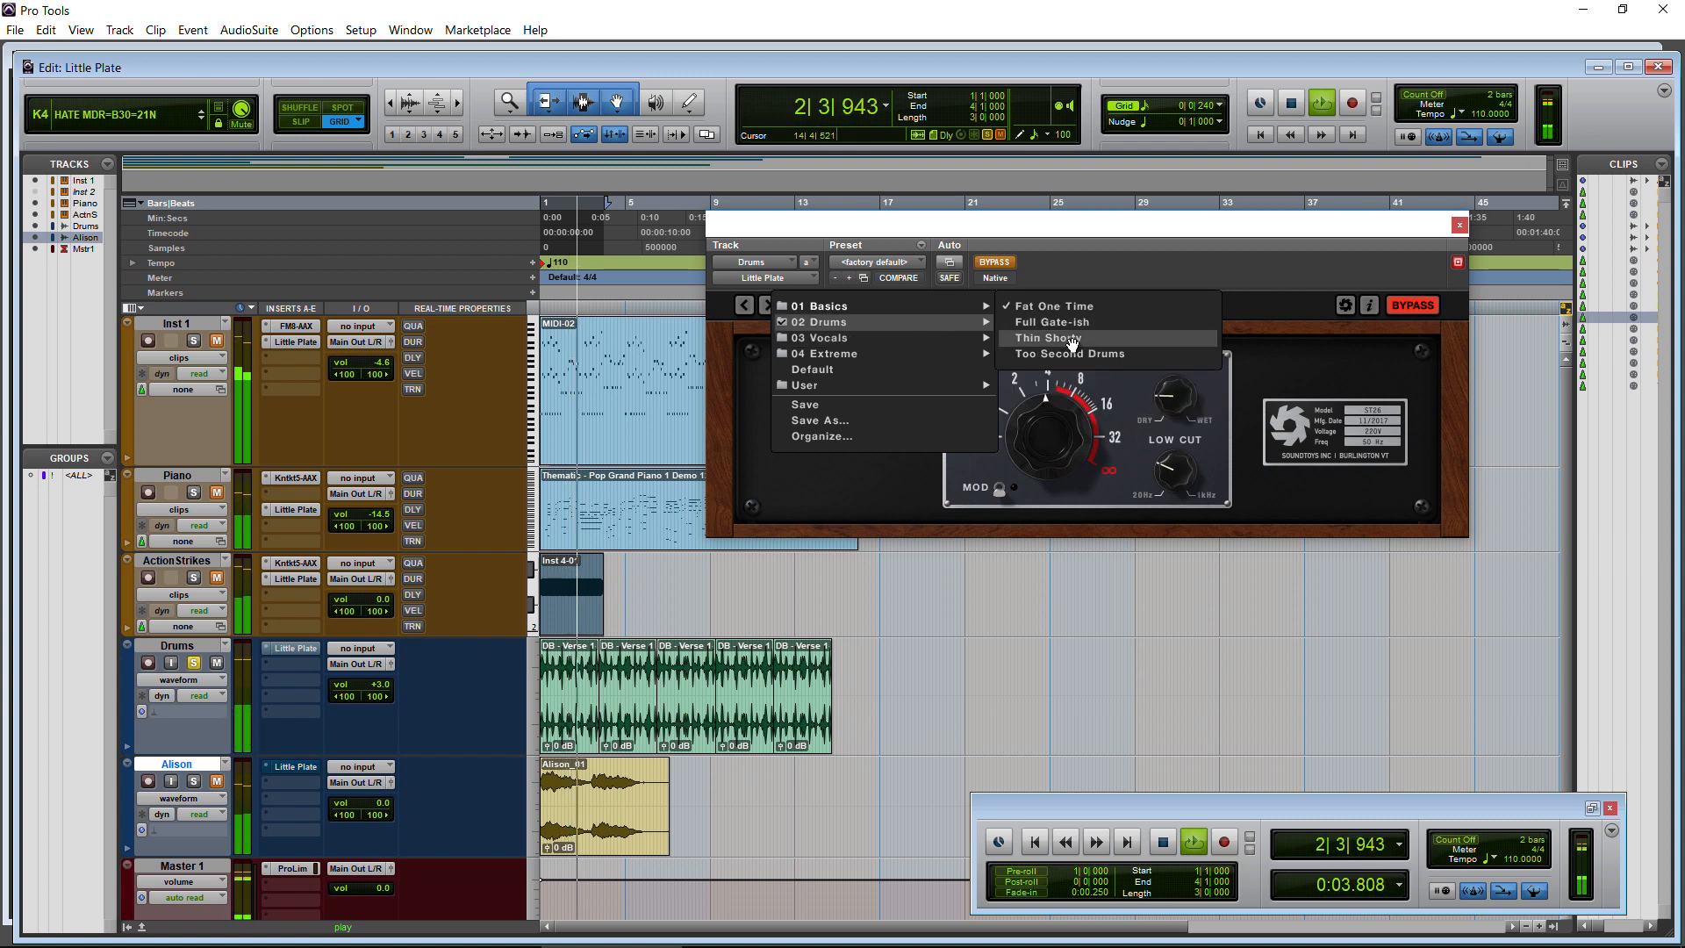
click(1043, 337)
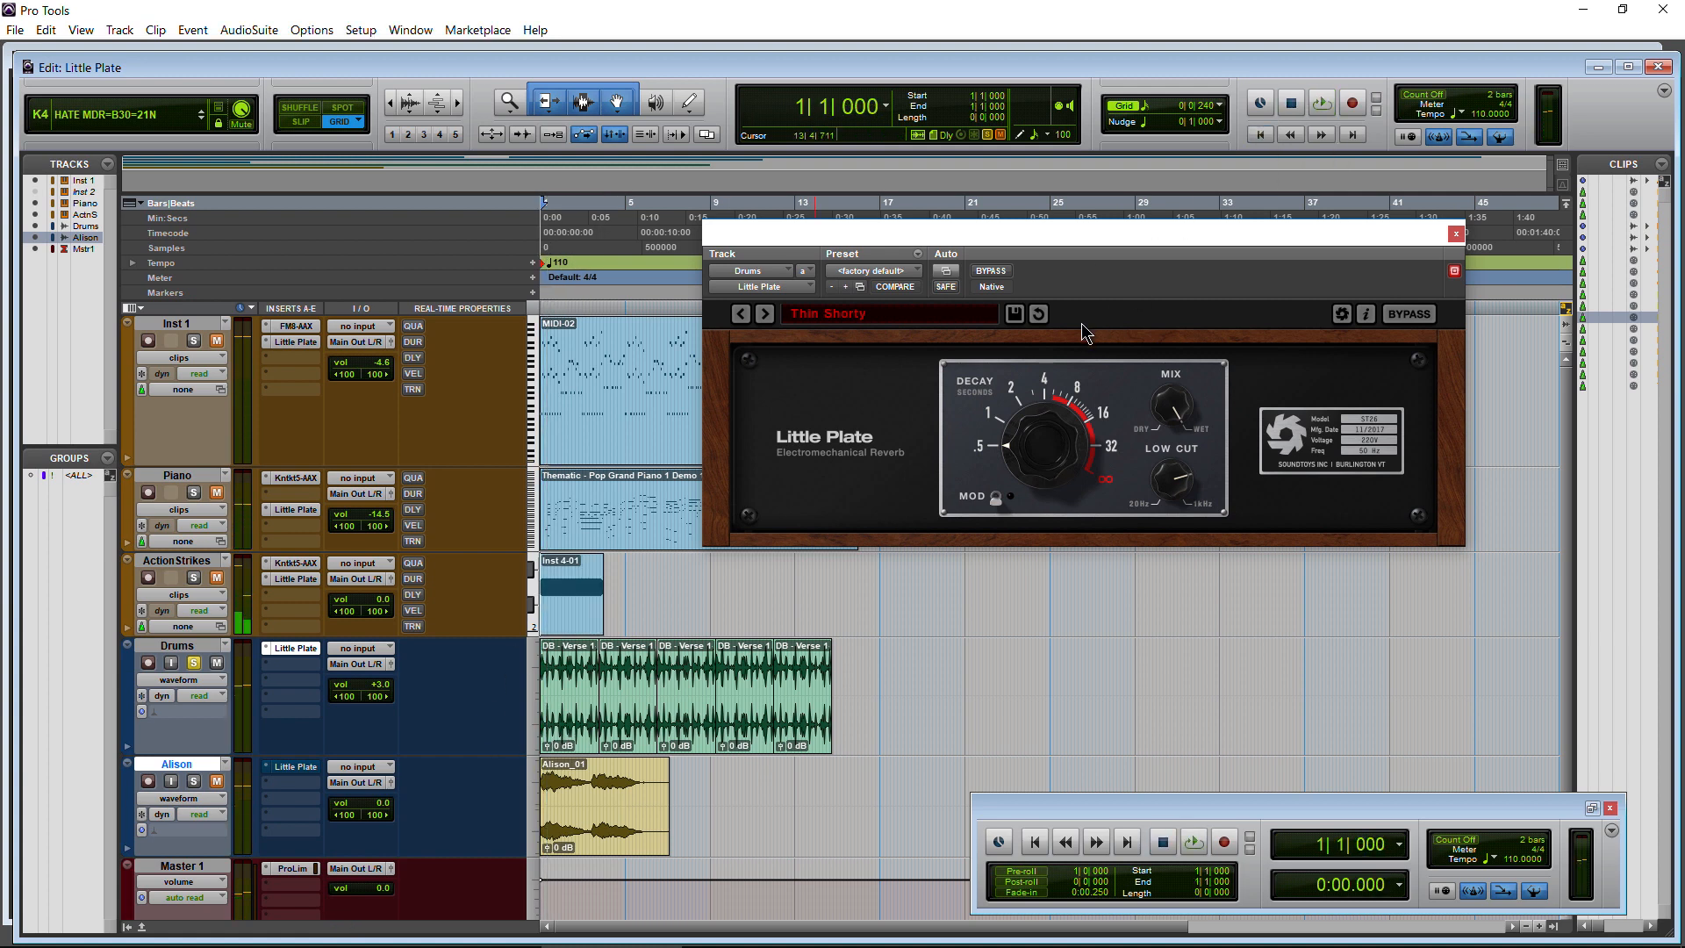
click(1193, 841)
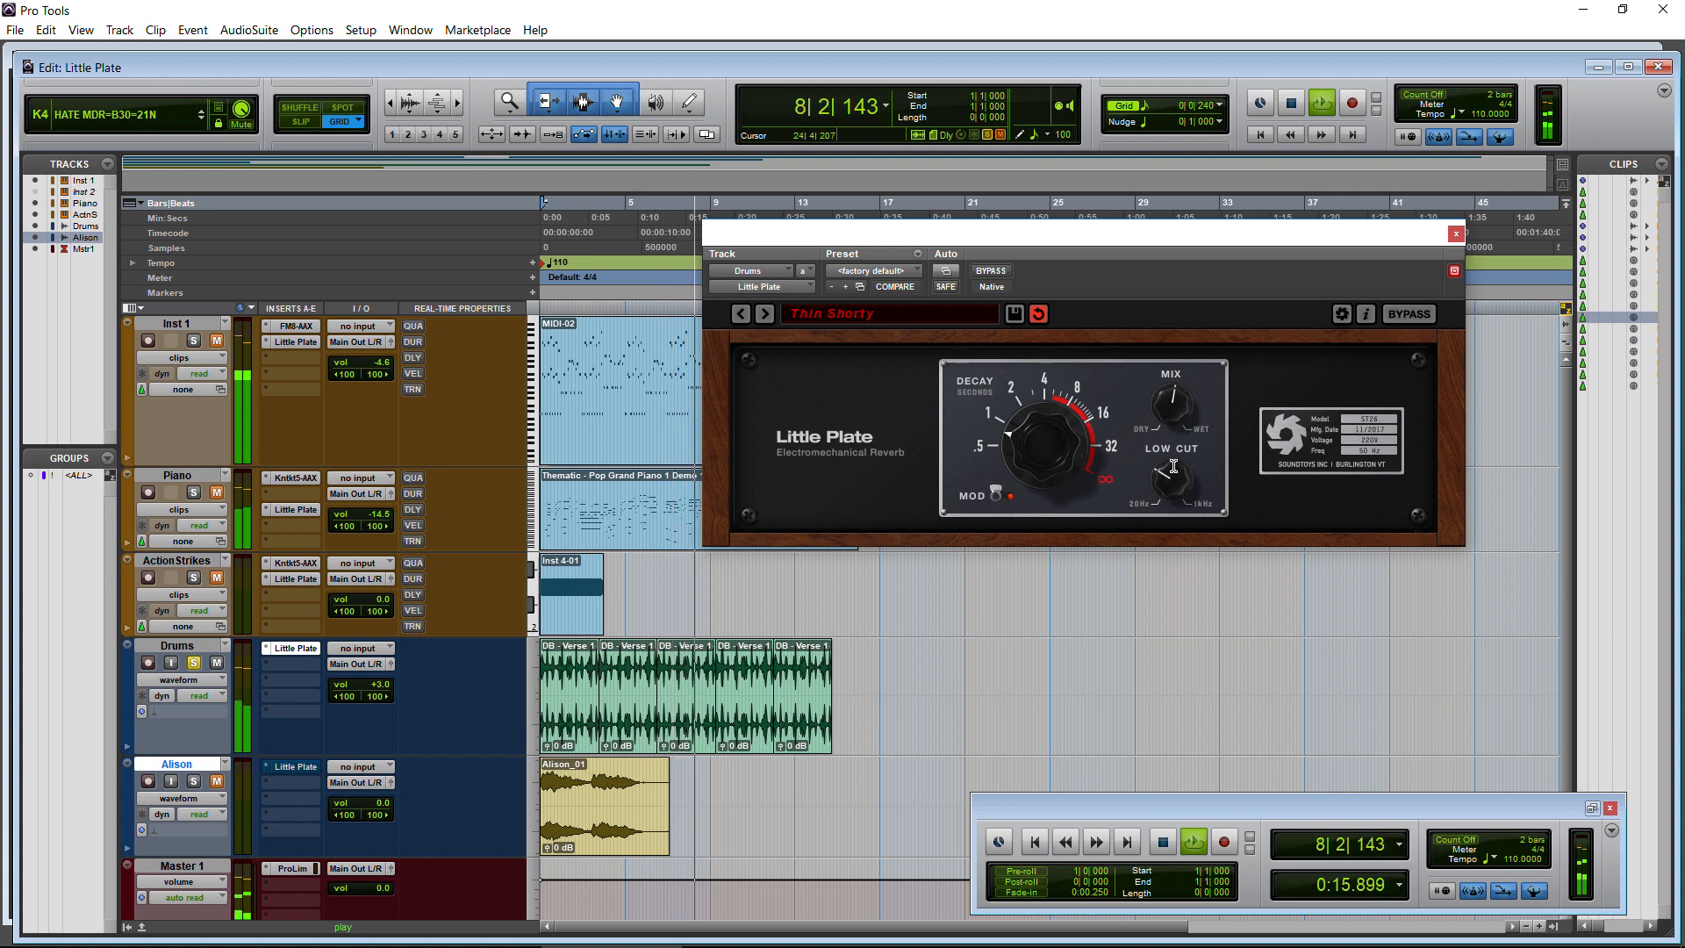
click(1161, 842)
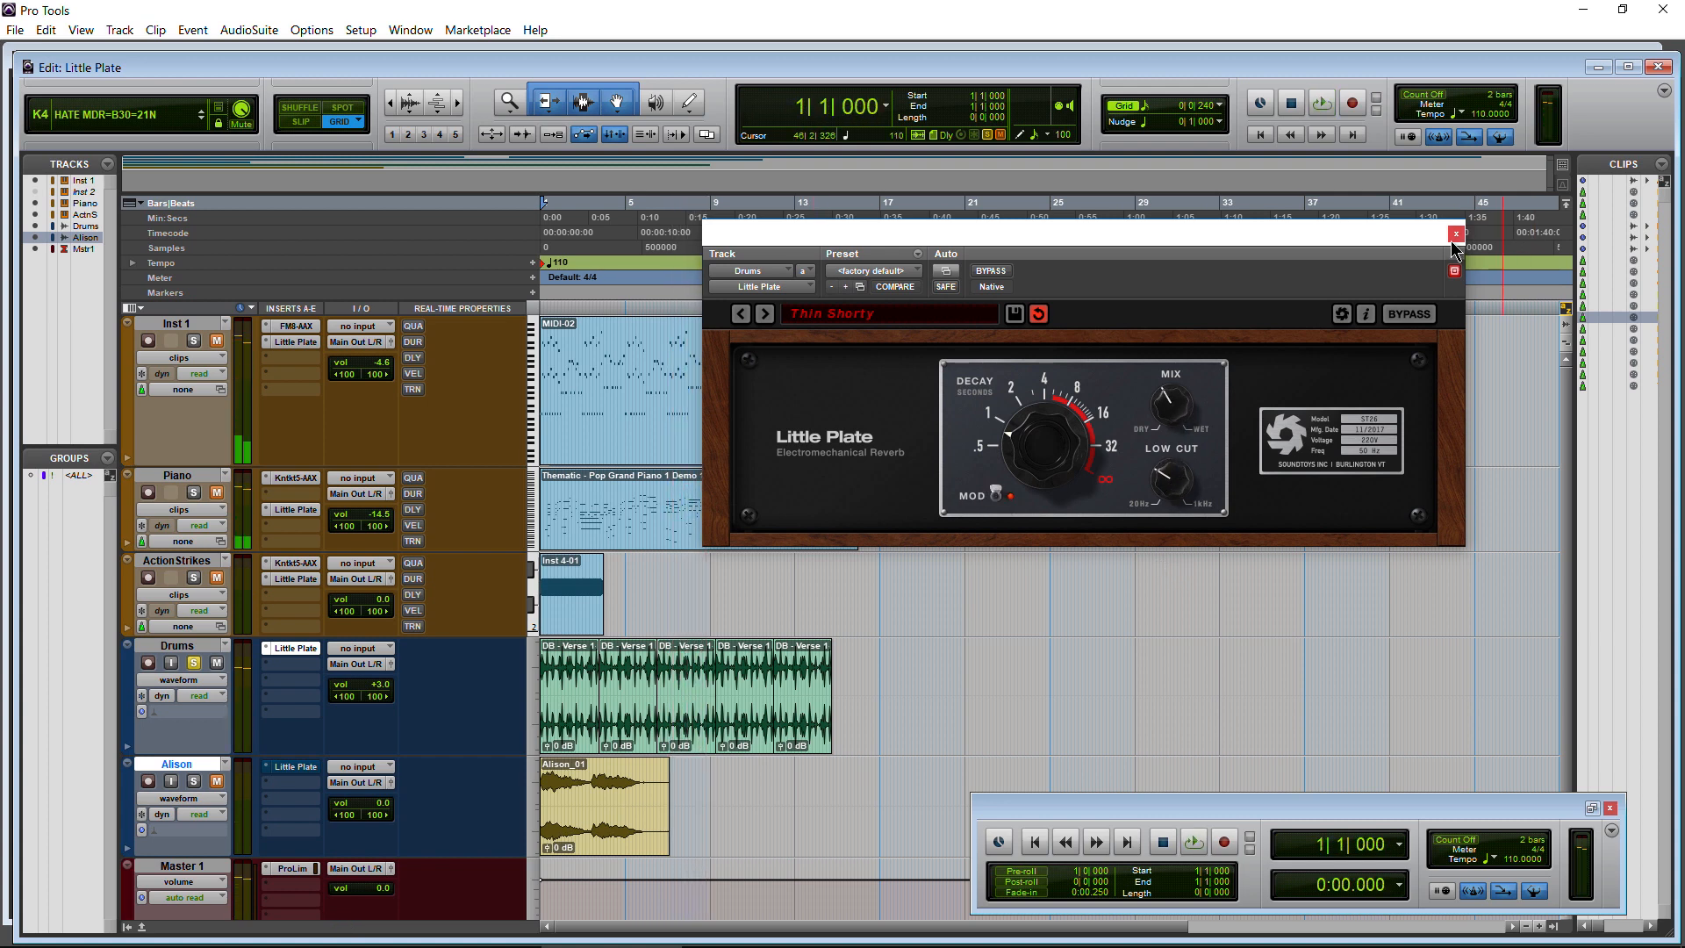
click(1456, 234)
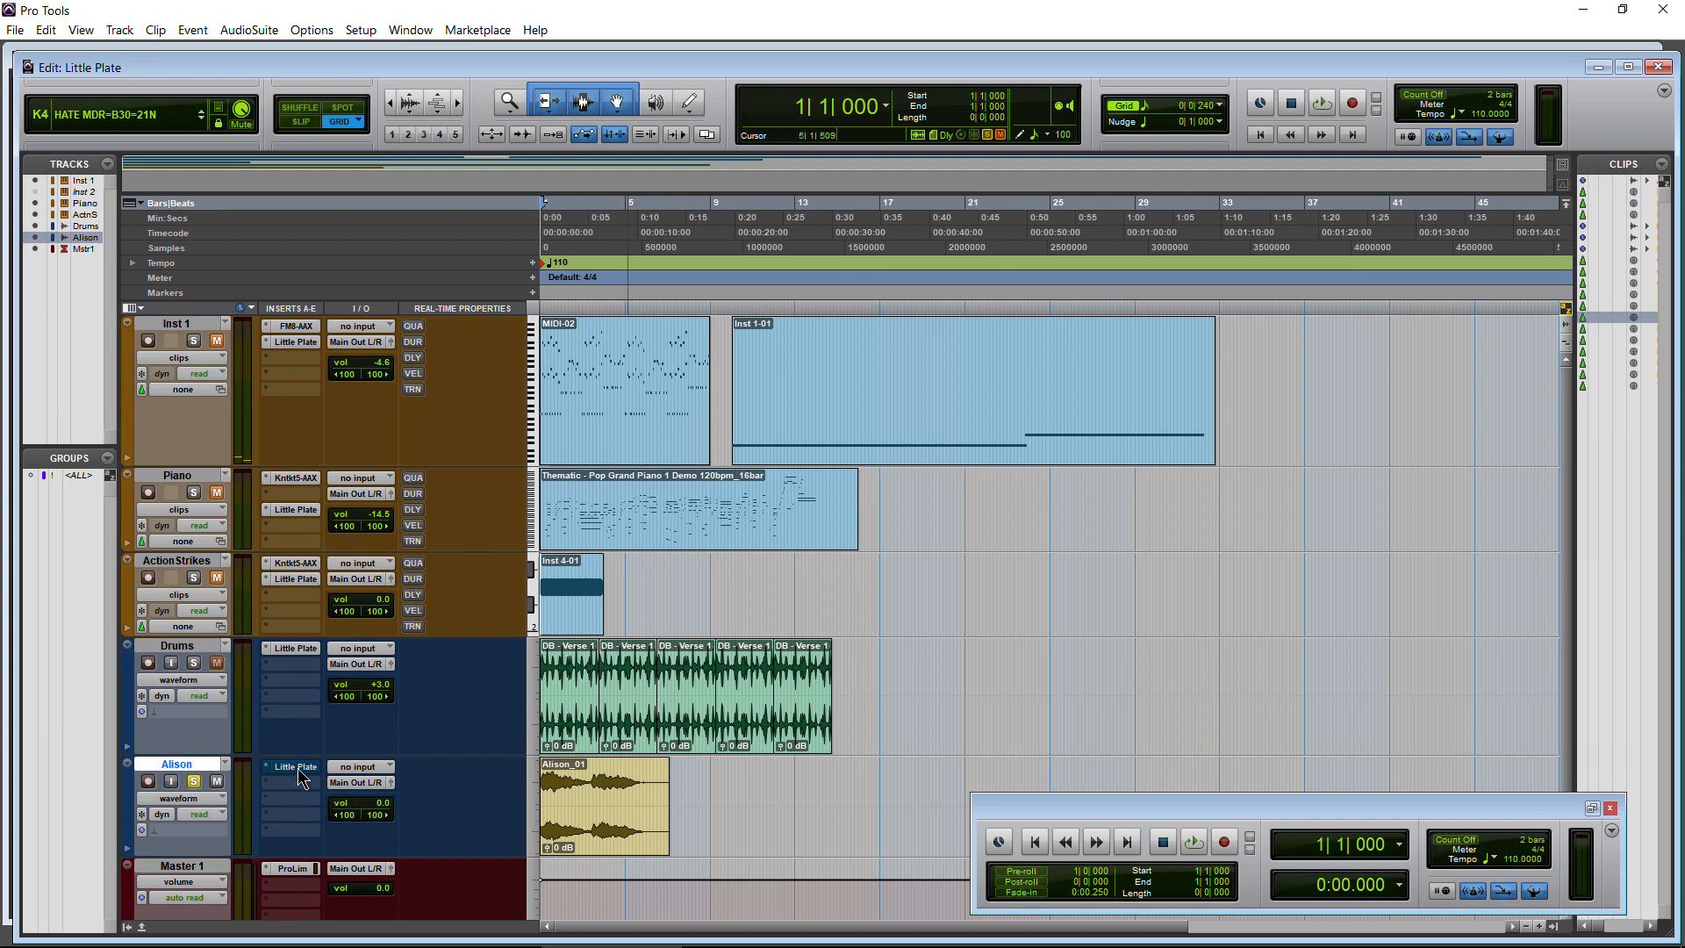
Open Little Plate on Alison's vocal and load Vocal Abbey 1 during playback.
click(291, 766)
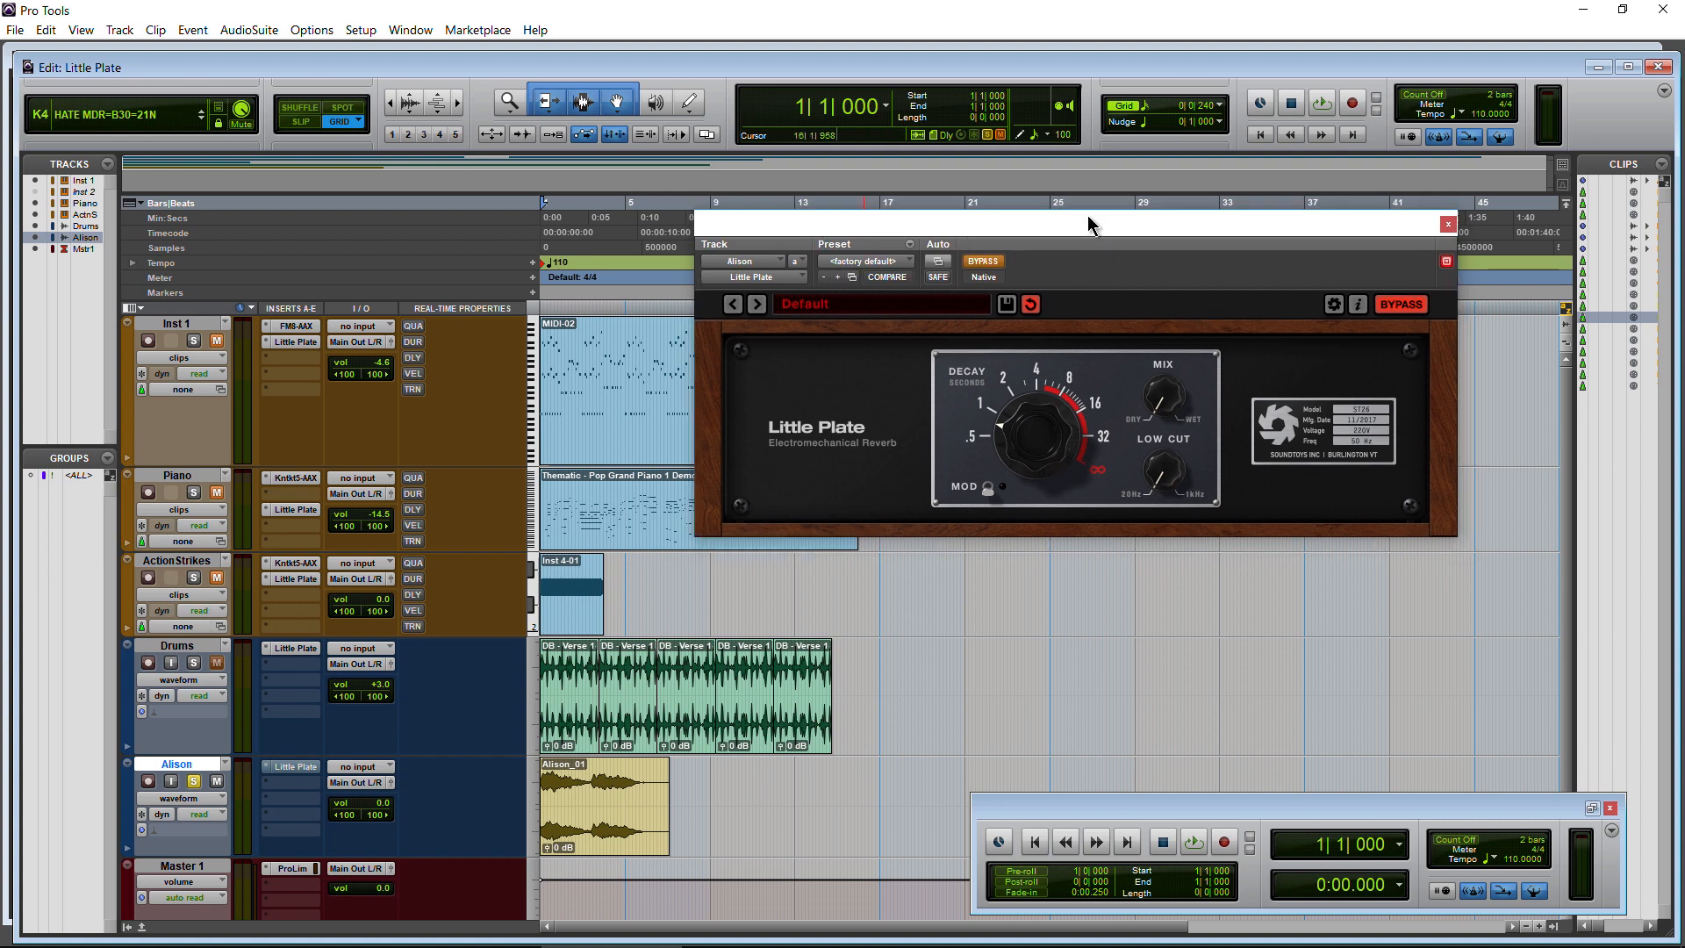
click(1192, 841)
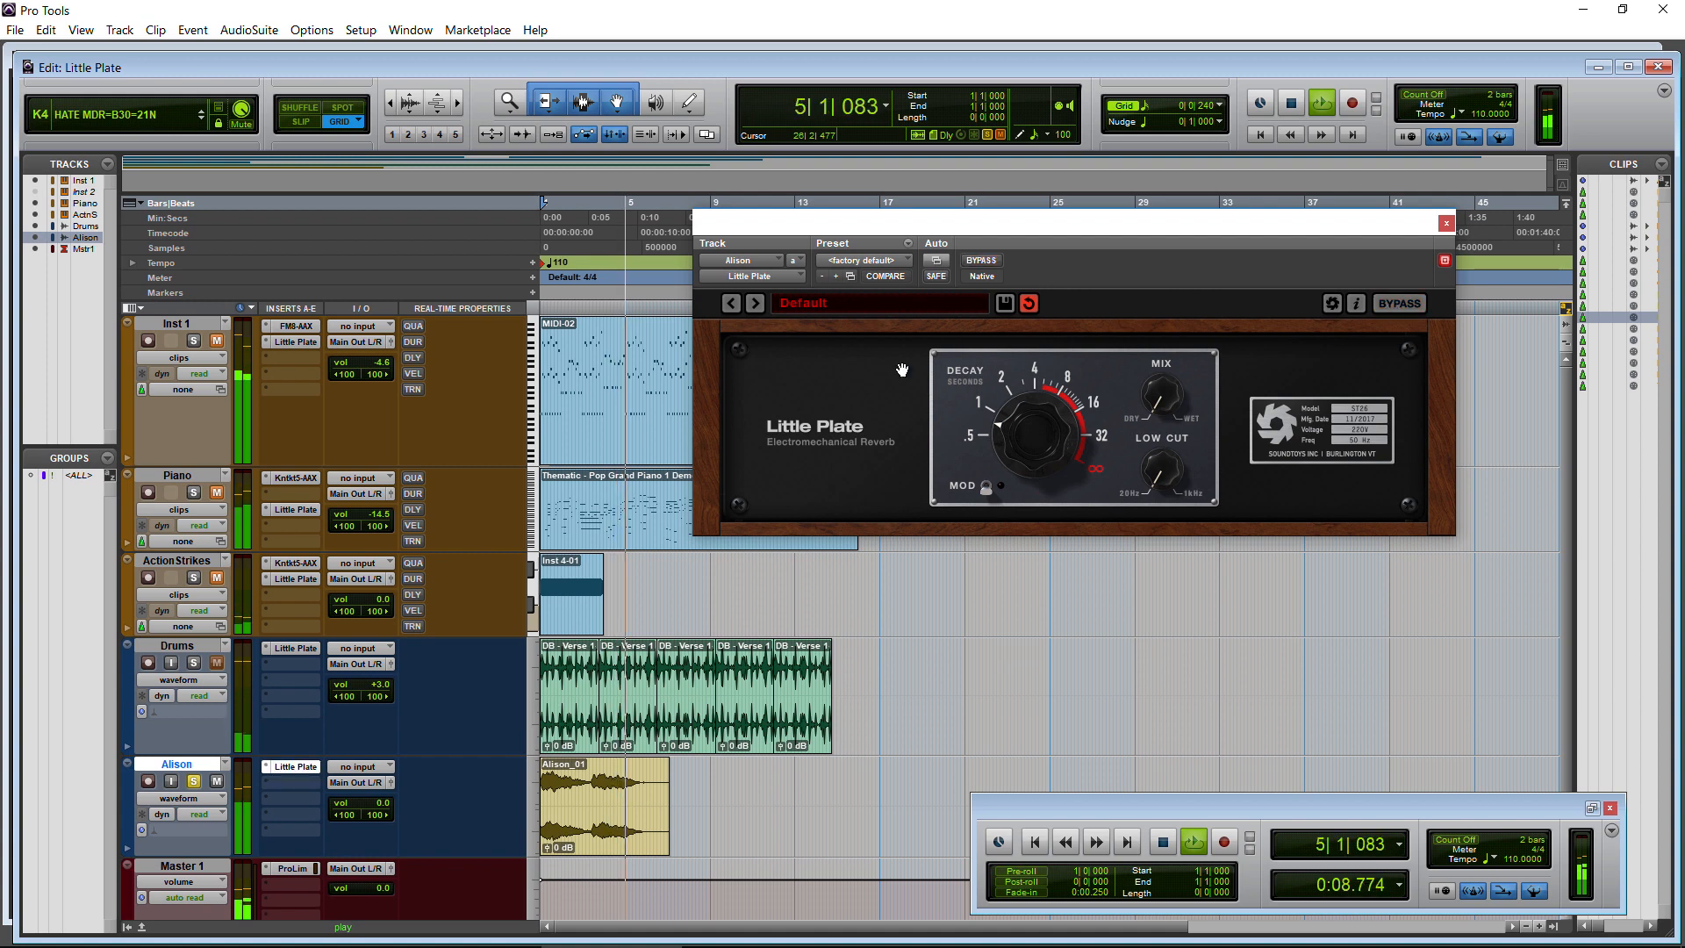
click(862, 259)
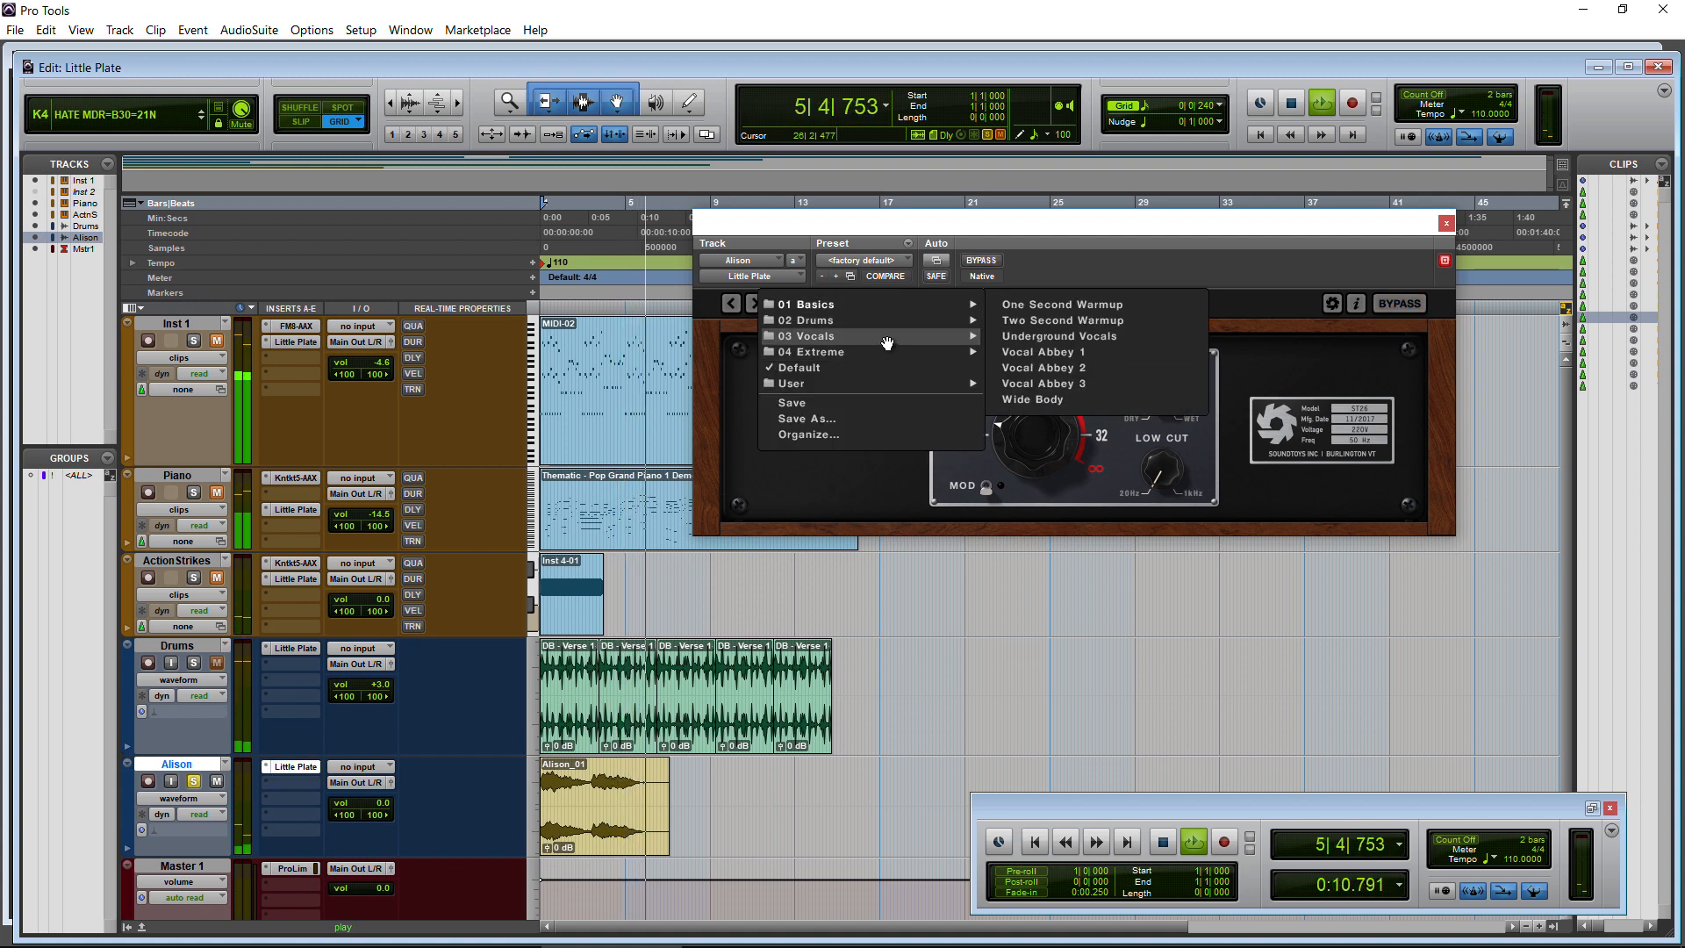
click(1044, 367)
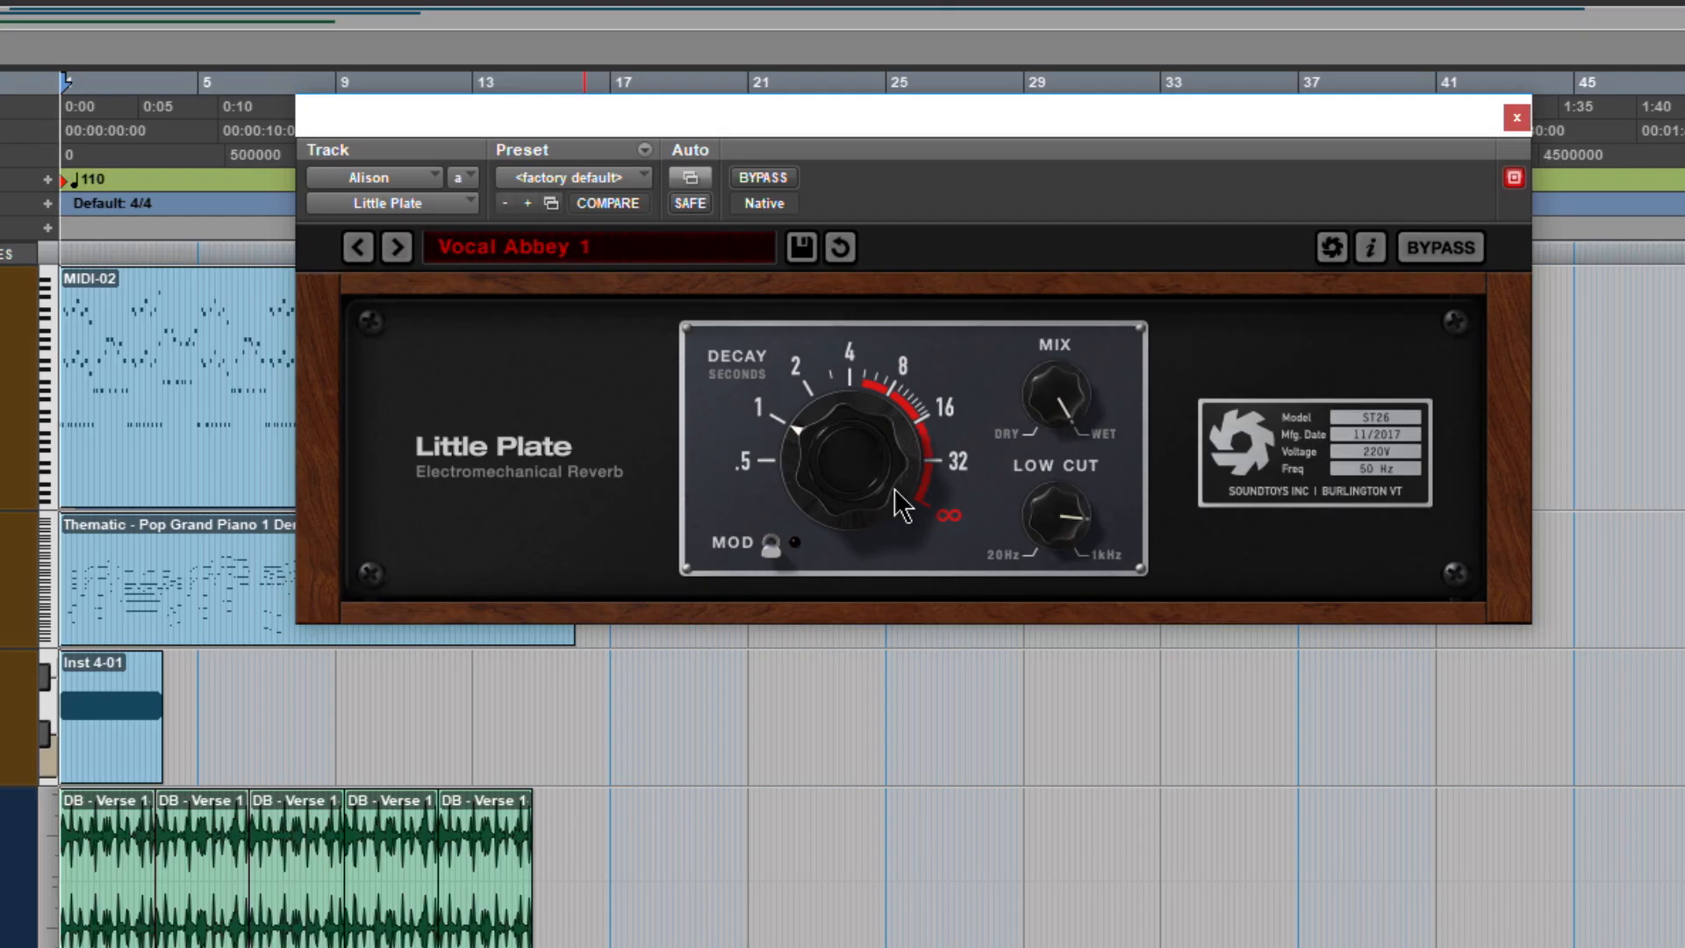
mouse_move(1058, 523)
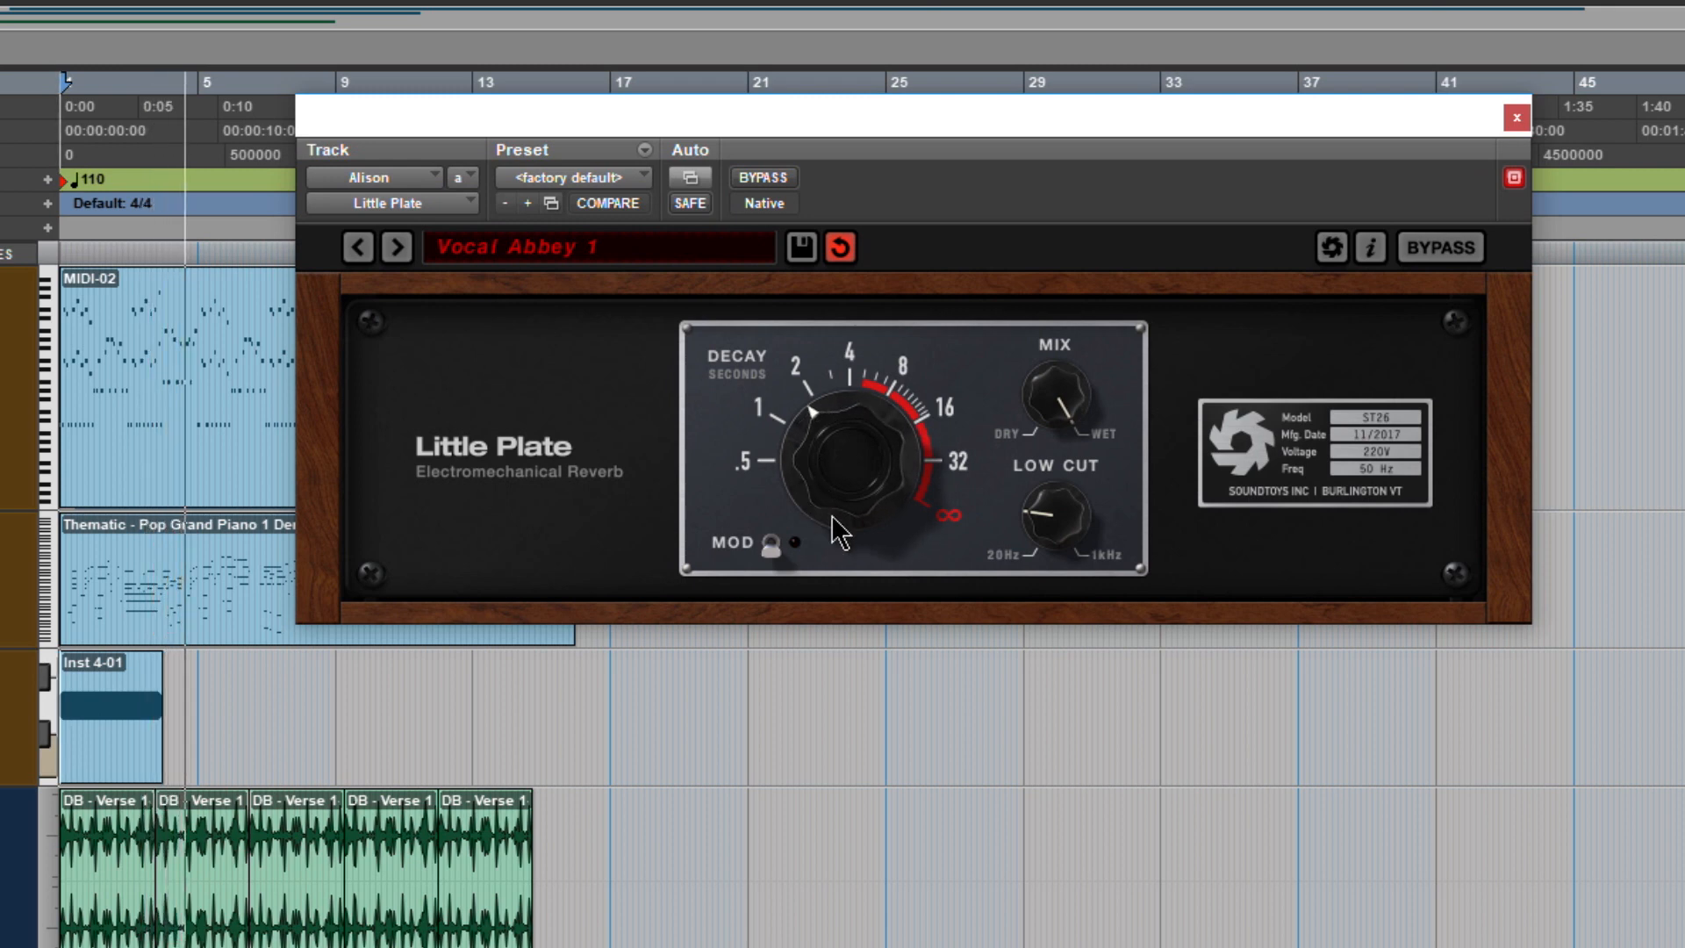
mouse_move(1059, 421)
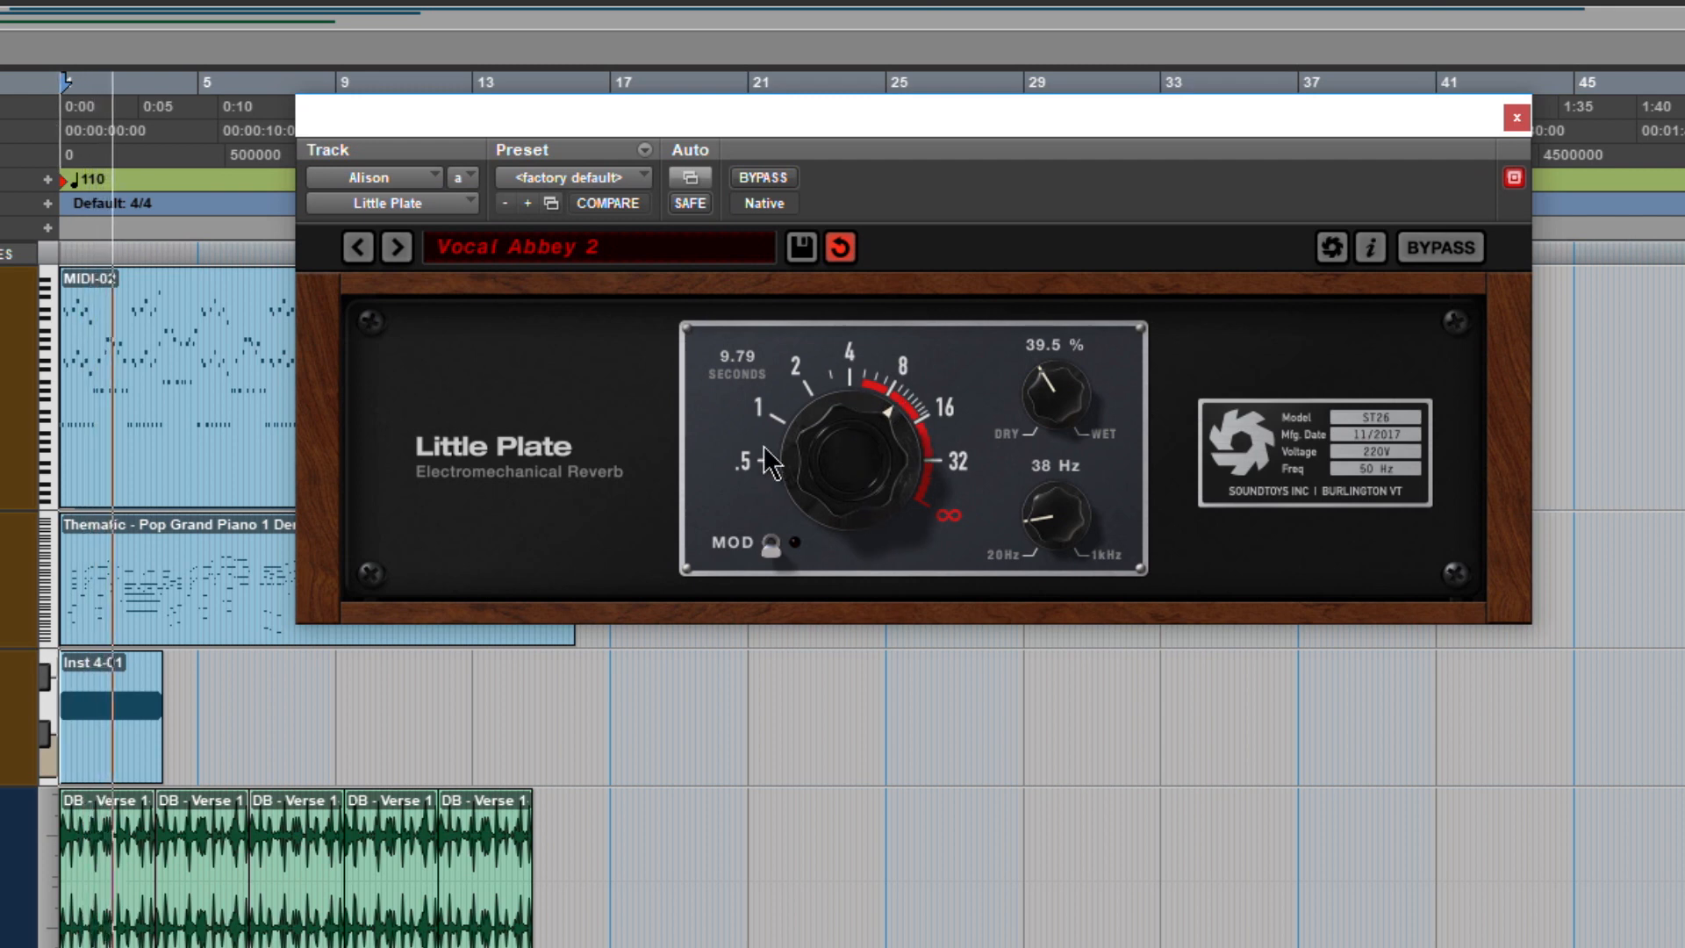
mouse_move(860, 478)
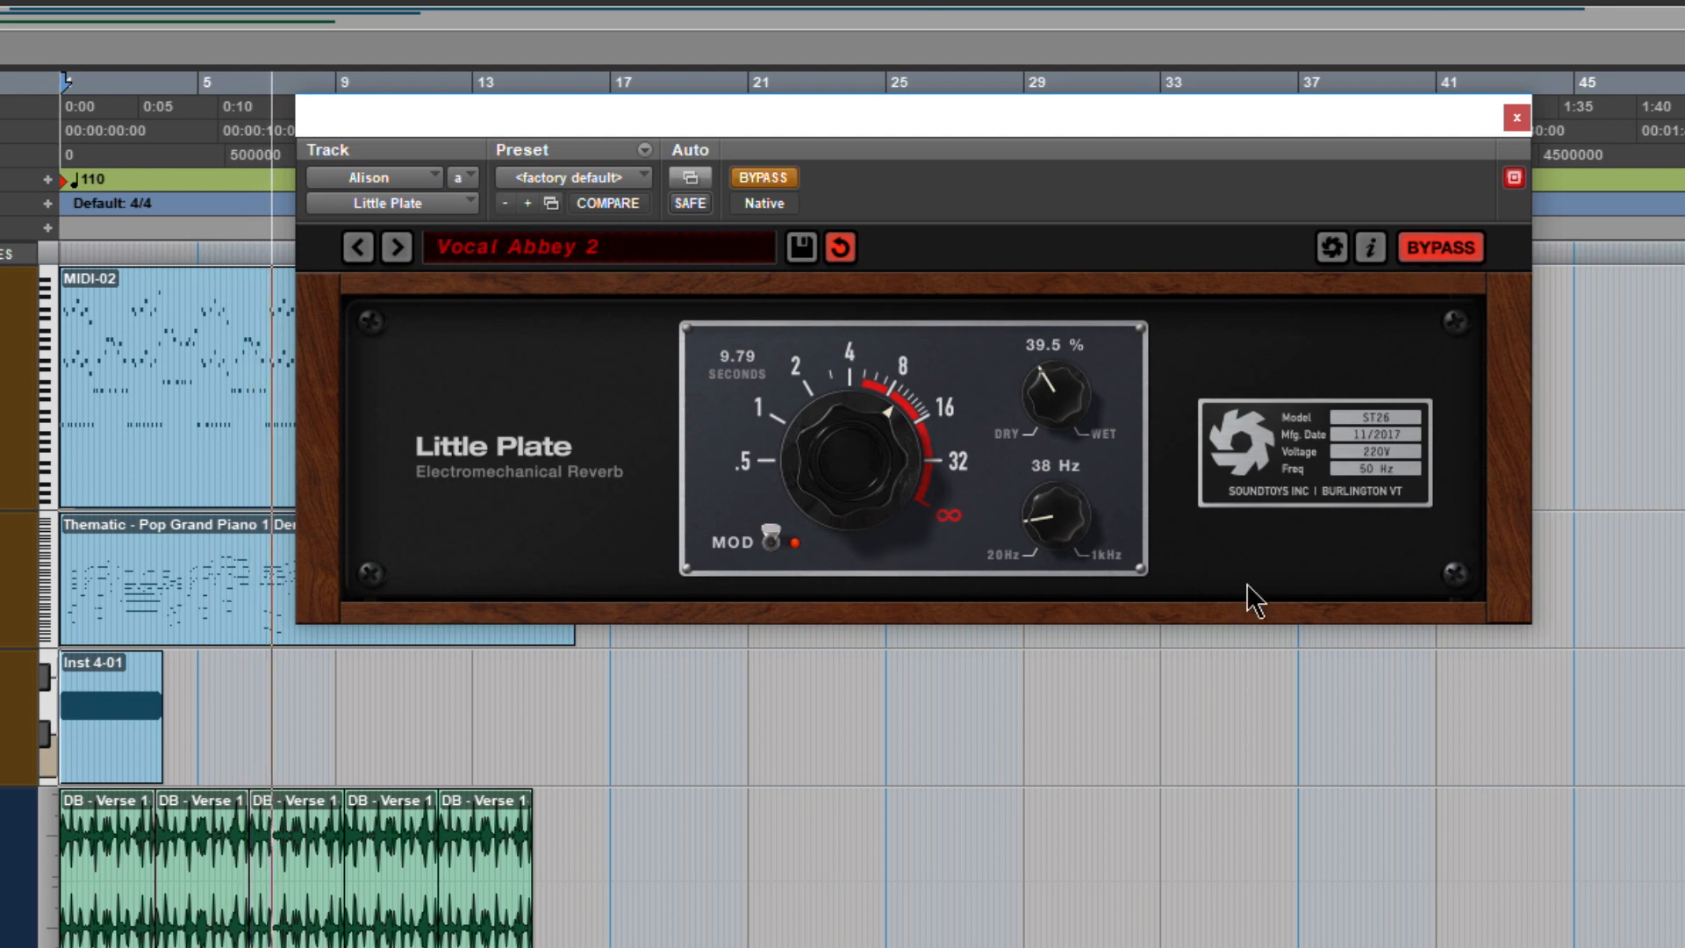
mouse_move(1159, 430)
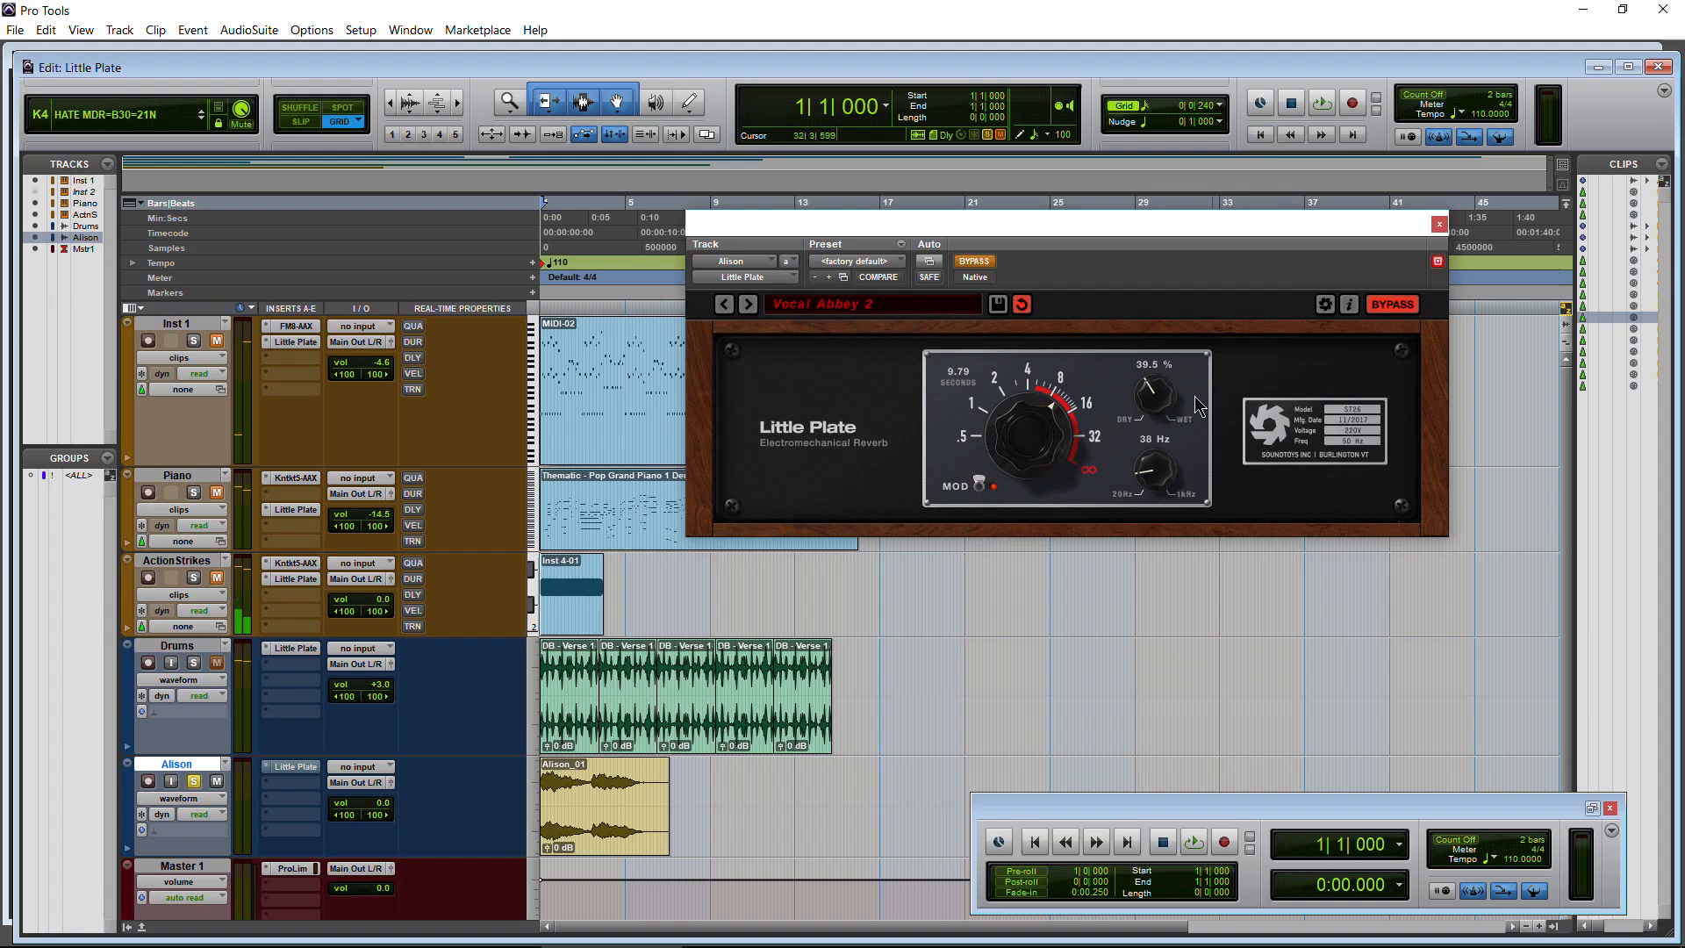
Un-bypass Alison's Little Plate and set decay 23.08 s, mix 43%, low cut 43 Hz.
click(1192, 842)
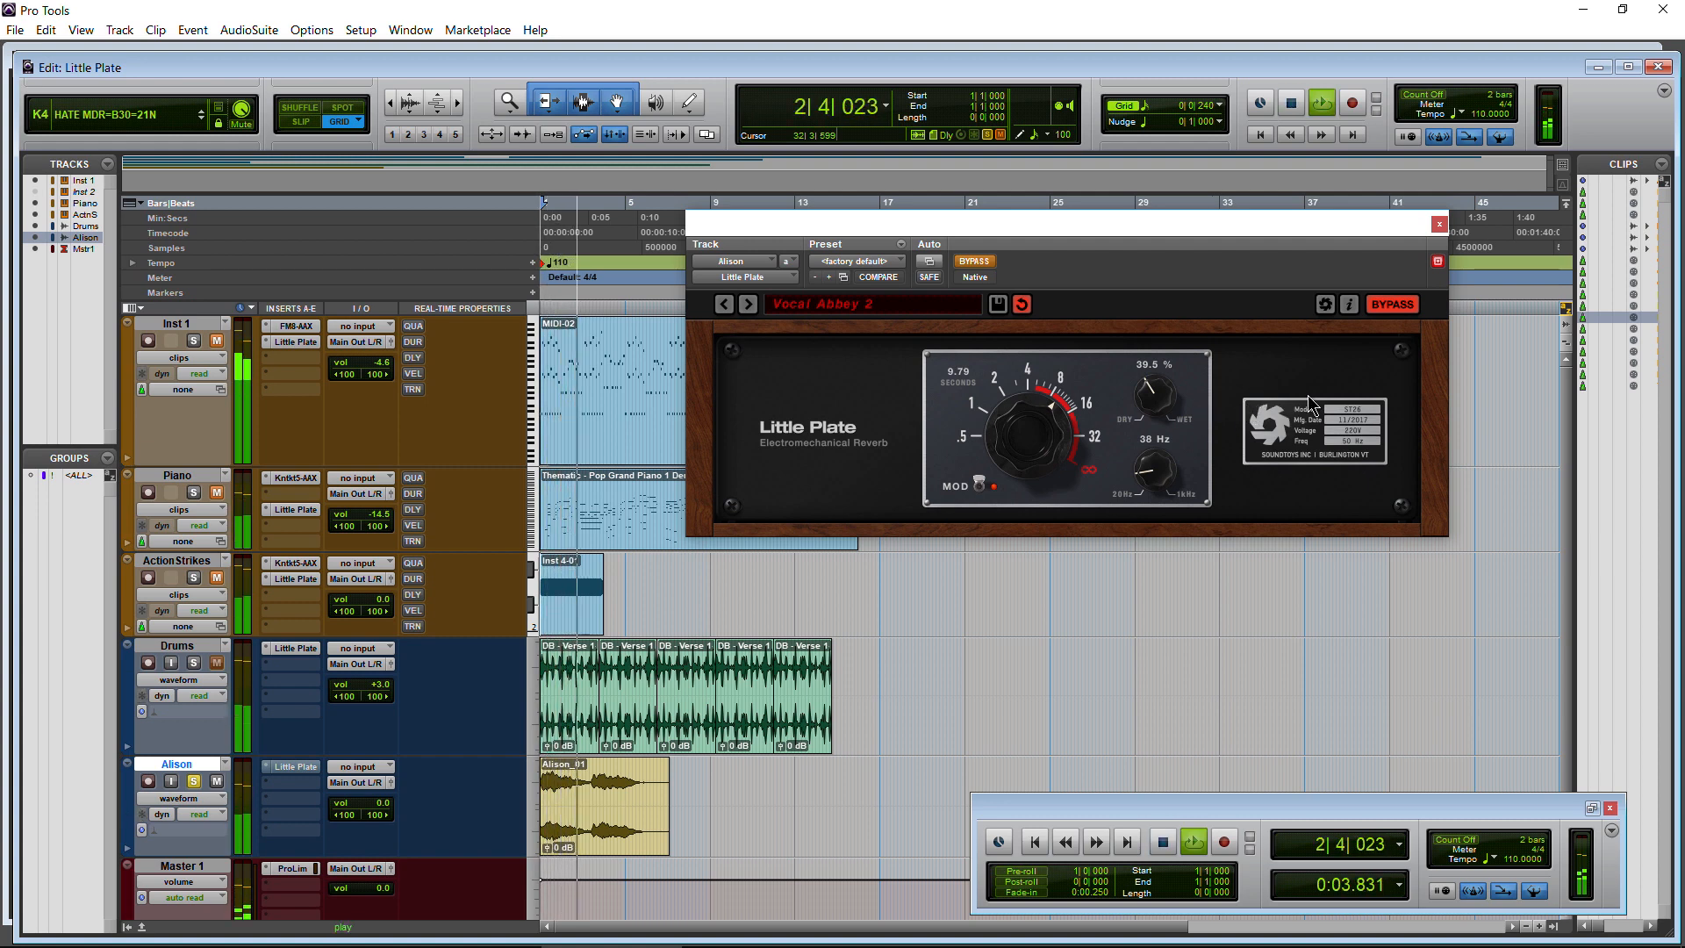
click(1160, 842)
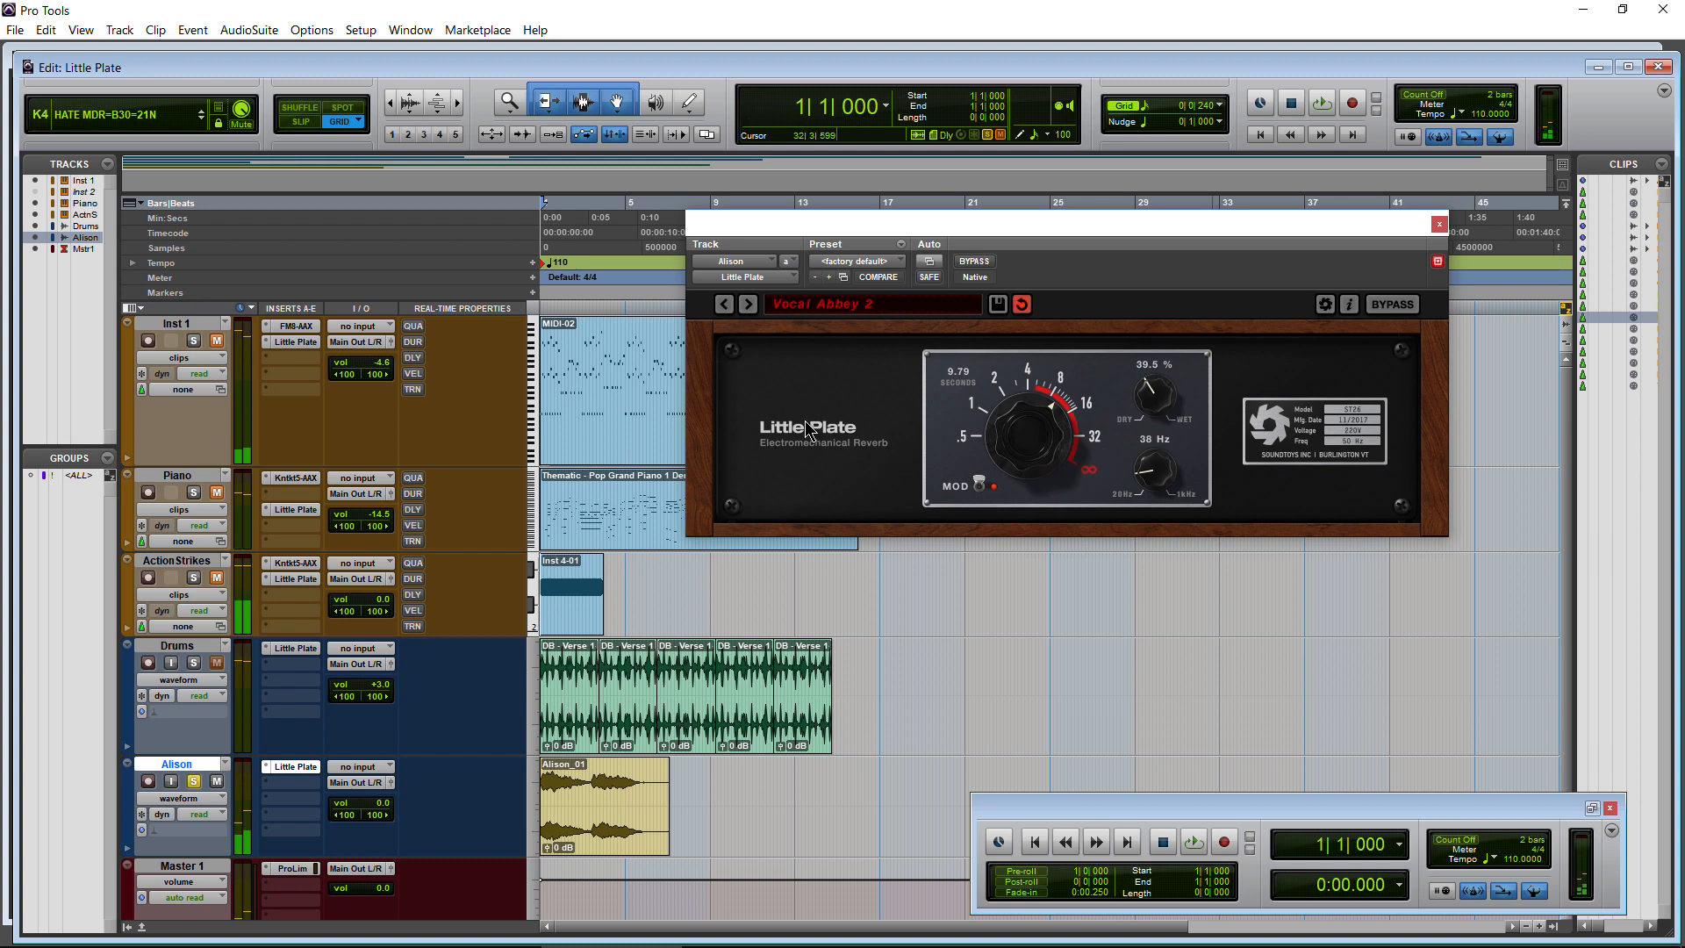
click(1193, 843)
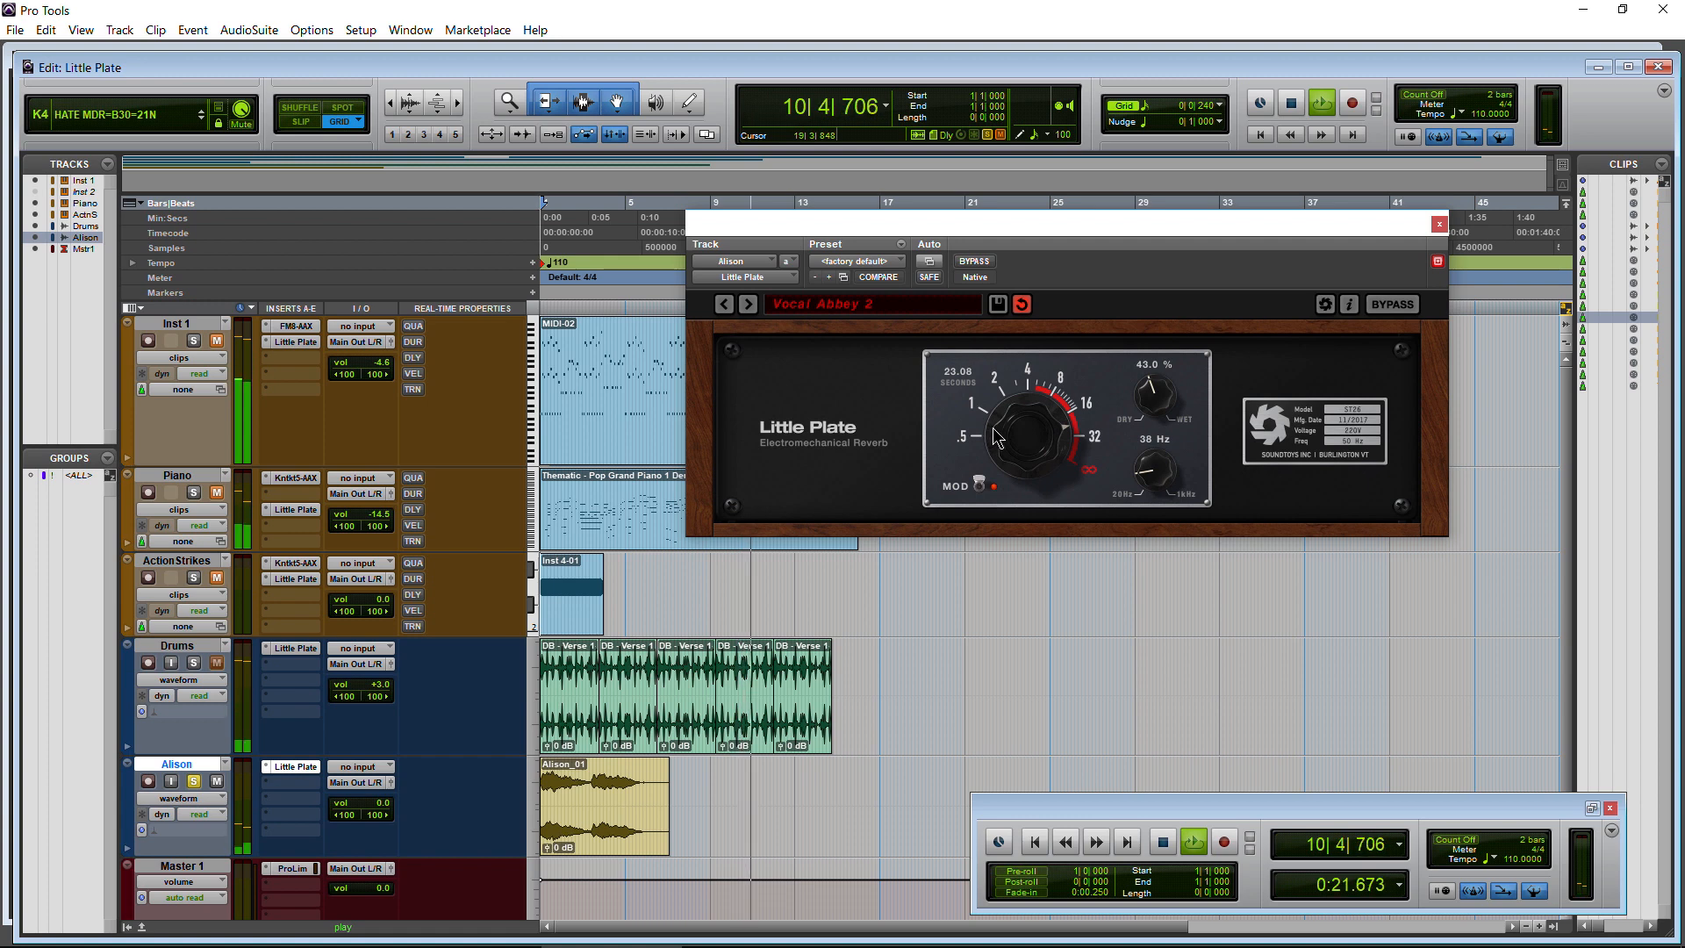
click(1191, 842)
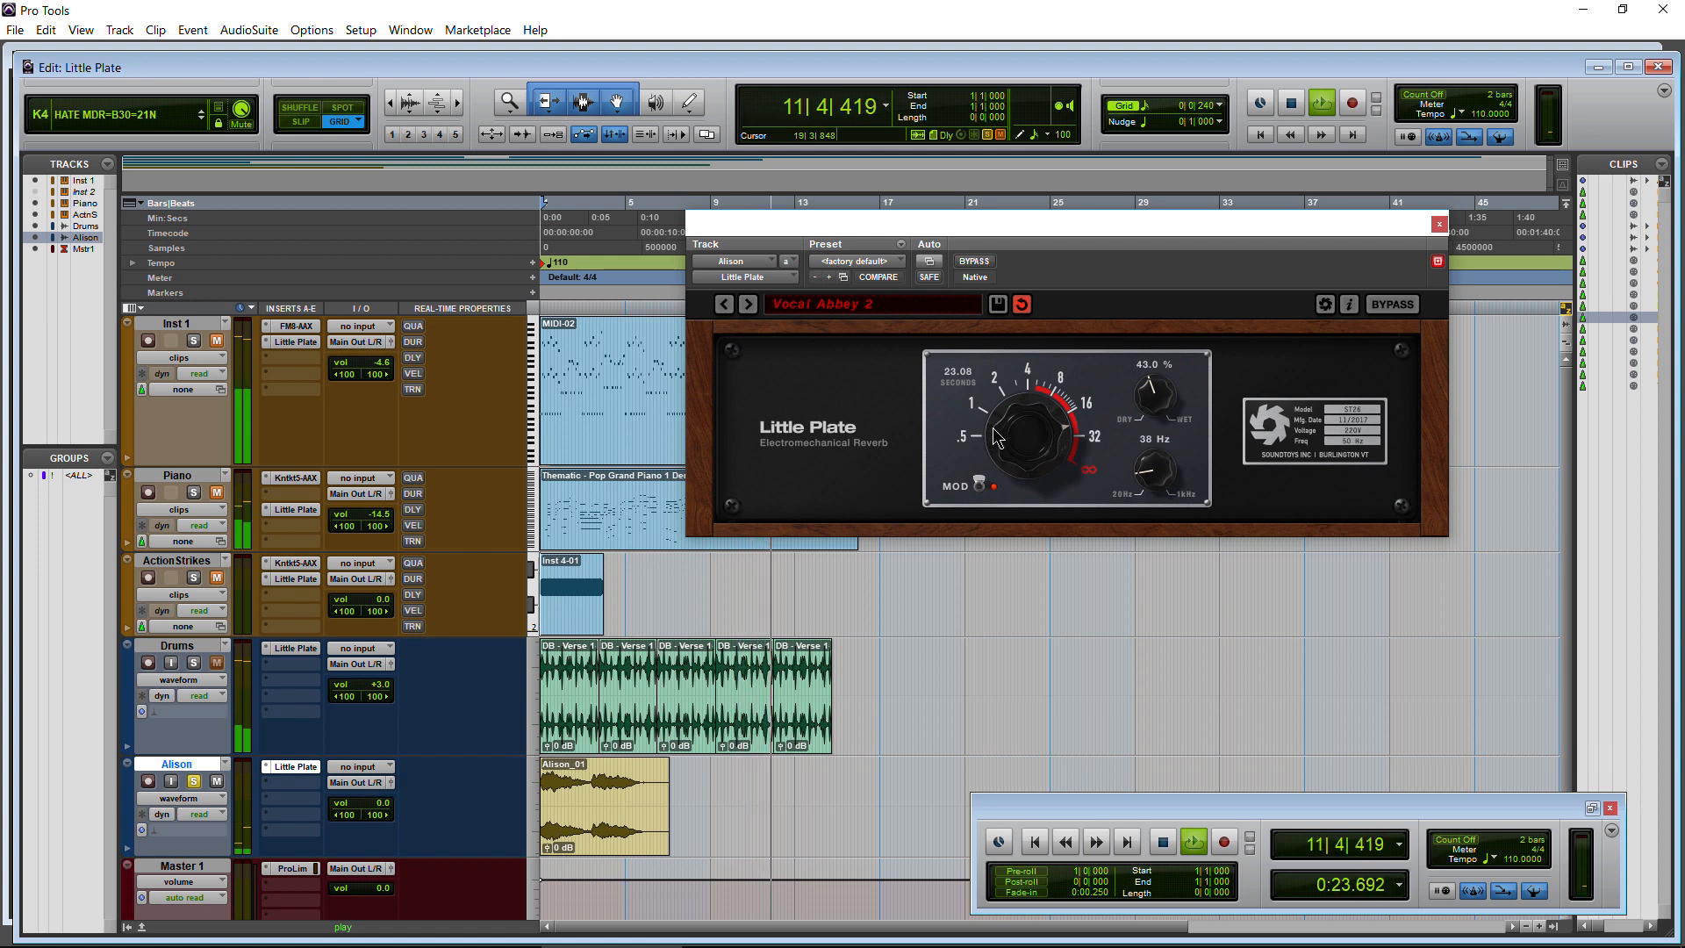
click(1260, 134)
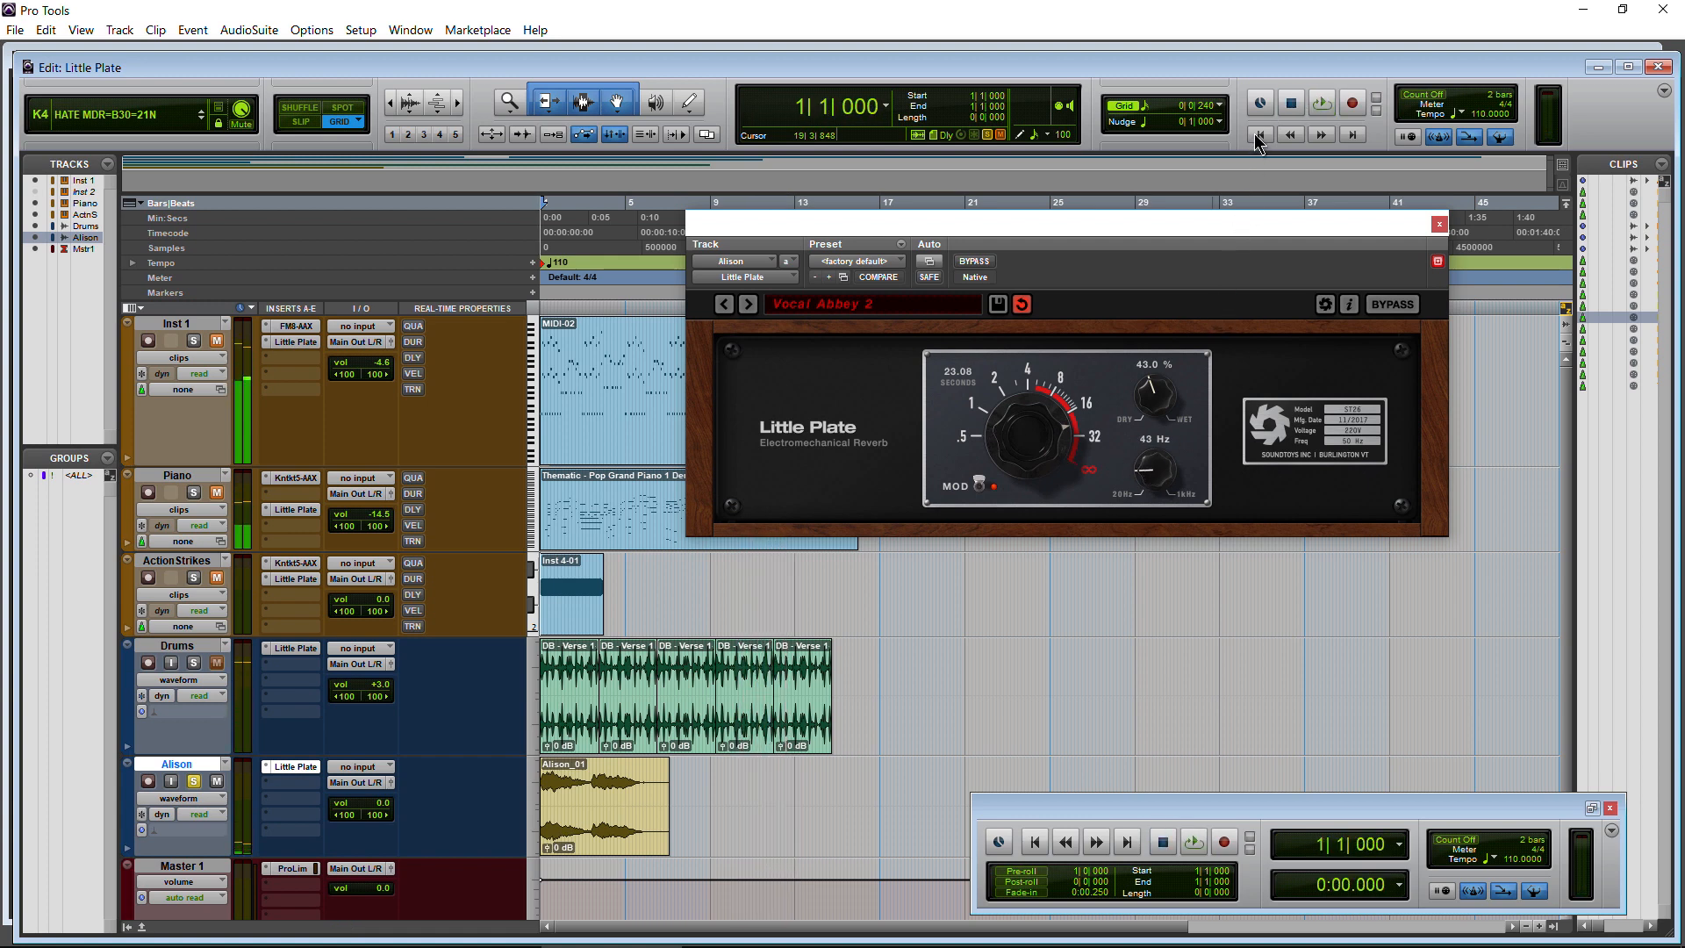
click(854, 260)
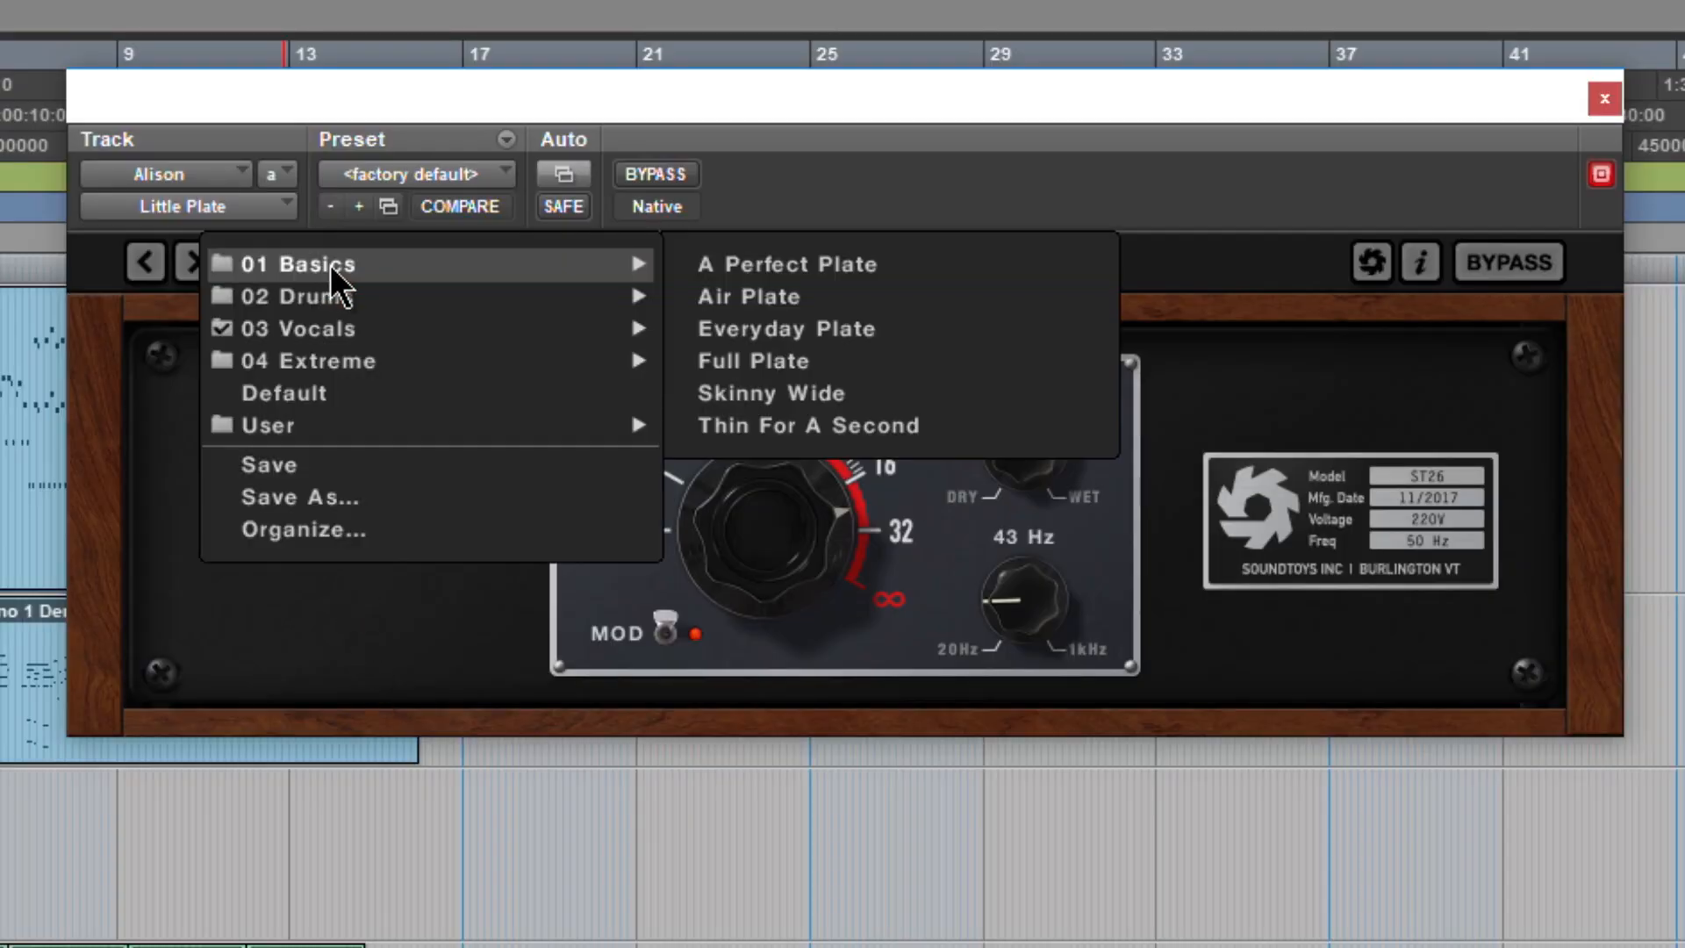
mouse_move(965, 252)
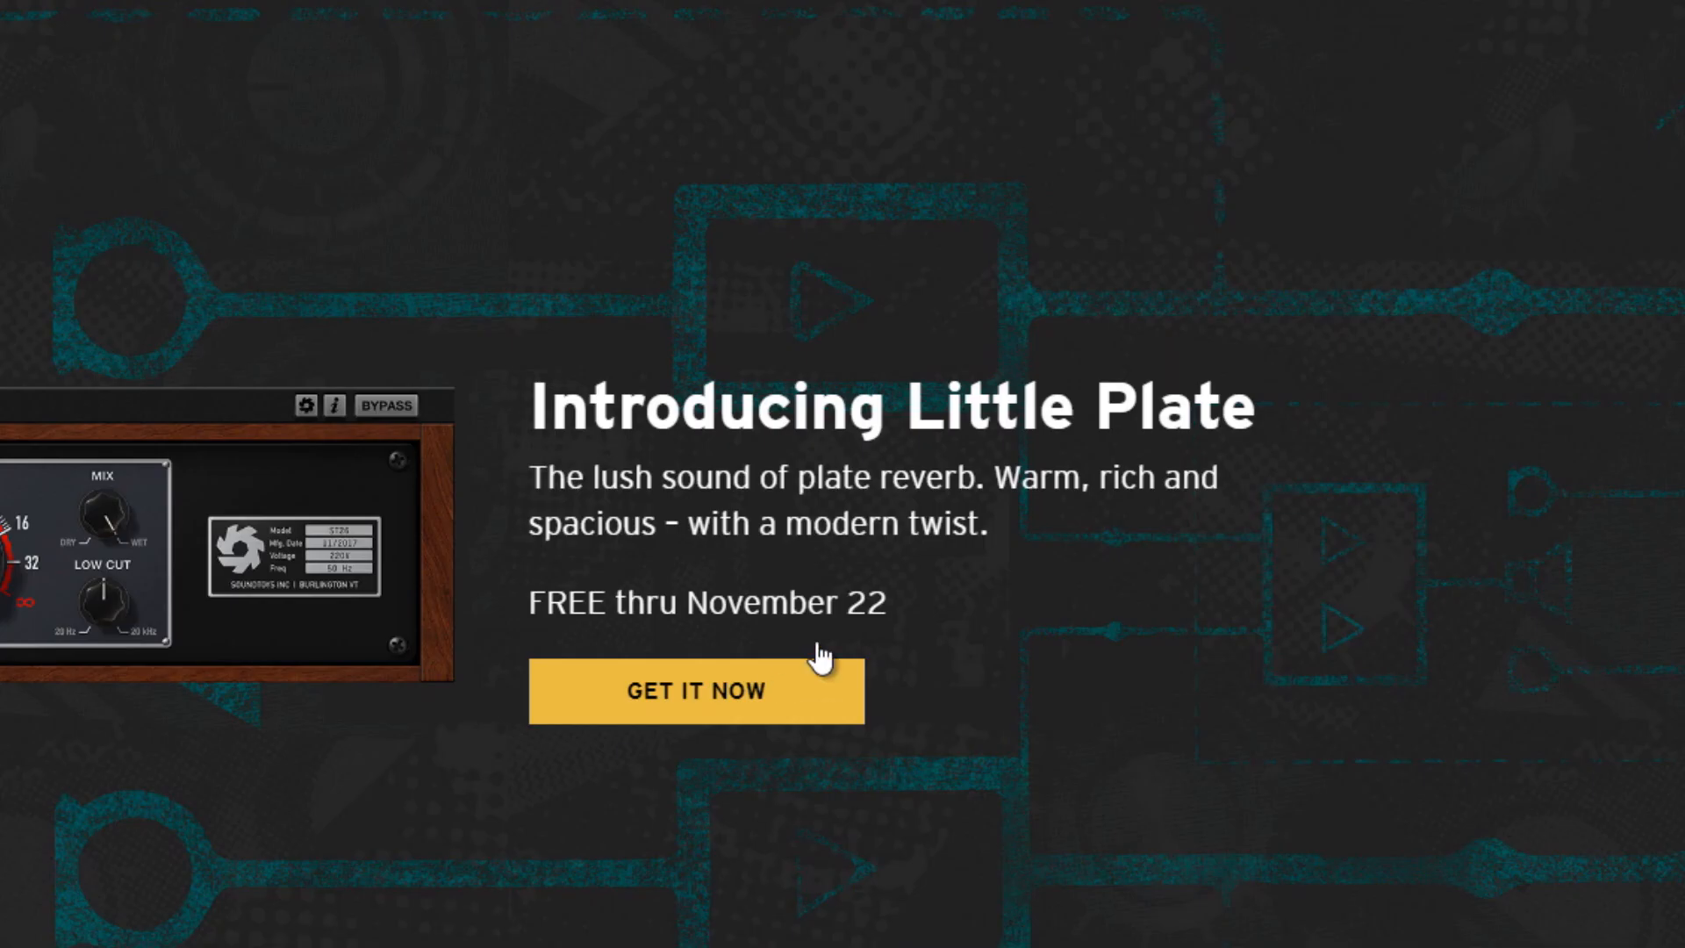
mouse_move(358, 874)
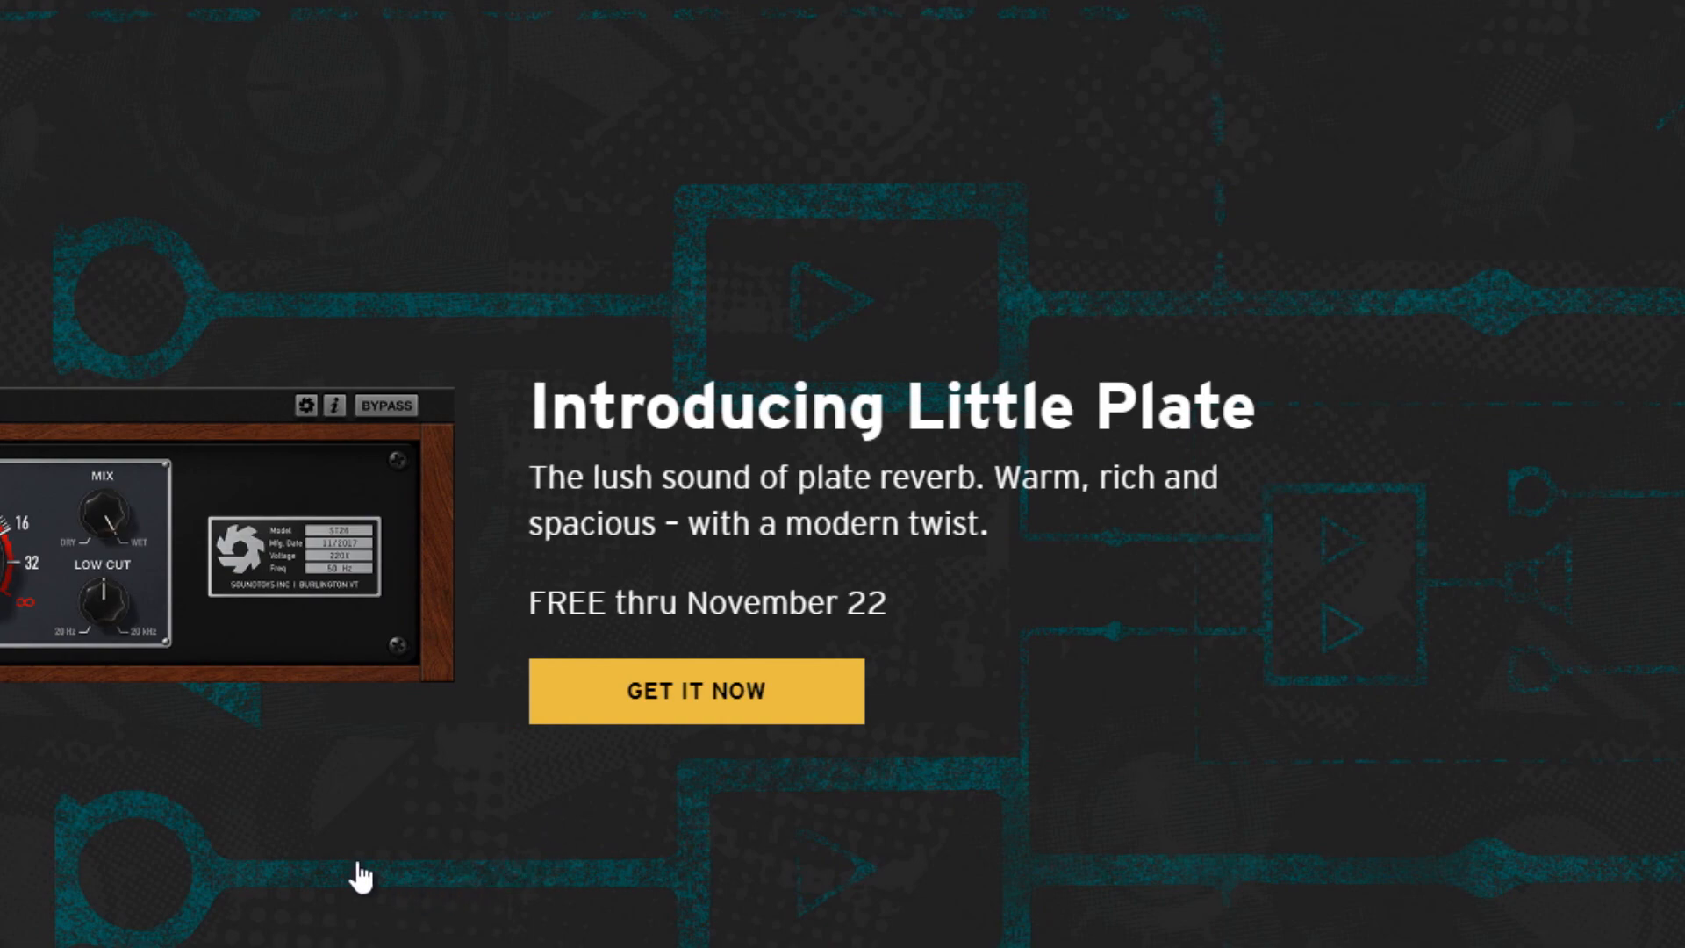
Scroll up to the Introducing Little Plate banner with the free-through-November-22 offer.
scroll(up, 3)
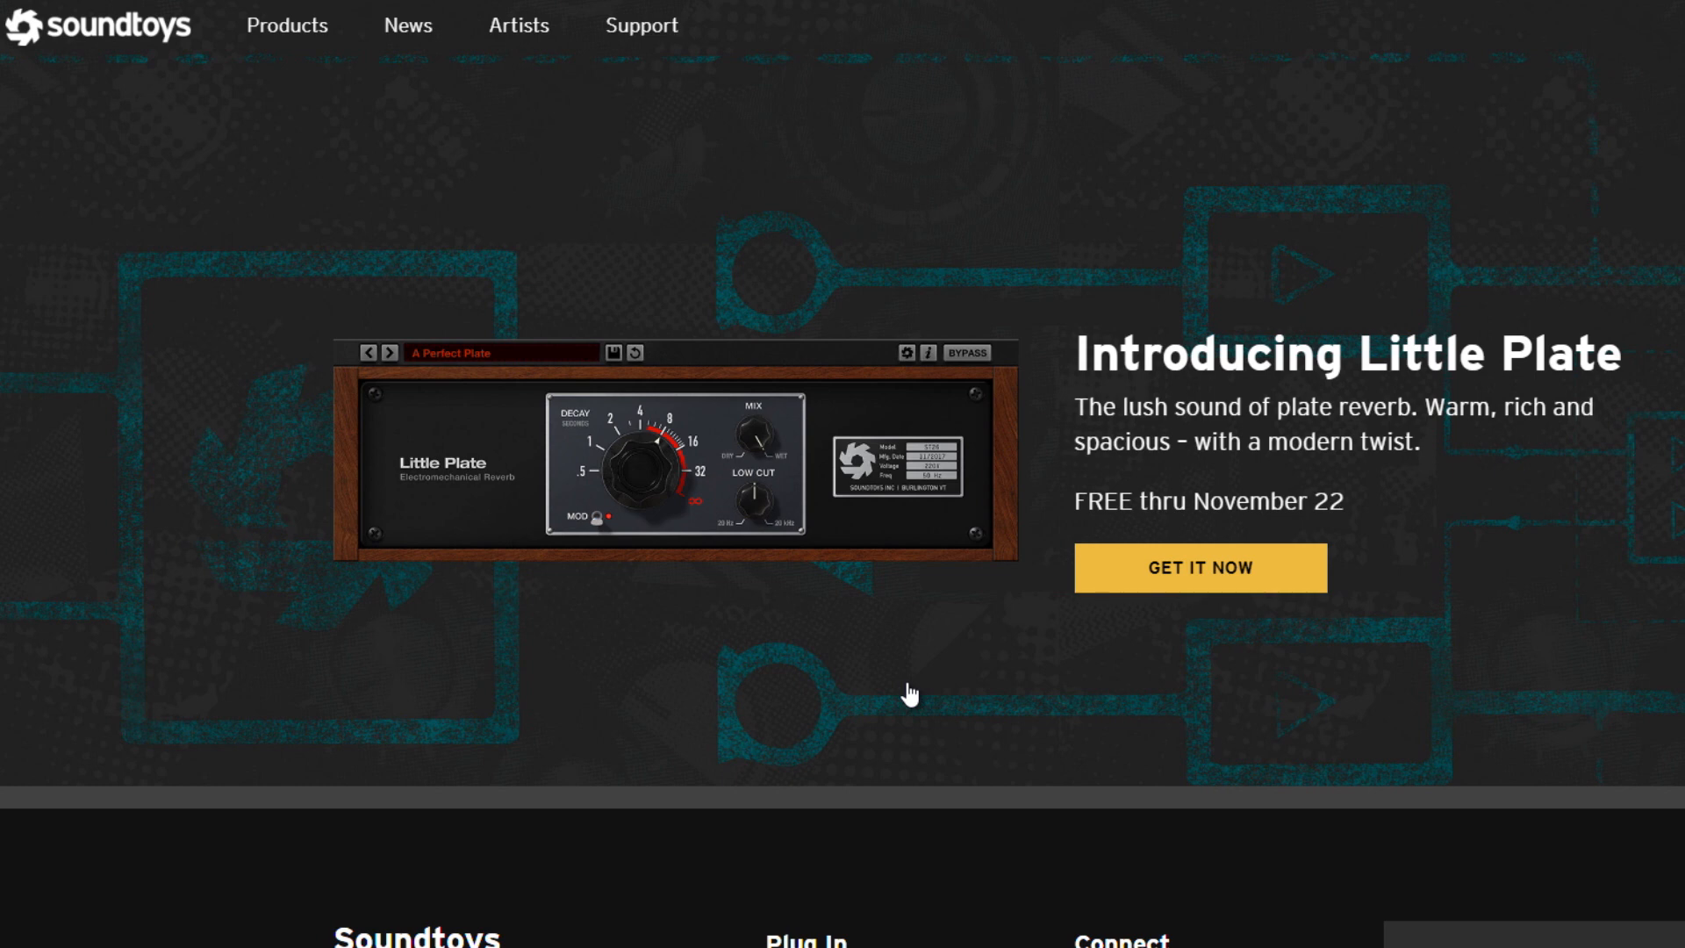
mouse_move(909, 690)
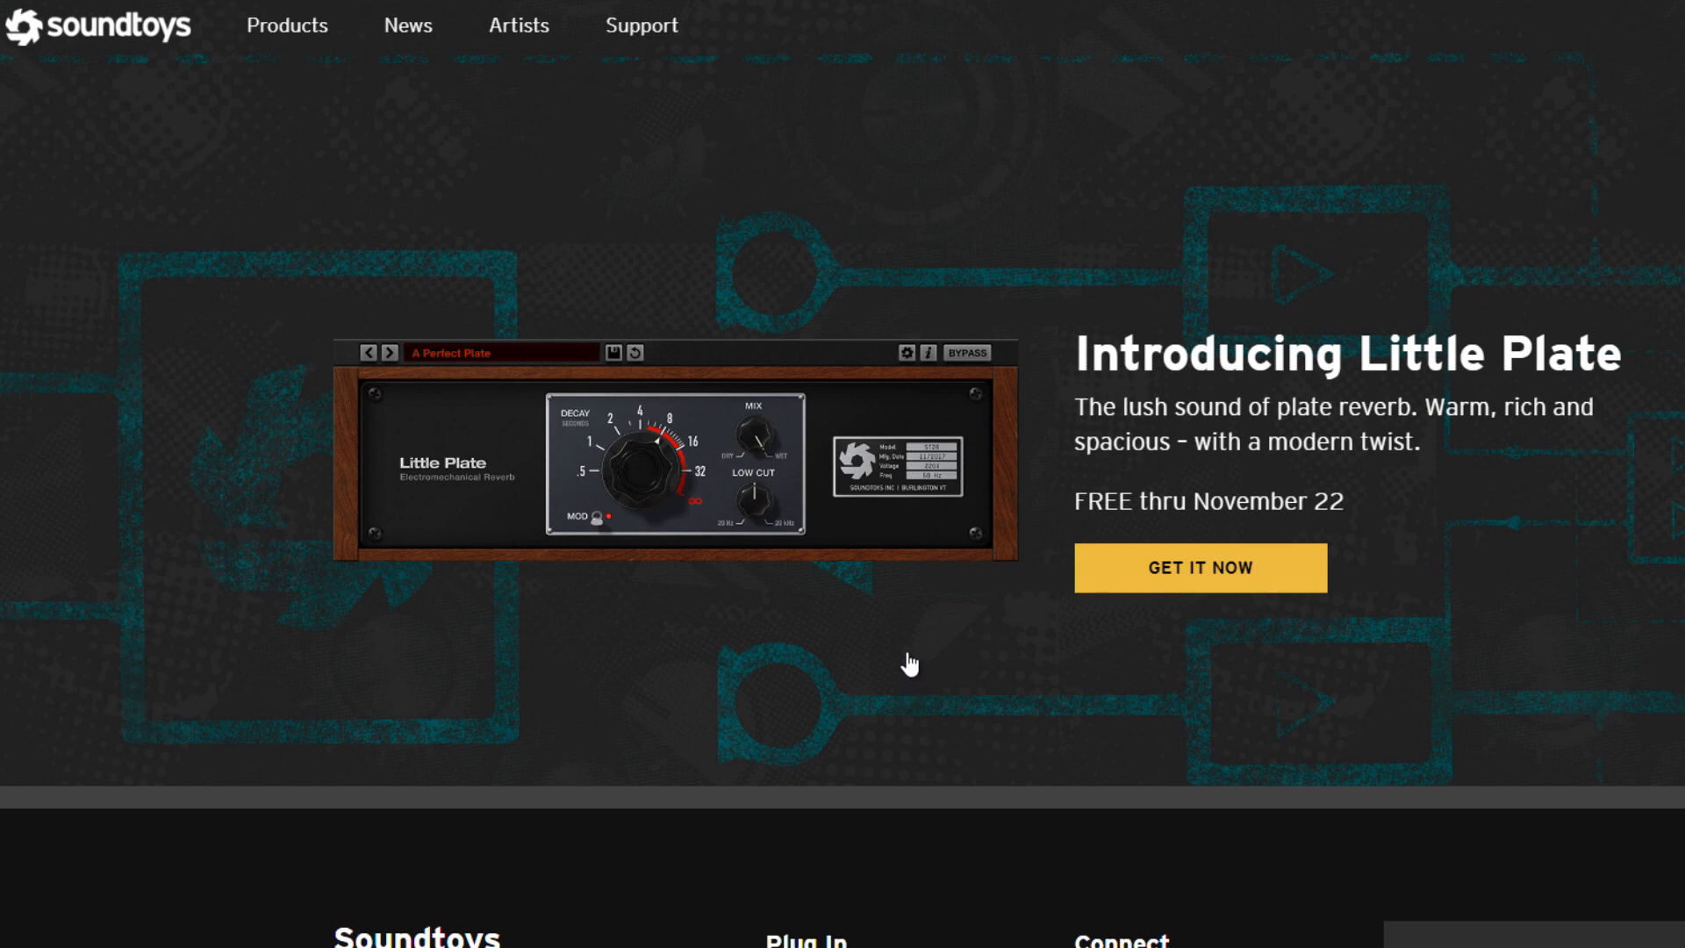